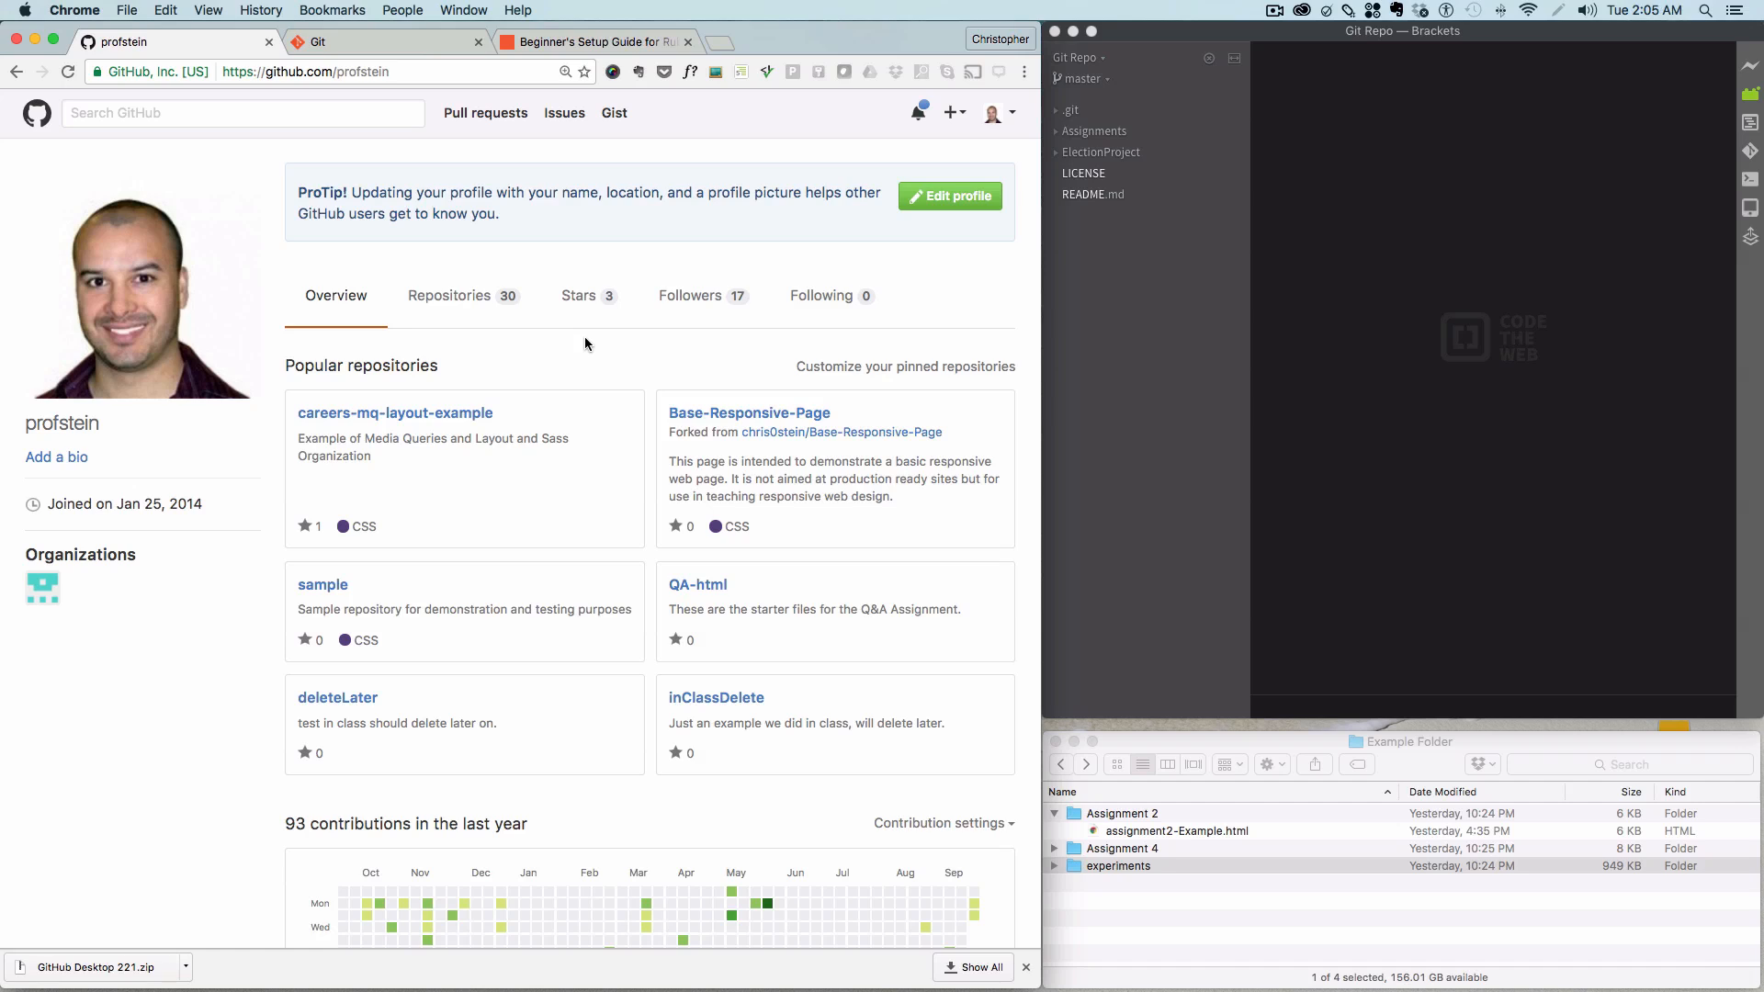
mouse_move(843, 194)
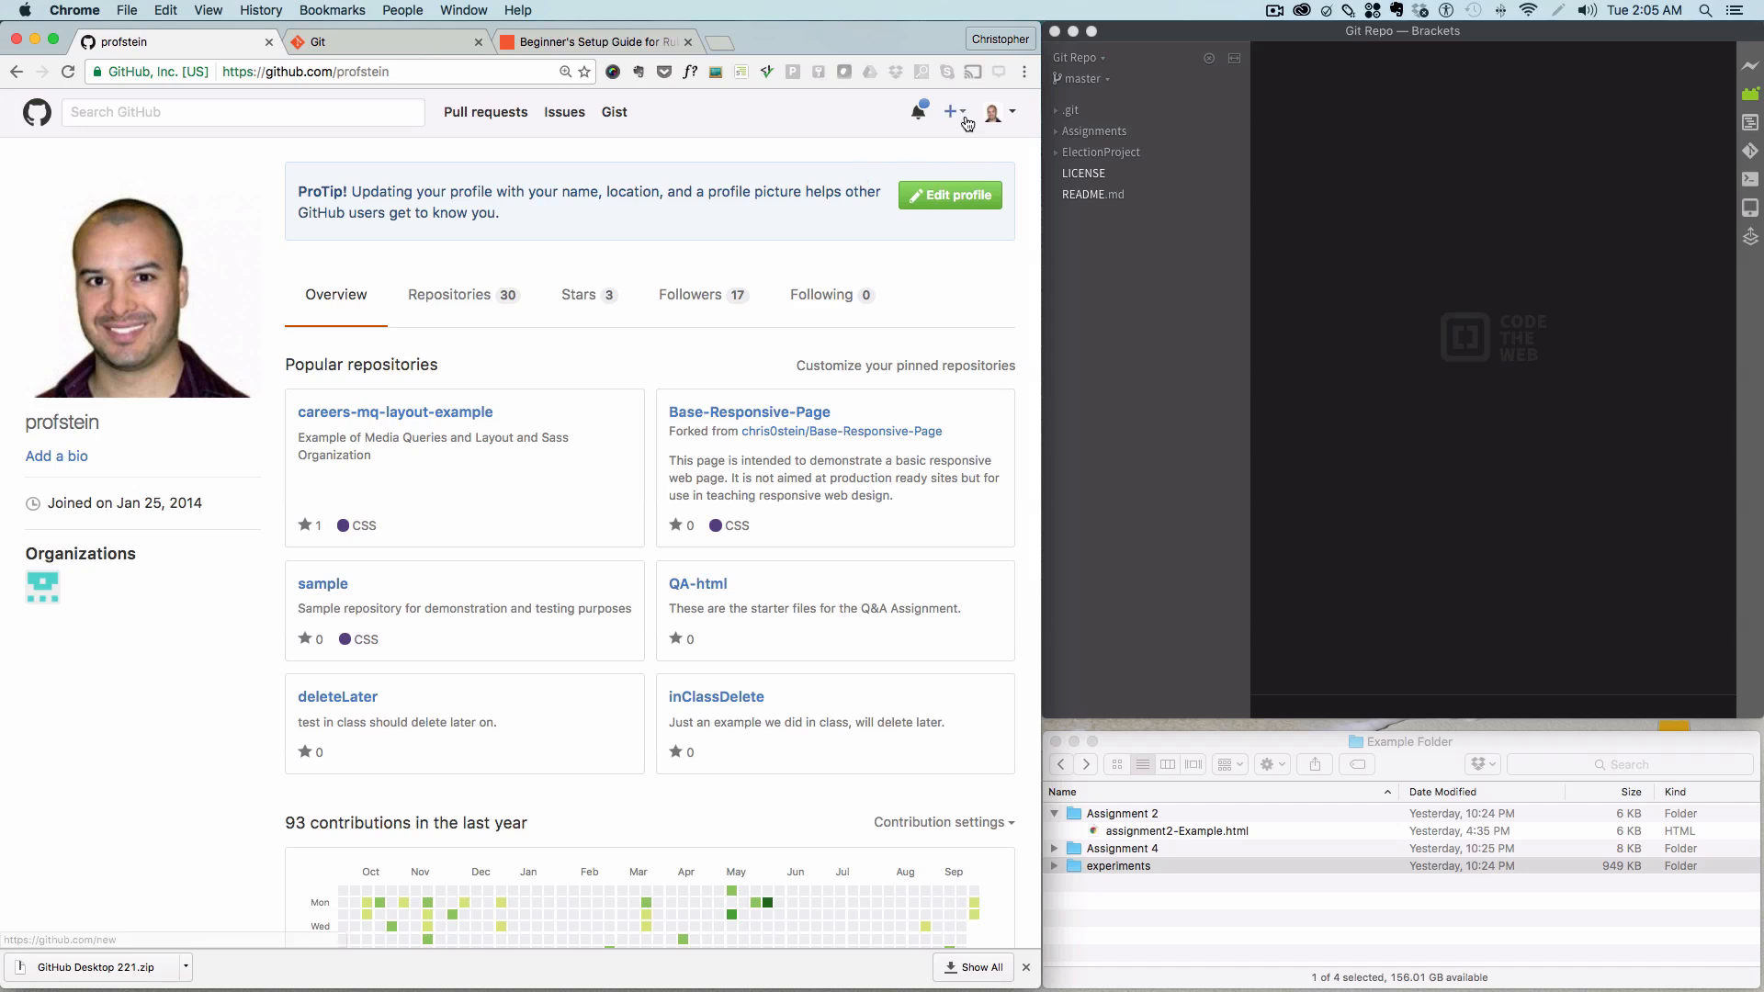
Step: Start a new public GitHub repository named 'mmp240-' with README initialization checked
left_click(951, 111)
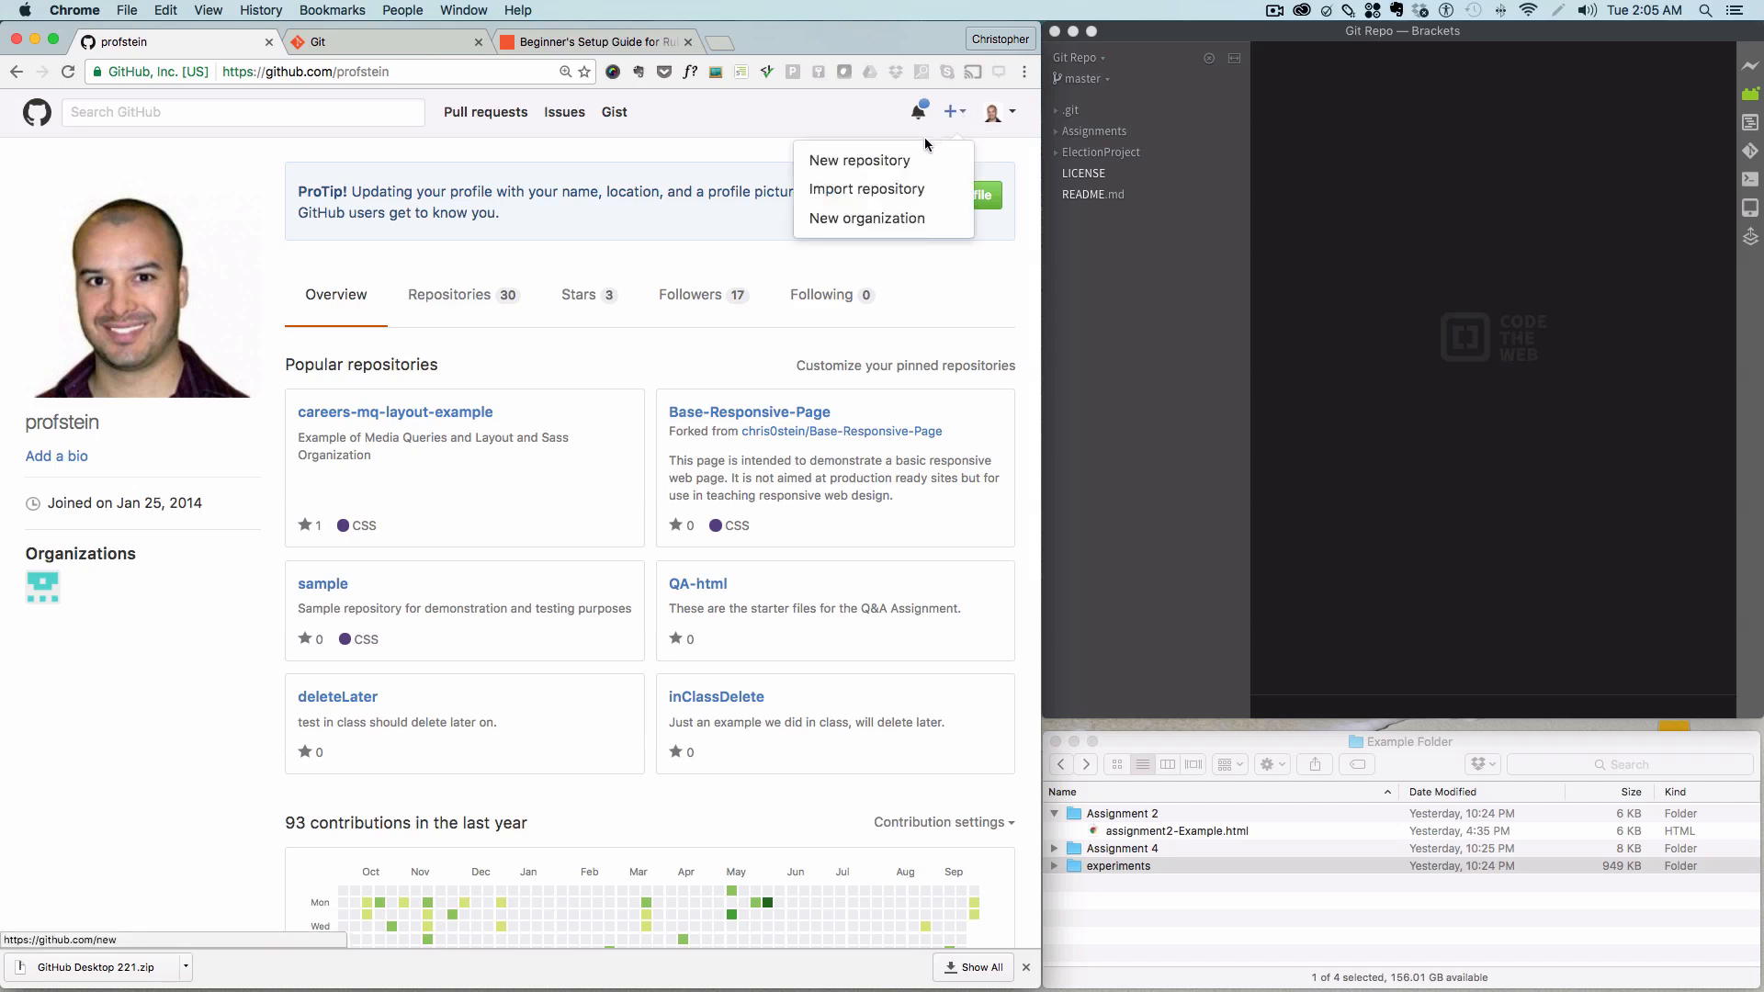
mouse_move(905, 160)
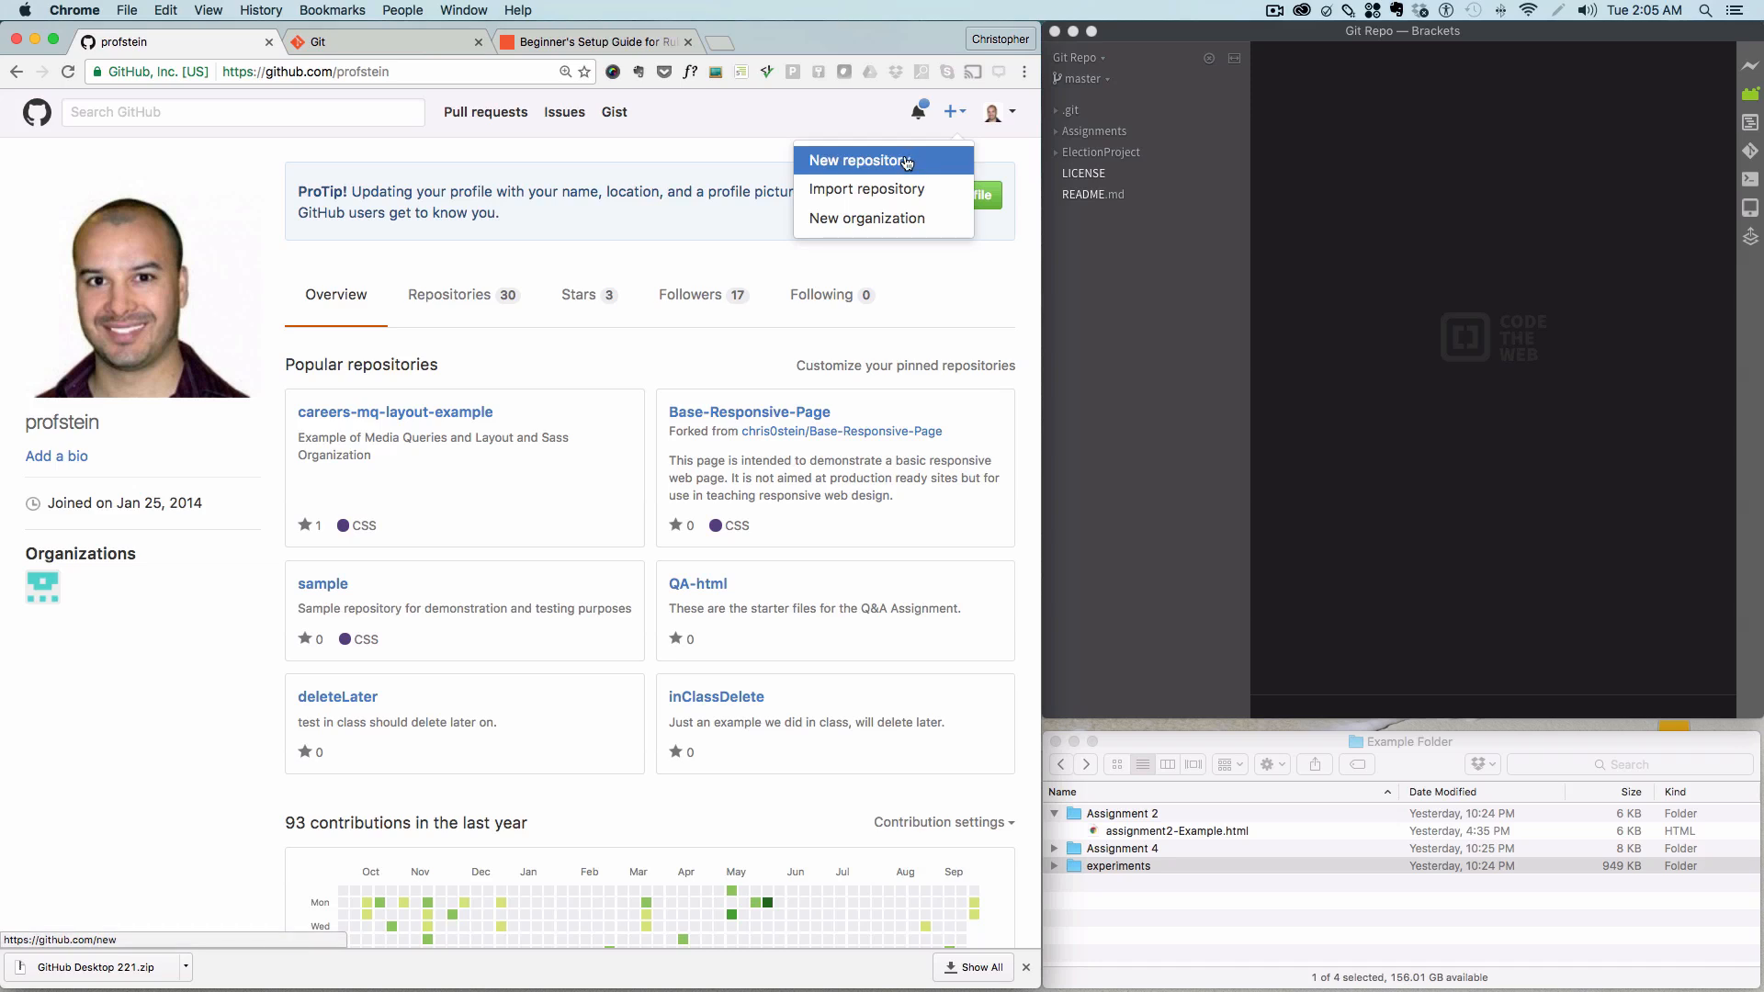
left_click(860, 160)
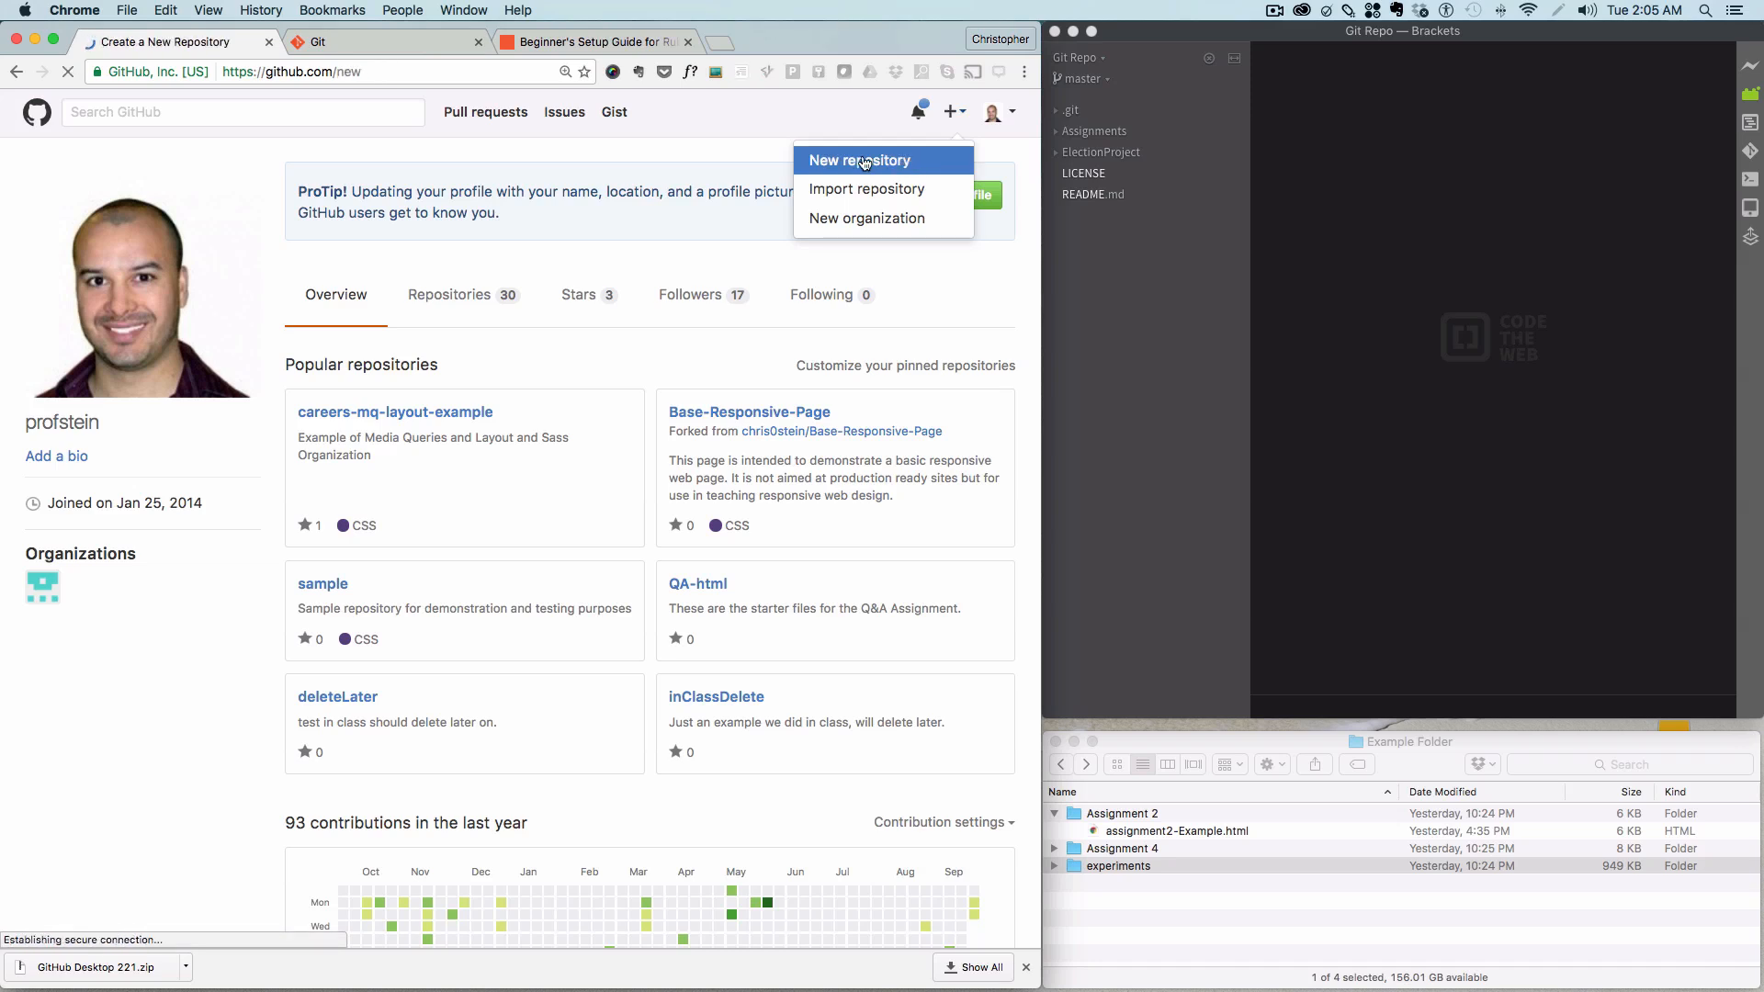
left_click(860, 160)
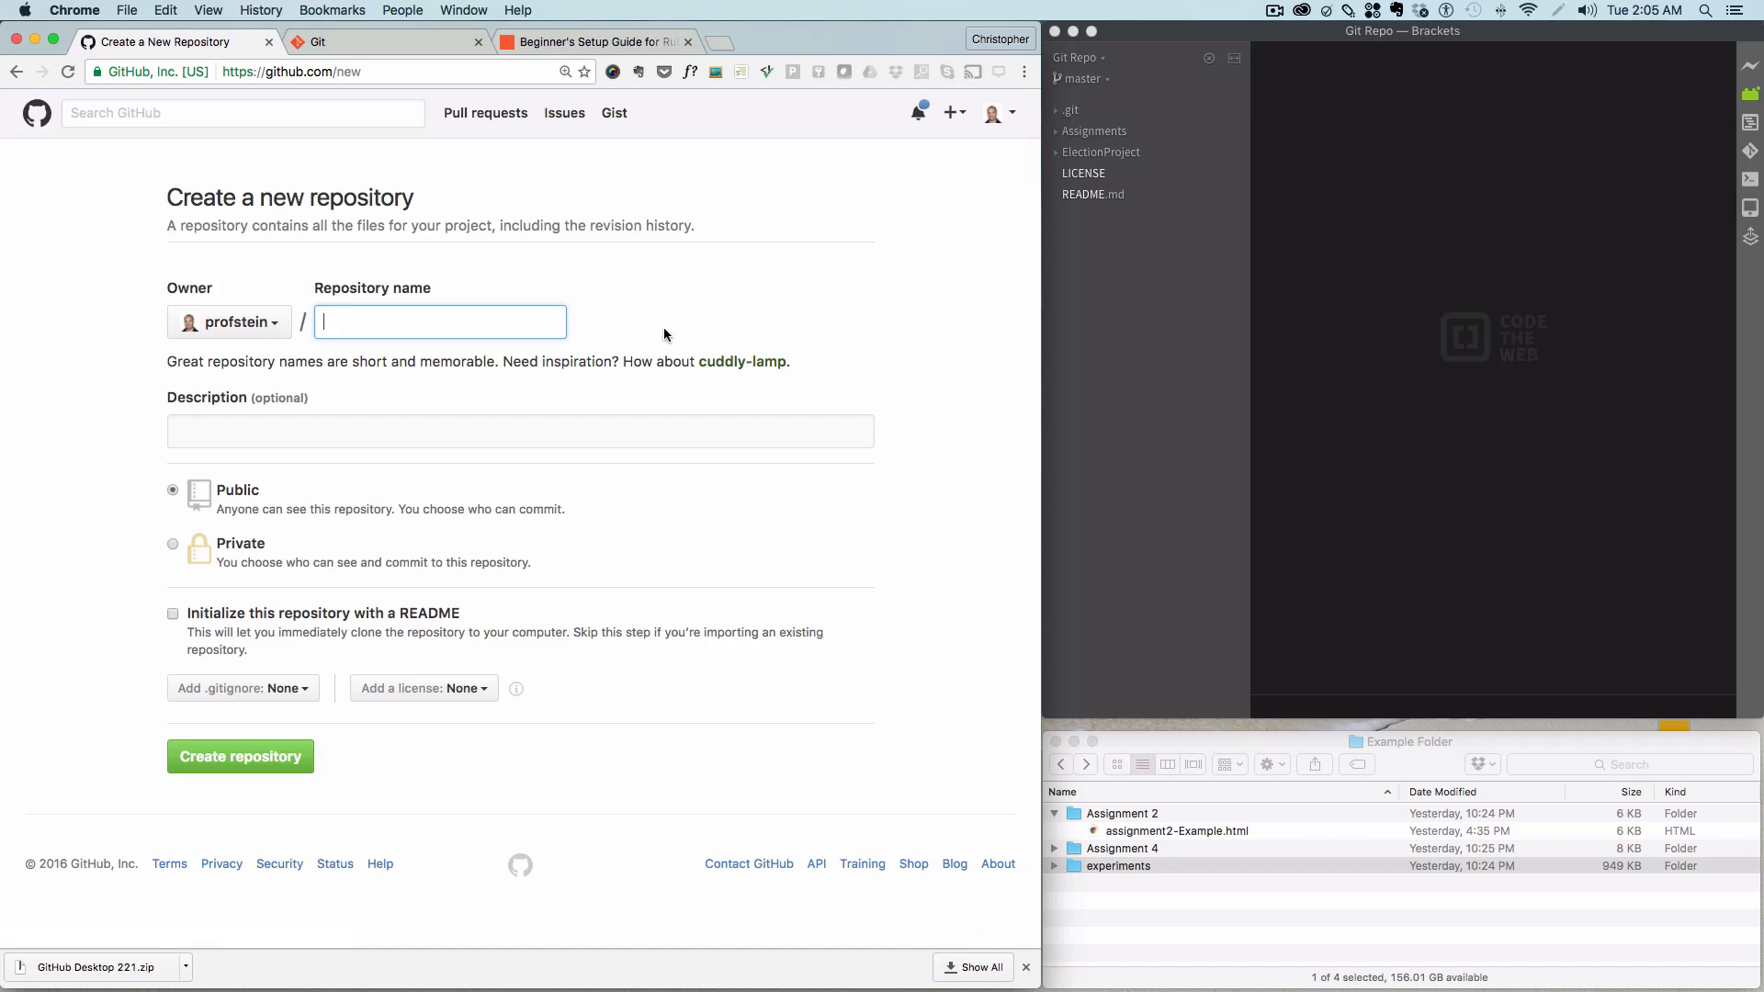
type("mmp")
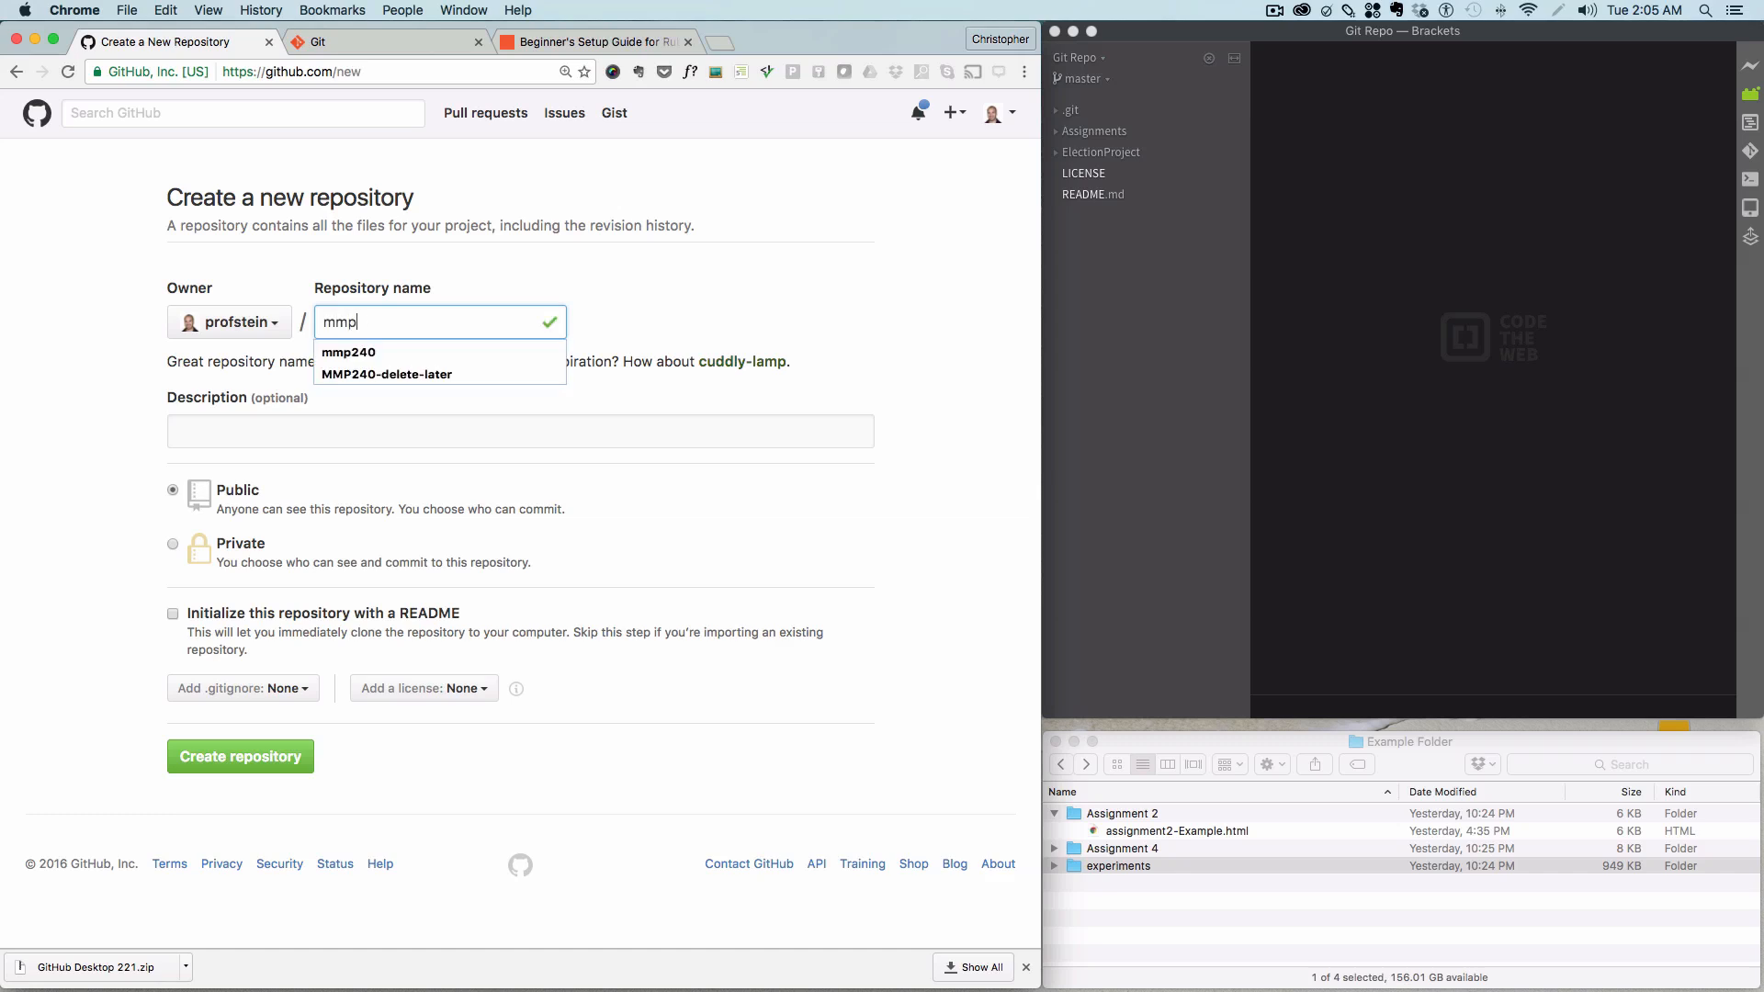
type("240")
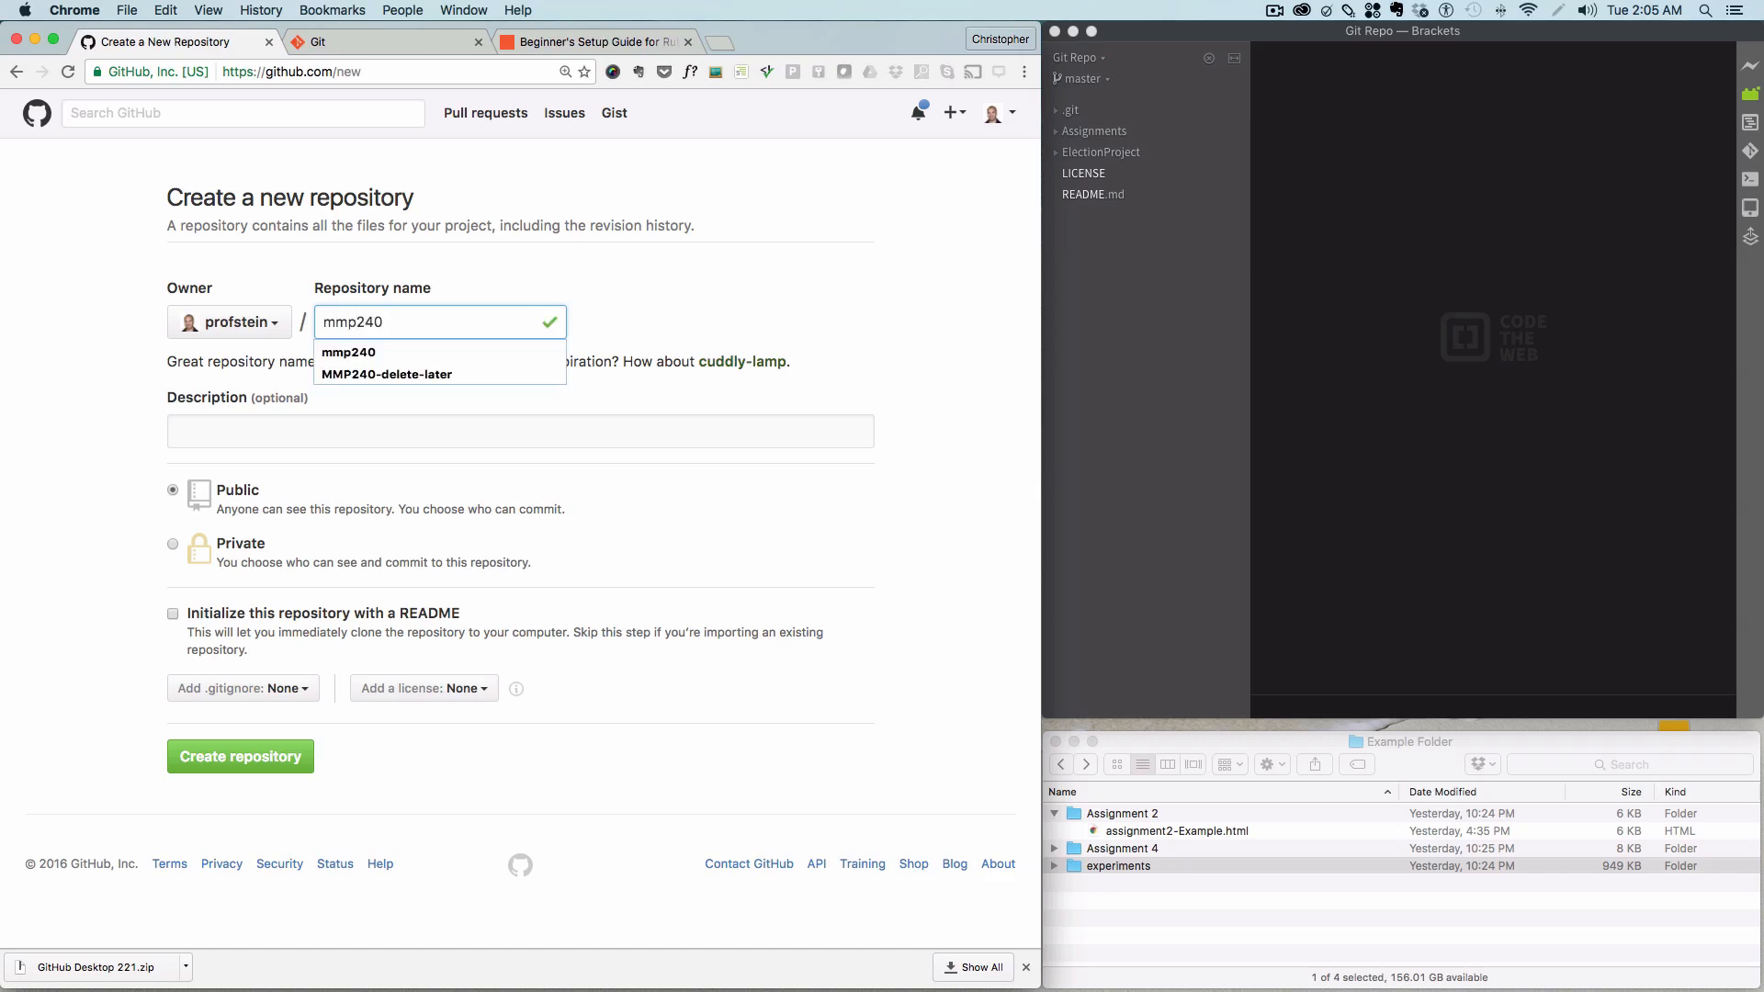
type("-")
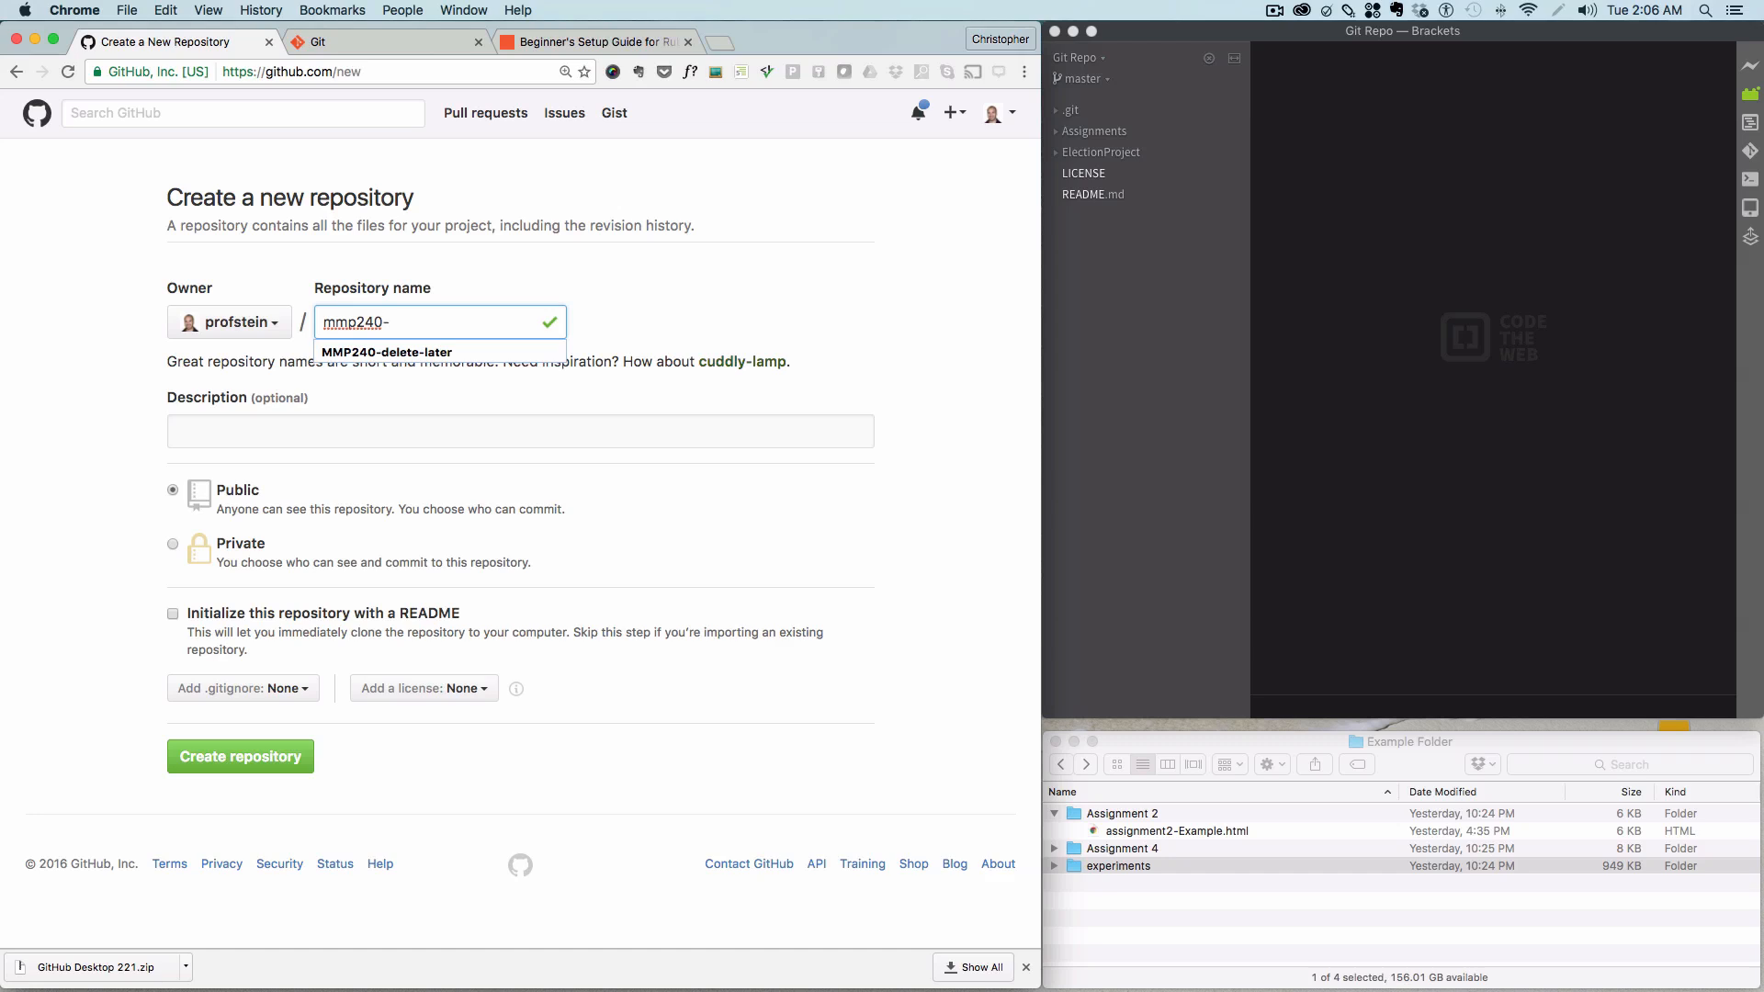
mouse_move(326, 524)
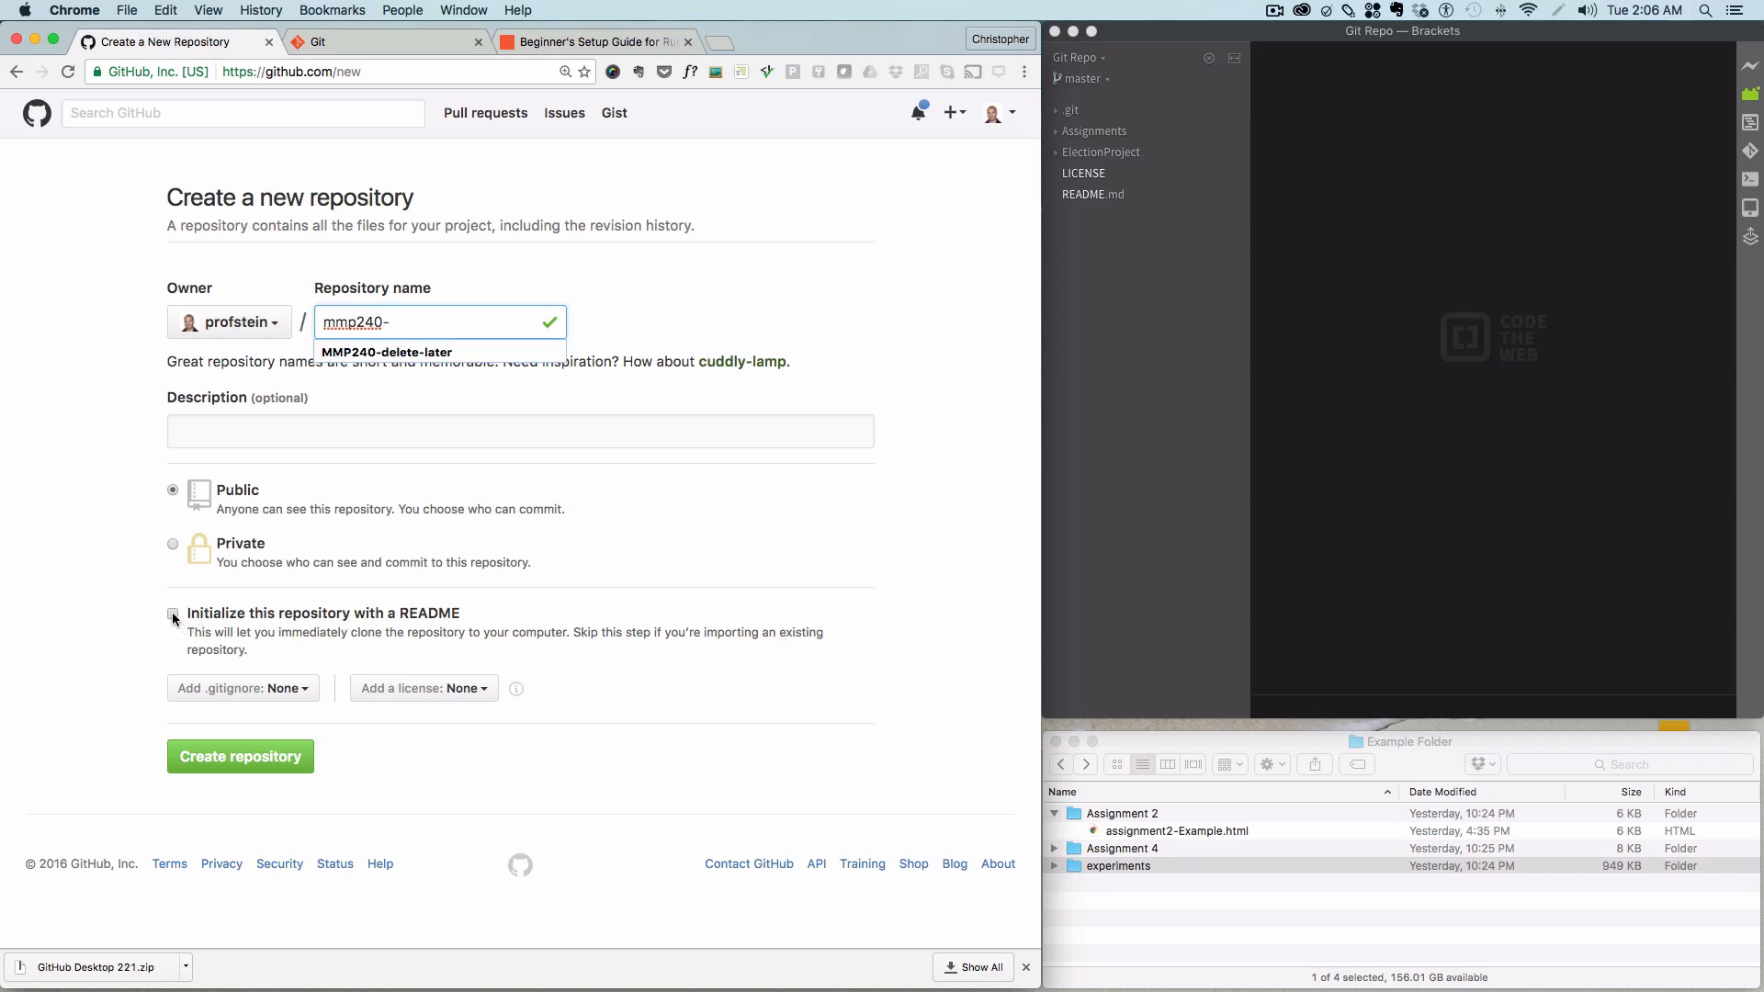
left_click(173, 614)
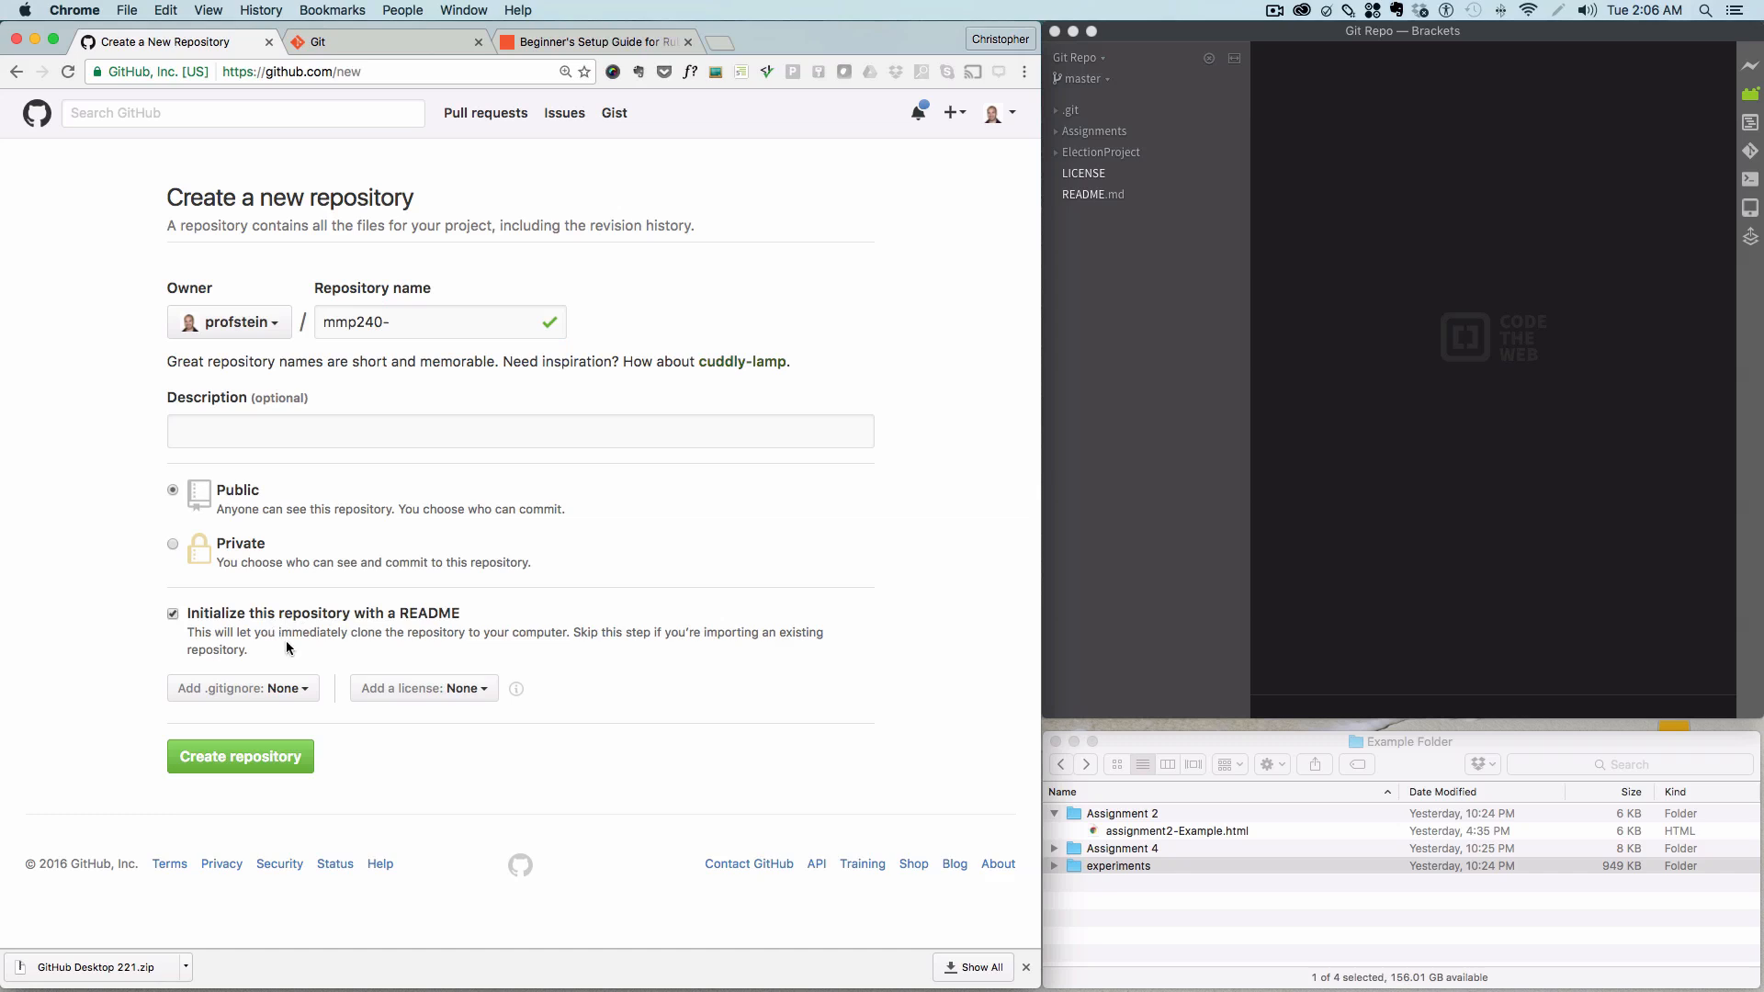
mouse_move(276, 555)
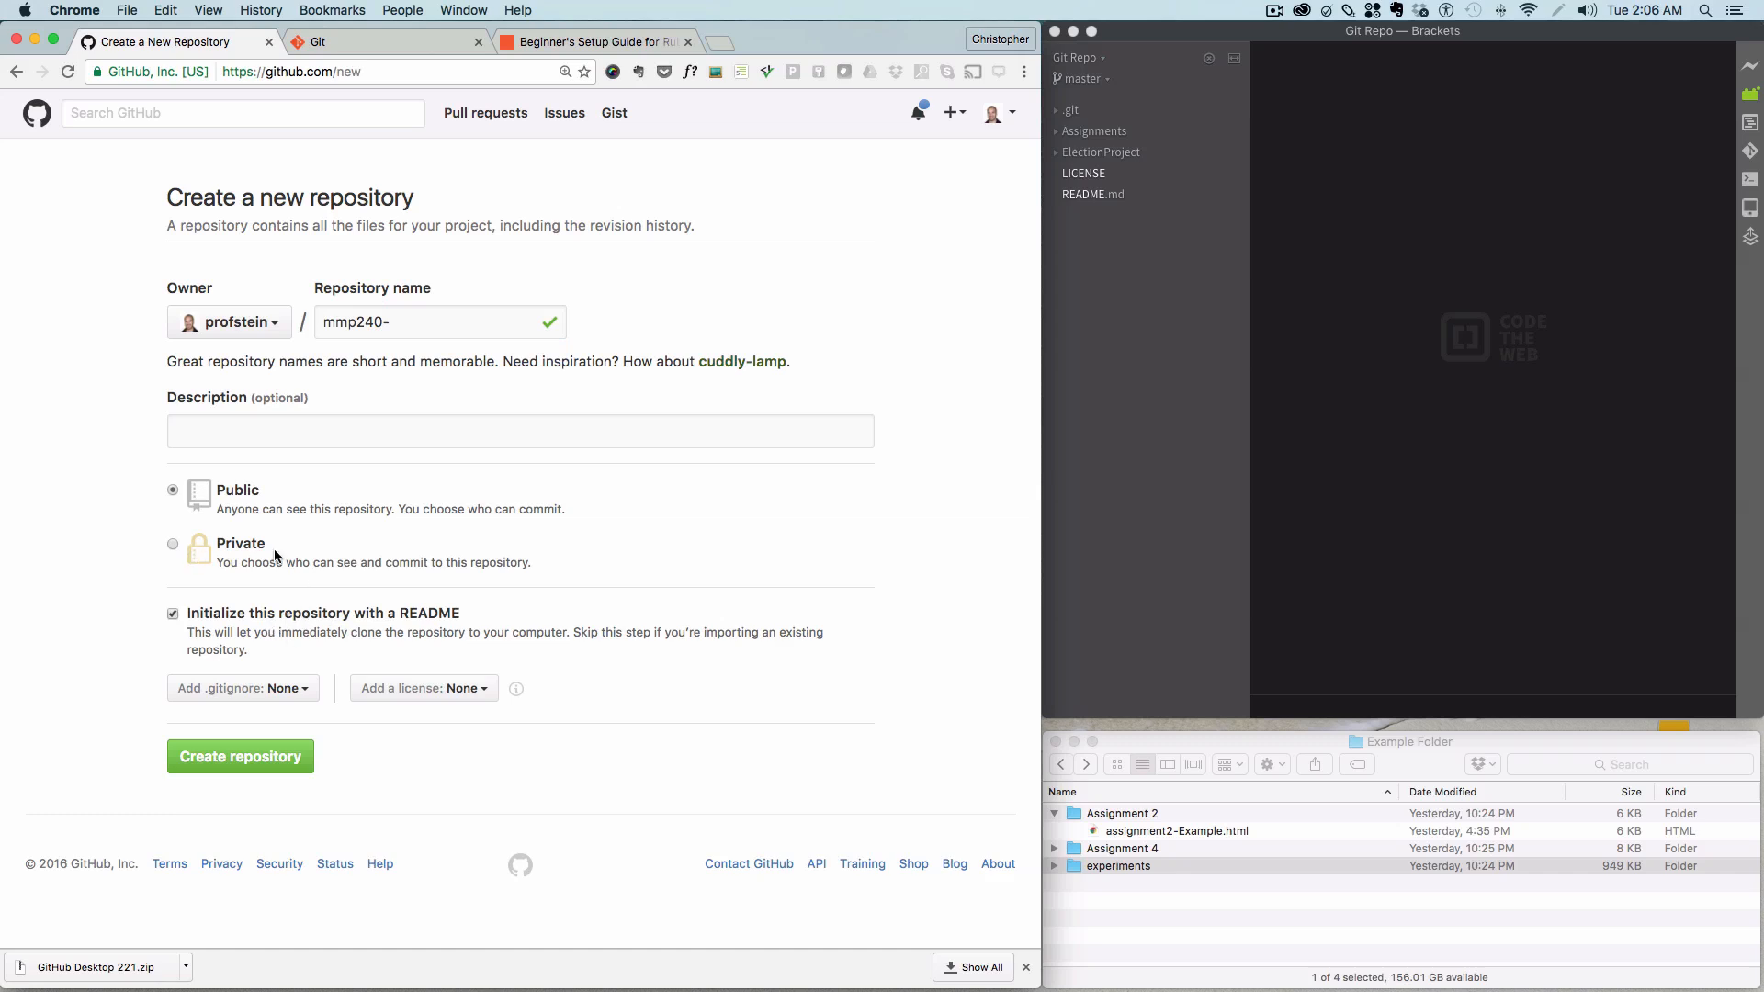
mouse_move(266, 553)
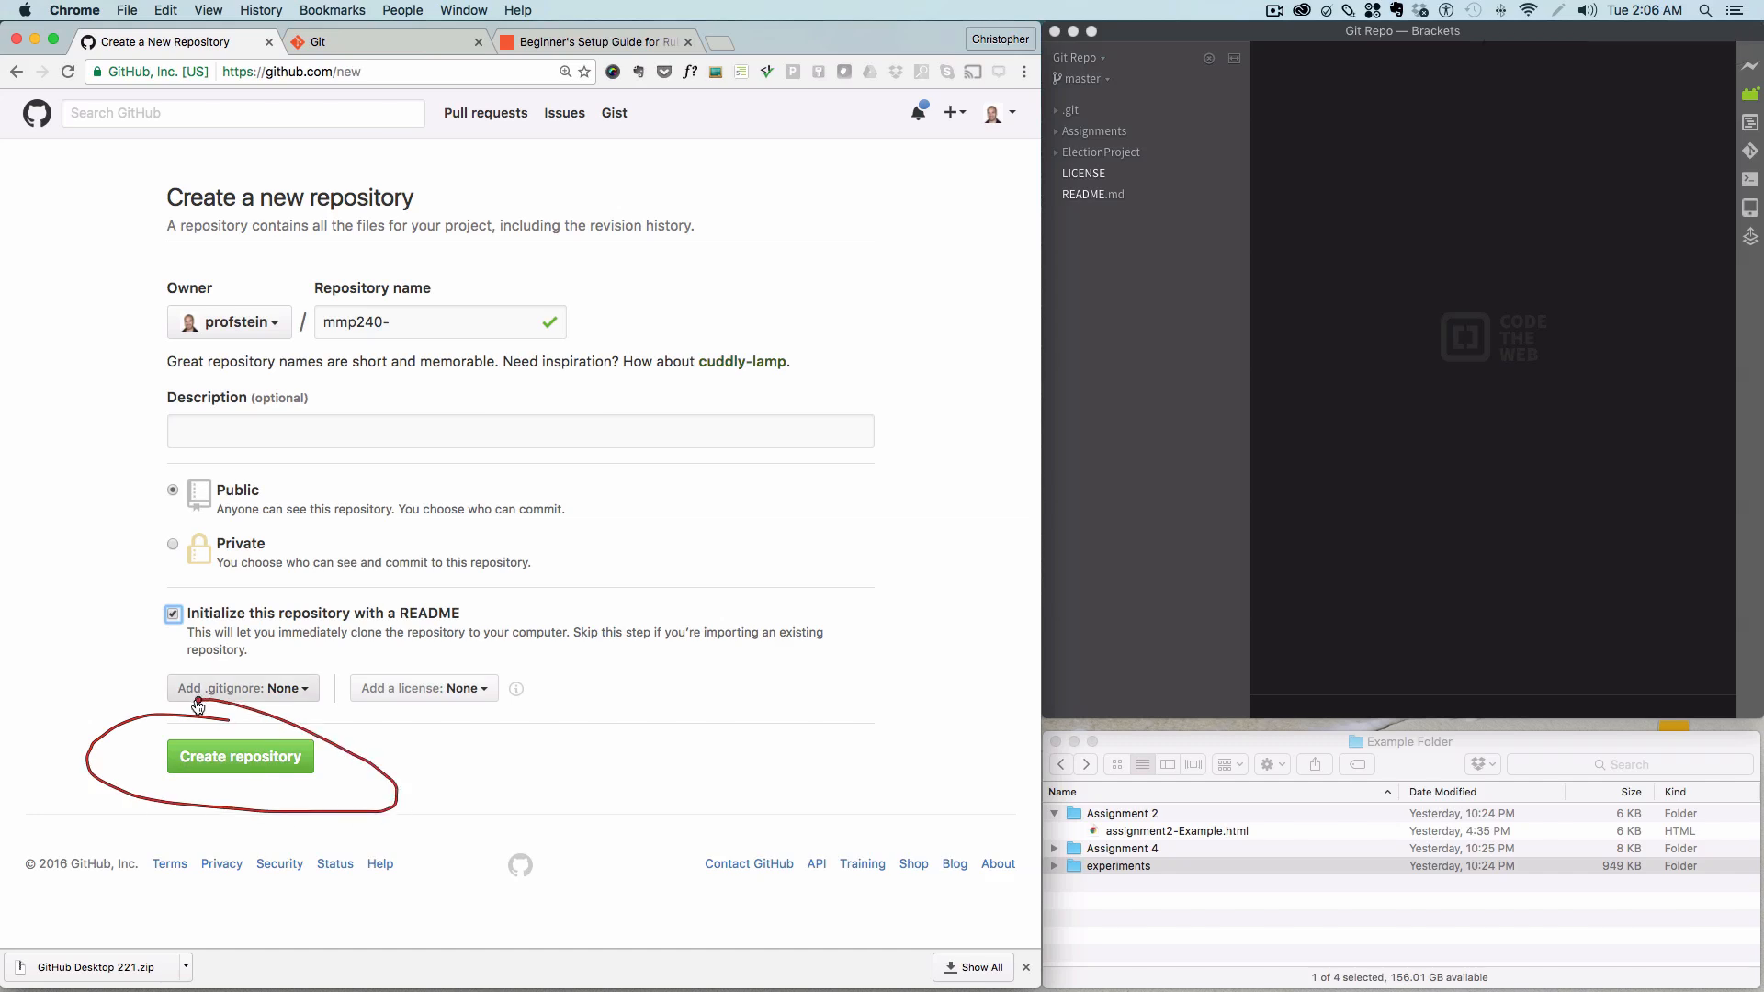
Step: Submit the form to create the mmp240- repository with its README commit
left_click(239, 756)
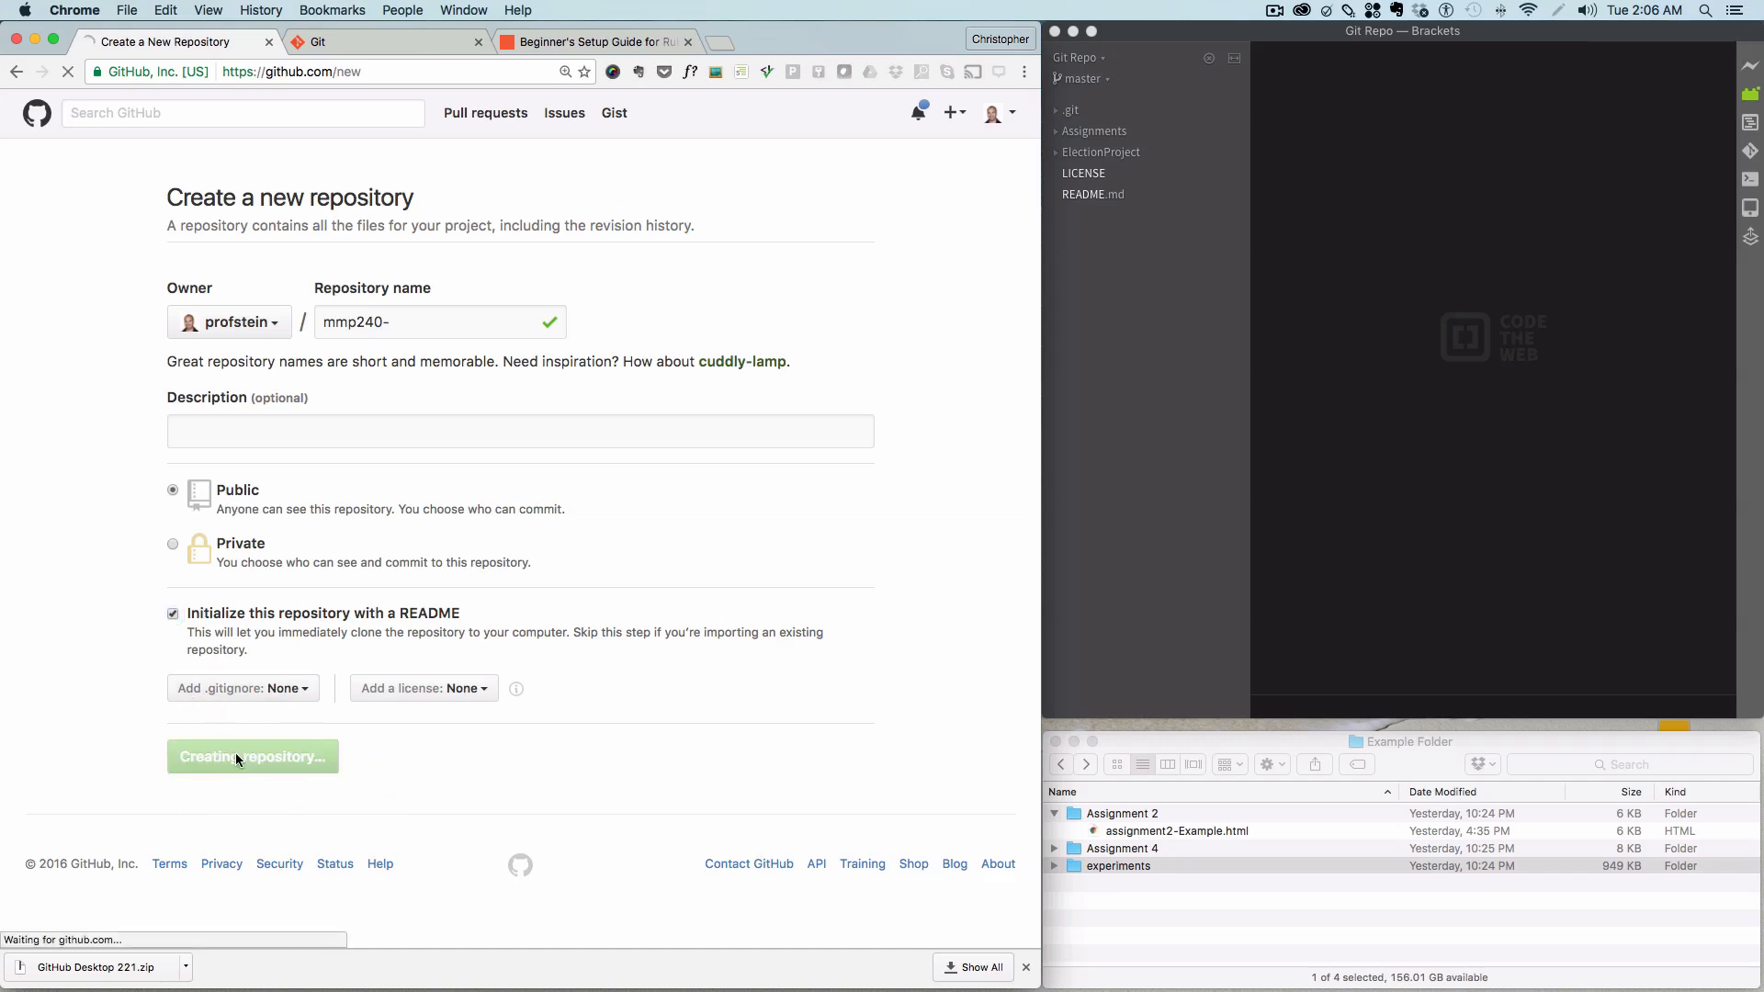
left_click(253, 756)
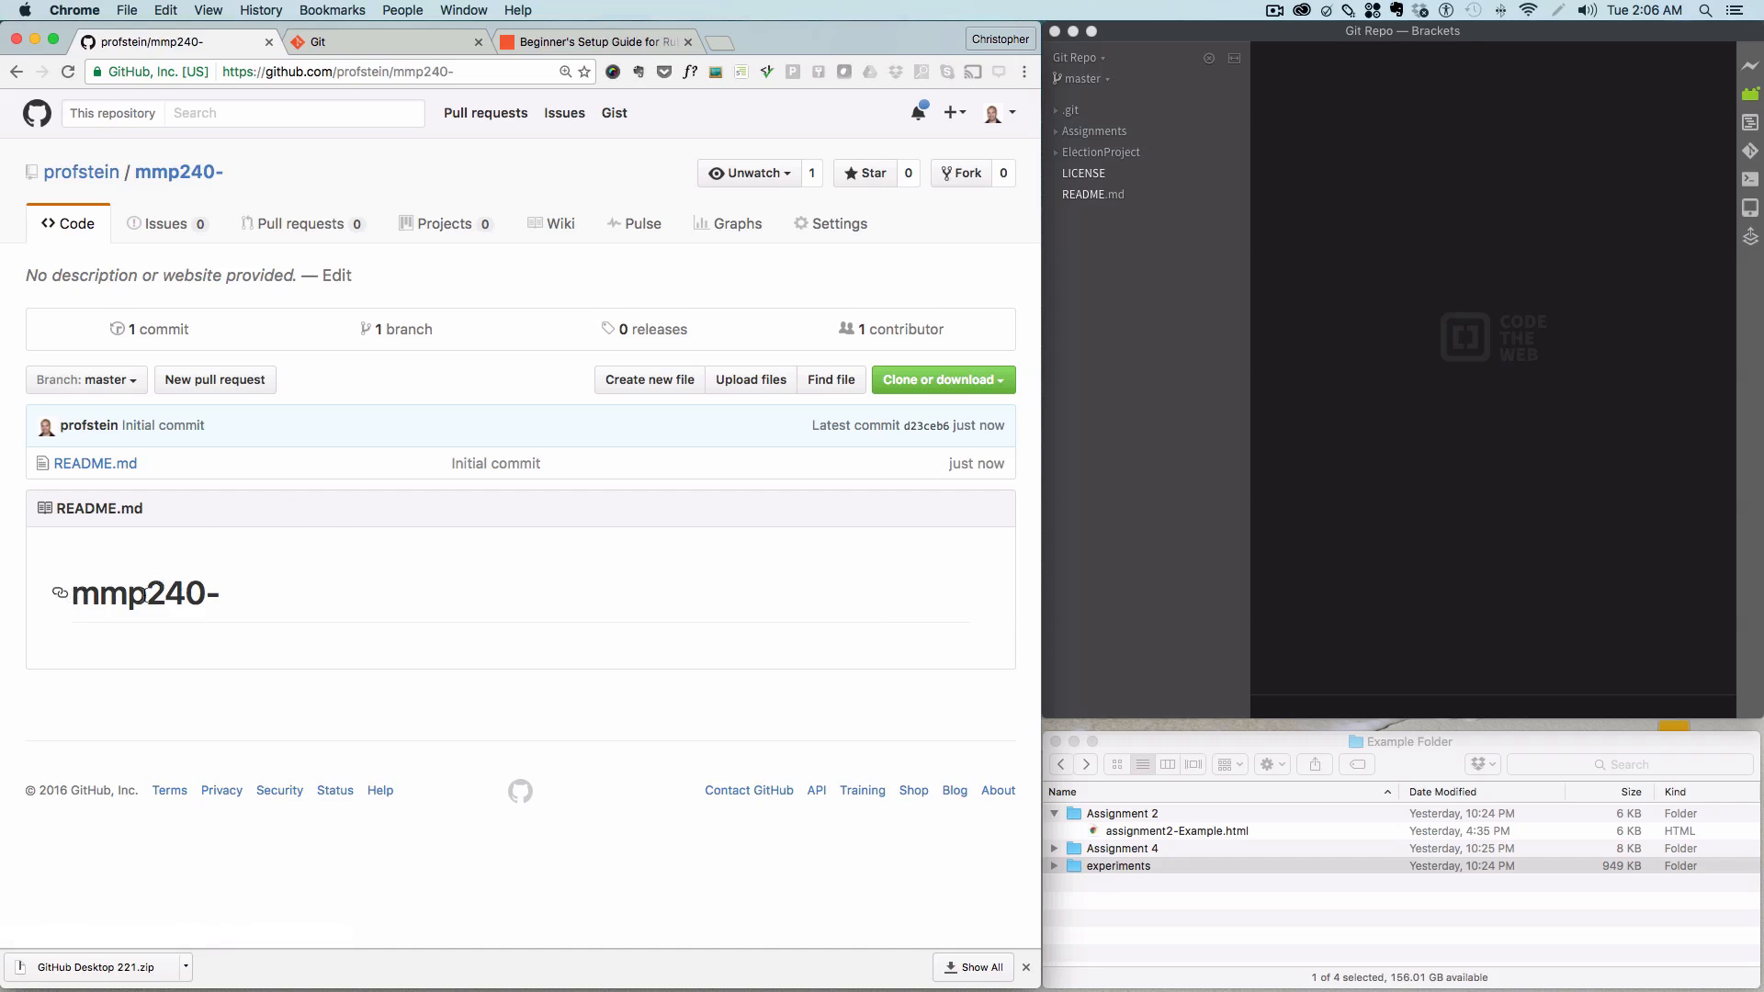
mouse_move(147, 594)
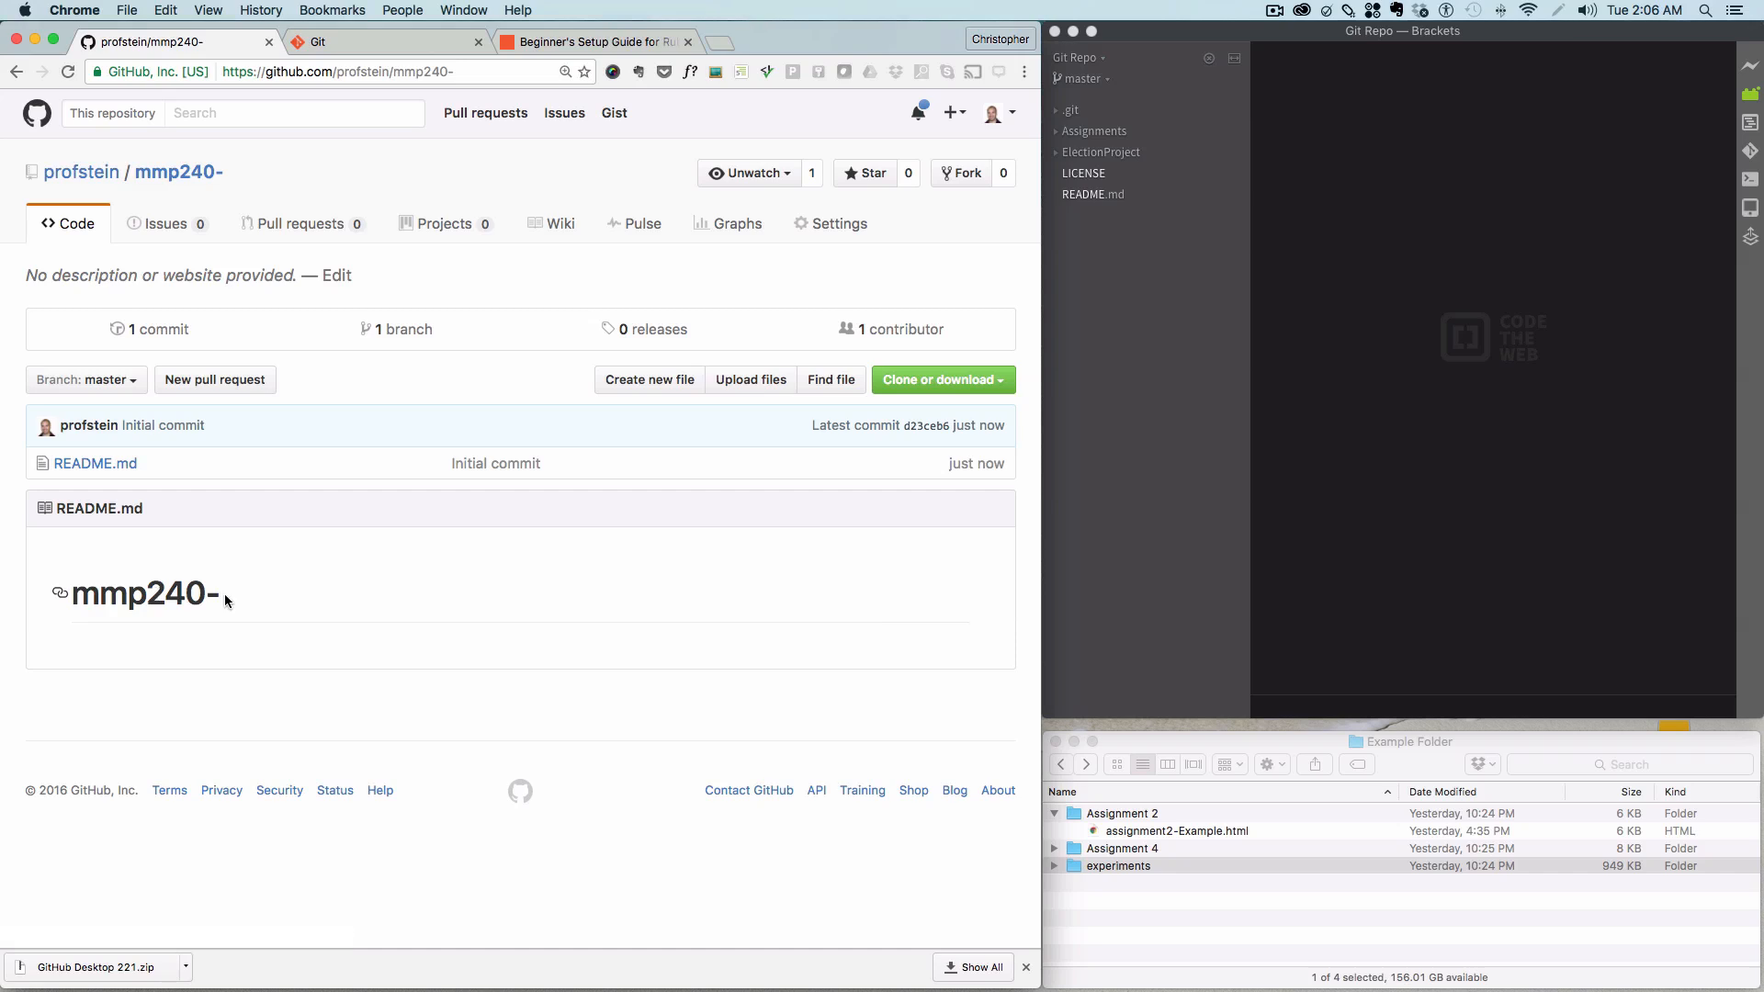
mouse_move(339, 401)
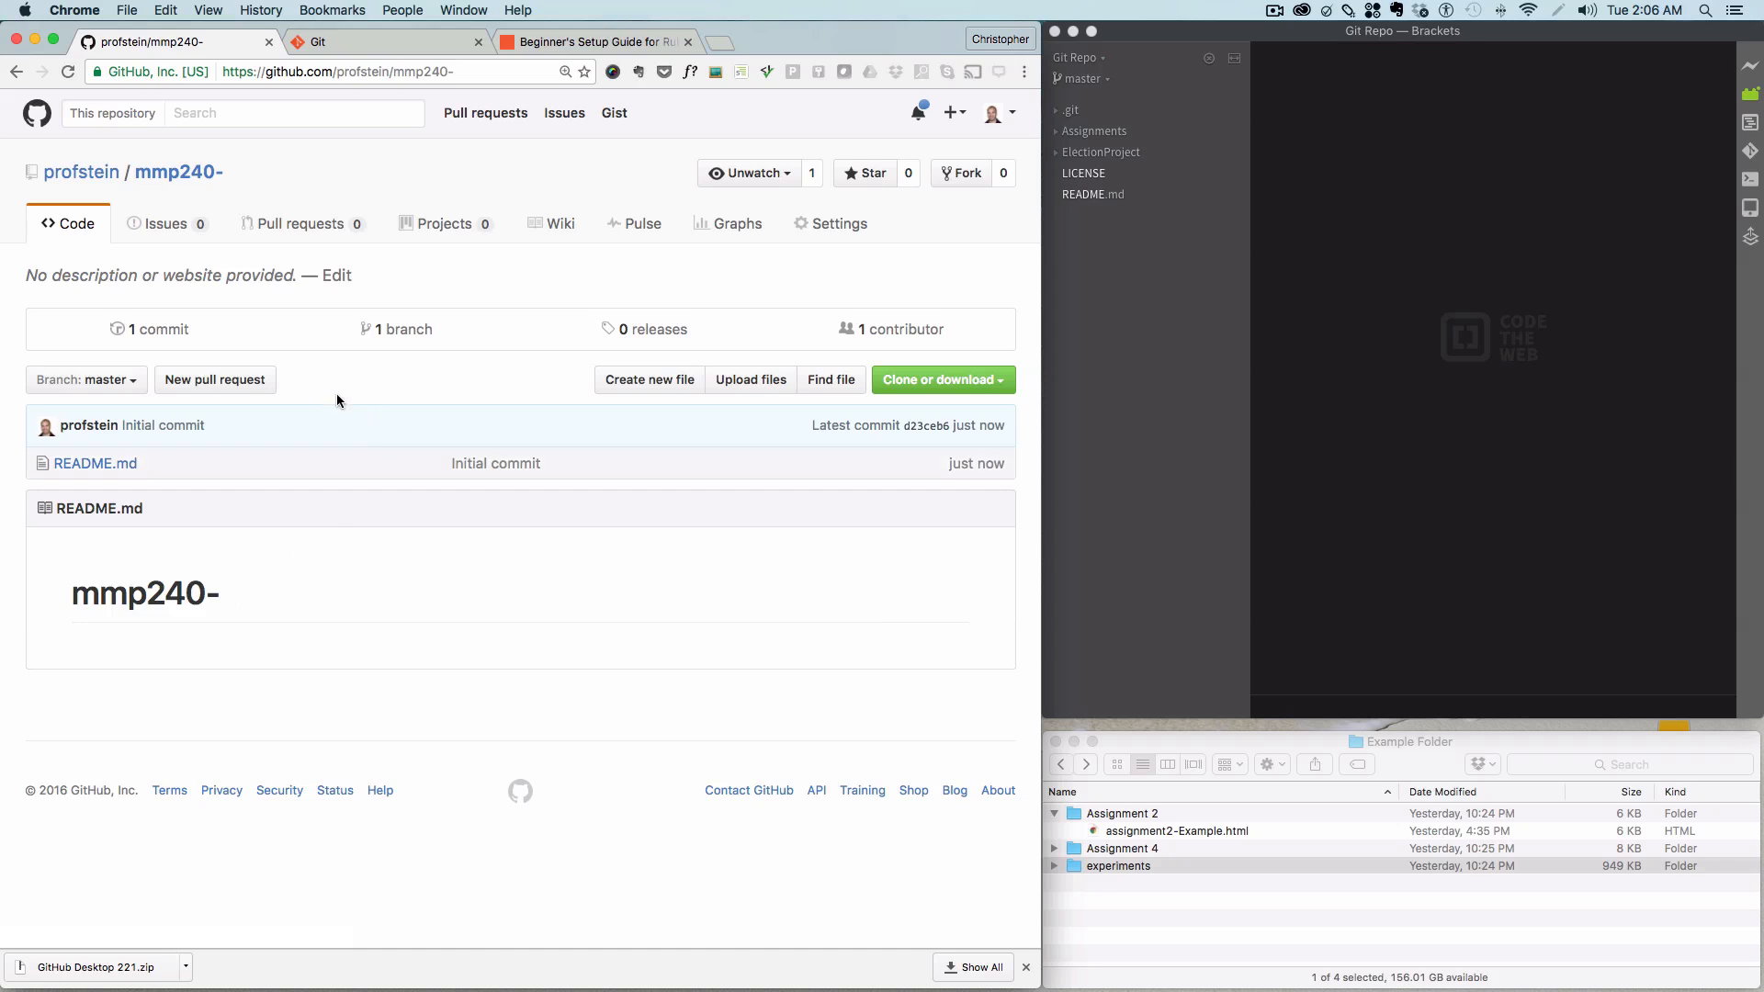
mouse_move(337, 276)
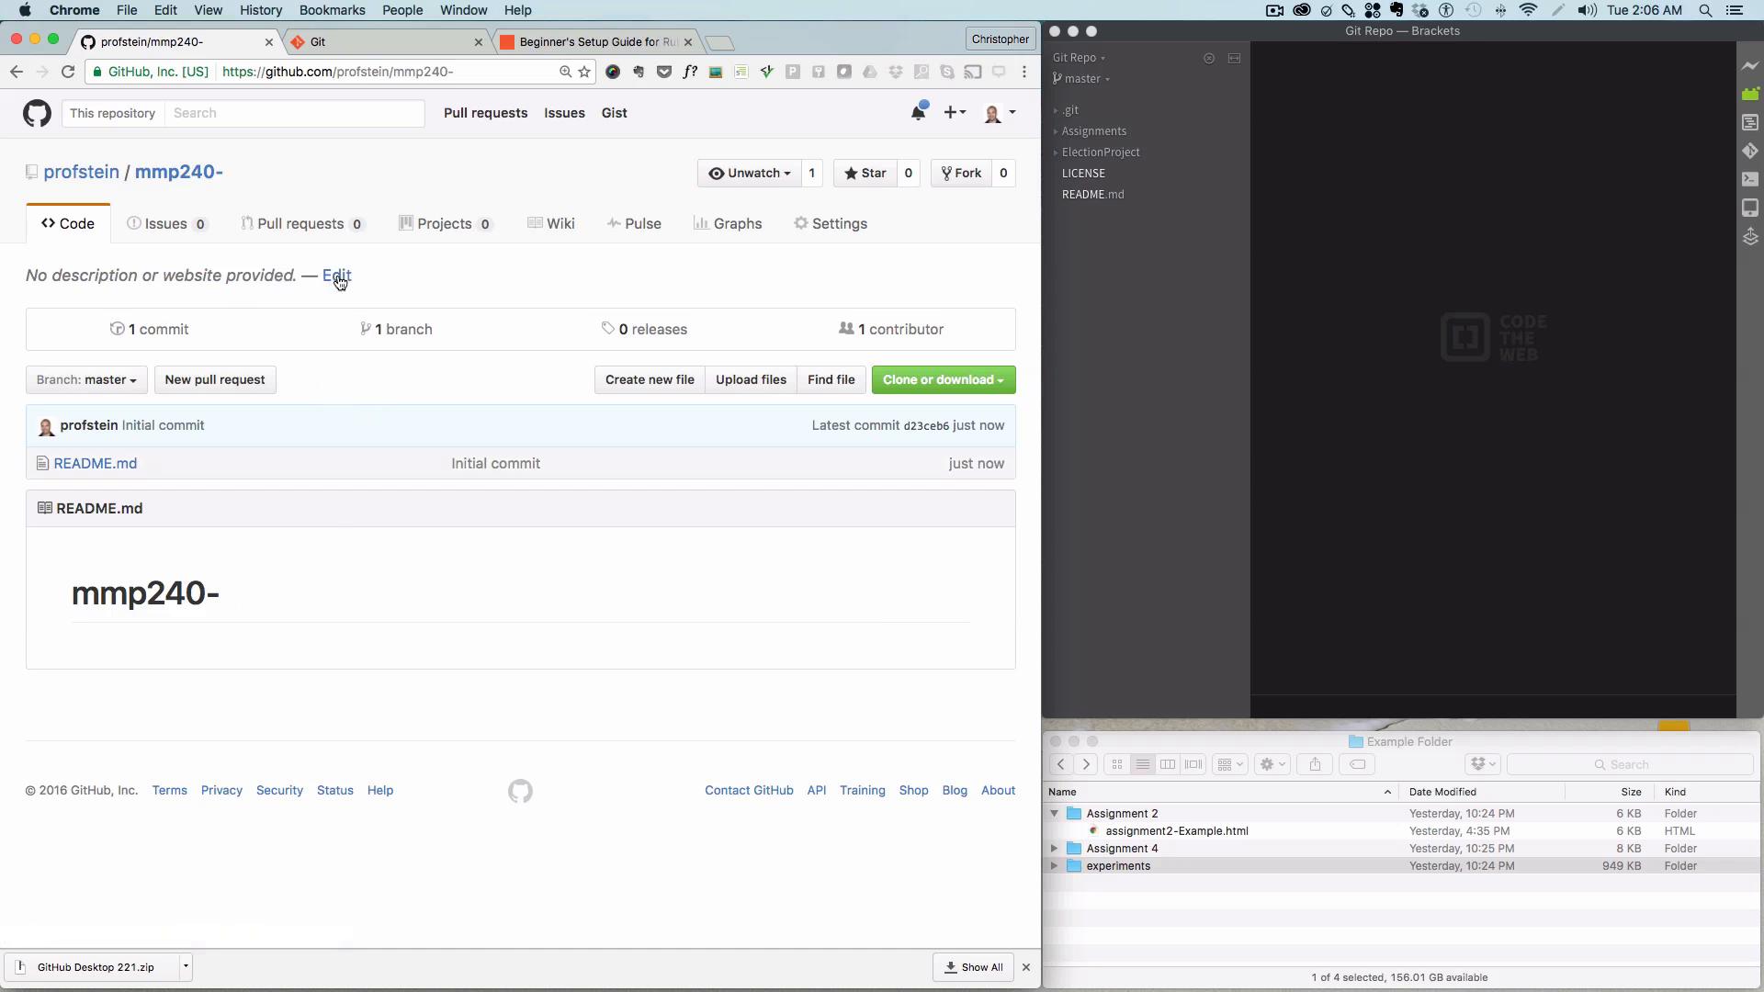
Step: Enter and save the description 'This is a description of my project.'
left_click(335, 276)
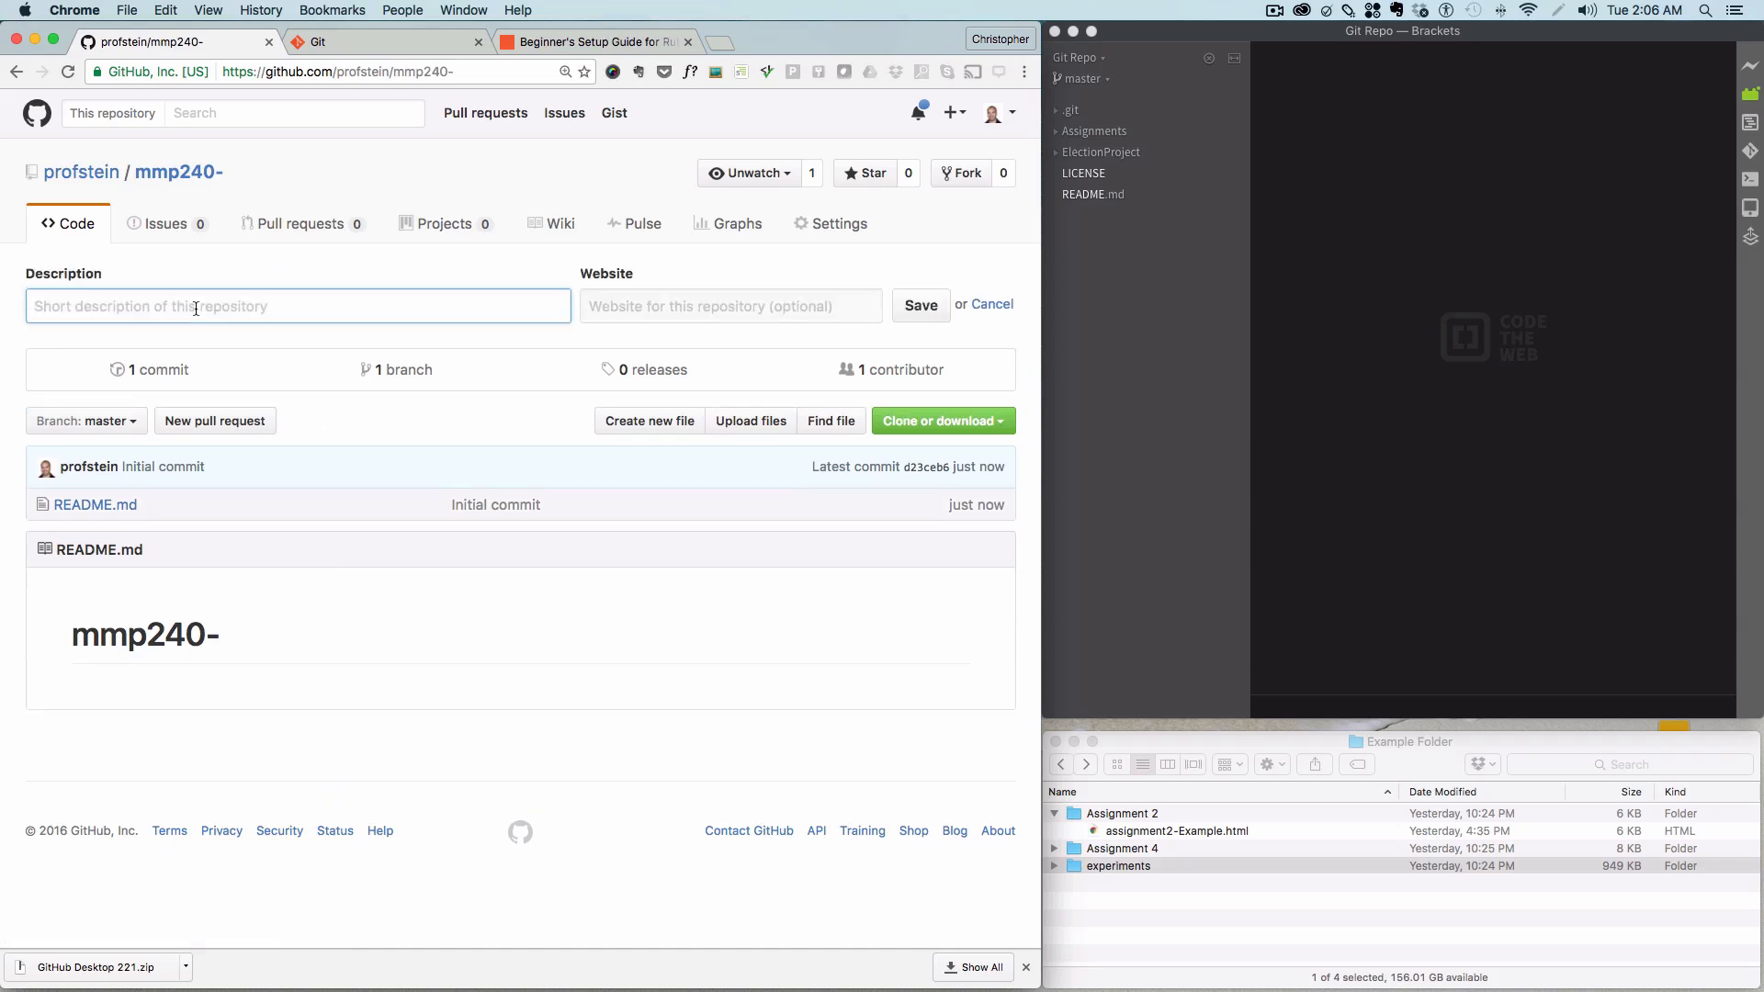
type("This is a descripti")
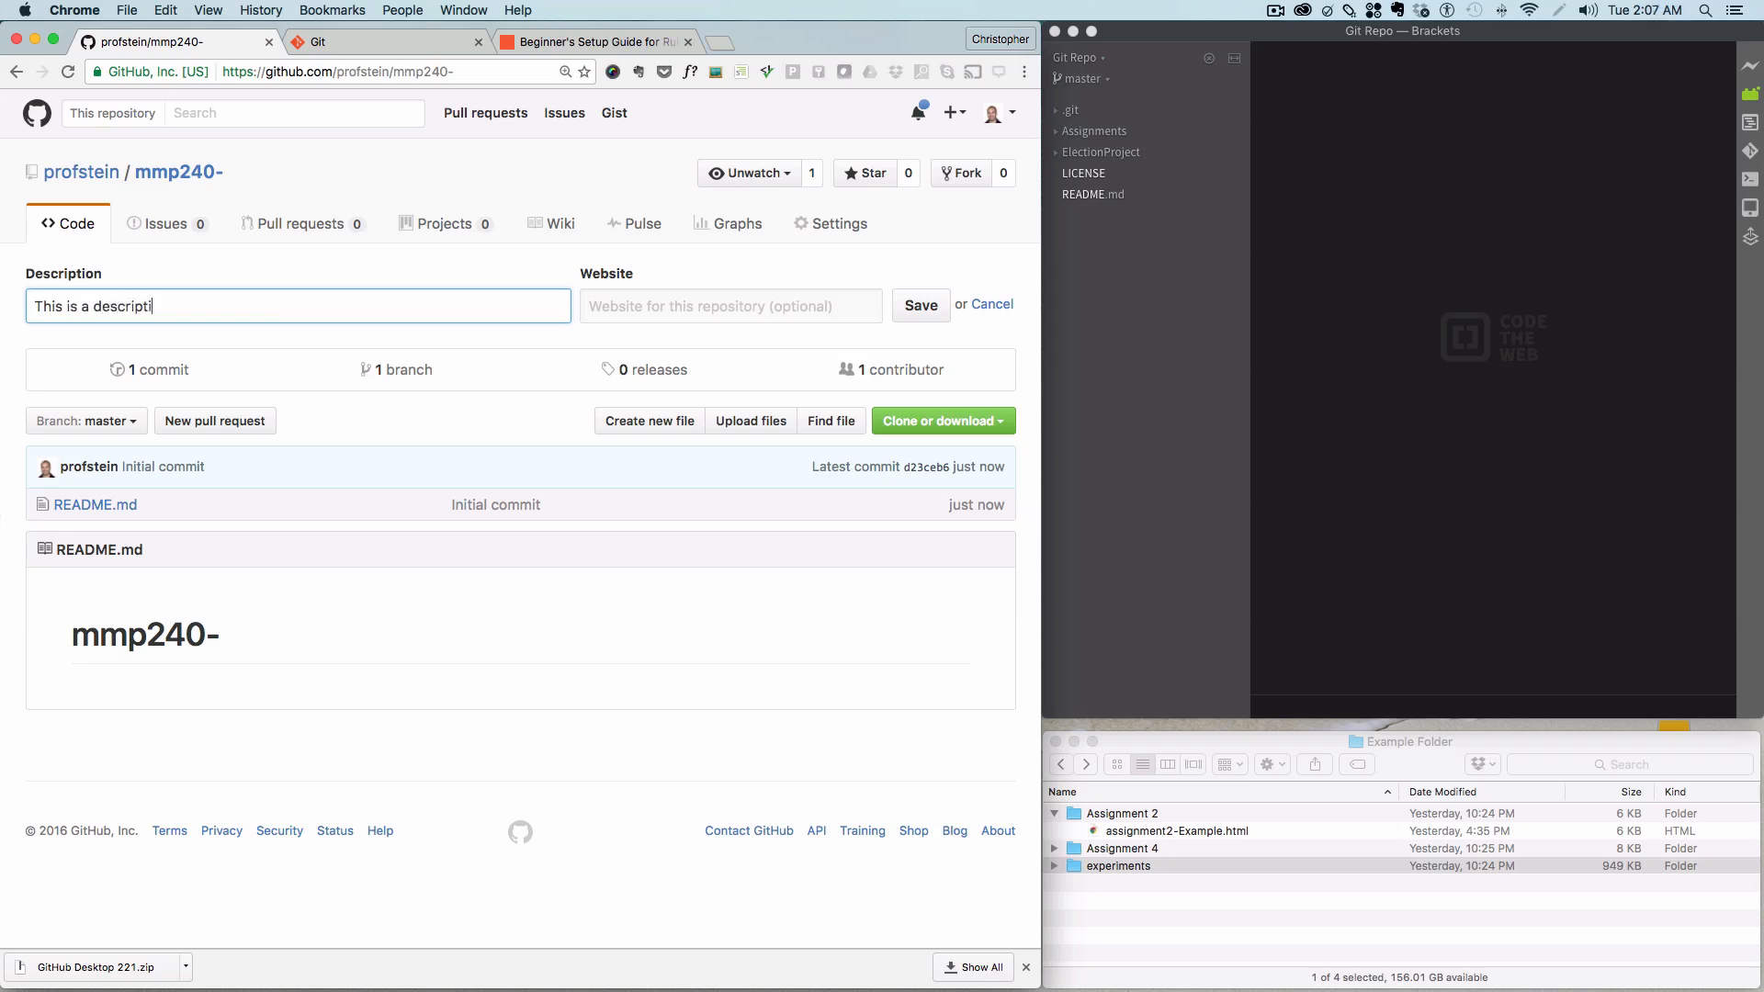
type("on of my proj")
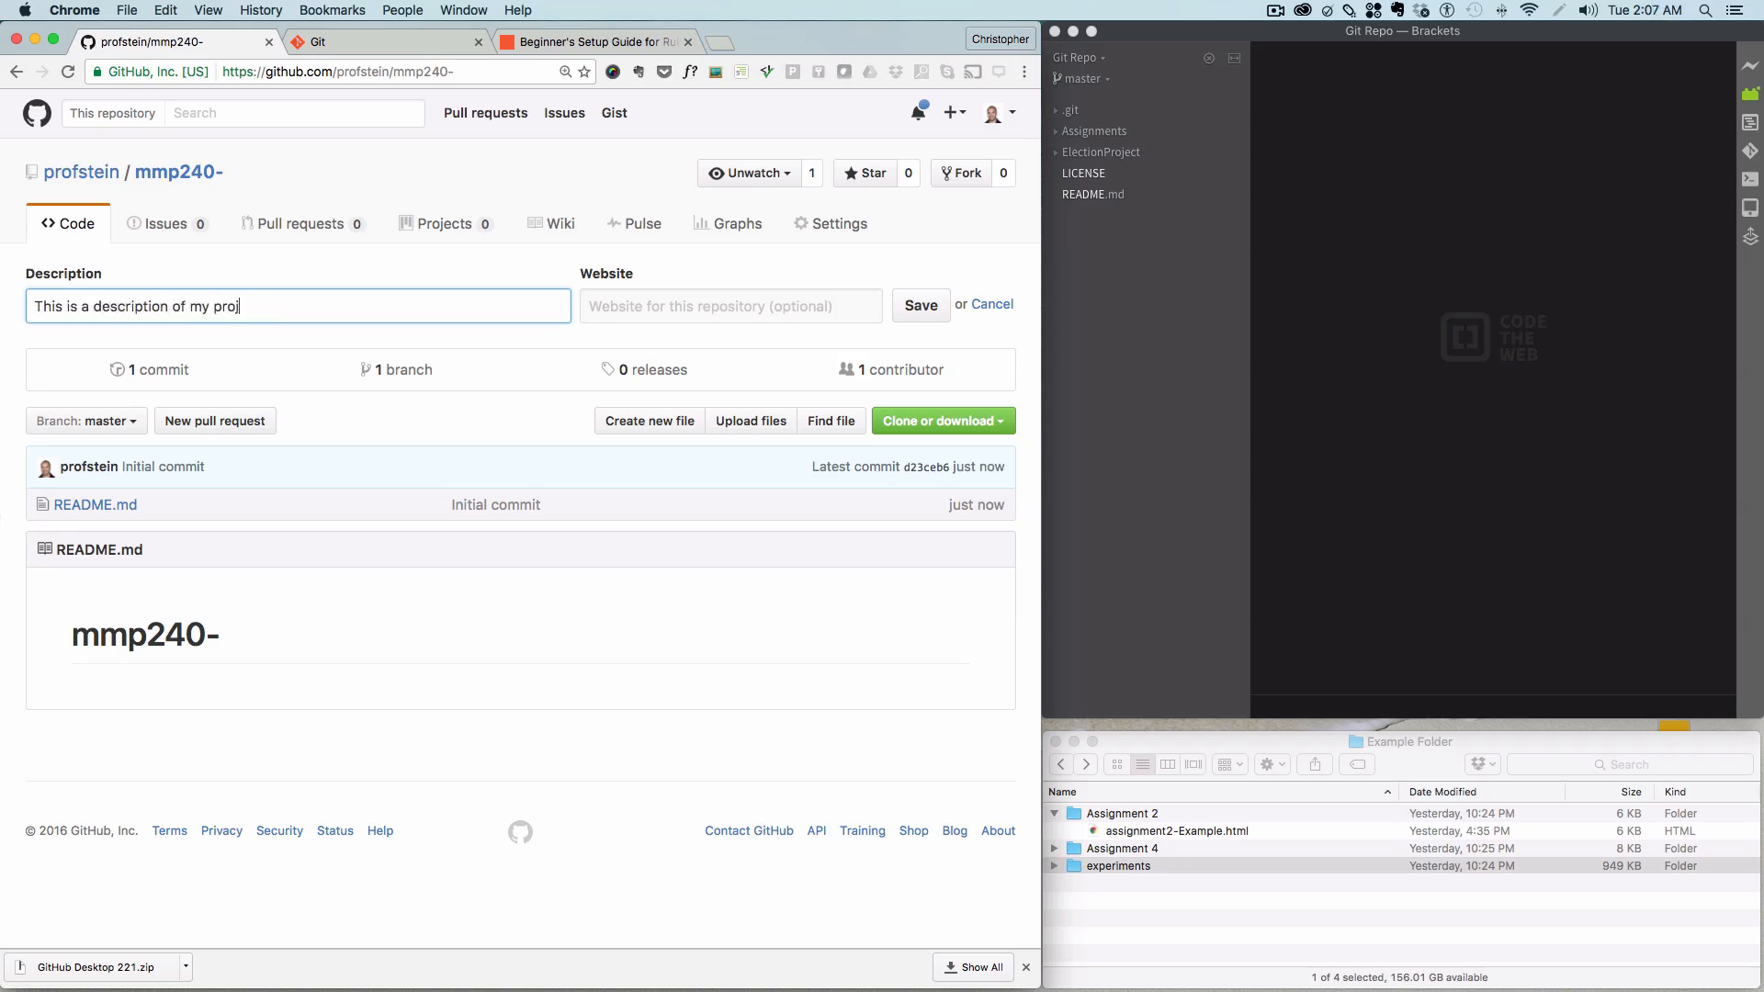
type("ect.")
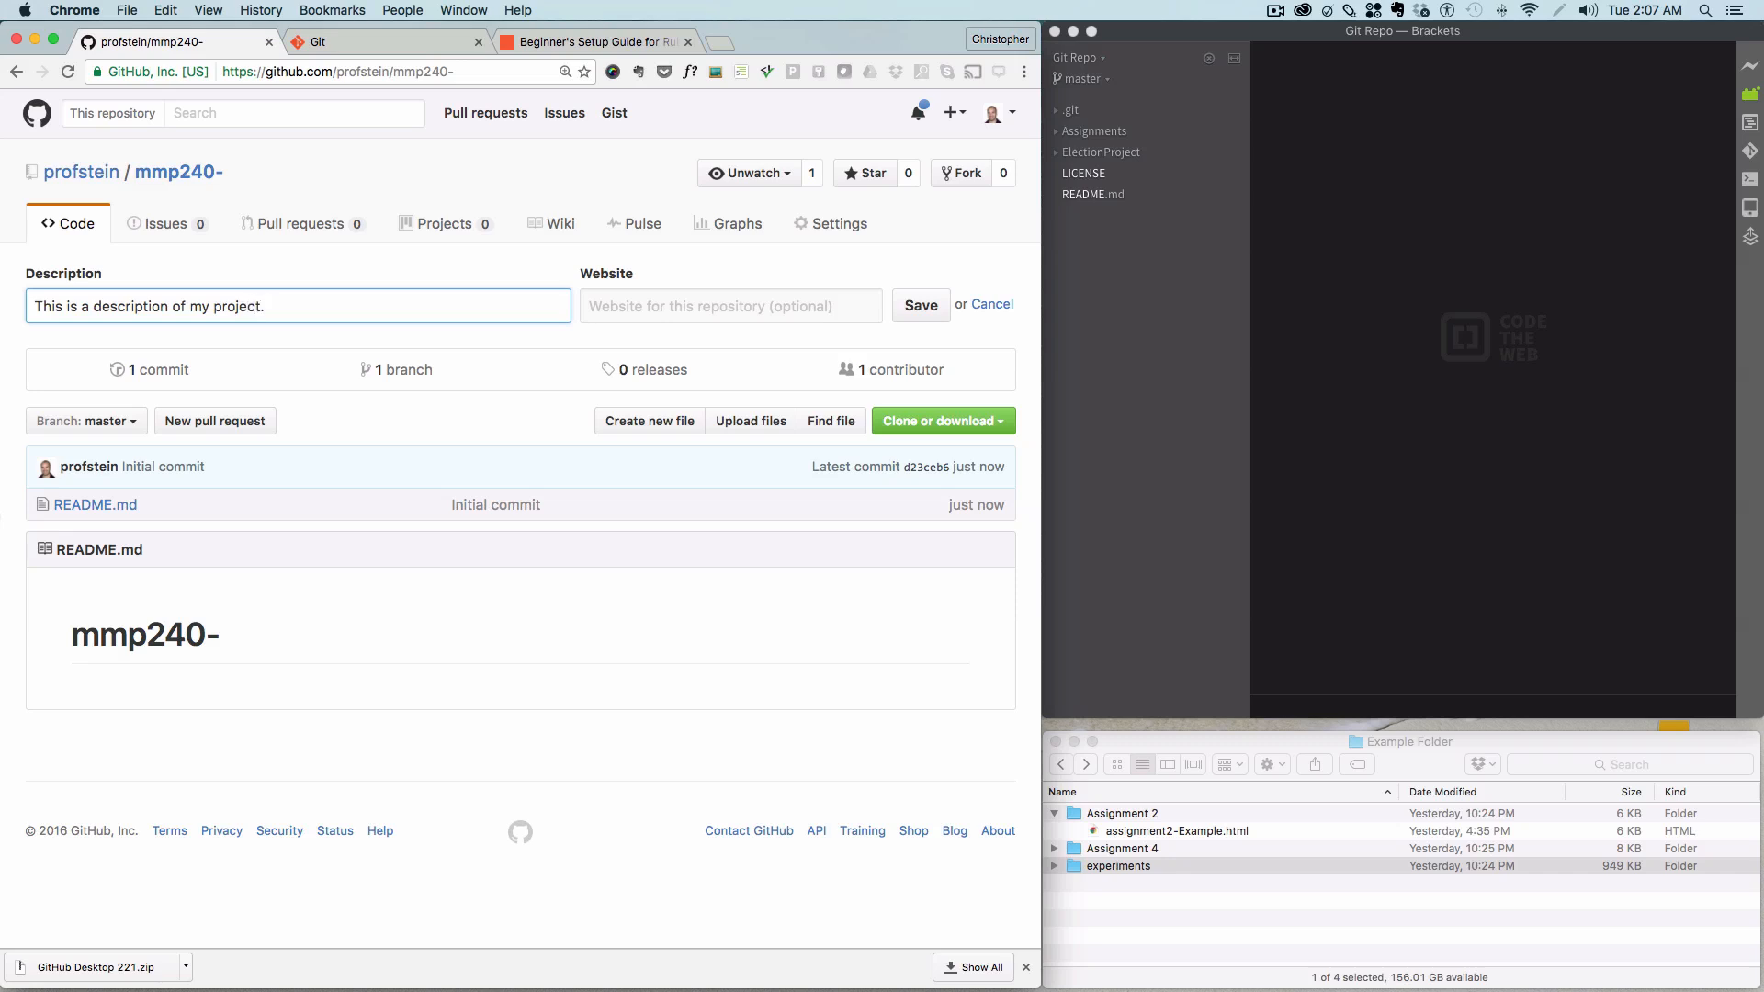
left_click(731, 305)
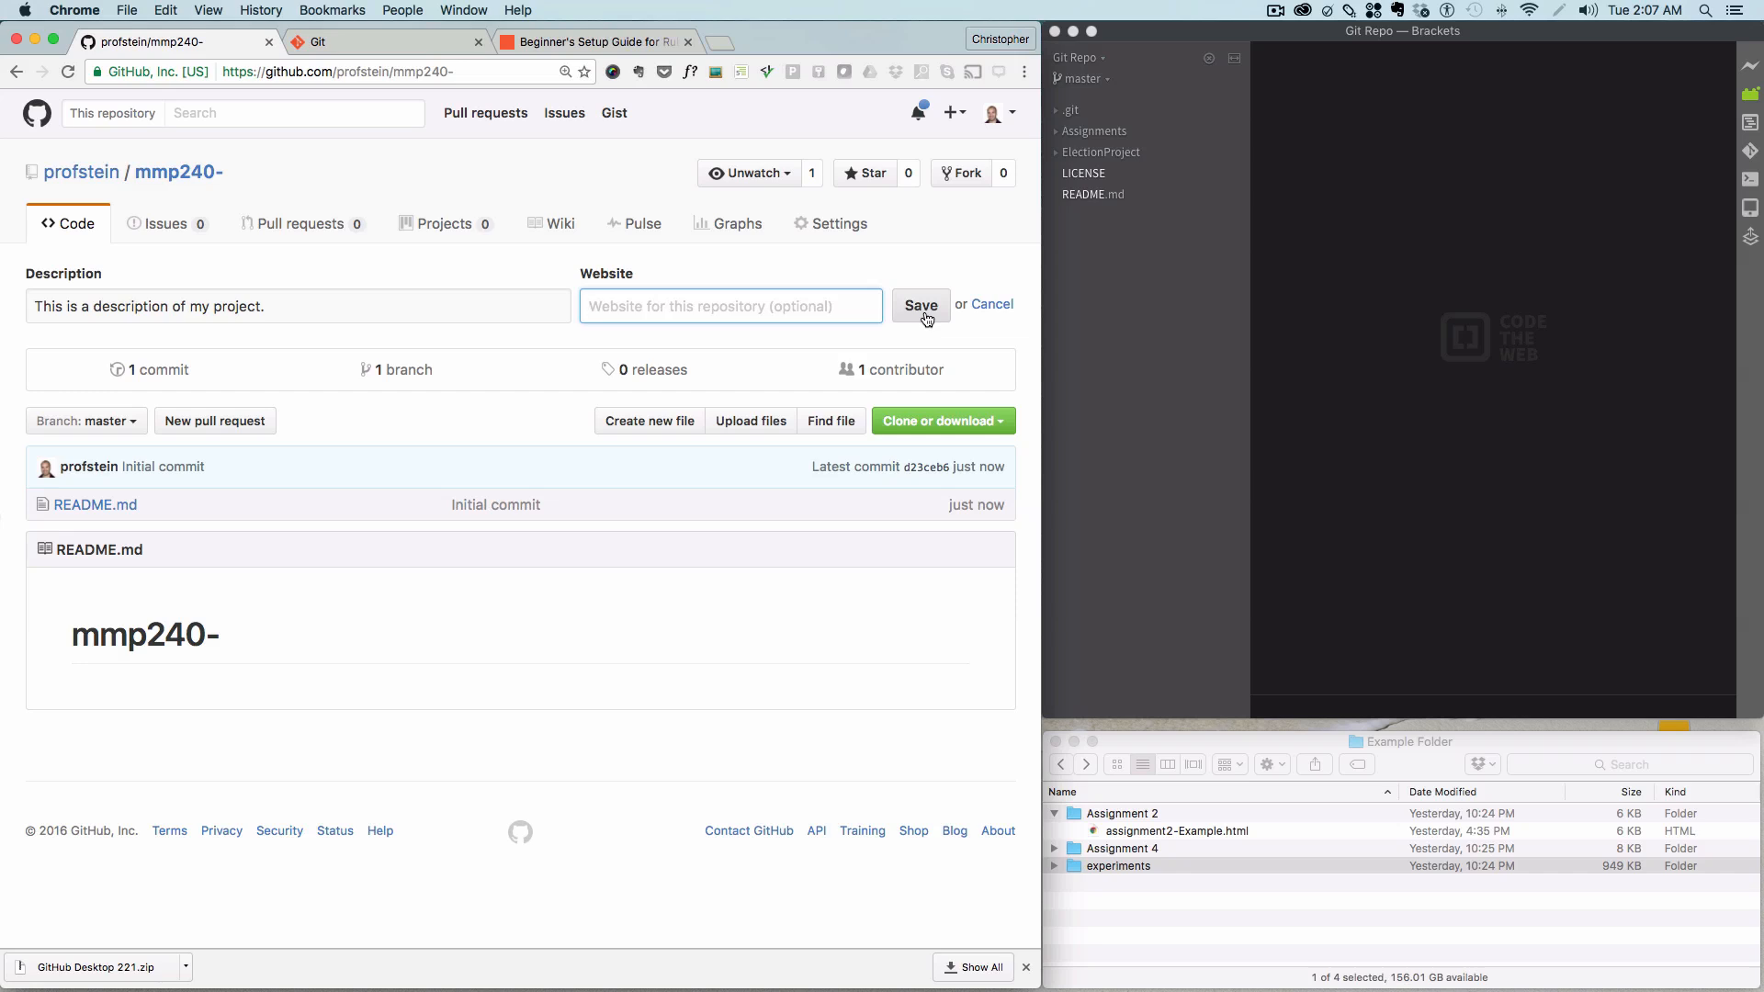
left_click(920, 306)
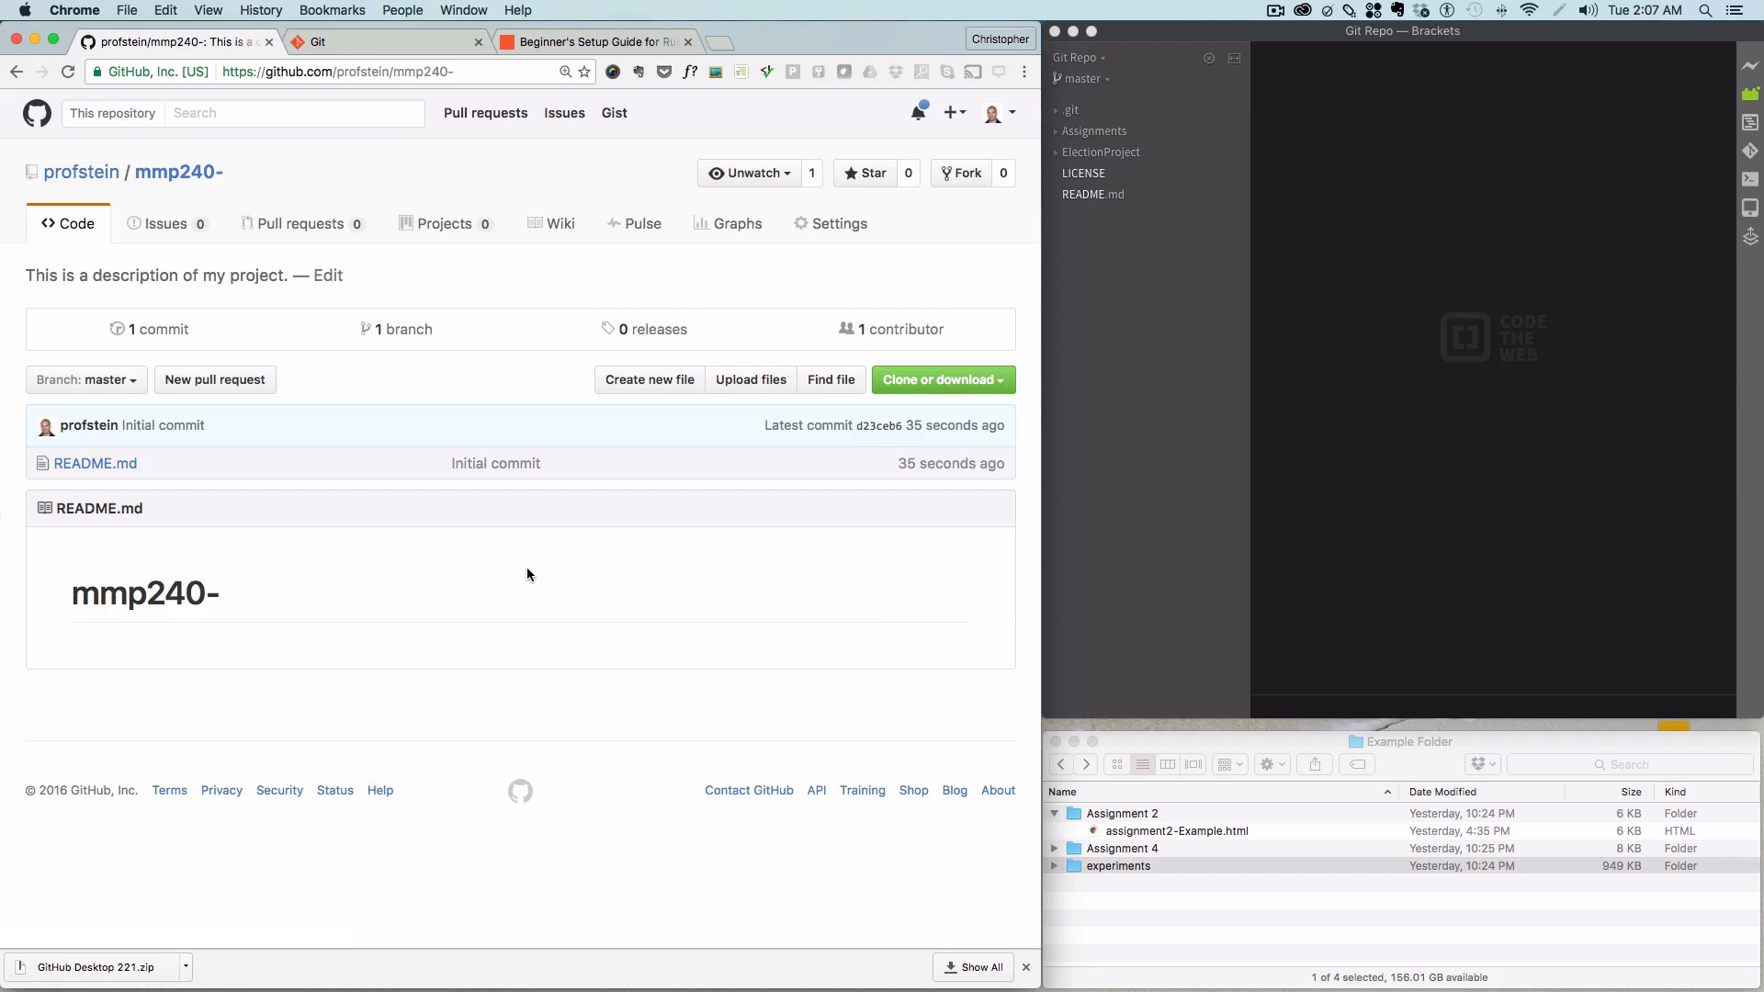
mouse_move(1224, 925)
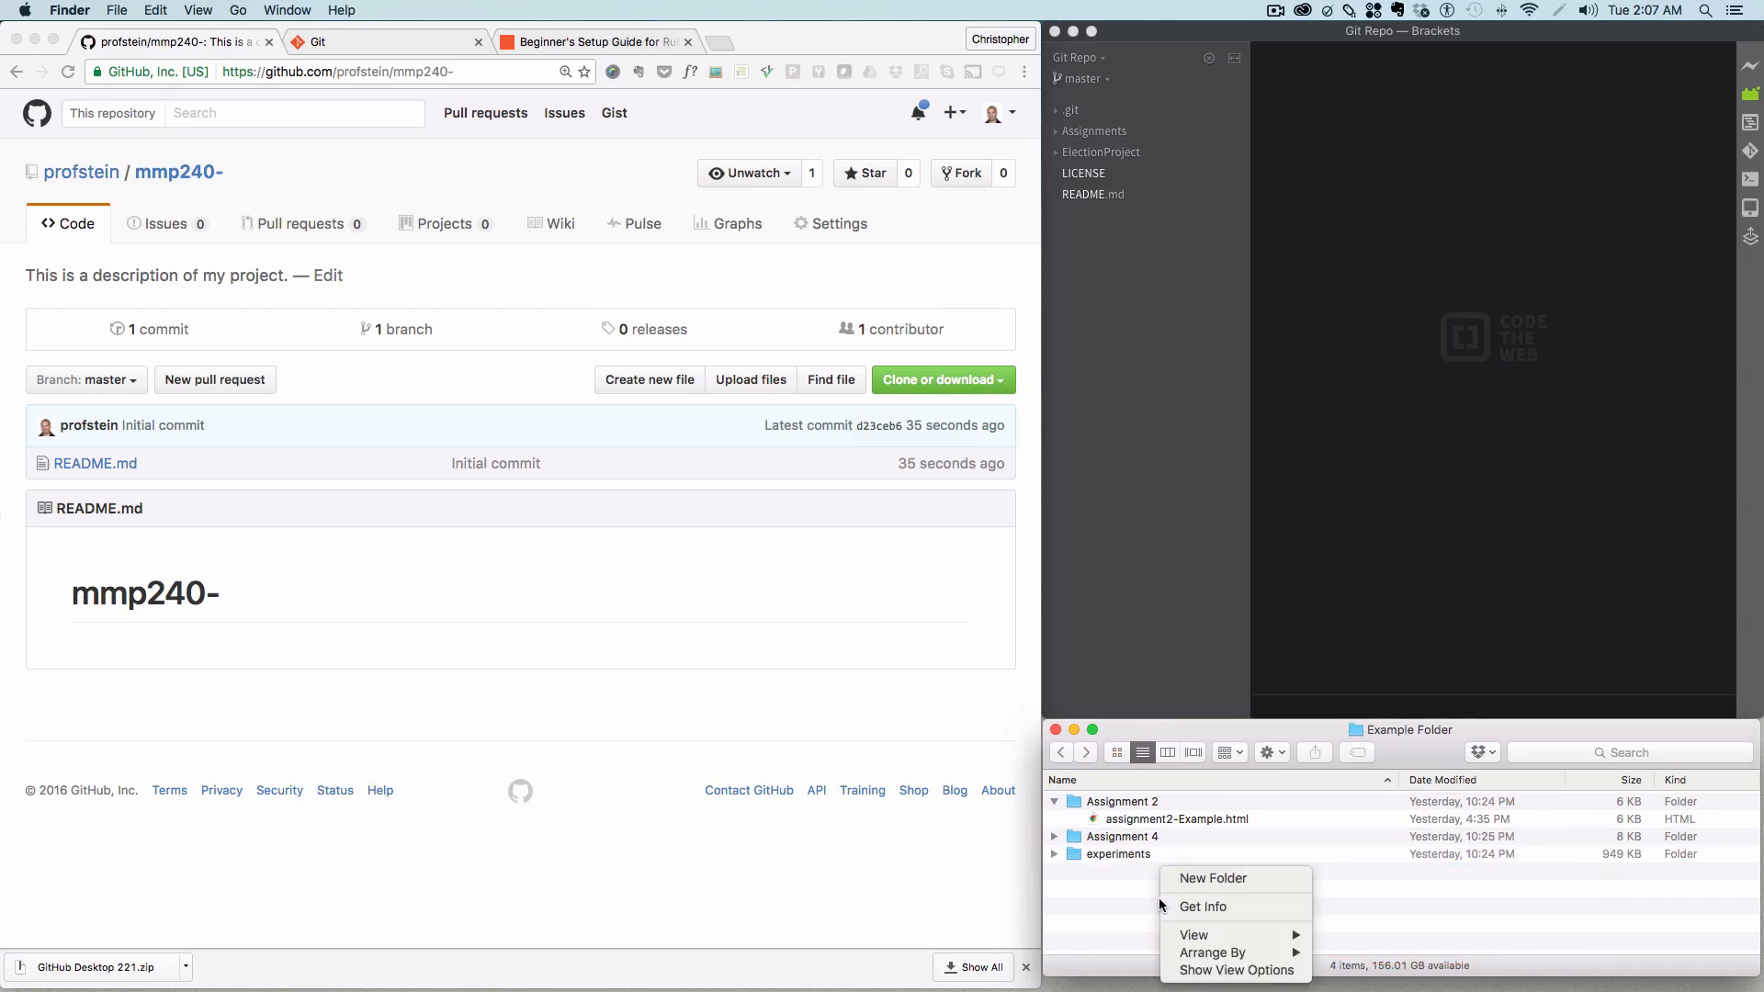
Step: Create a folder named 'mmp240-GitRepo' inside Example Folder
left_click(1213, 878)
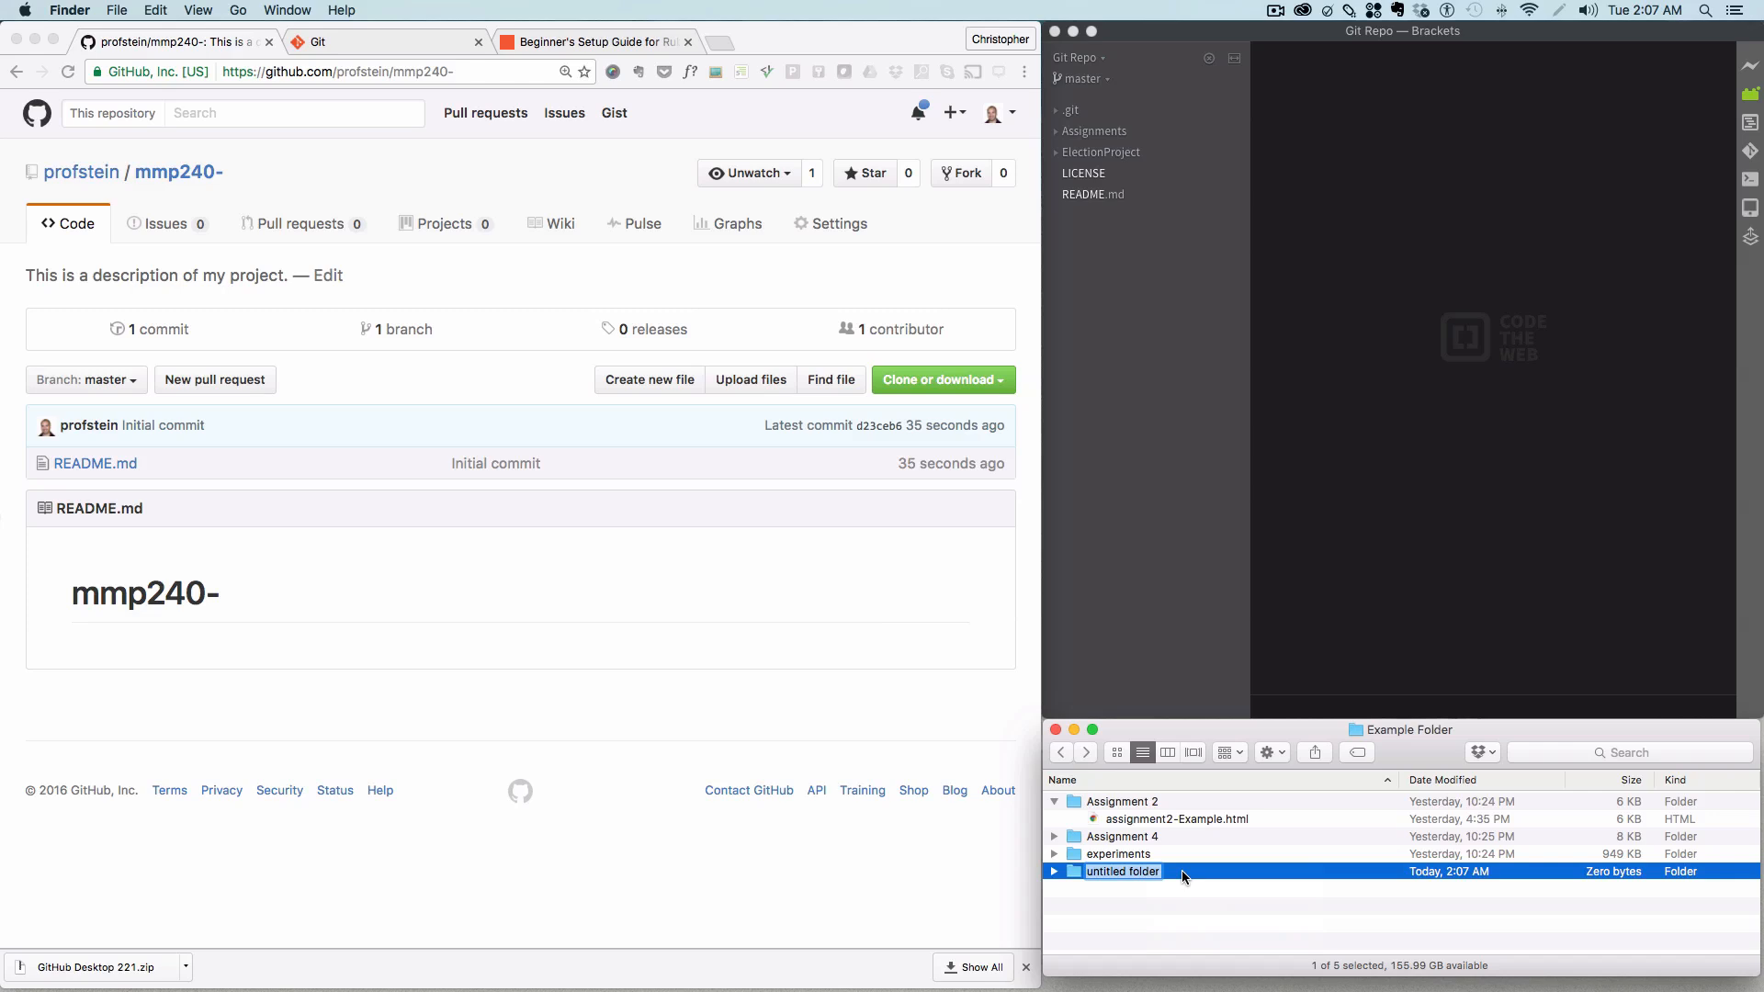
type("MMP")
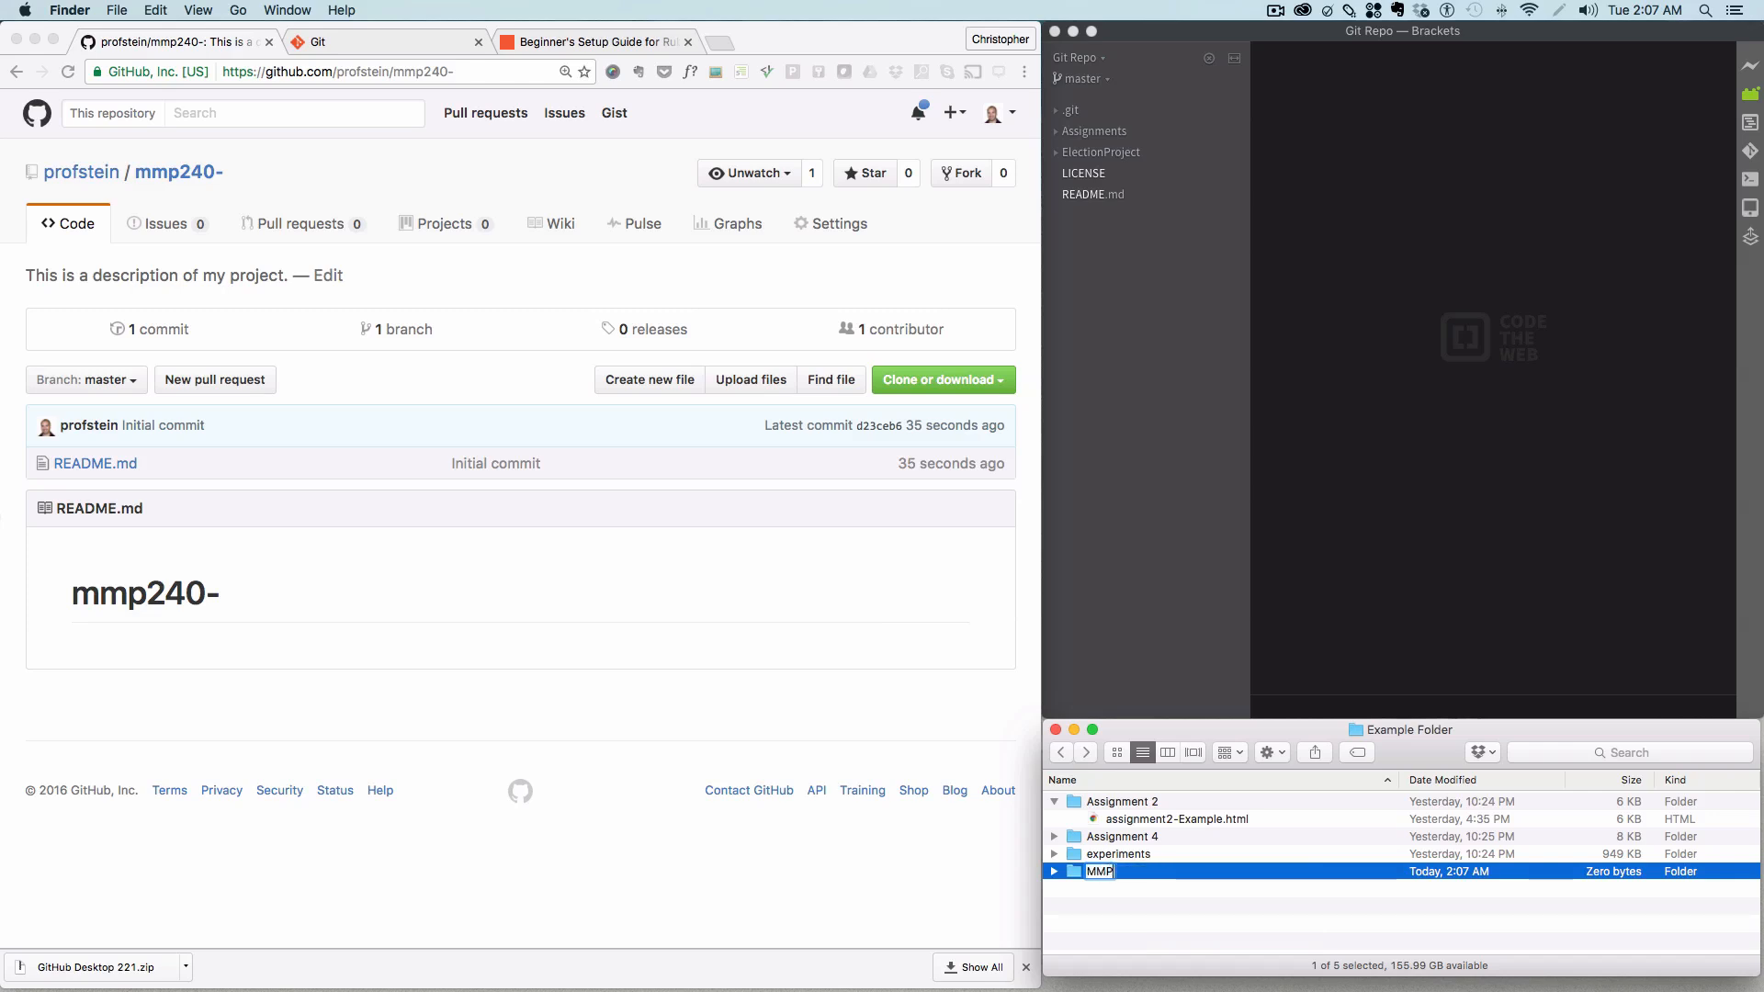
type("mmp240-")
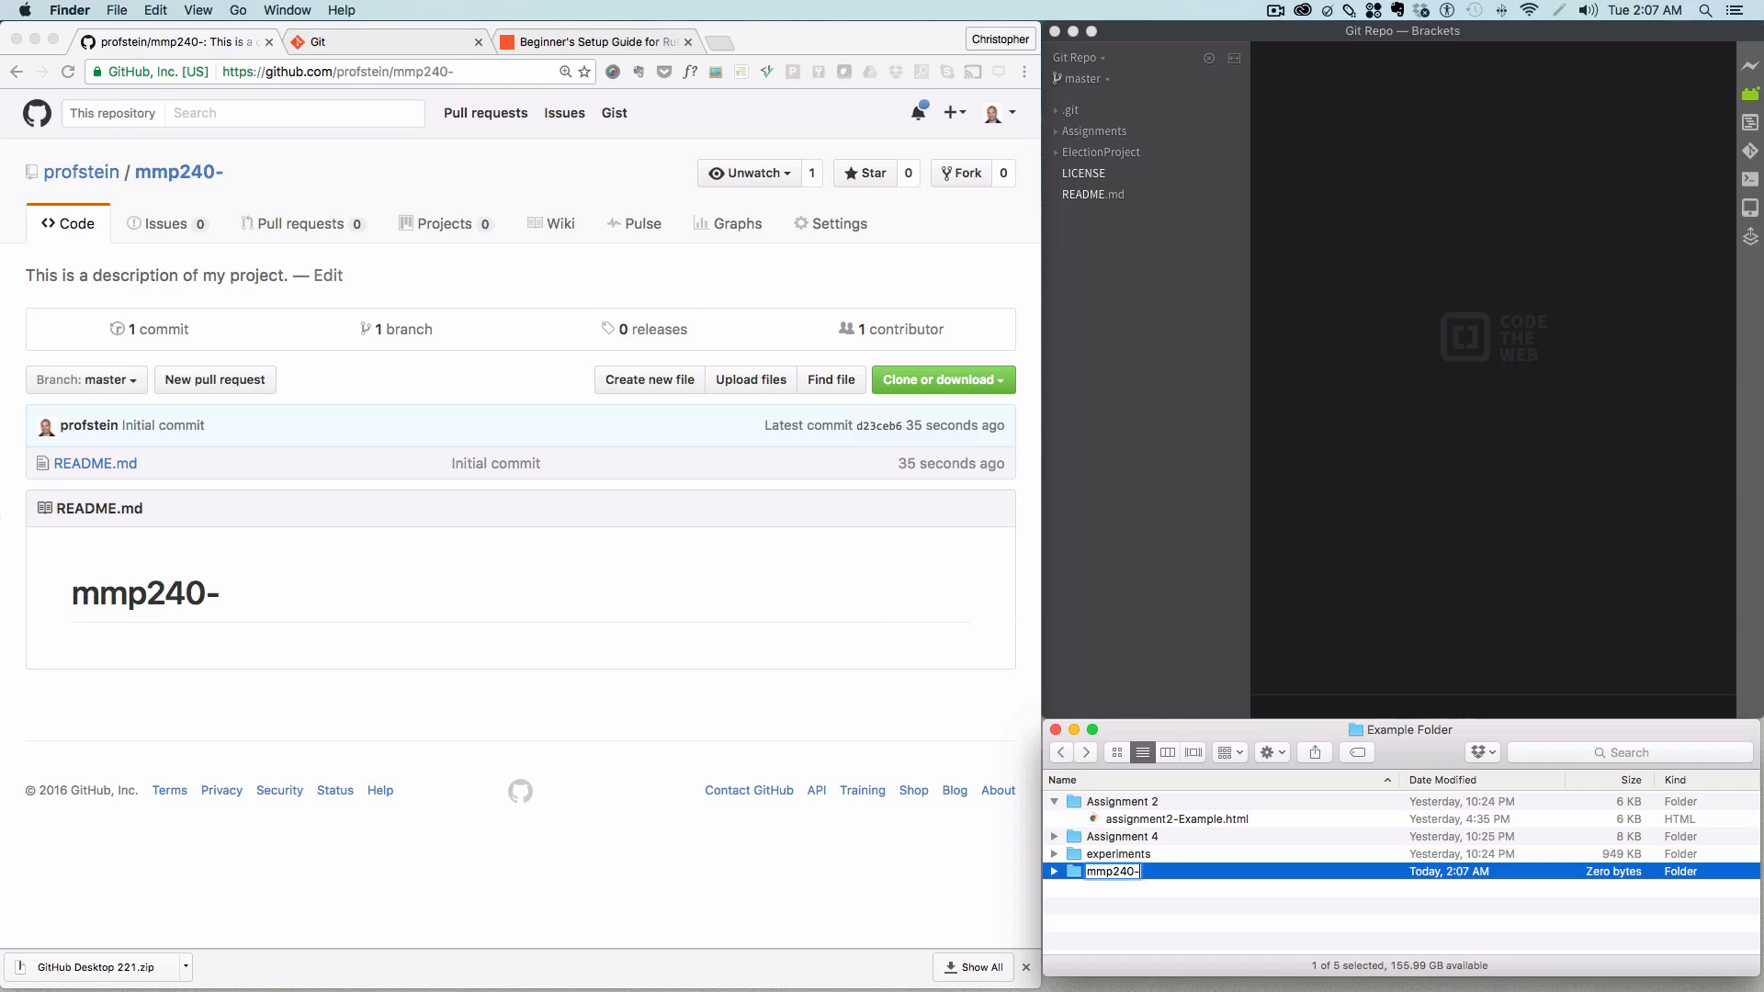
type("GitRe")
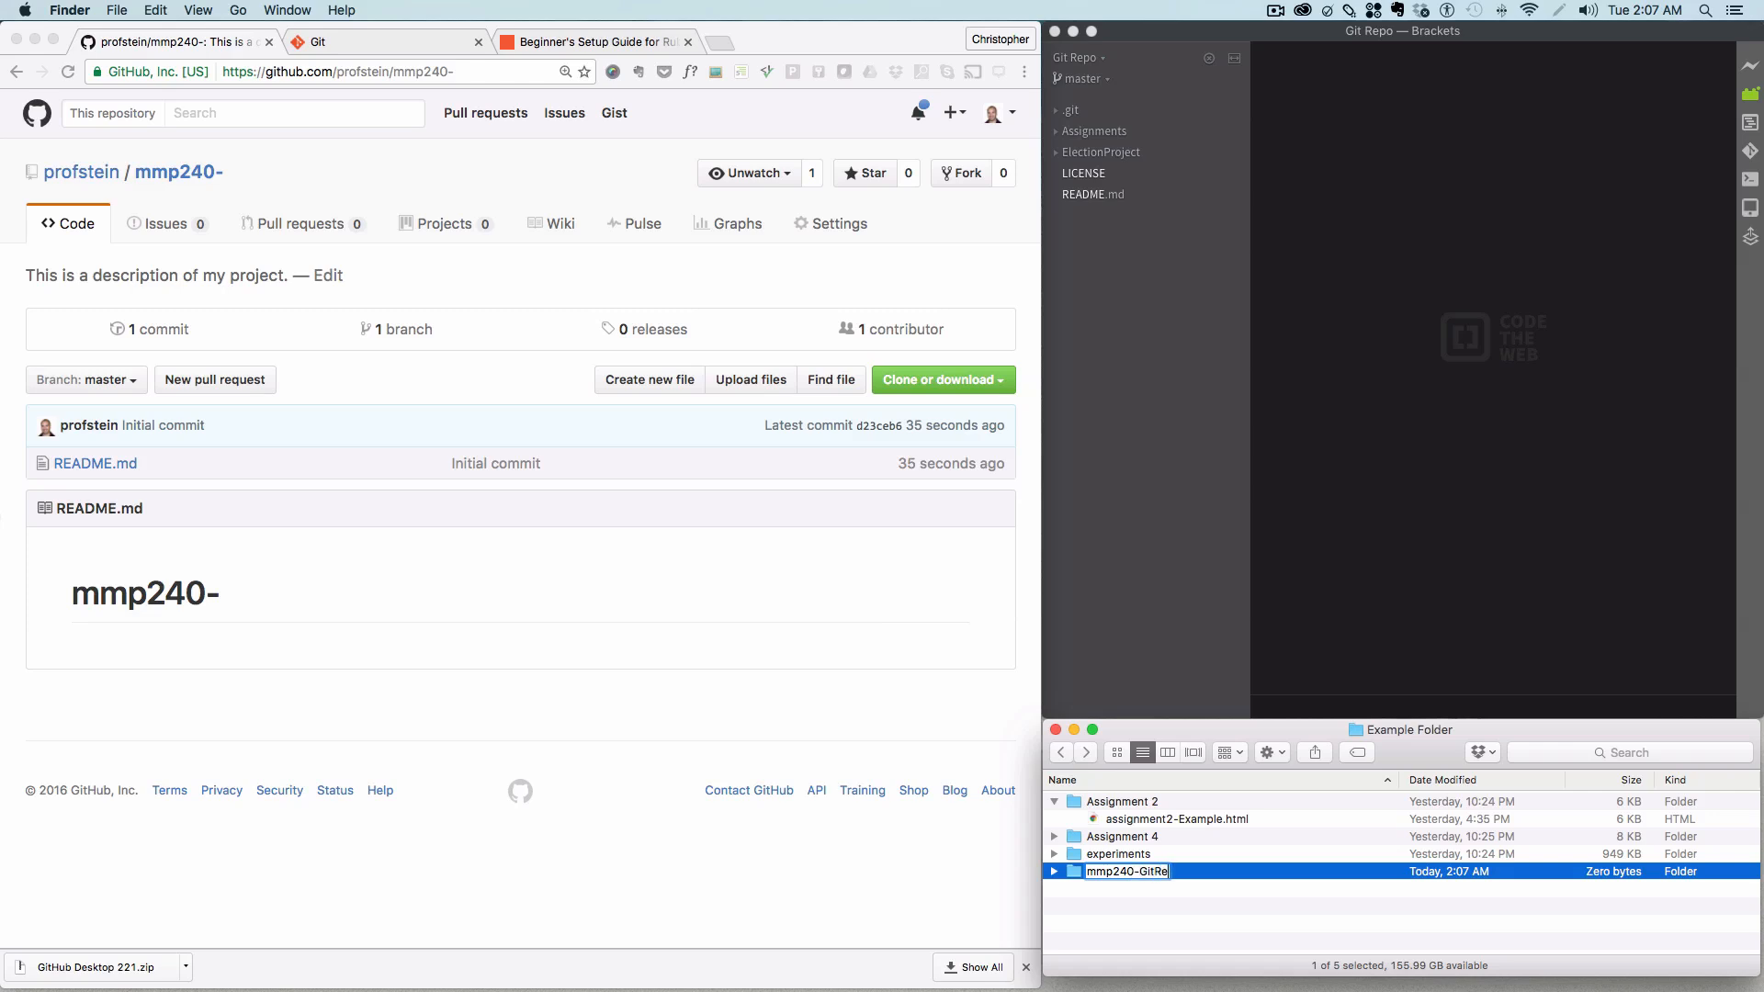
key("Return")
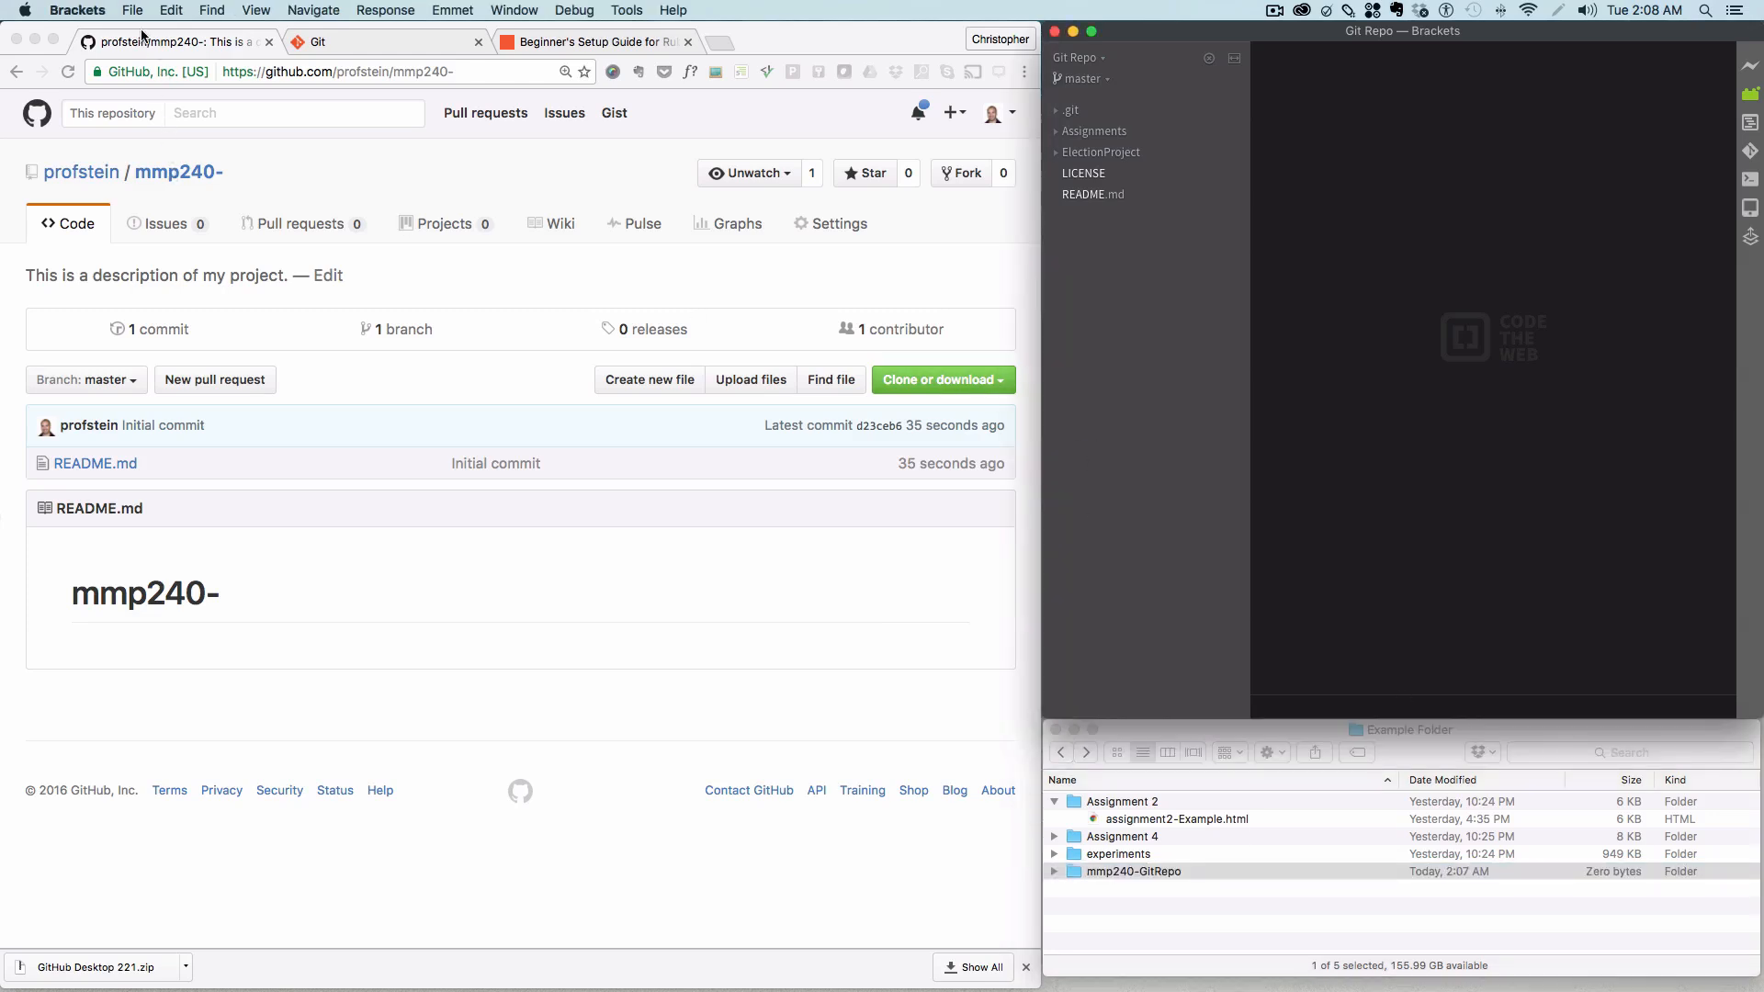
Step: Search the Extension Manager's installed extensions for 'git' to find Brackets Git
left_click(132, 10)
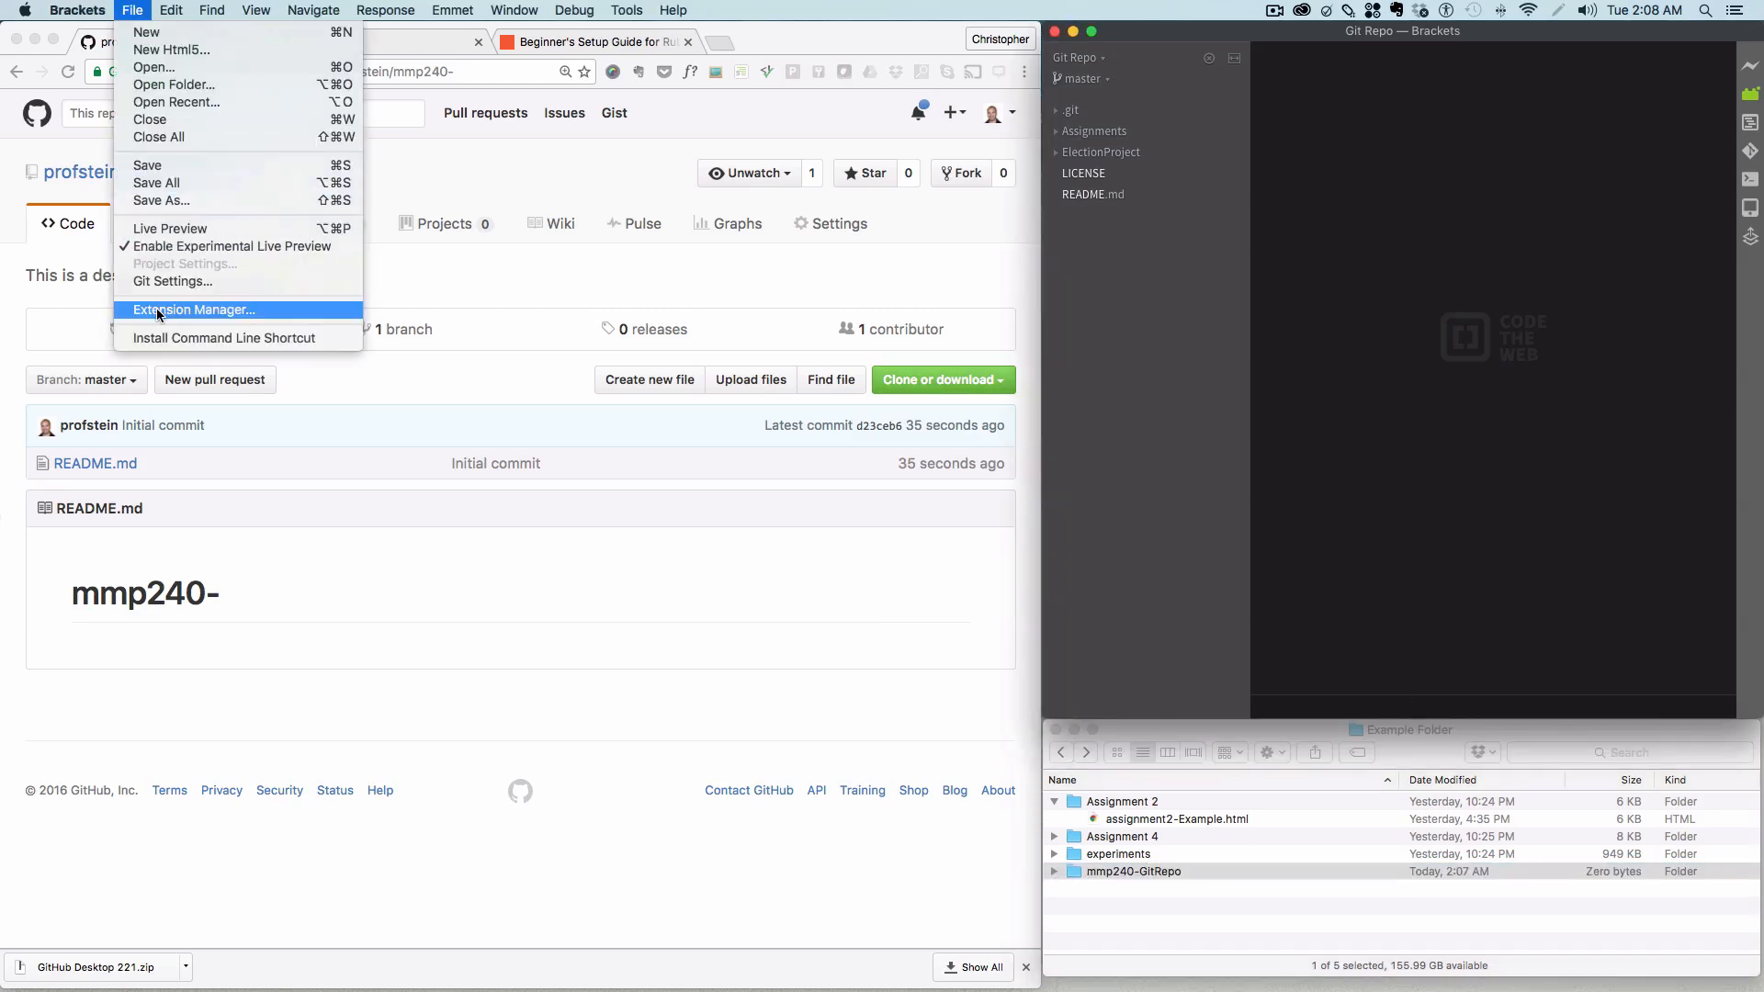
left_click(194, 310)
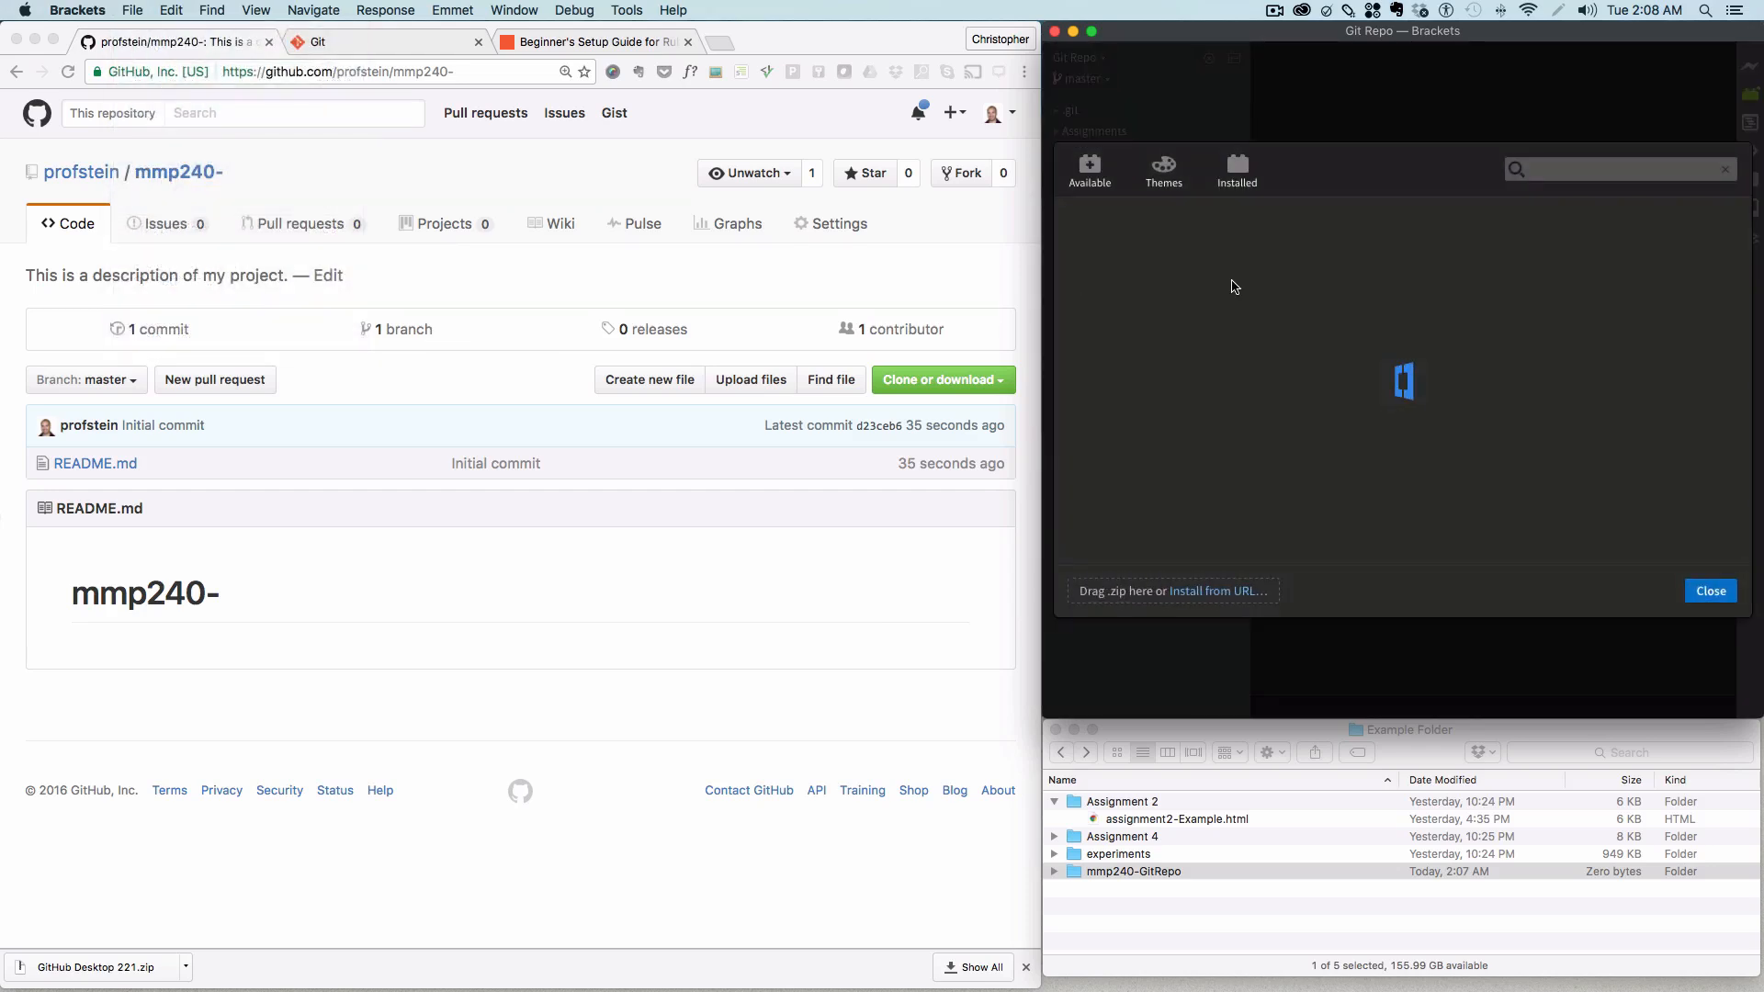
left_click(1236, 170)
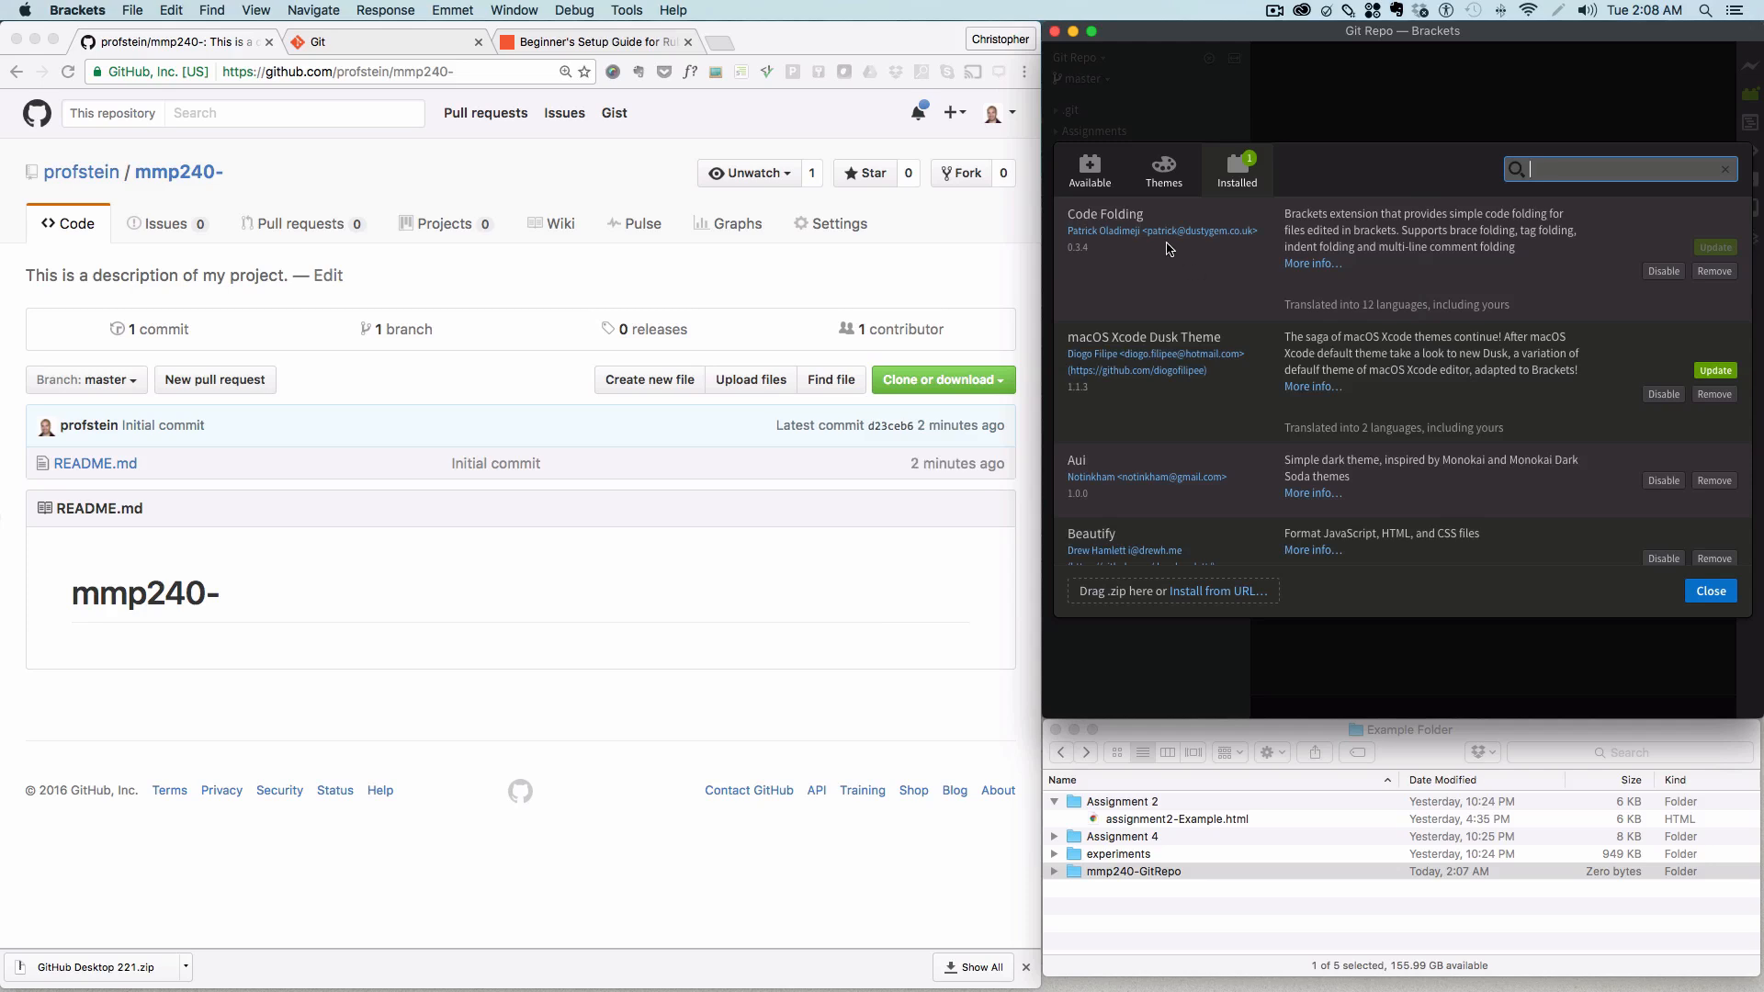
mouse_move(1248, 184)
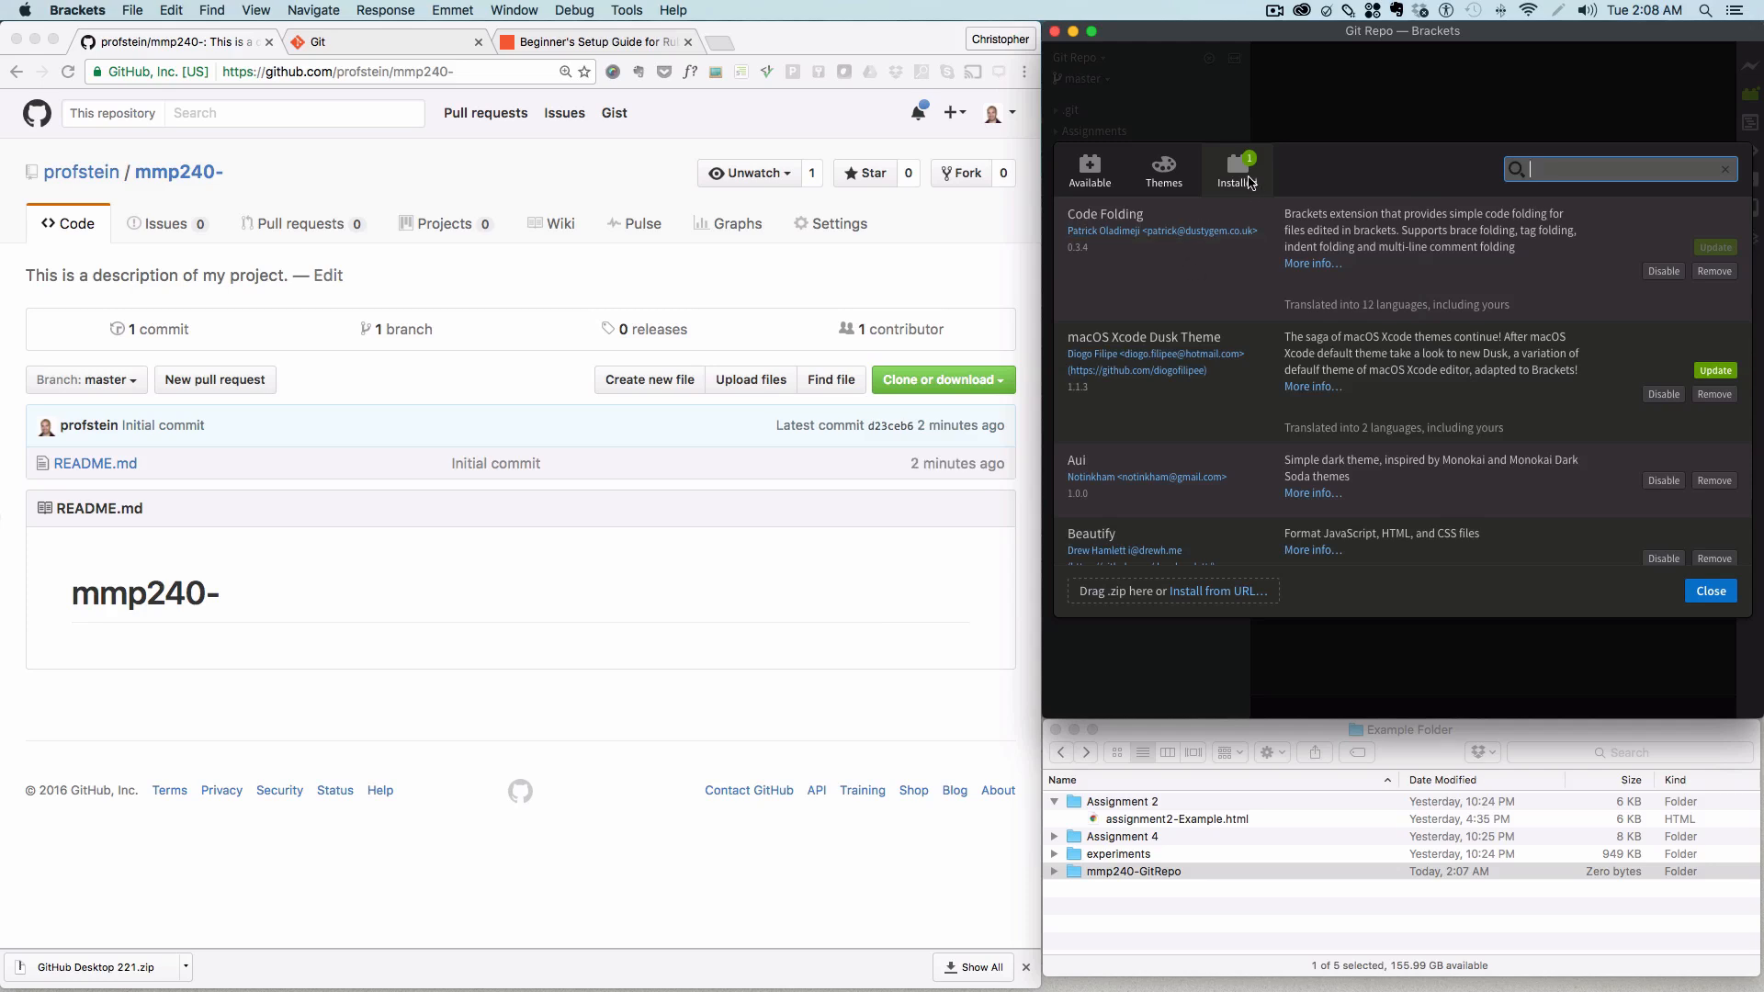
type("git")
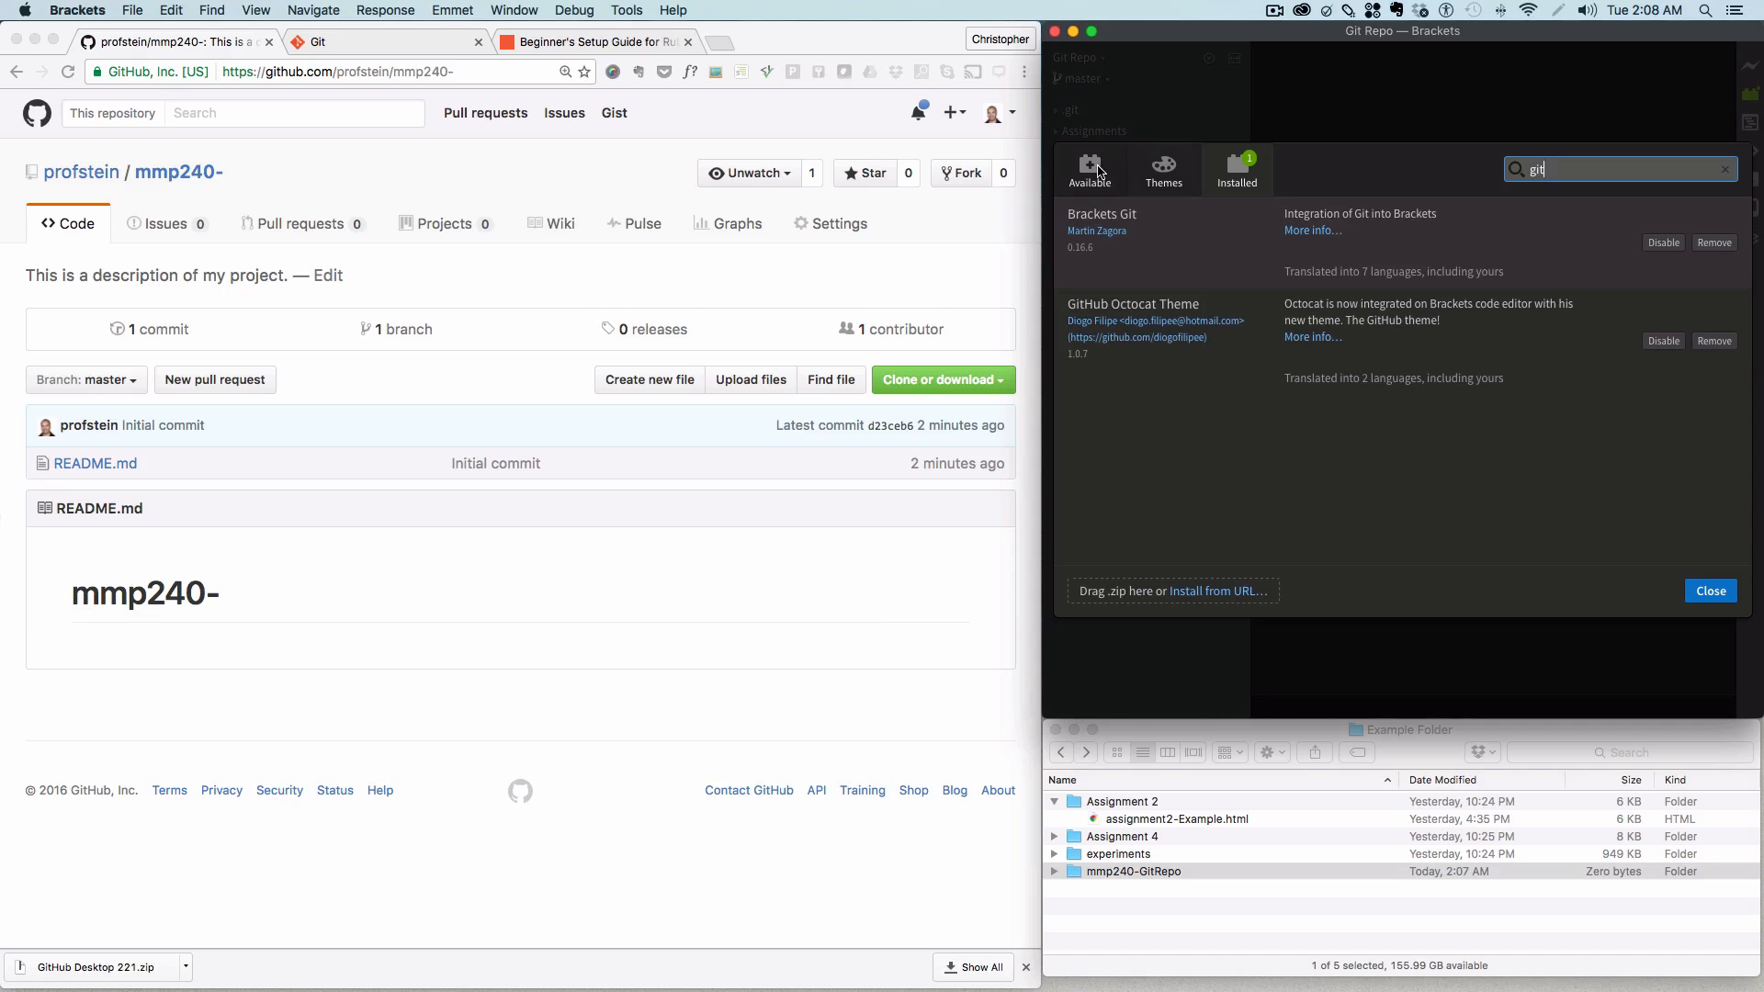
left_click(1723, 168)
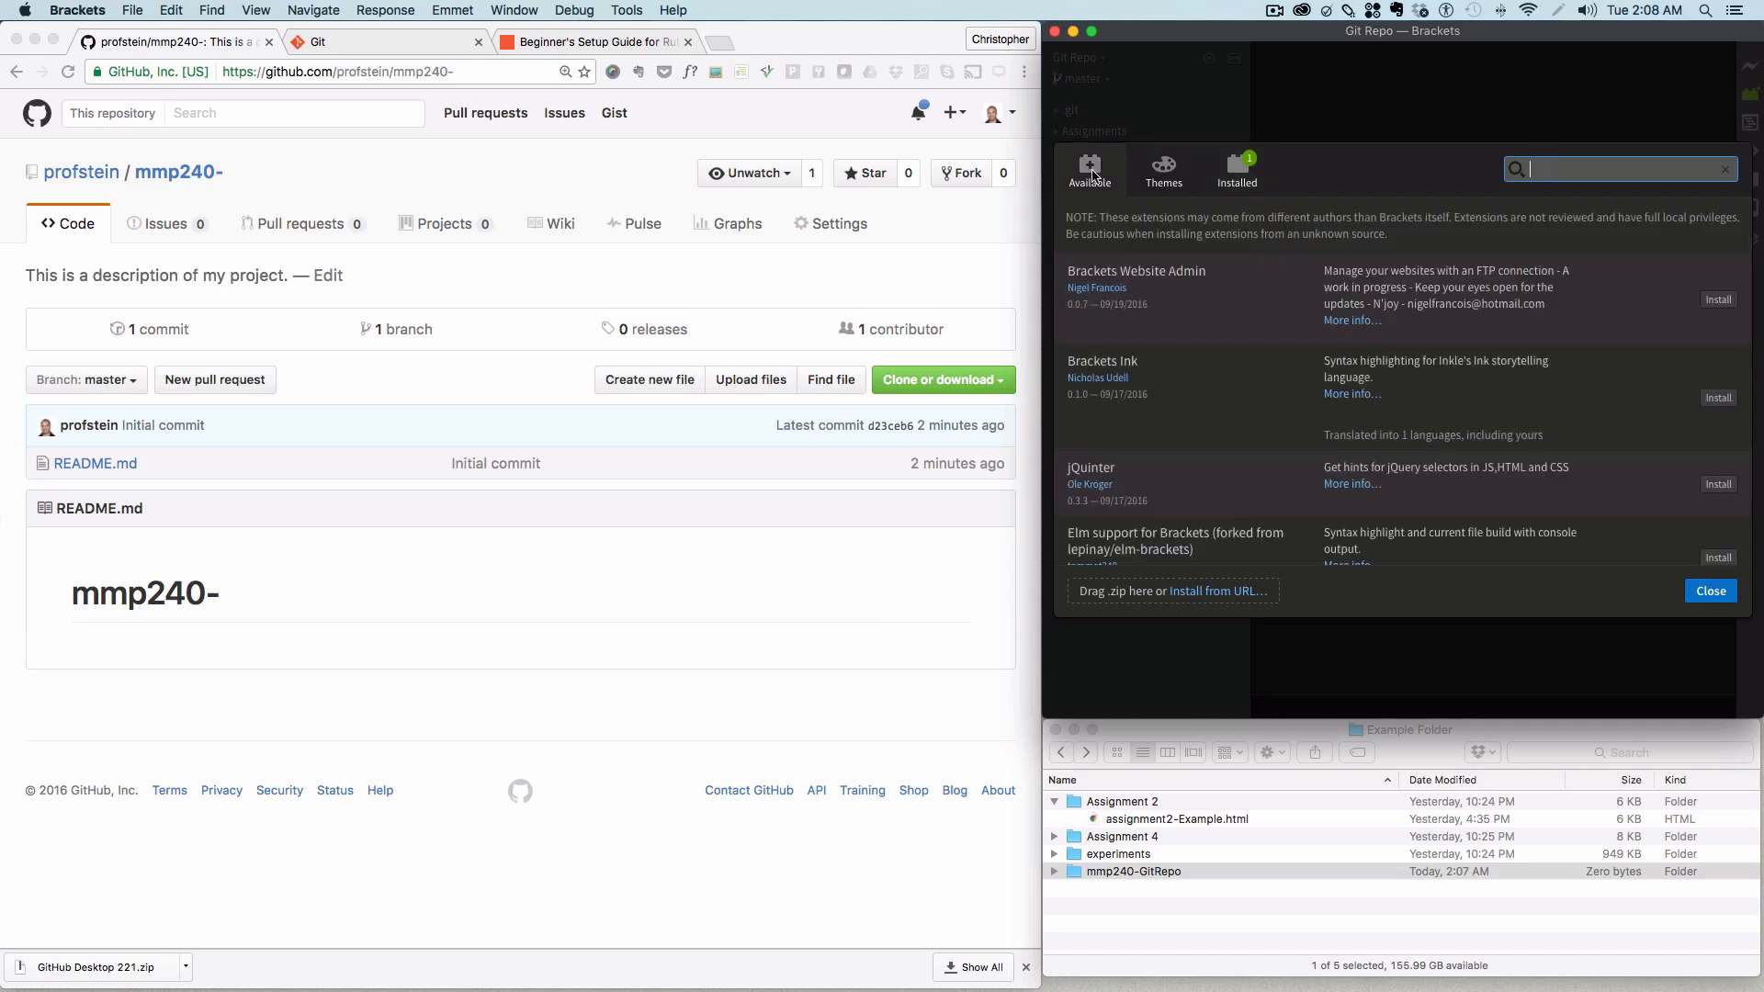
left_click(1237, 169)
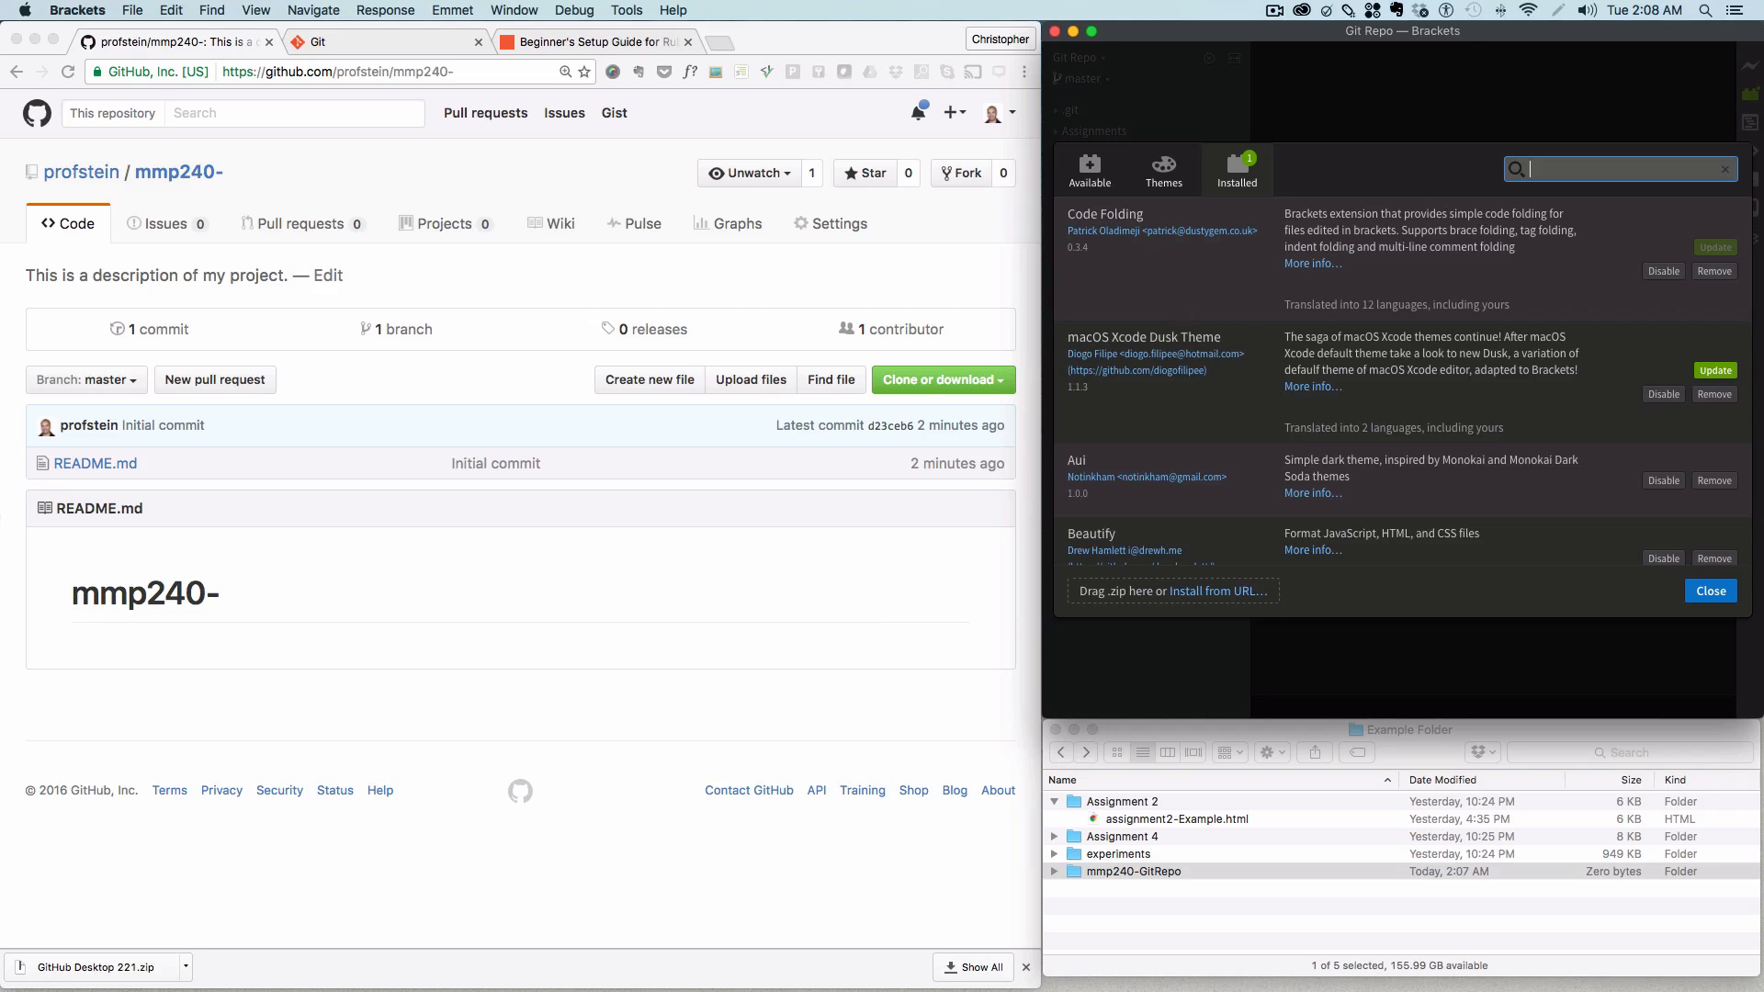
type("git")
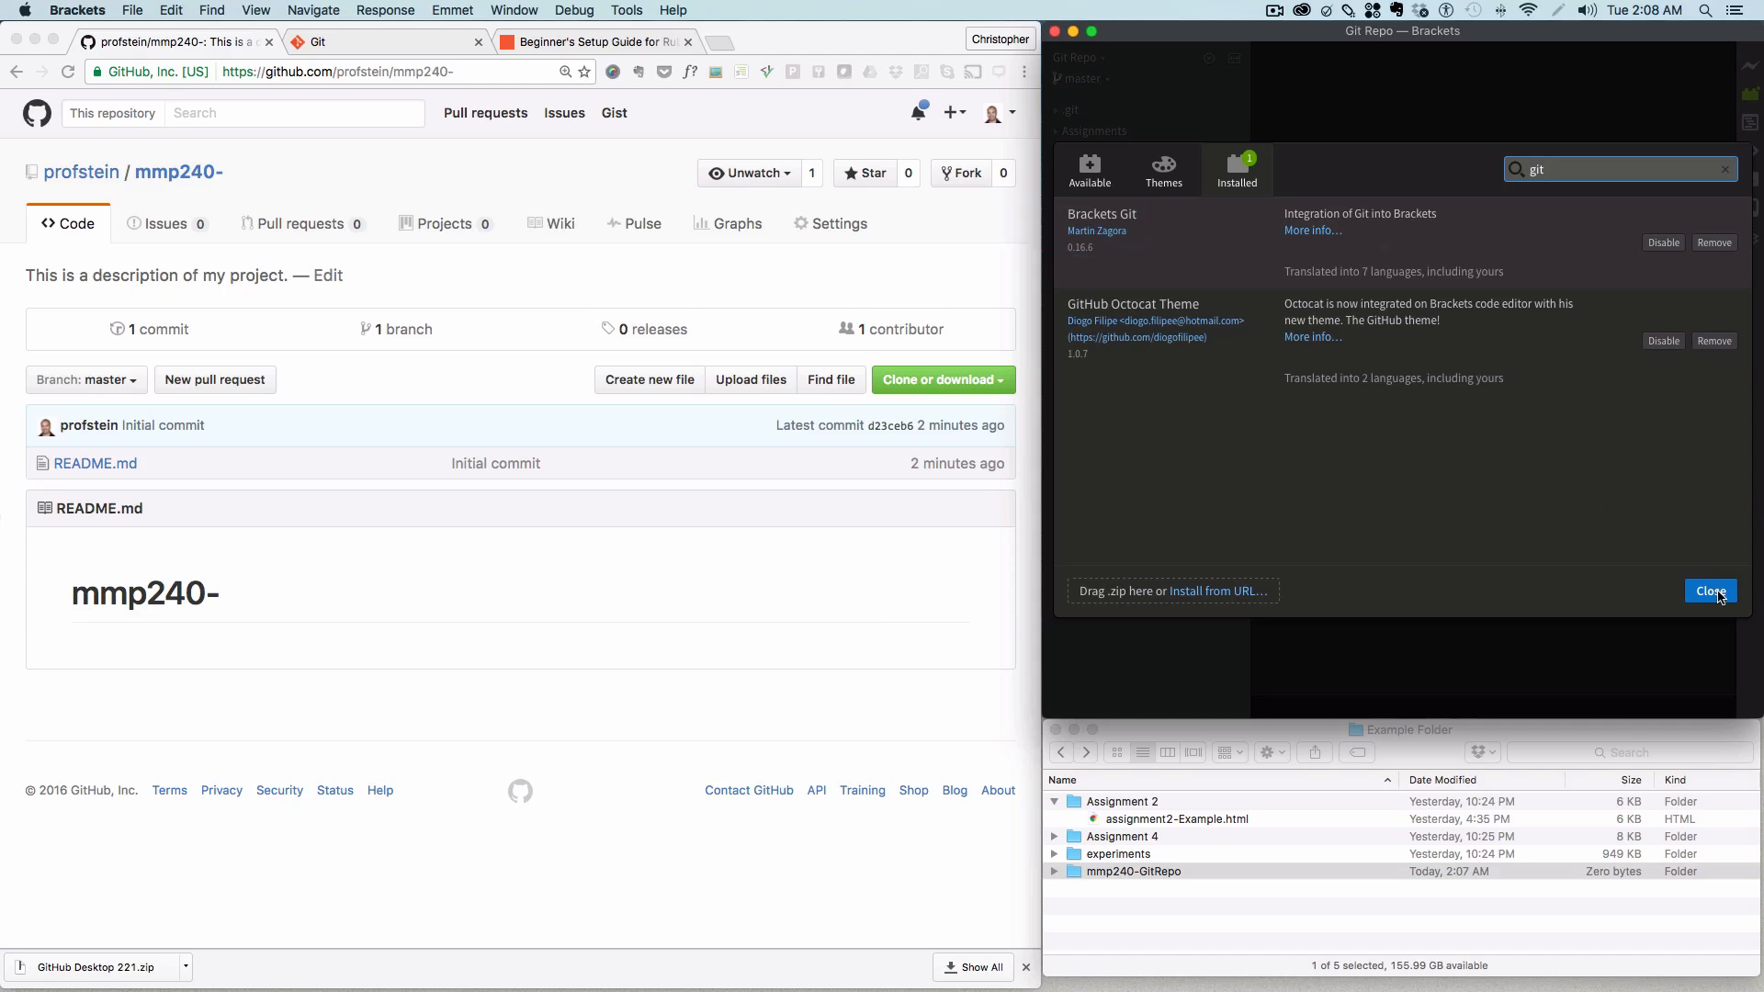
Step: Close Extension Manager and open the mmp240-GitRepo folder as the Brackets project
left_click(1709, 591)
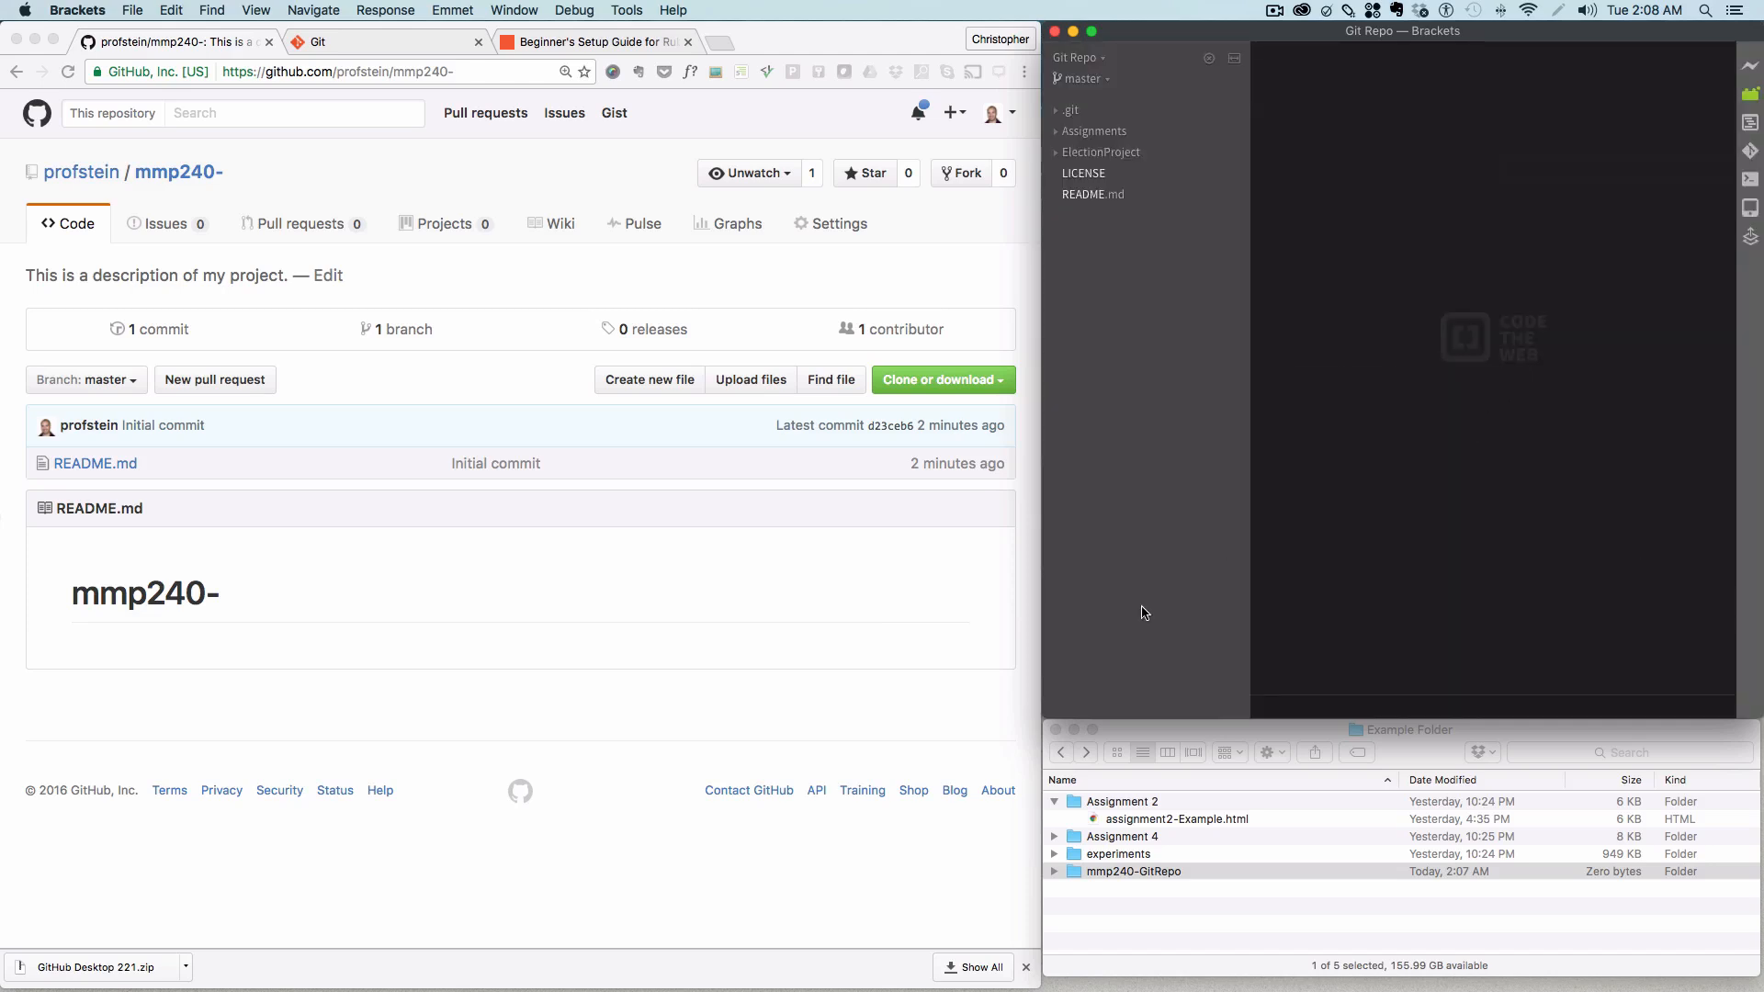
left_click(1133, 871)
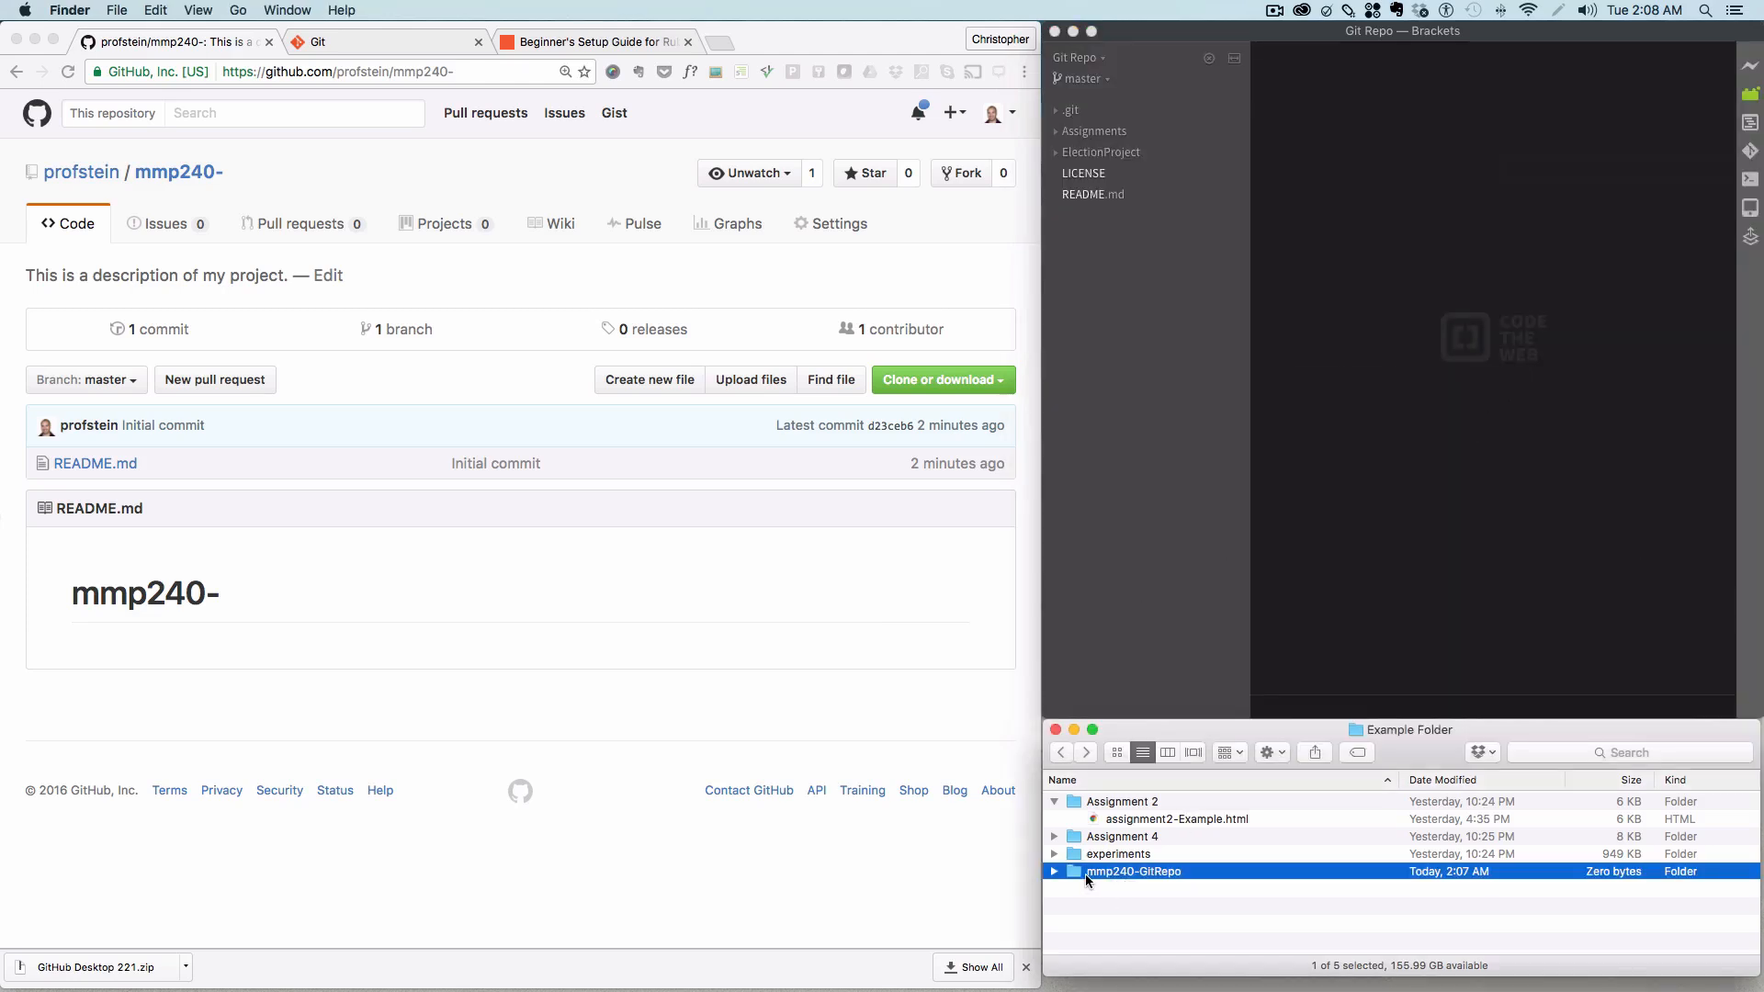
mouse_move(1073, 879)
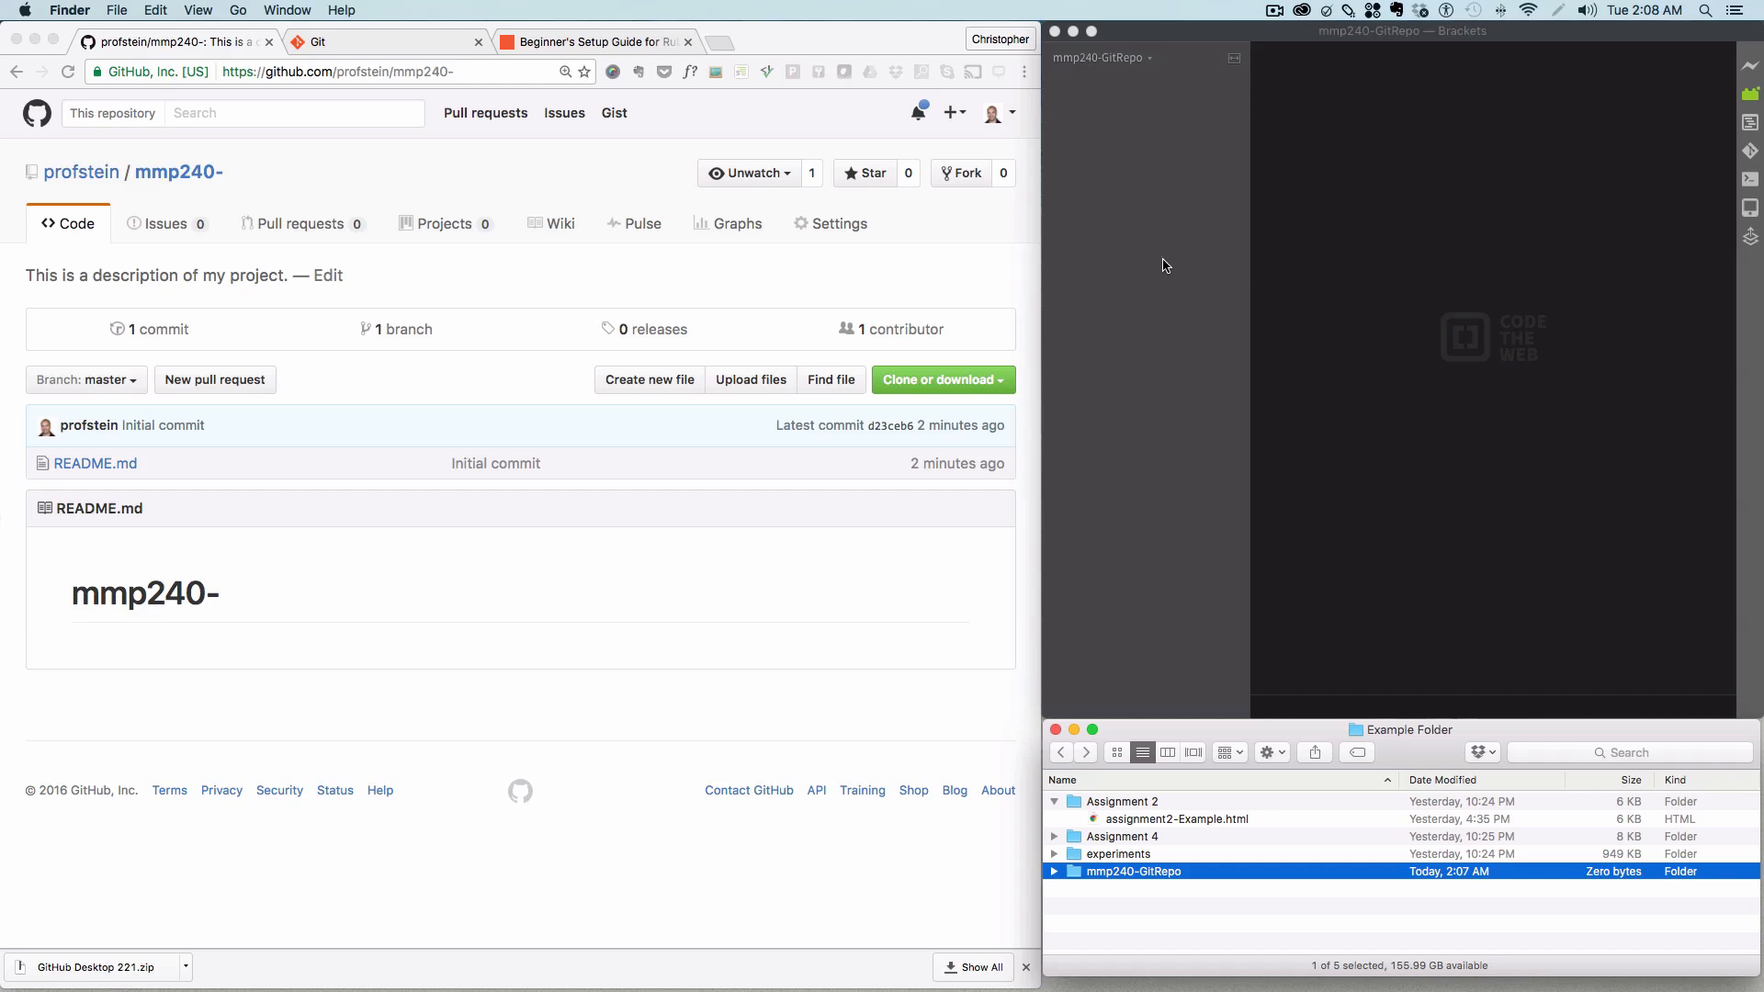
mouse_move(1215, 236)
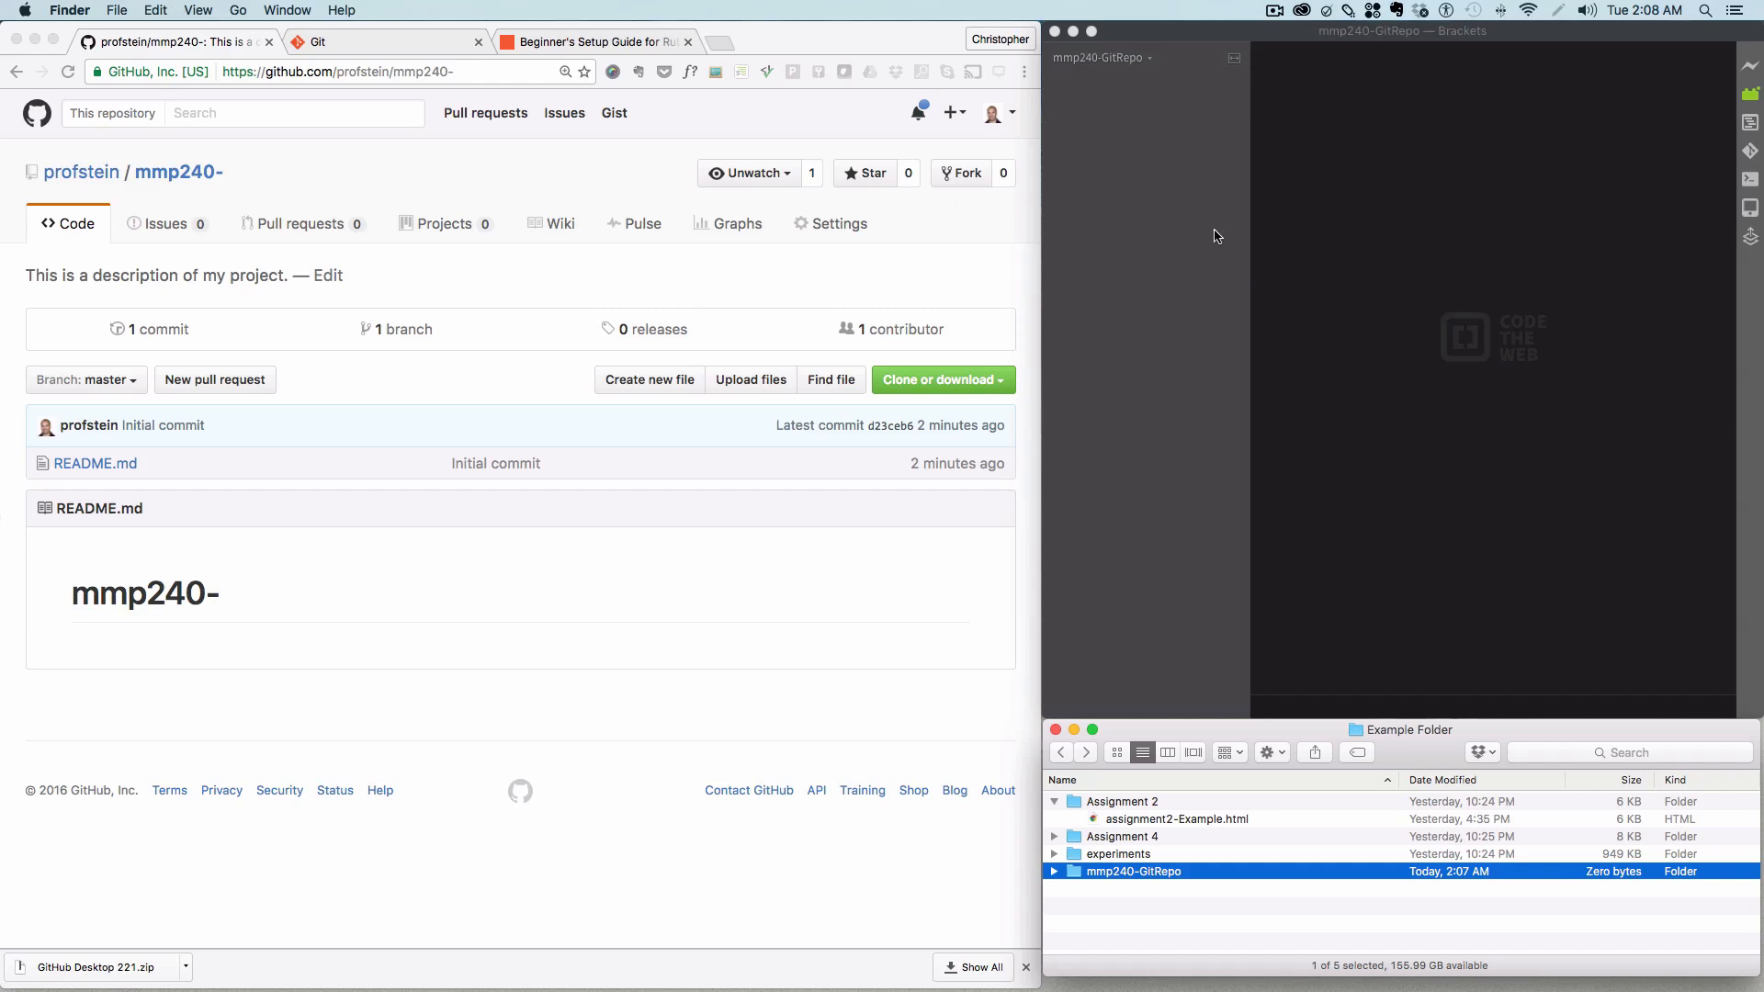
left_click(126, 9)
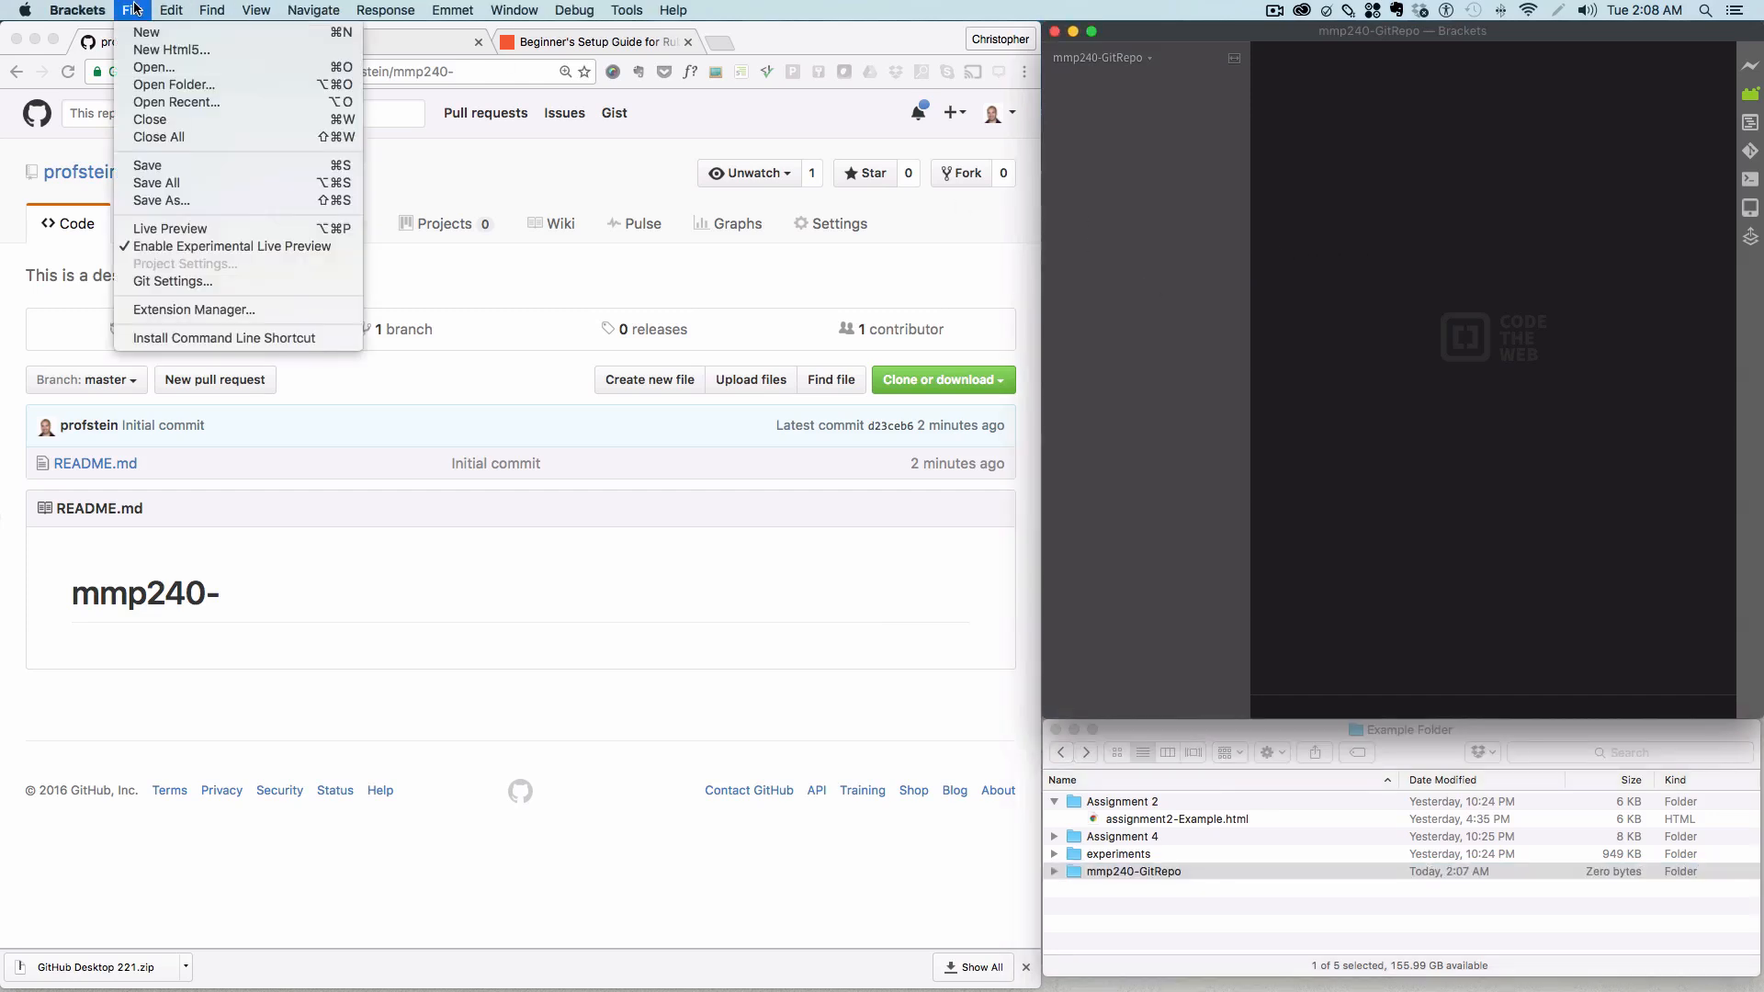
mouse_move(173, 84)
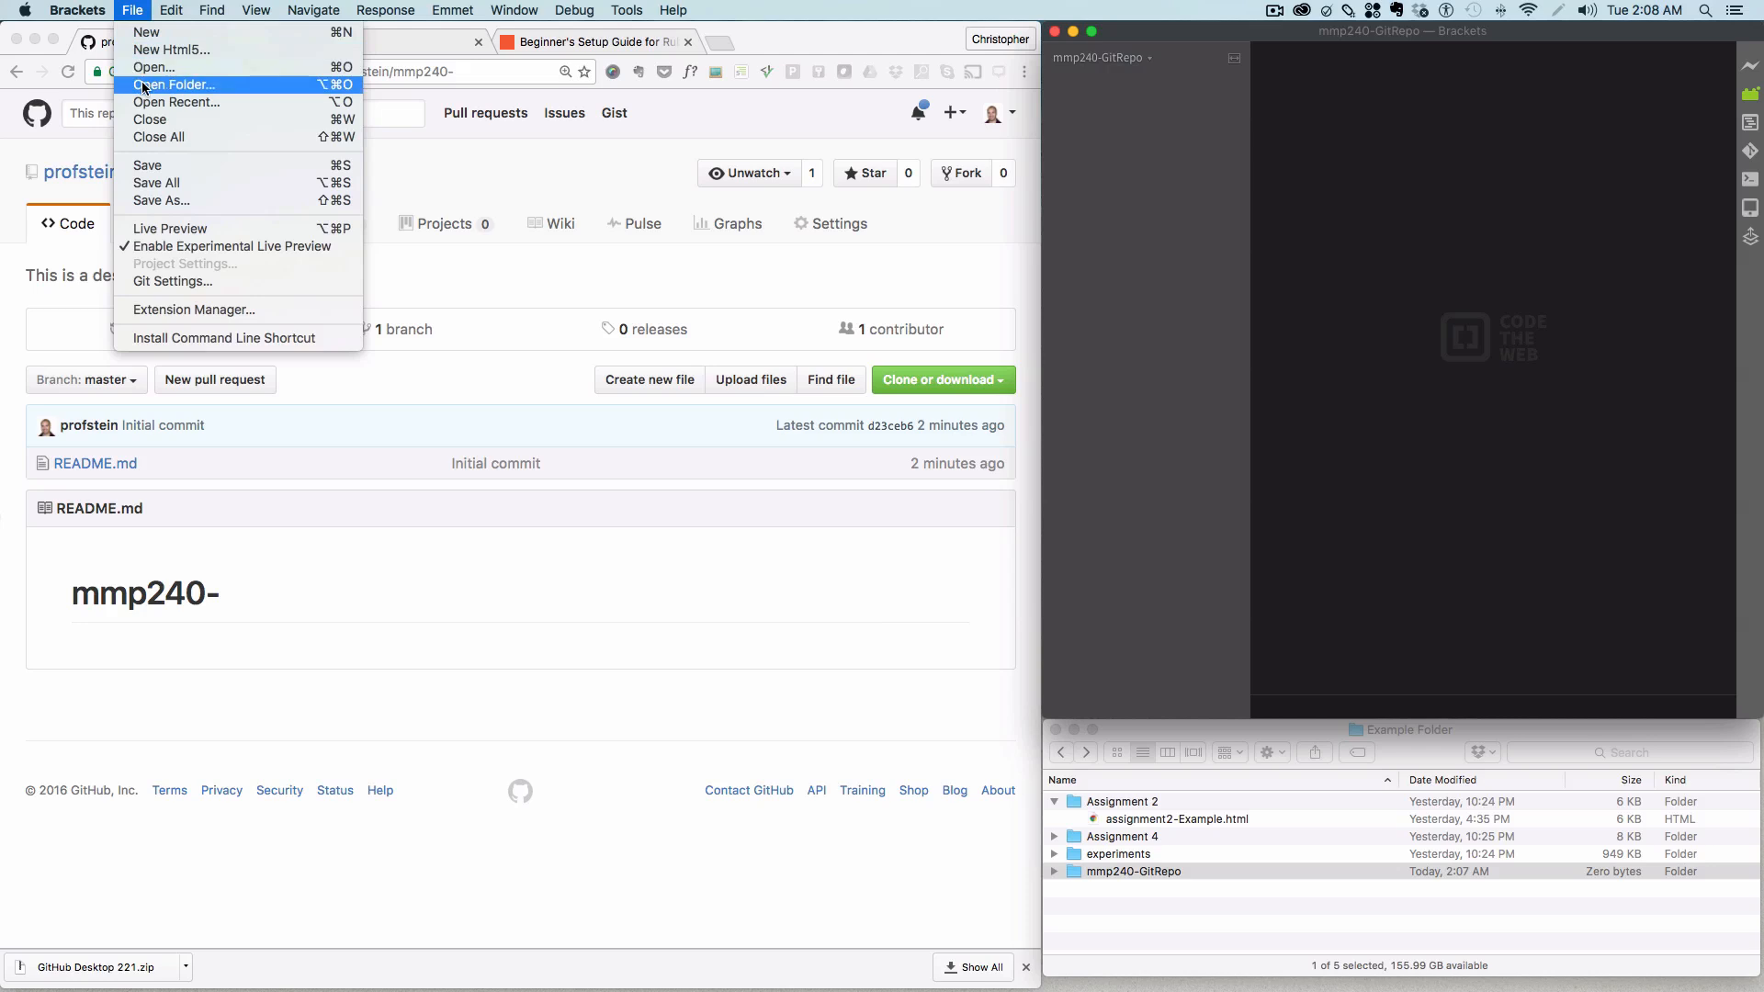
mouse_move(1236, 254)
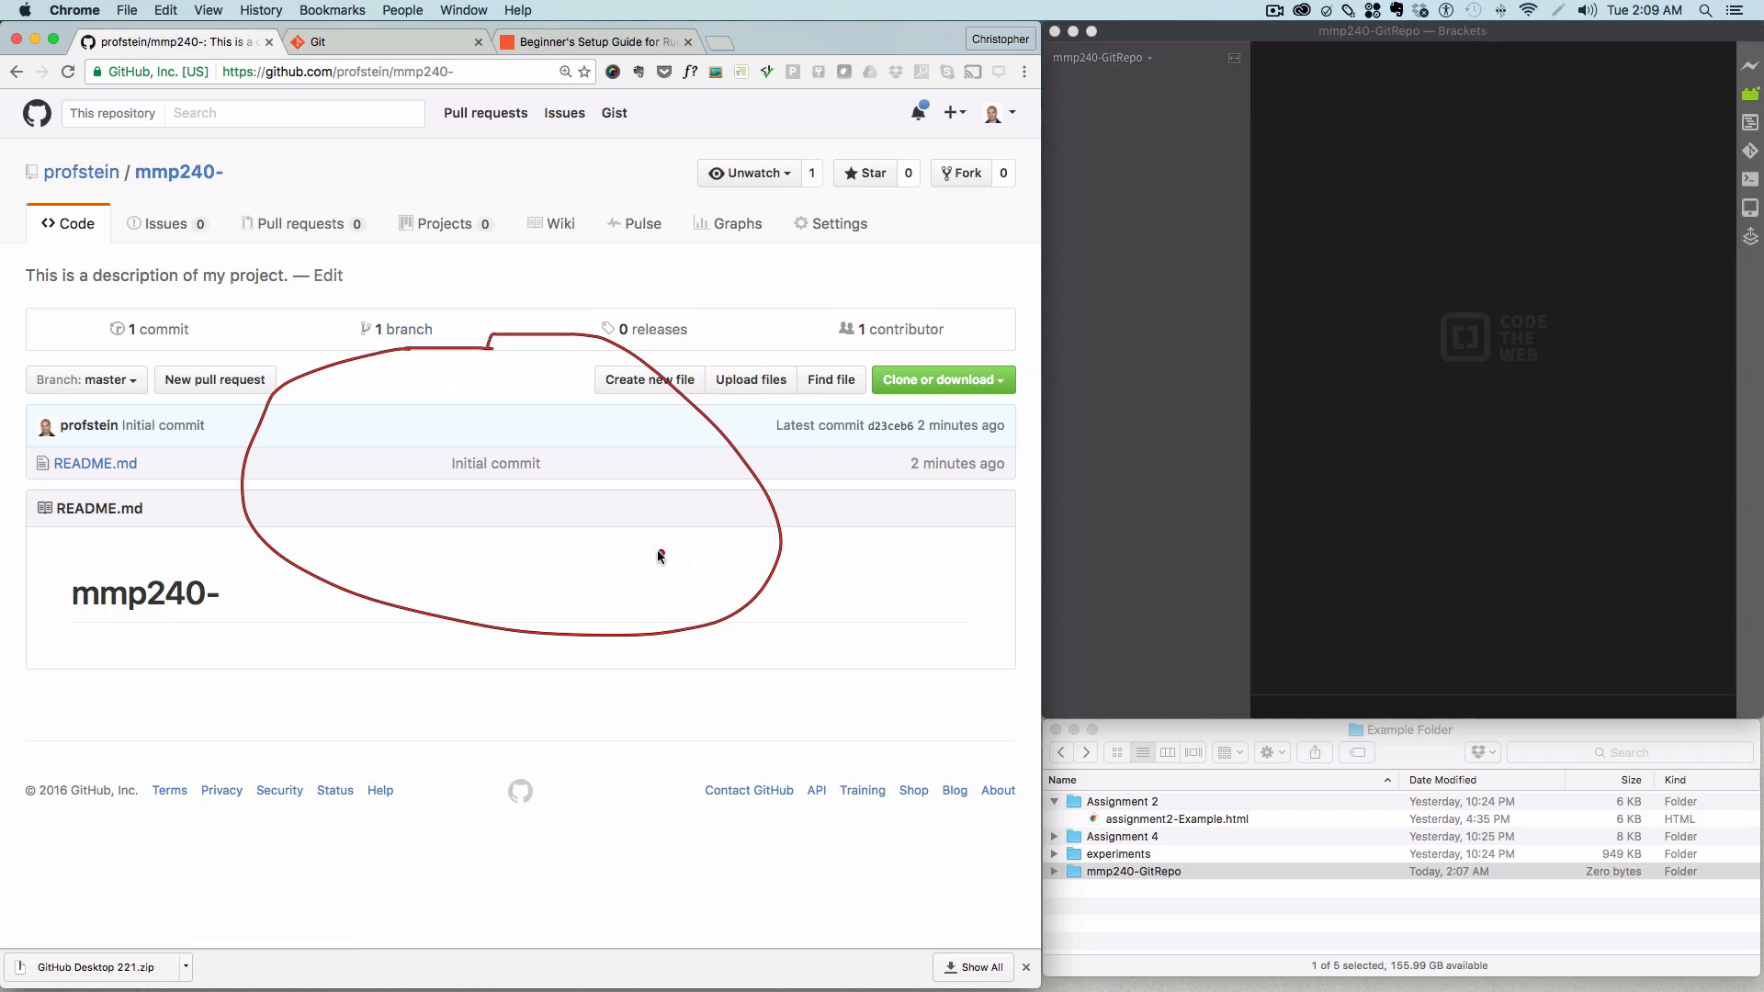
Step: Show the mmp240- repository's HTTPS clone URL via Clone or download
left_click_drag(662, 555, 915, 726)
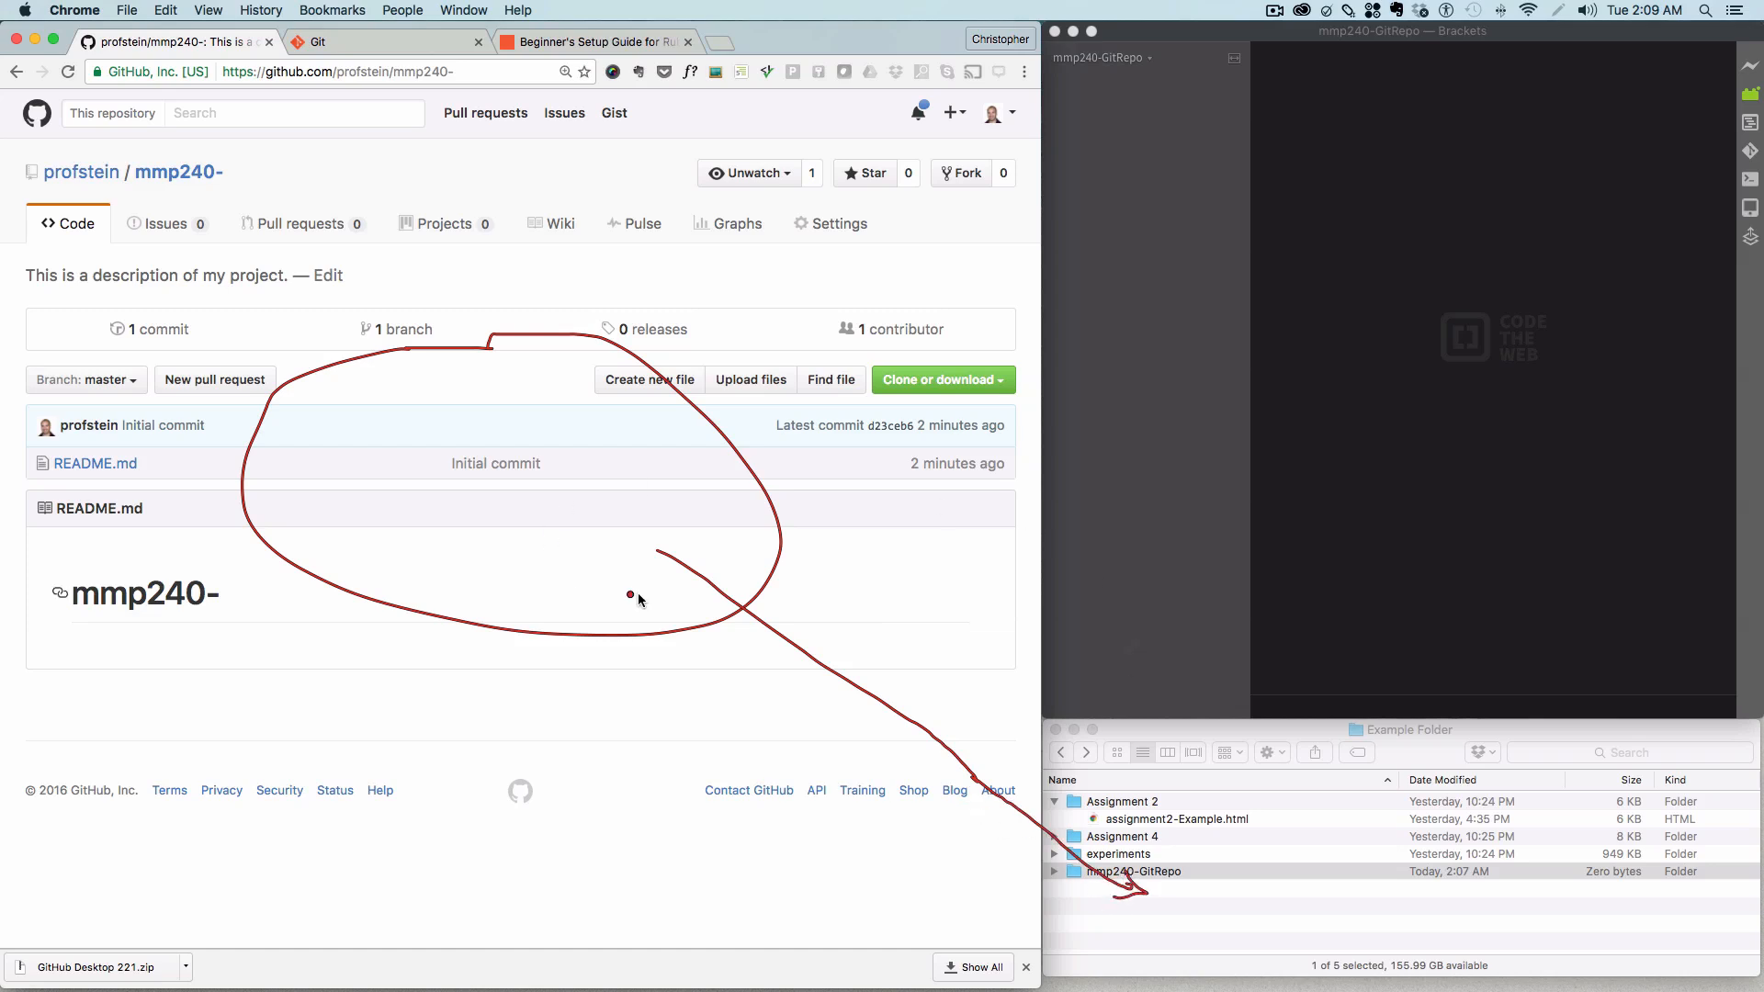
mouse_move(891, 612)
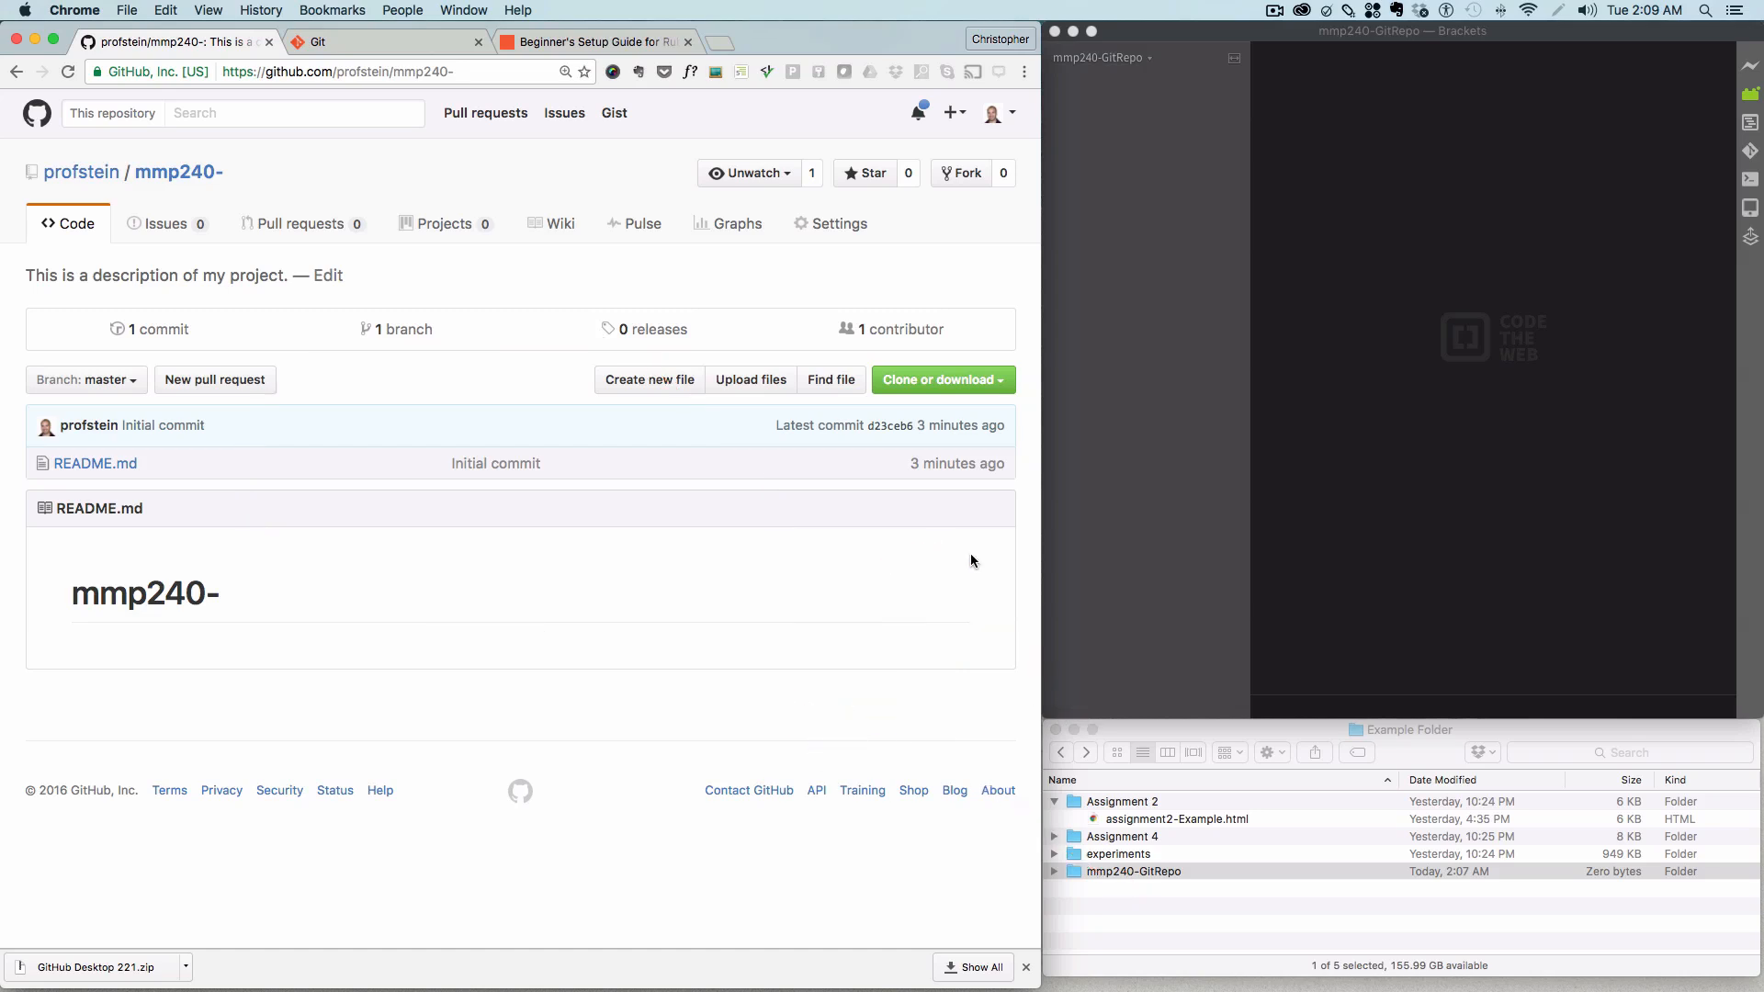
mouse_move(975, 386)
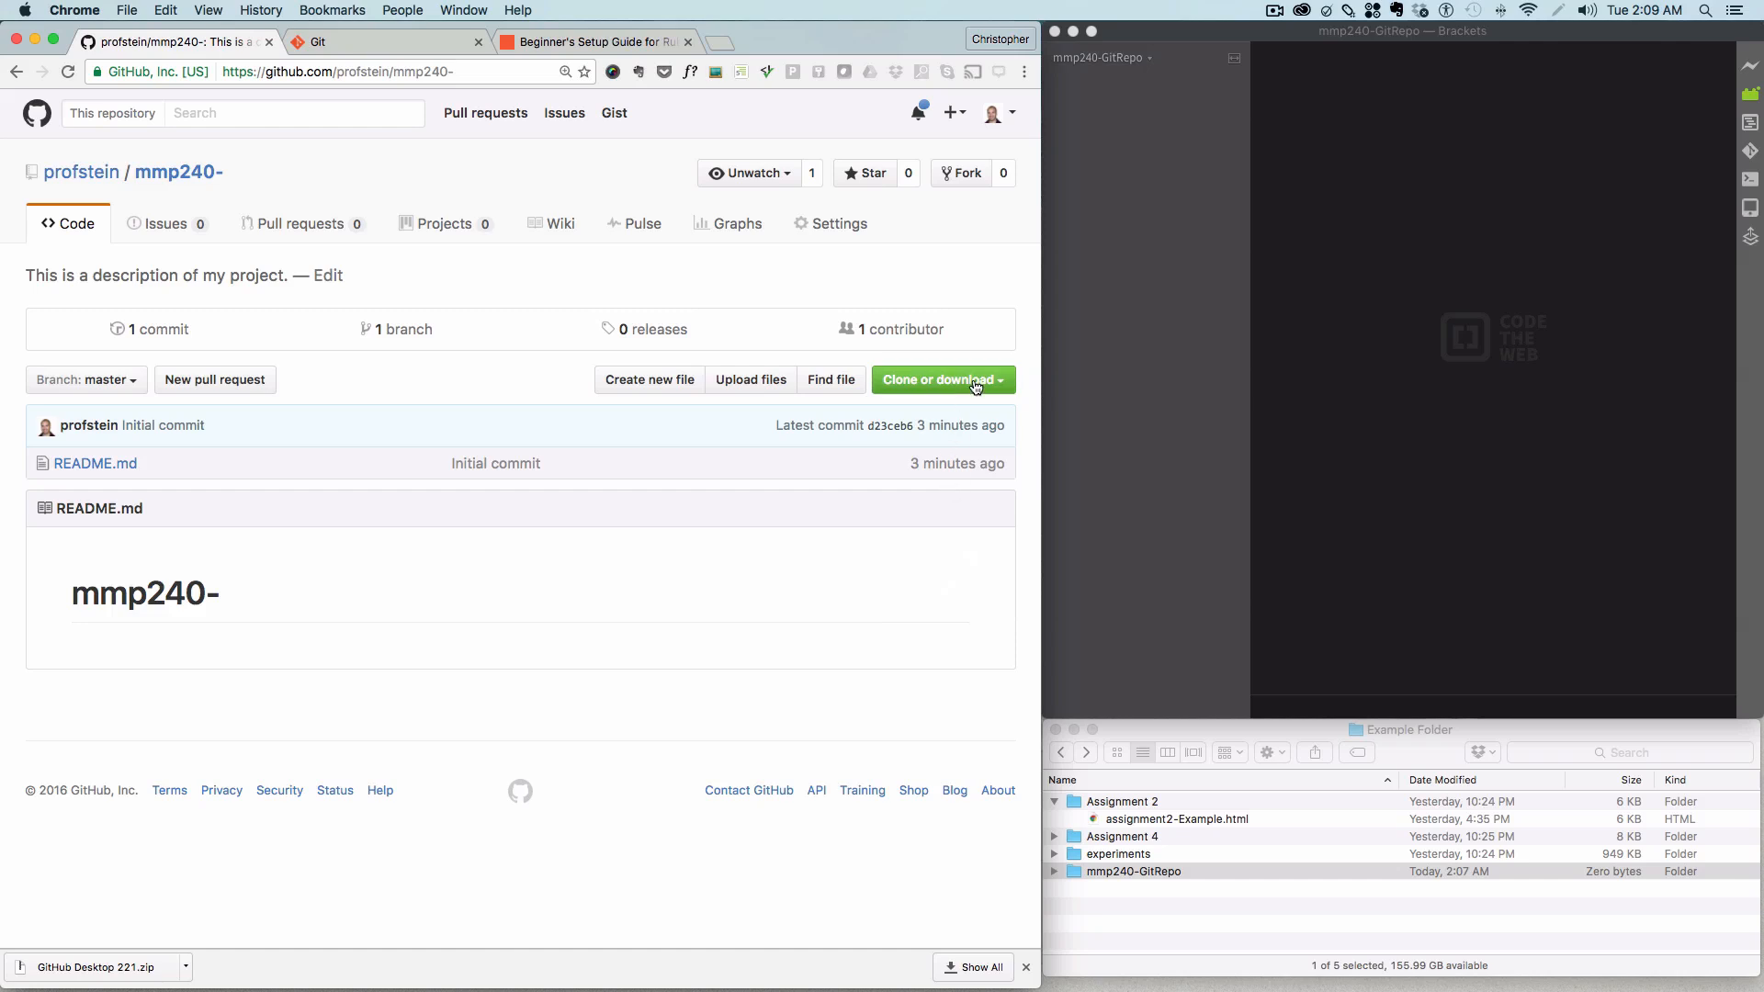
left_click(939, 379)
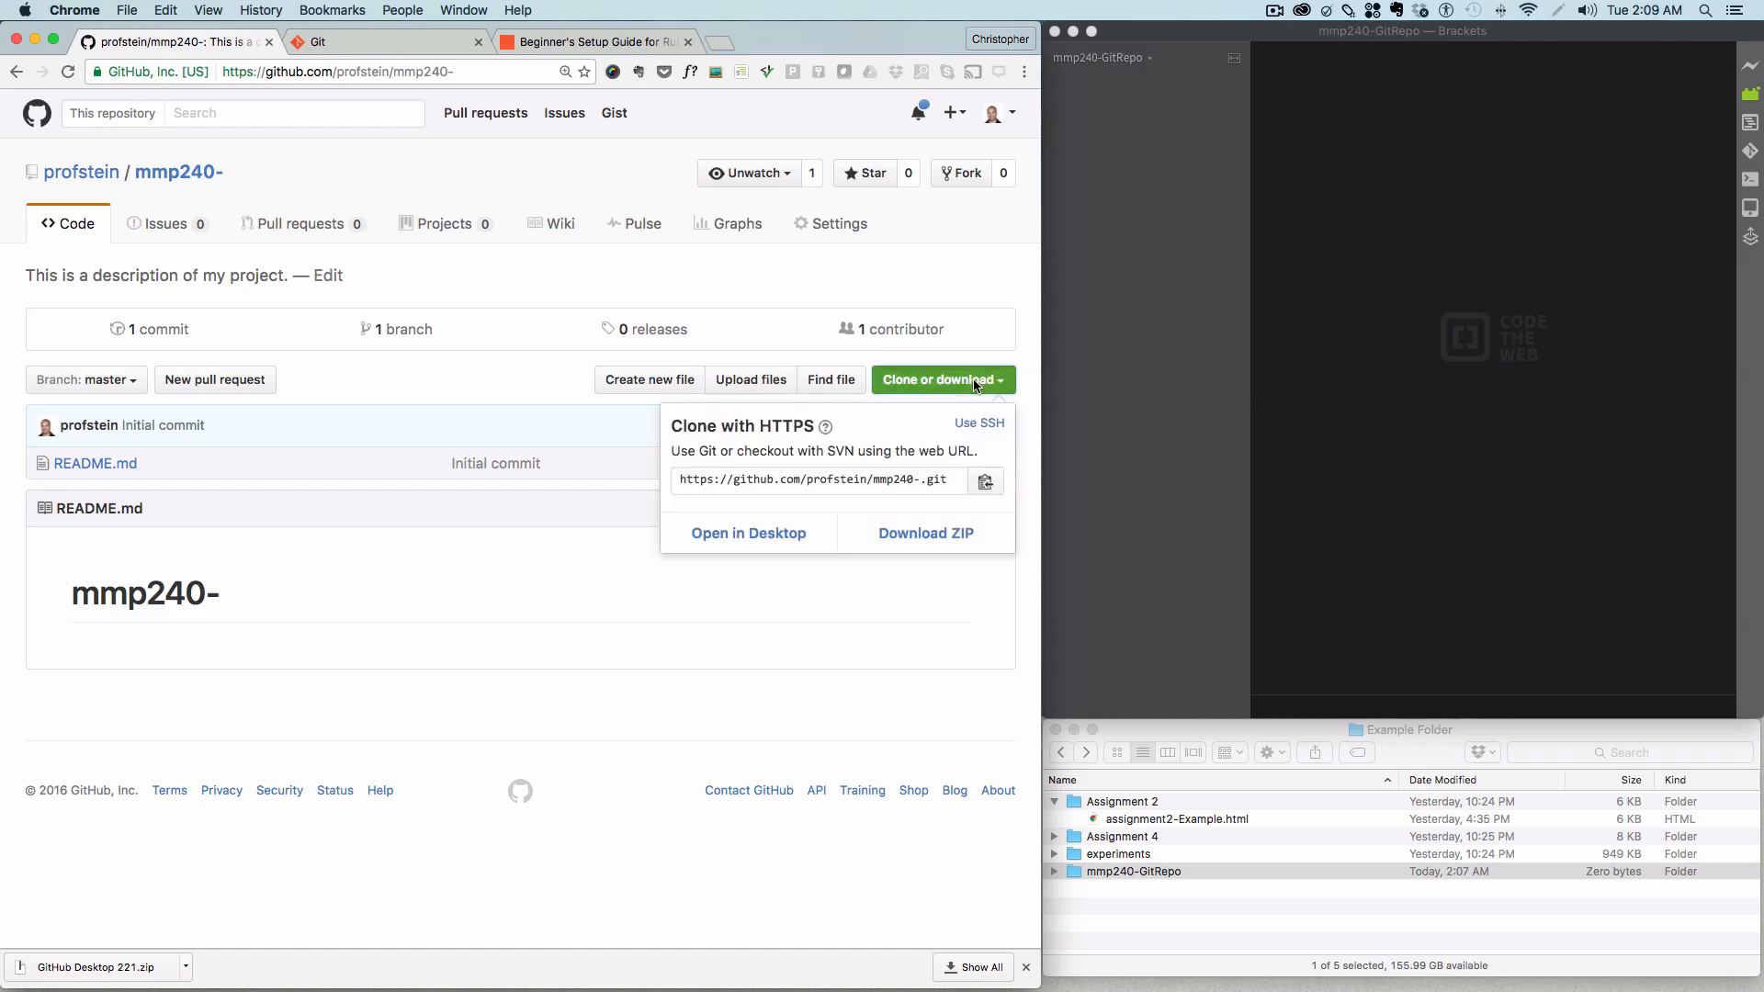
mouse_move(986, 482)
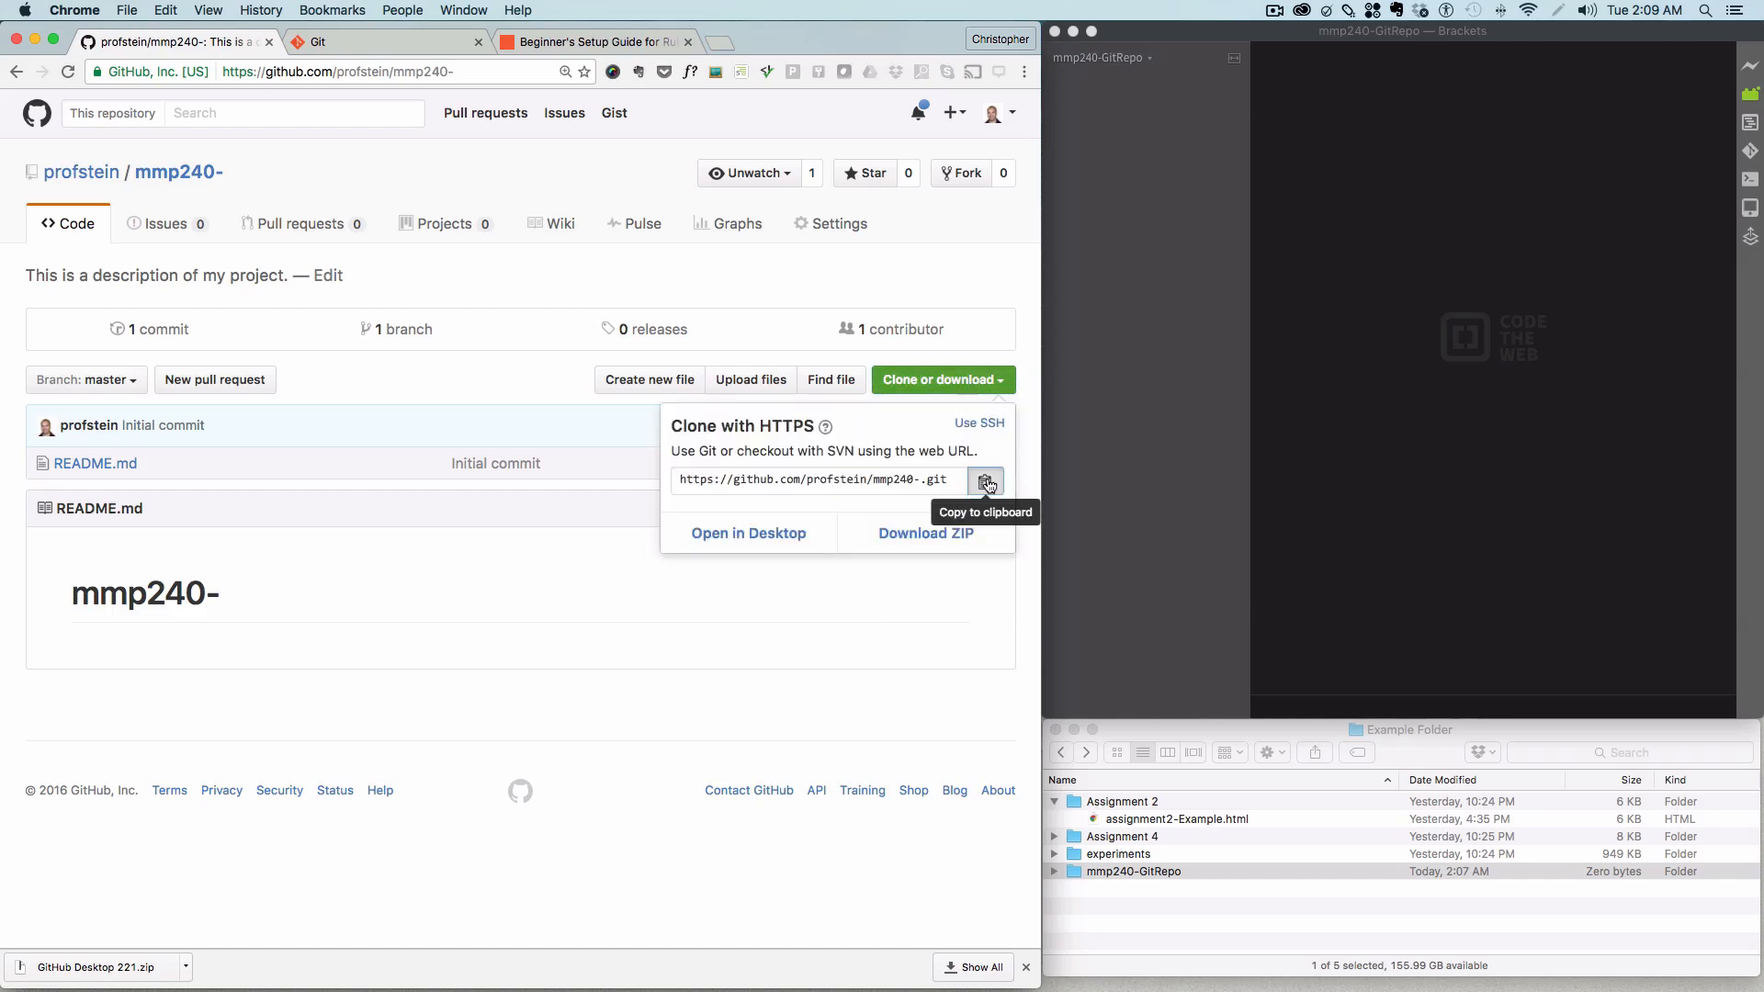
mouse_move(862, 482)
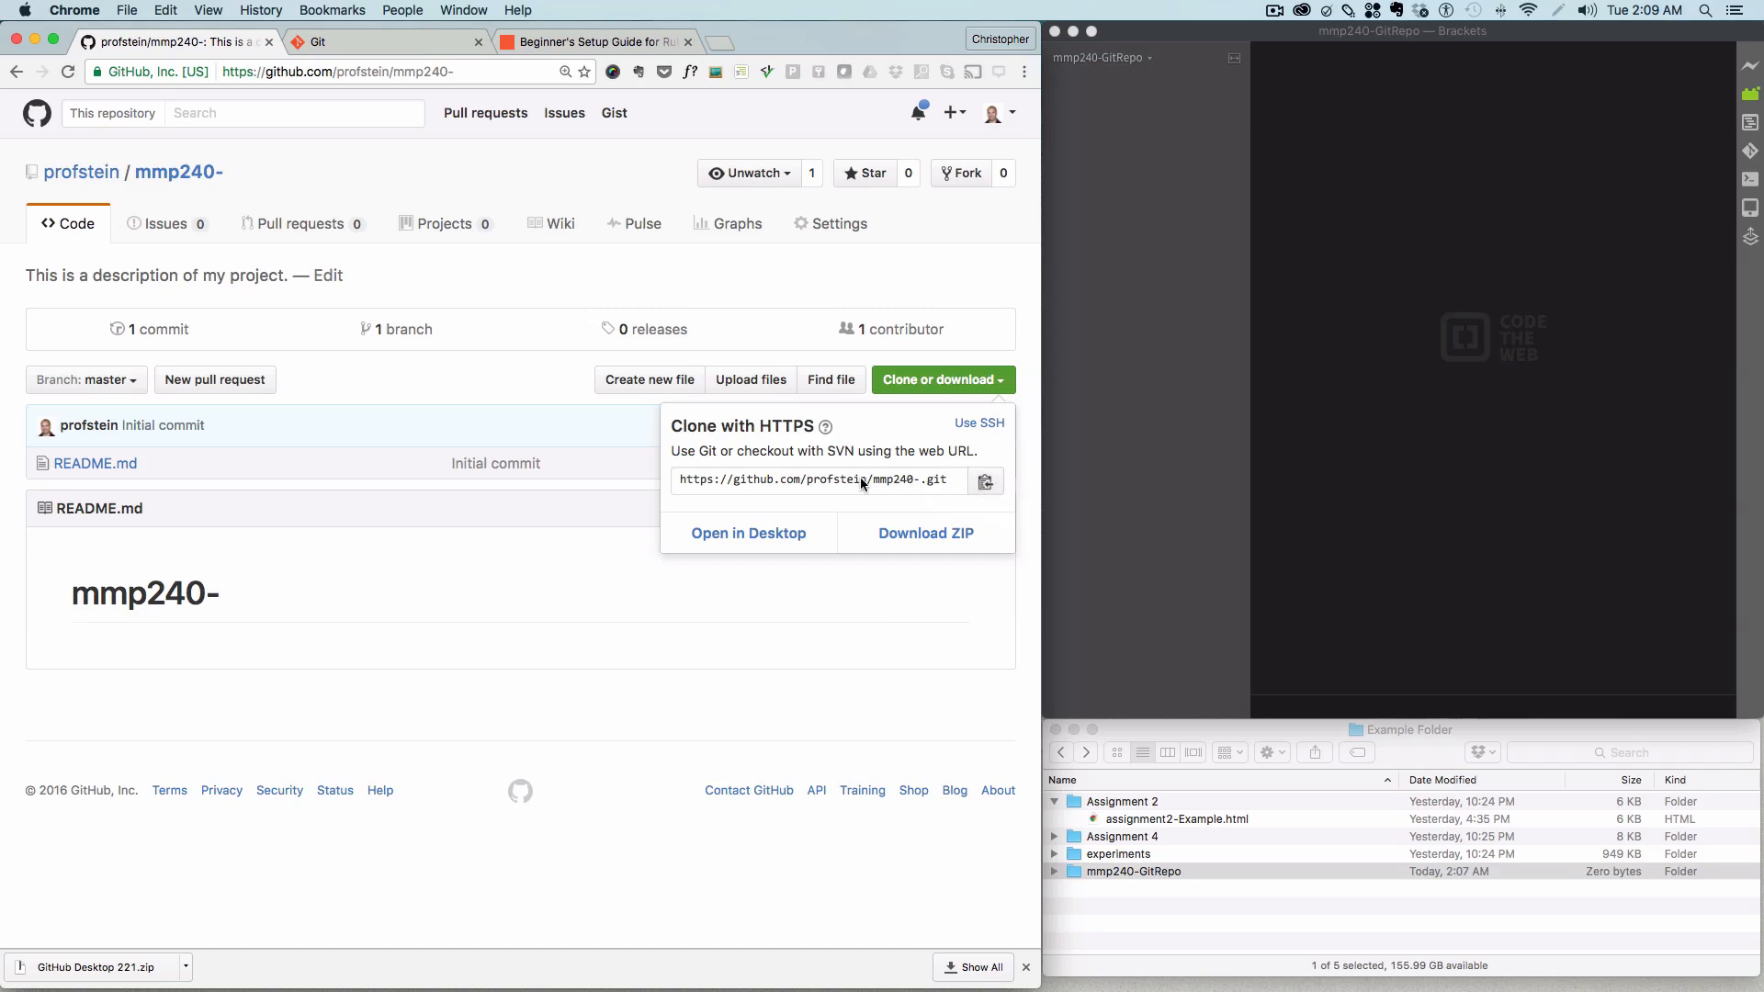
mouse_move(660, 481)
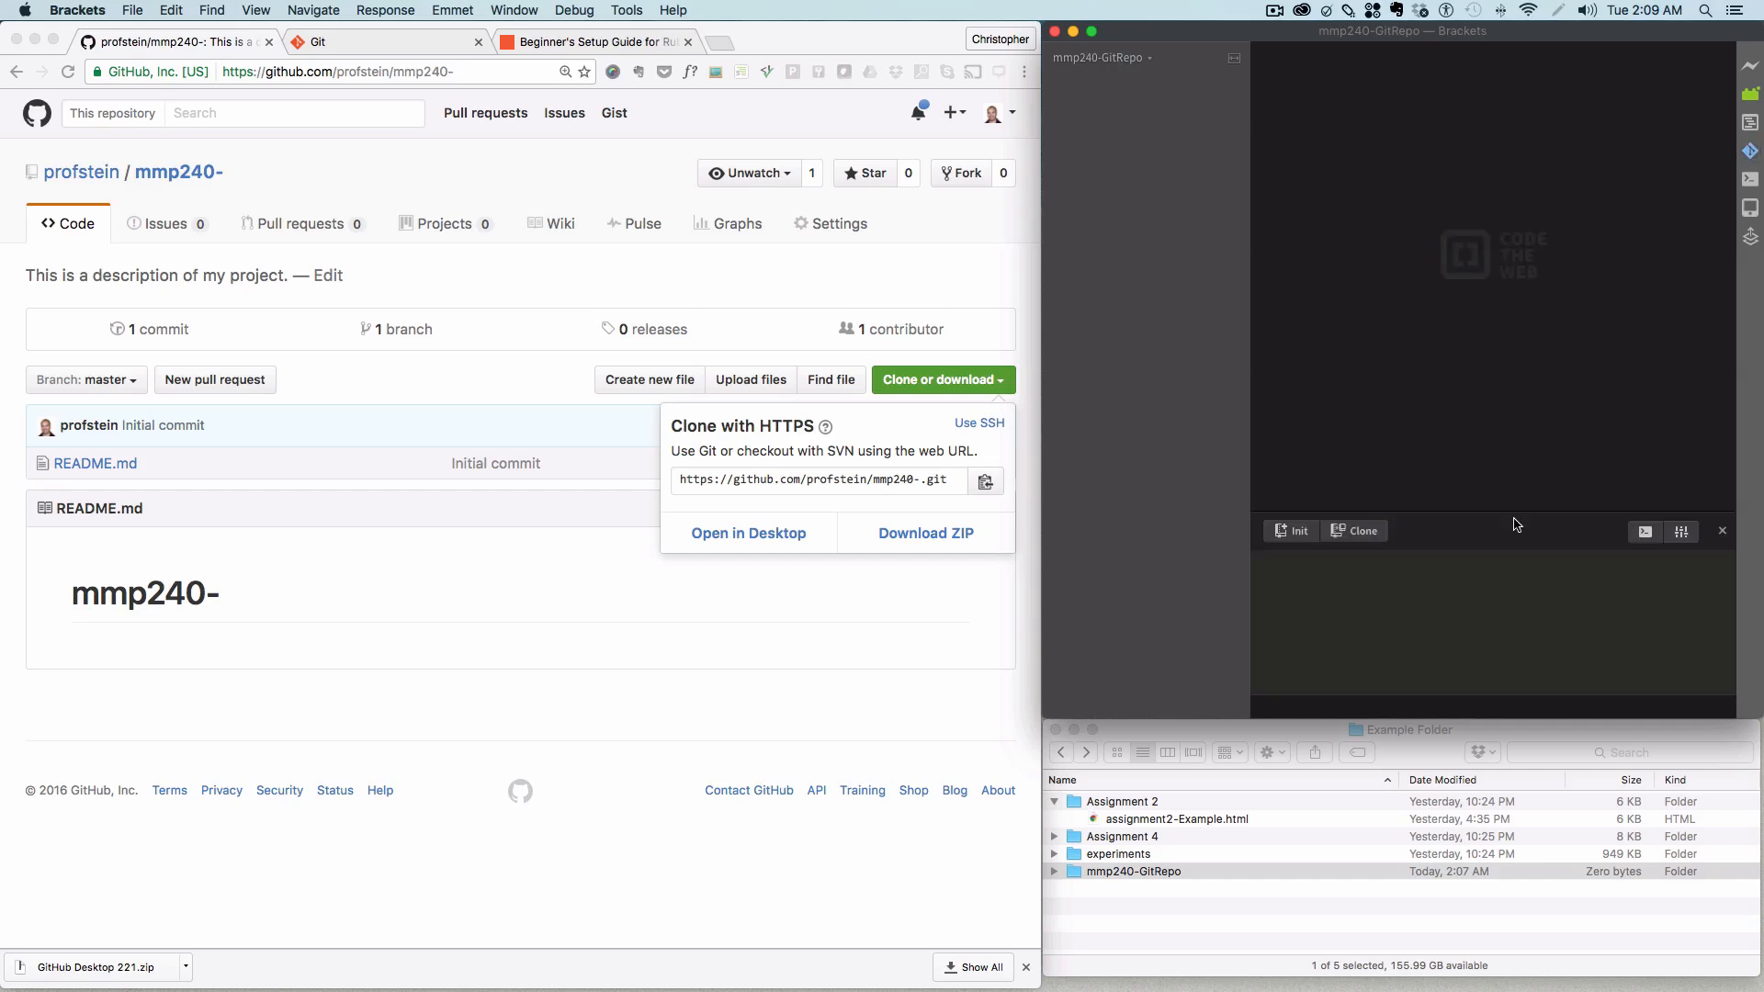
mouse_move(1336, 347)
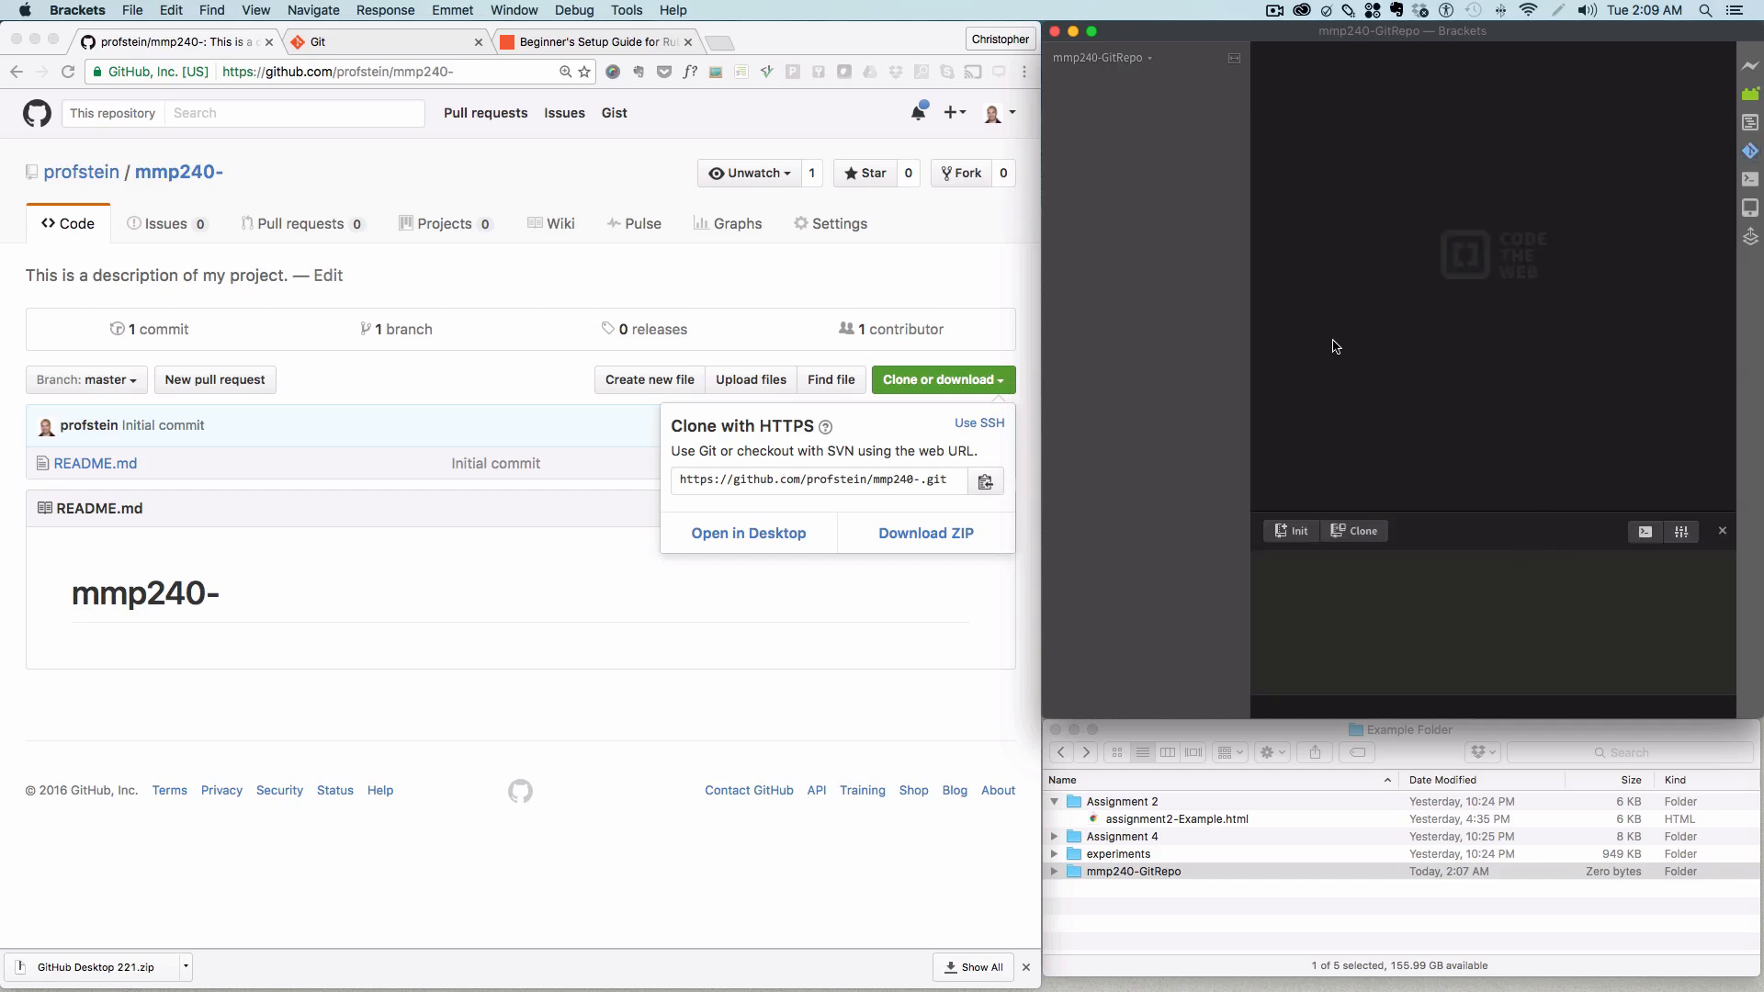
mouse_move(184, 17)
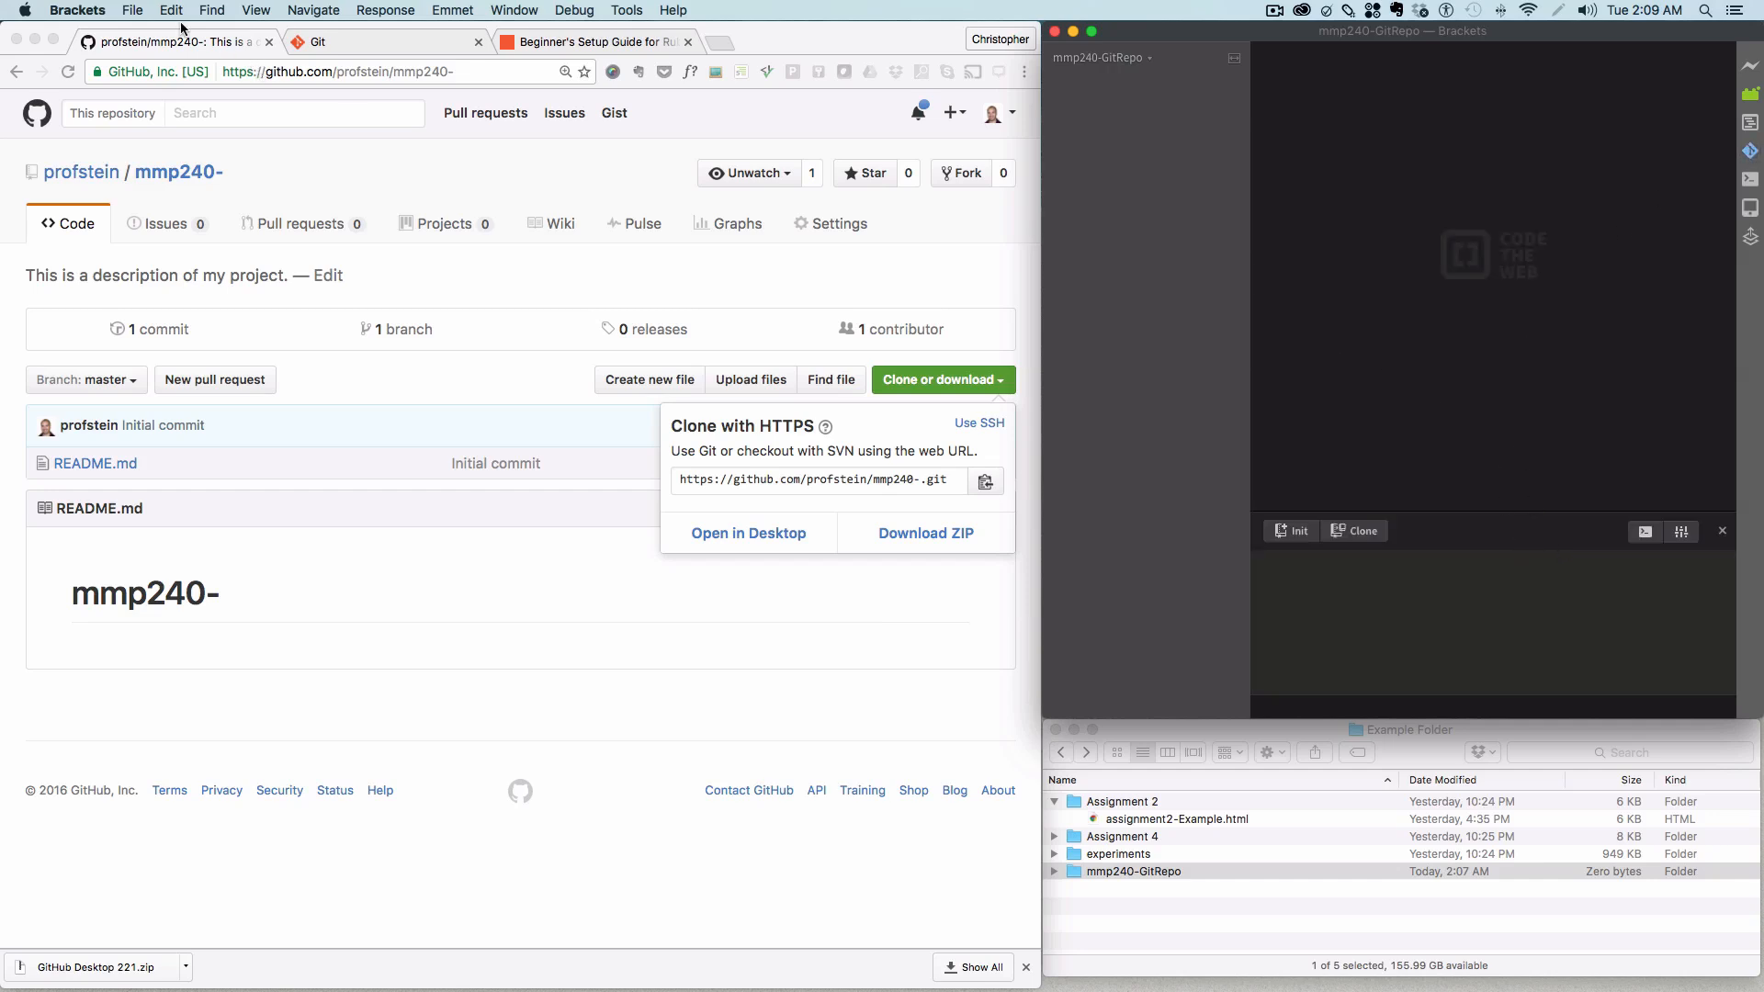
Step: Browse the Edit and File menus for the Git settings
left_click(174, 10)
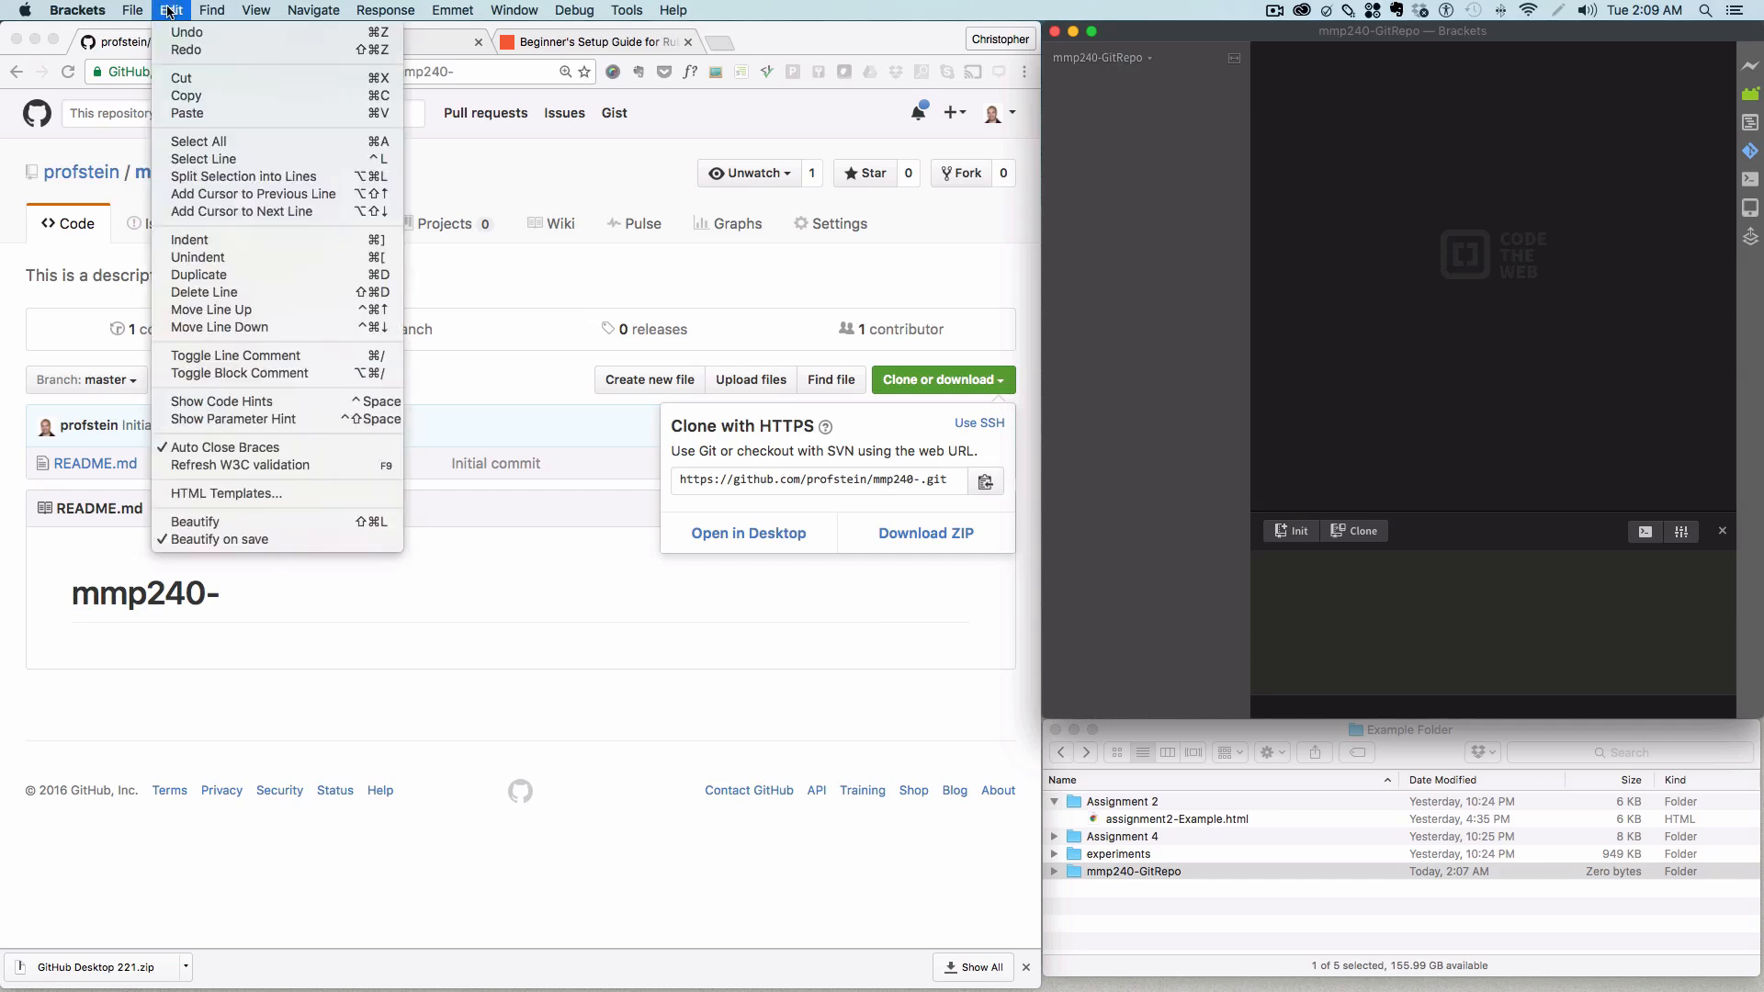
left_click(108, 10)
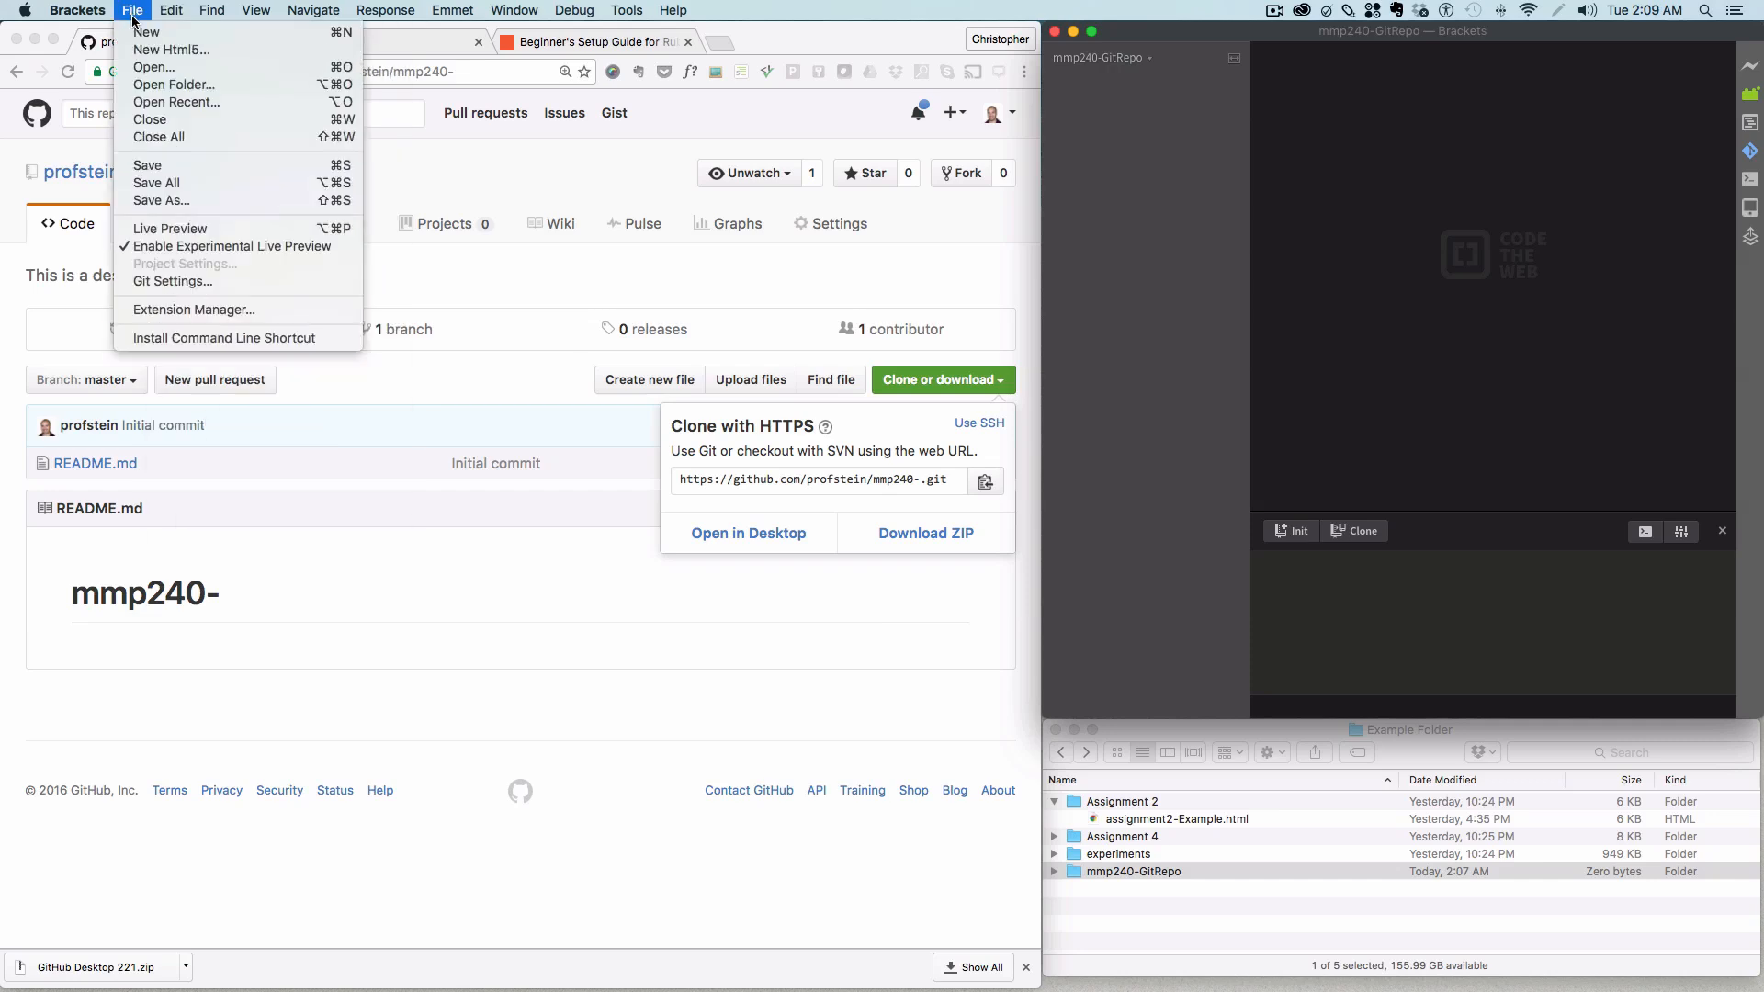
mouse_move(192, 283)
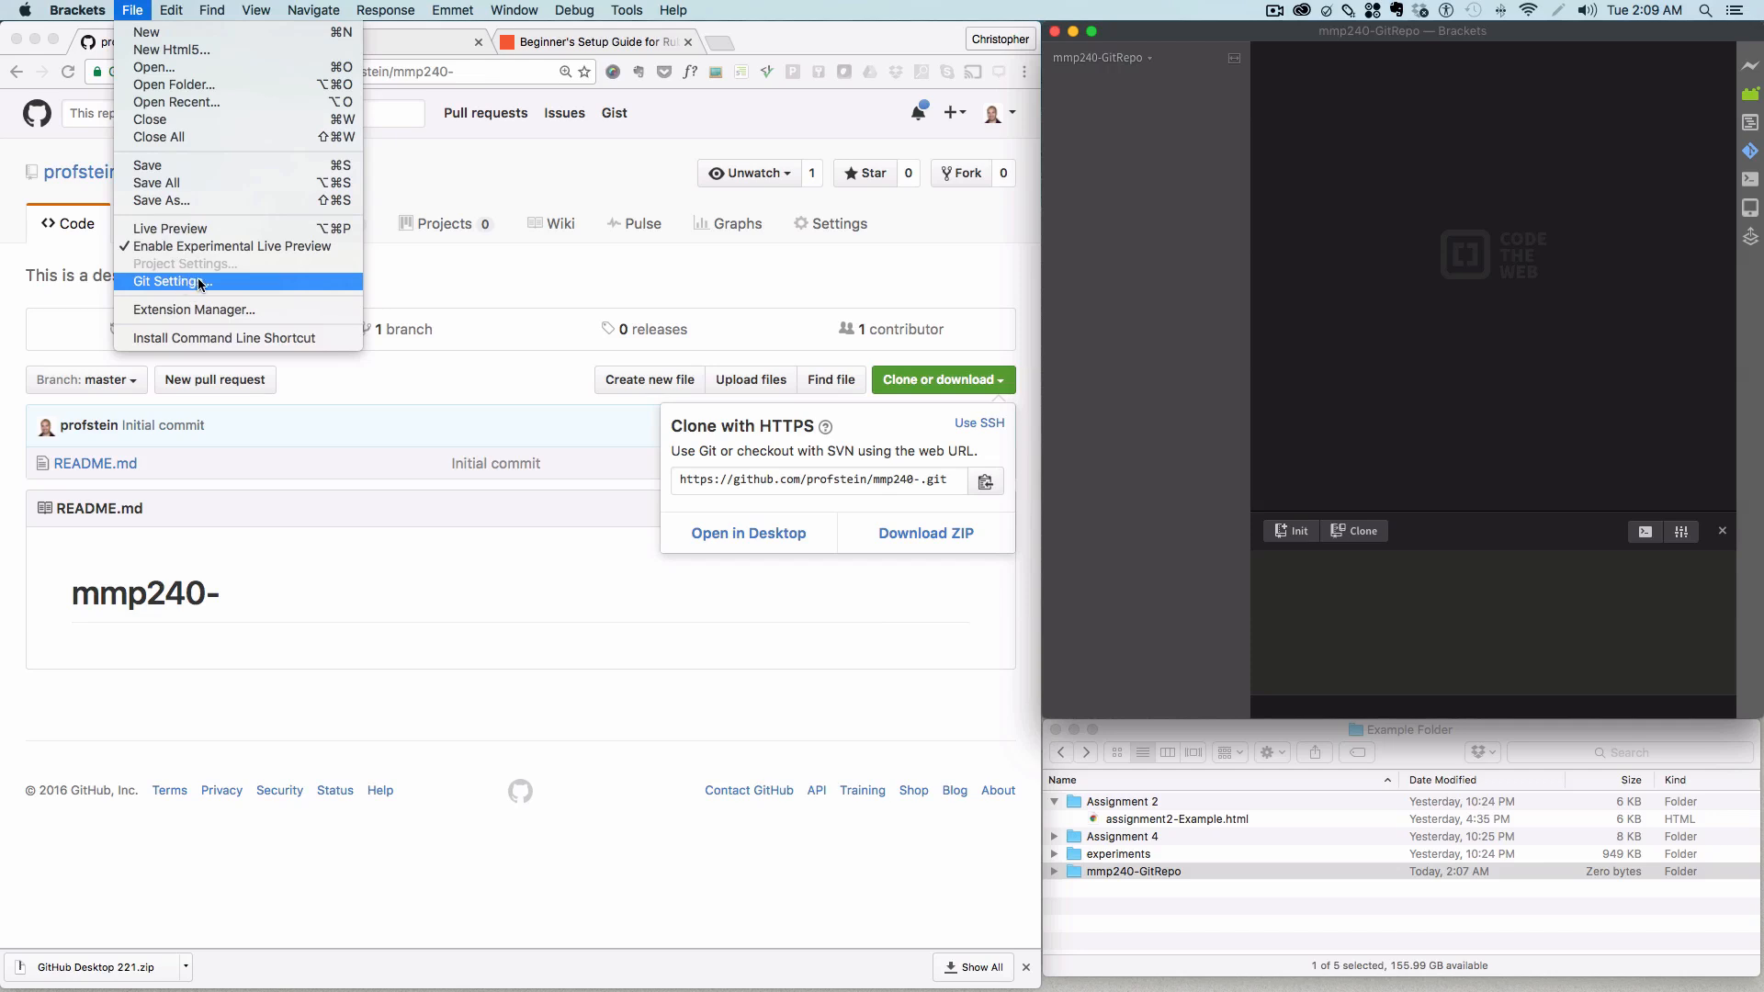
mouse_move(1142, 344)
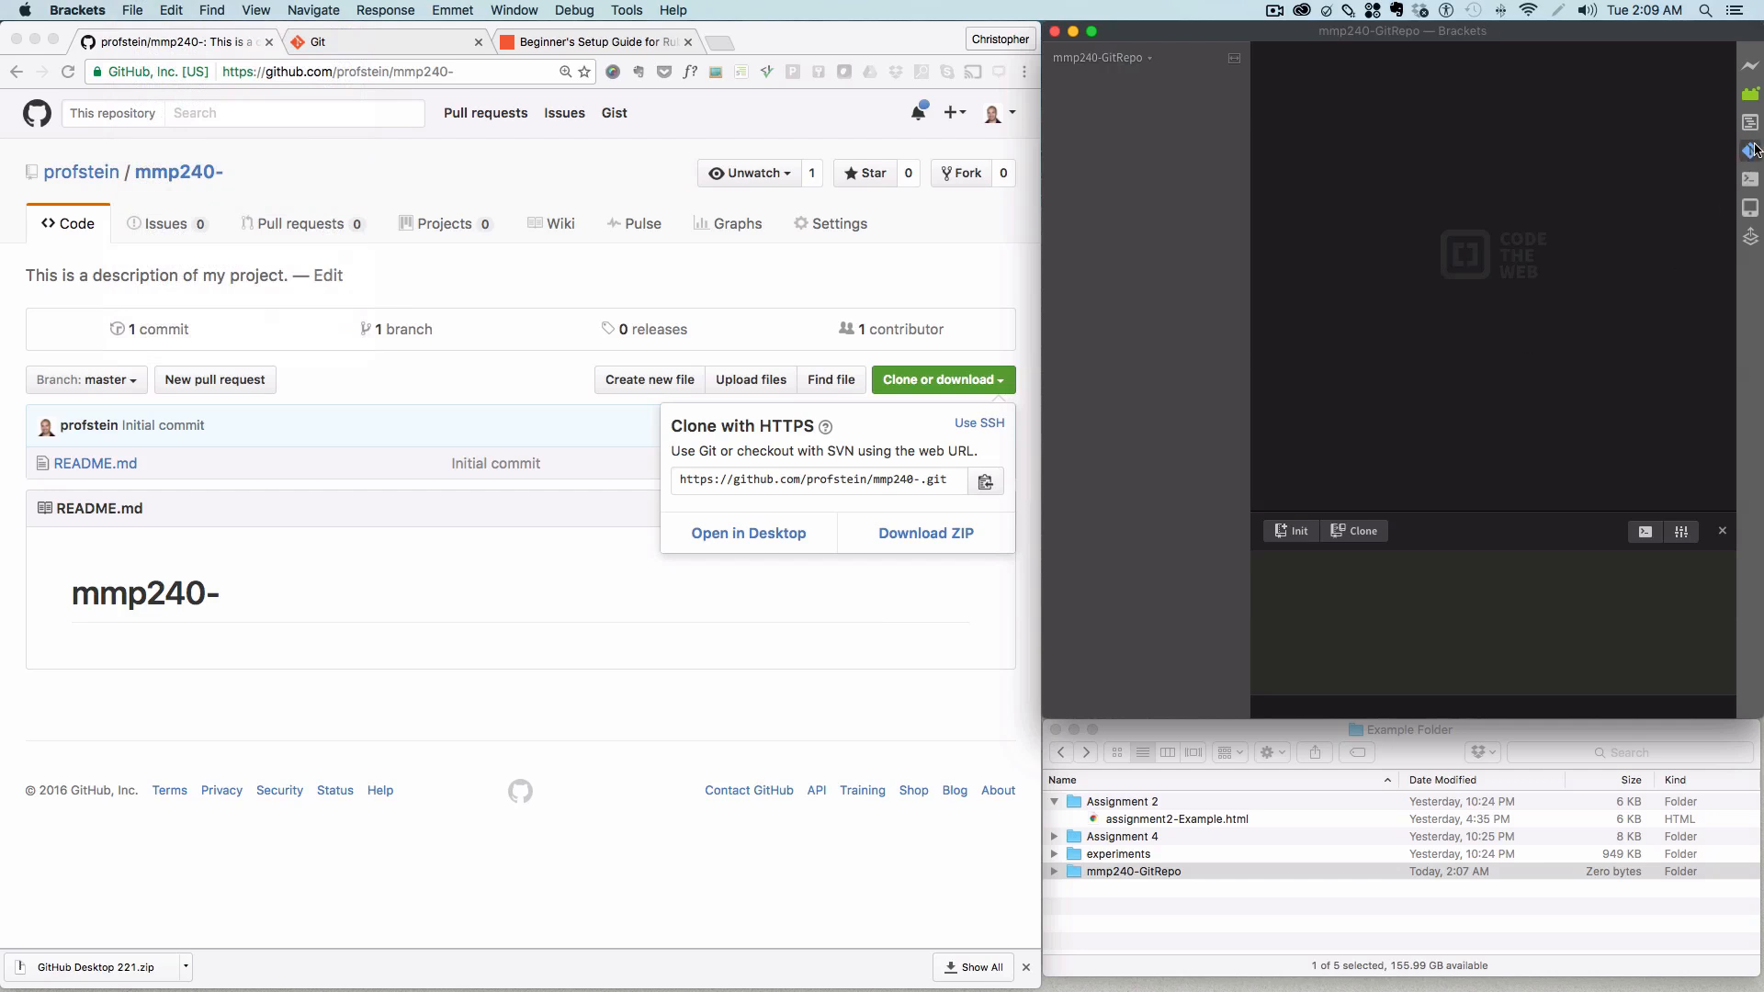
mouse_move(1403, 510)
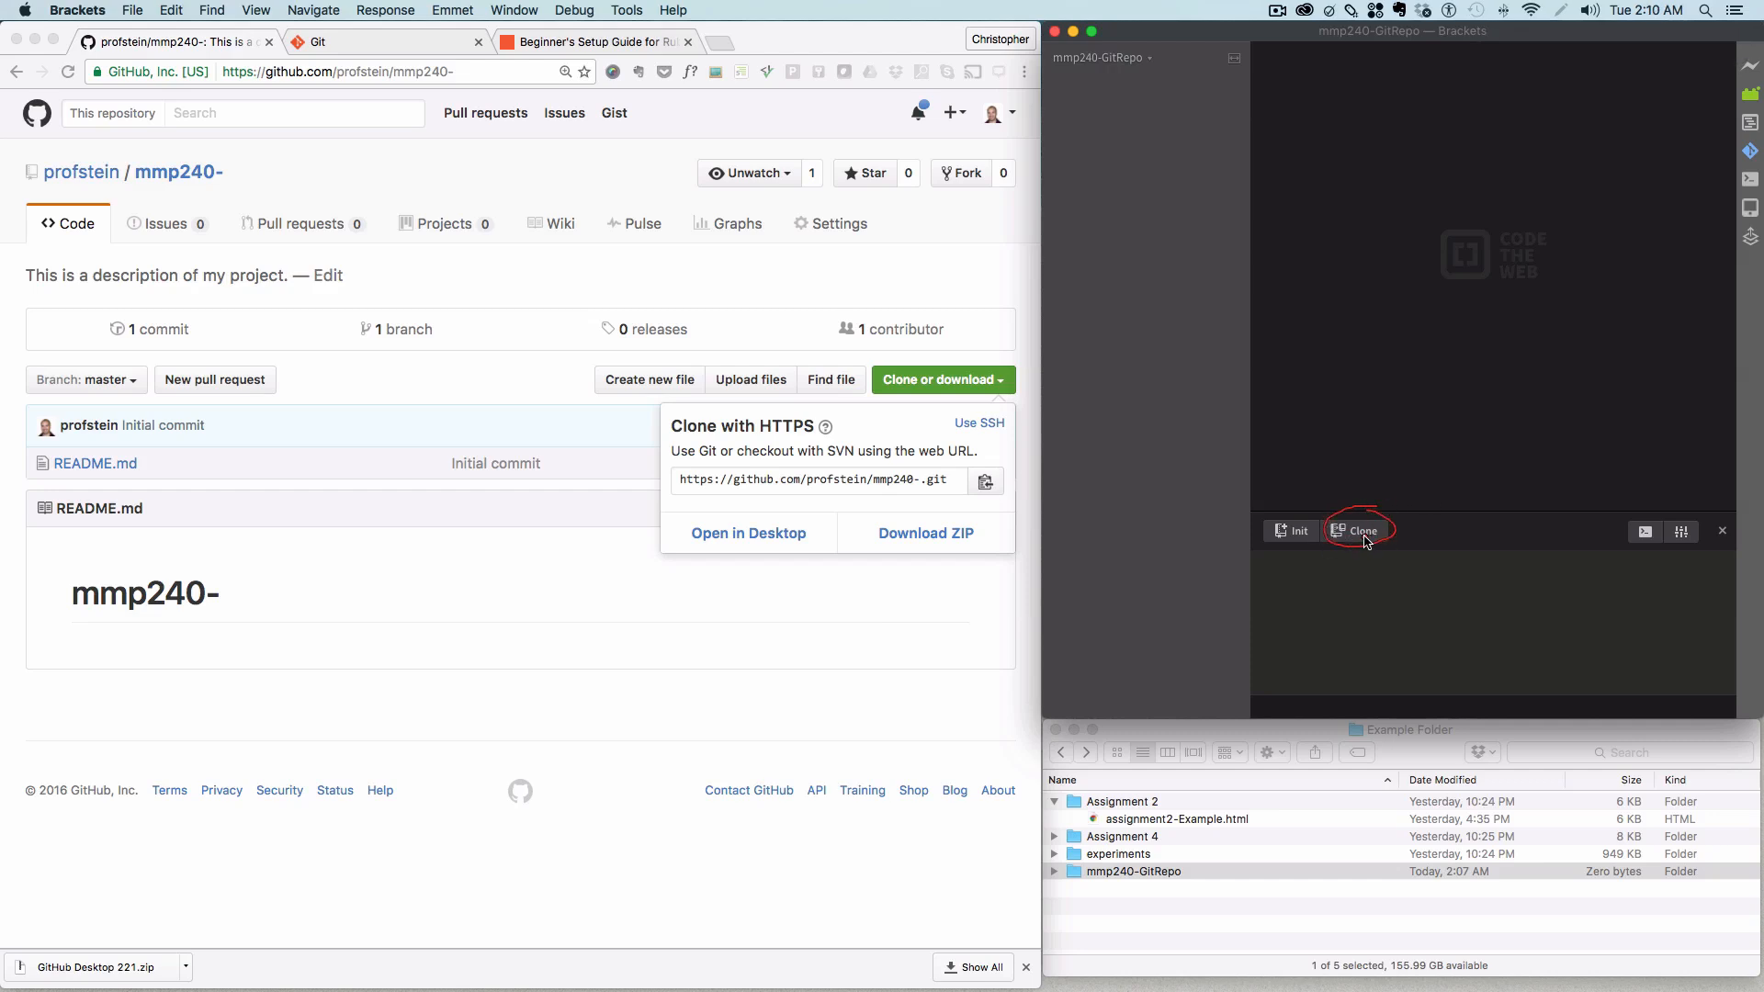
mouse_move(1368, 537)
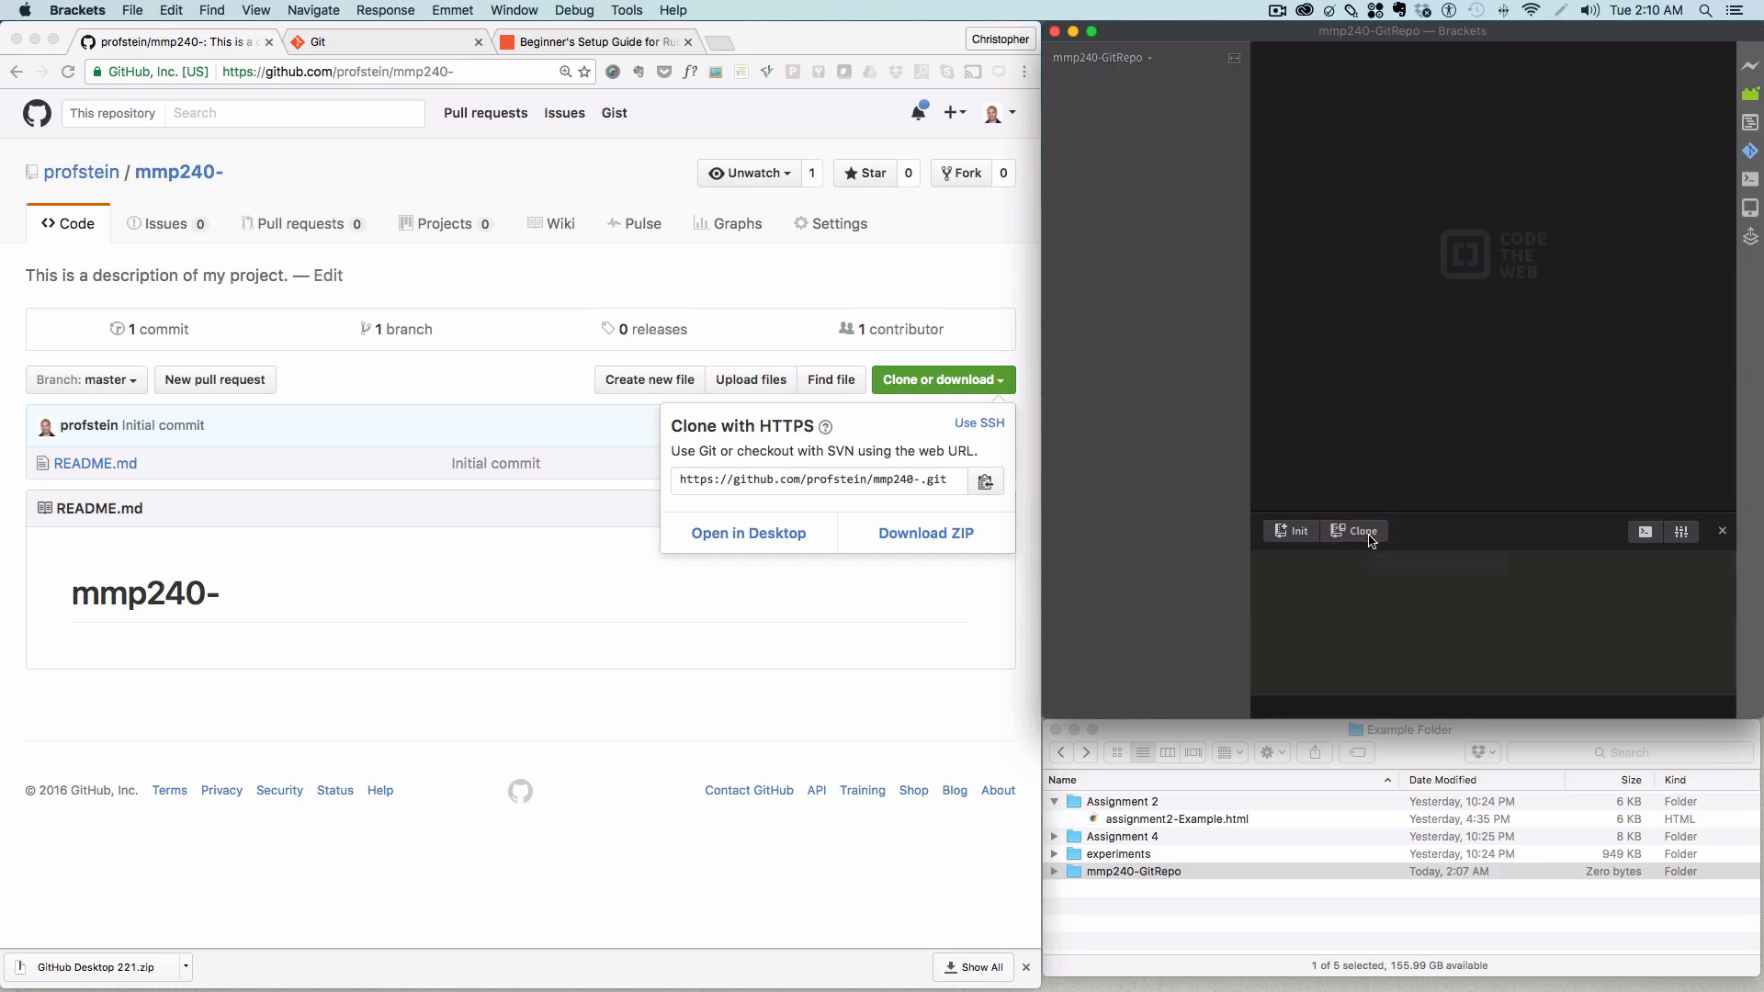
left_click(1354, 530)
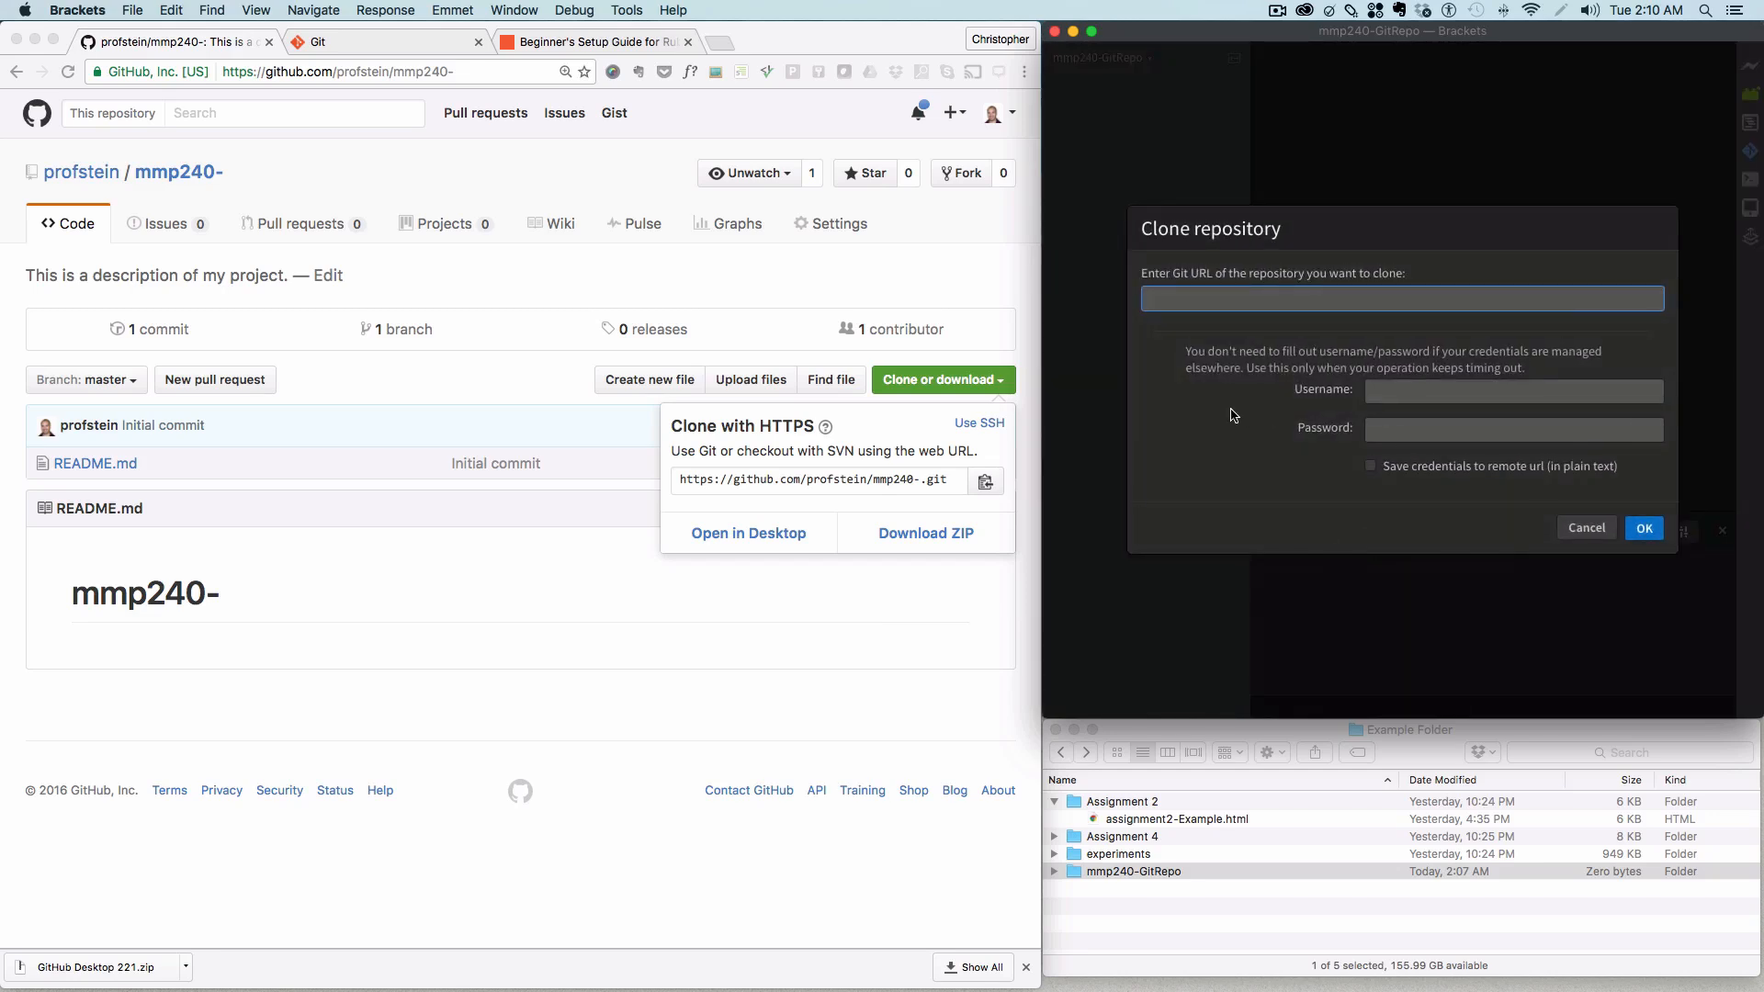
type("https://github.com/profstein/mmp240-.git")
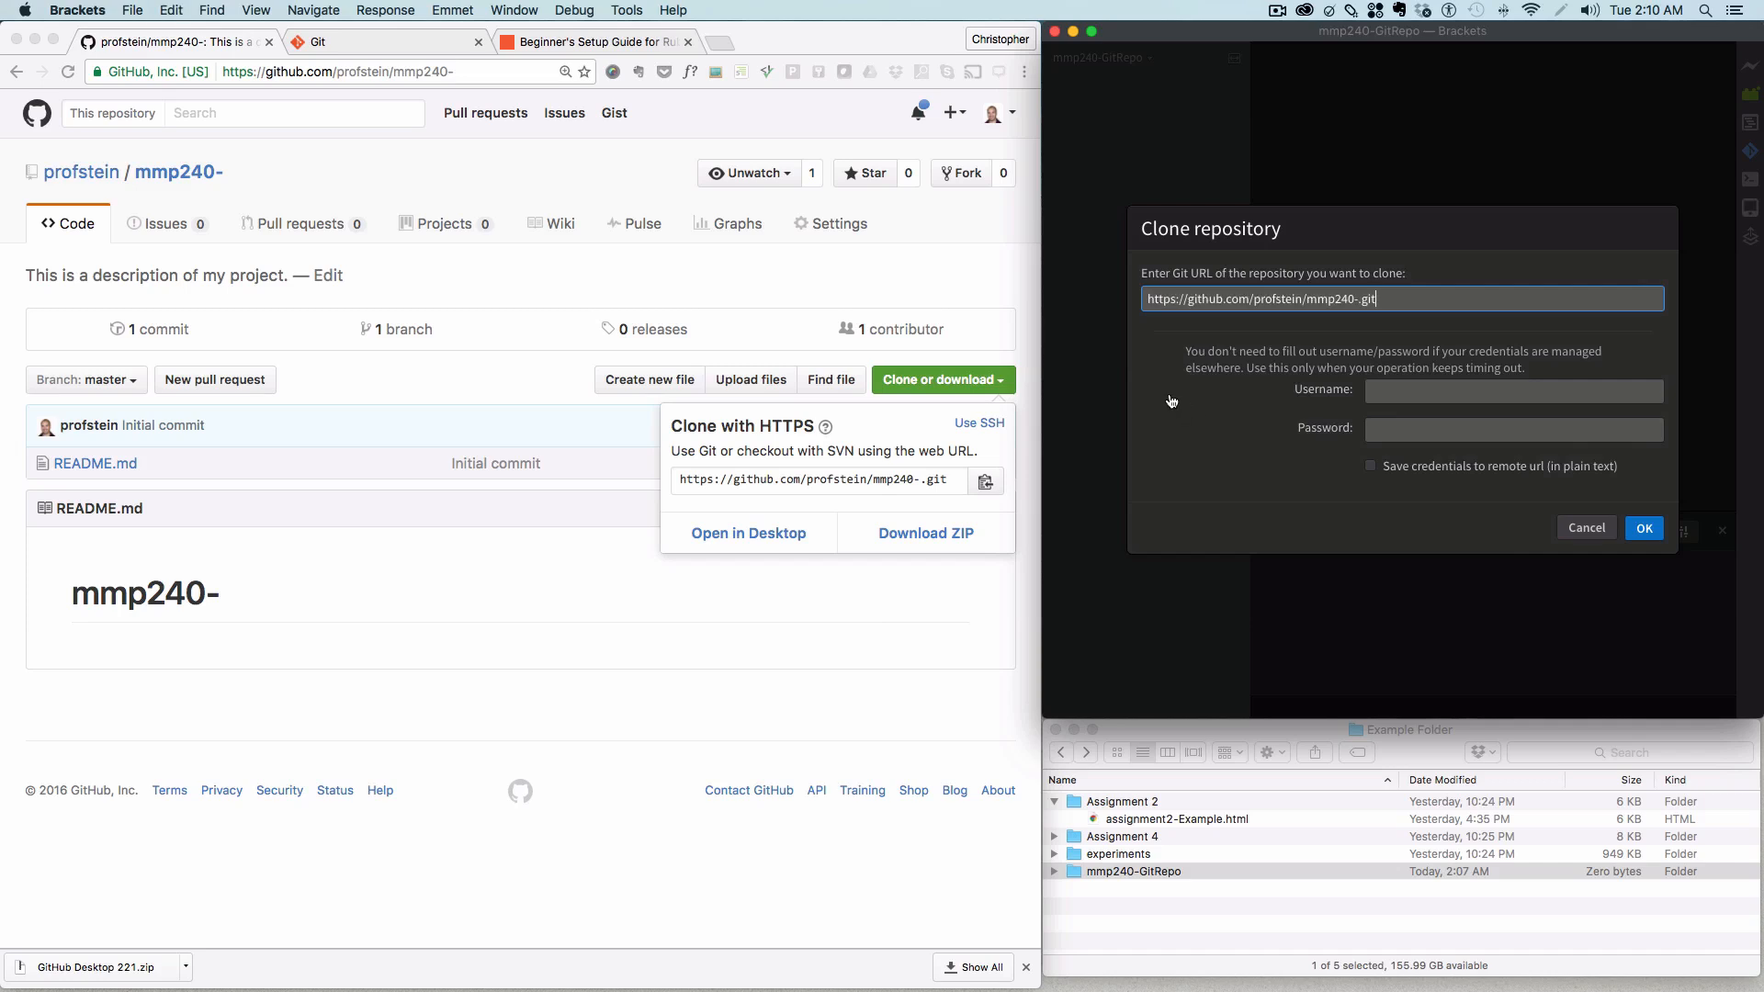
mouse_move(1056, 448)
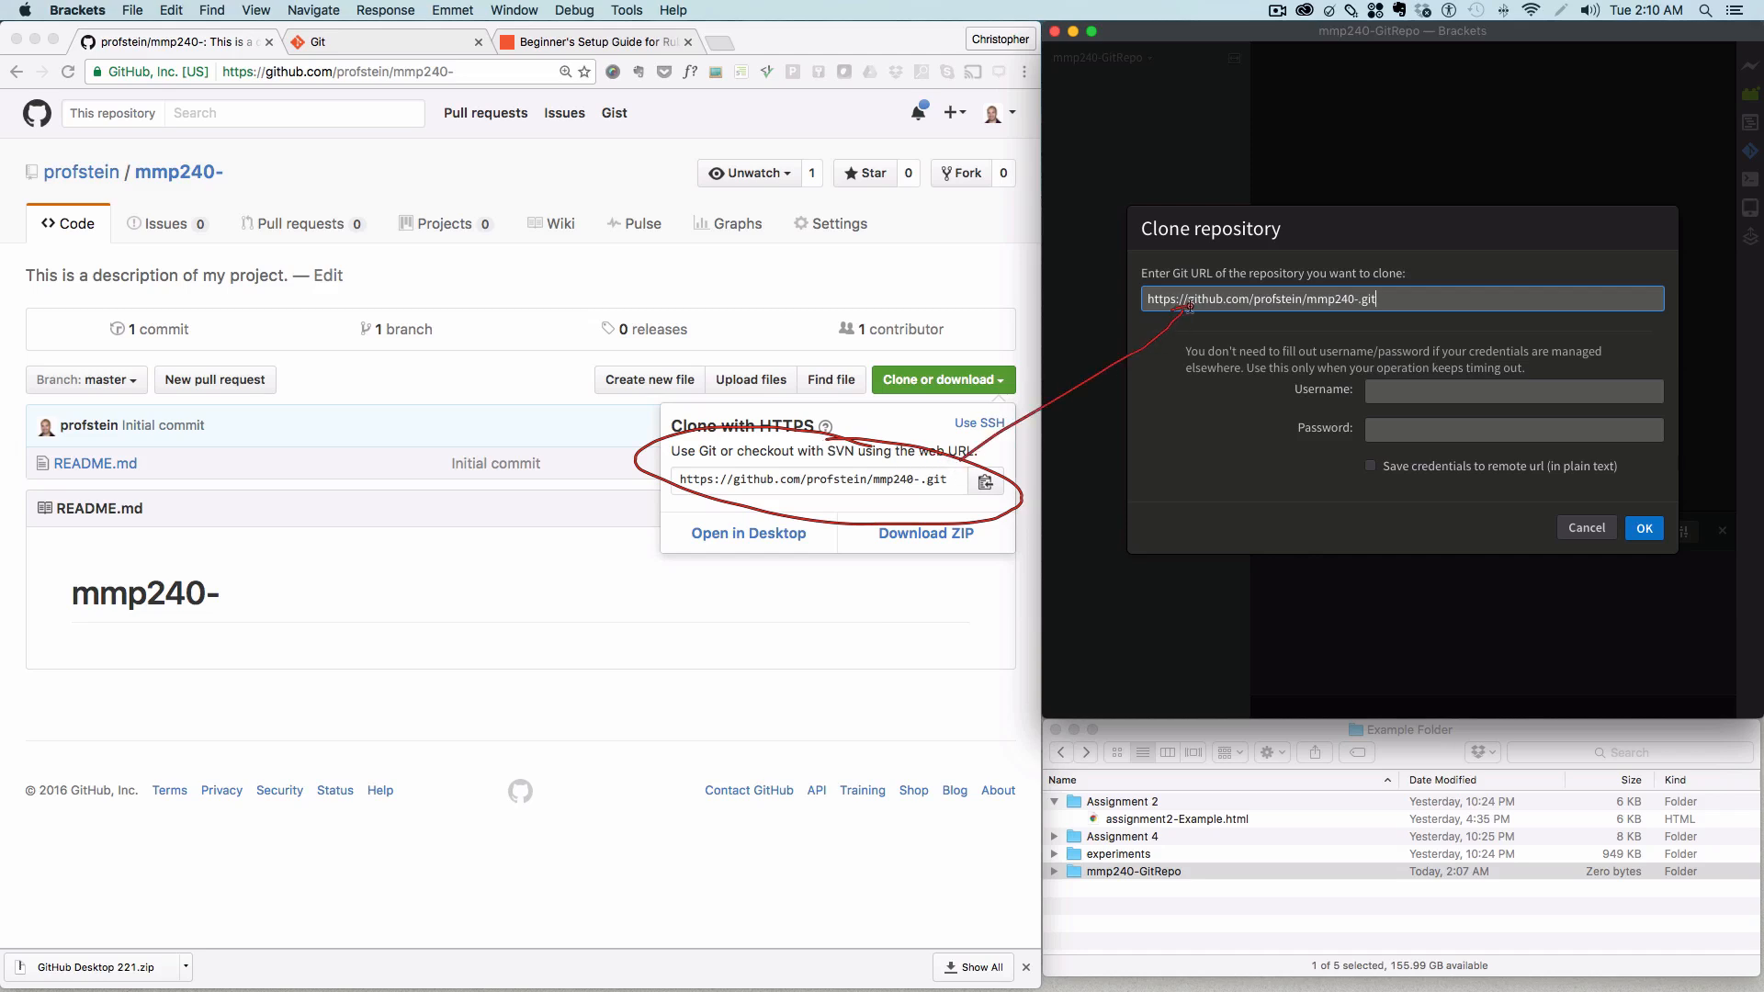
mouse_move(1196, 394)
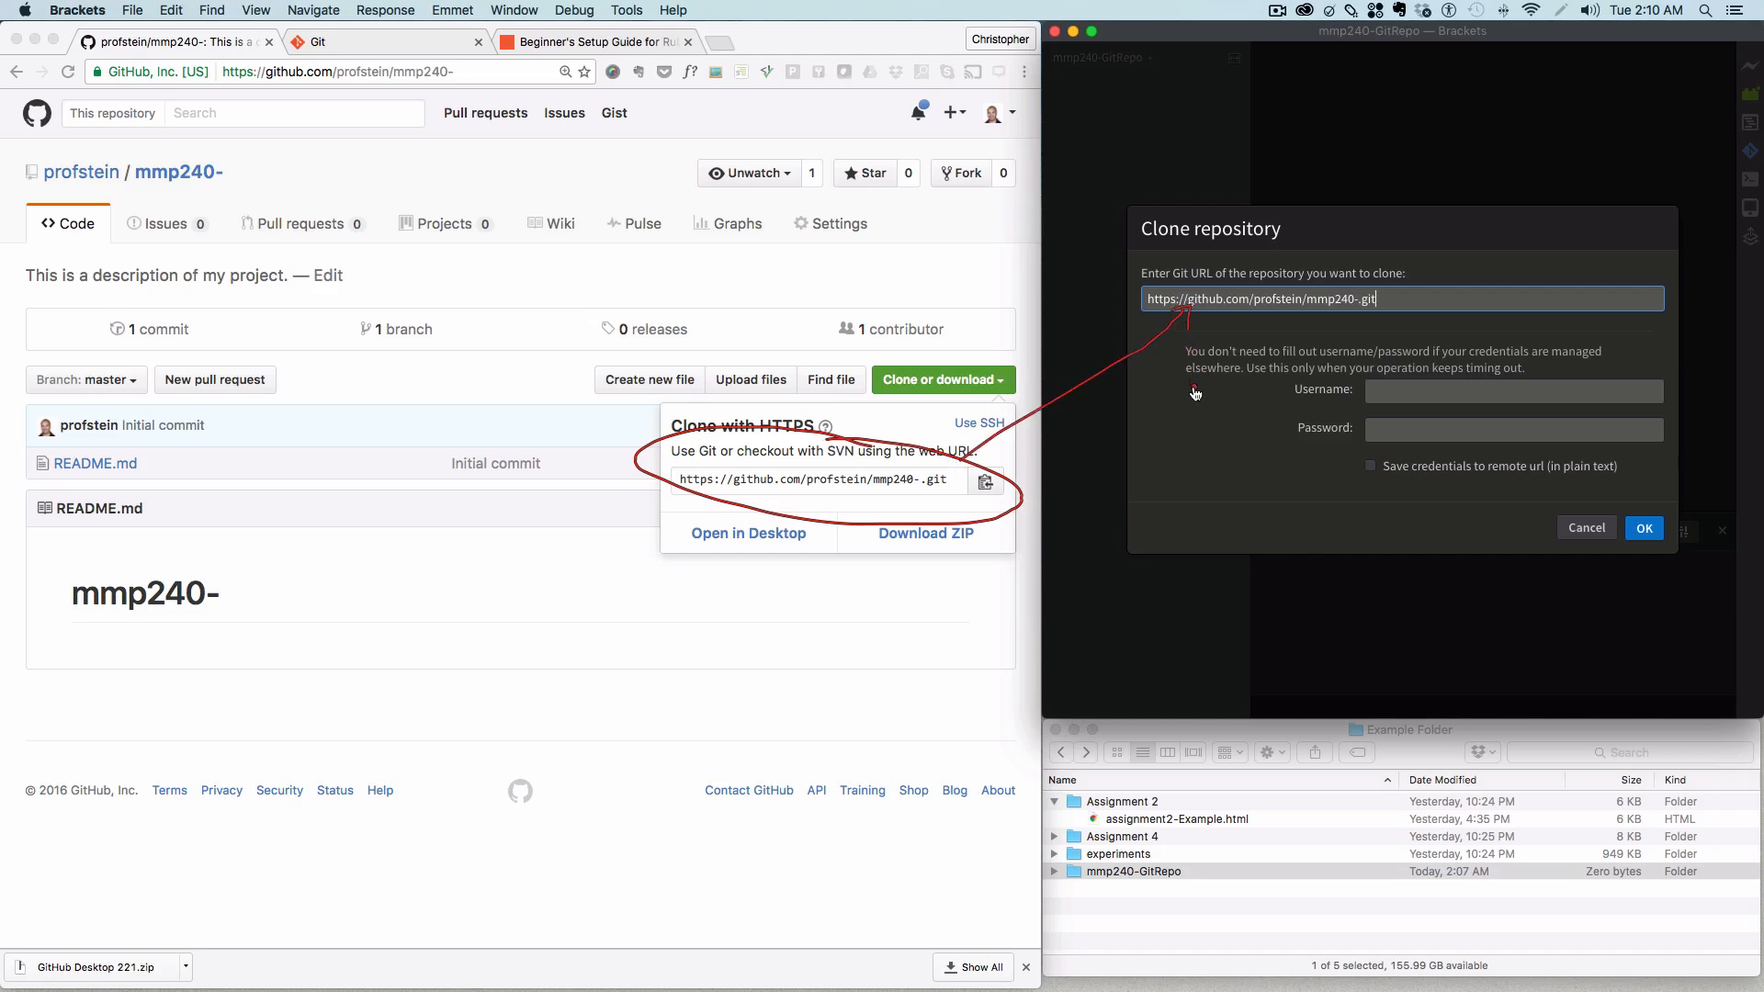
left_click(1514, 391)
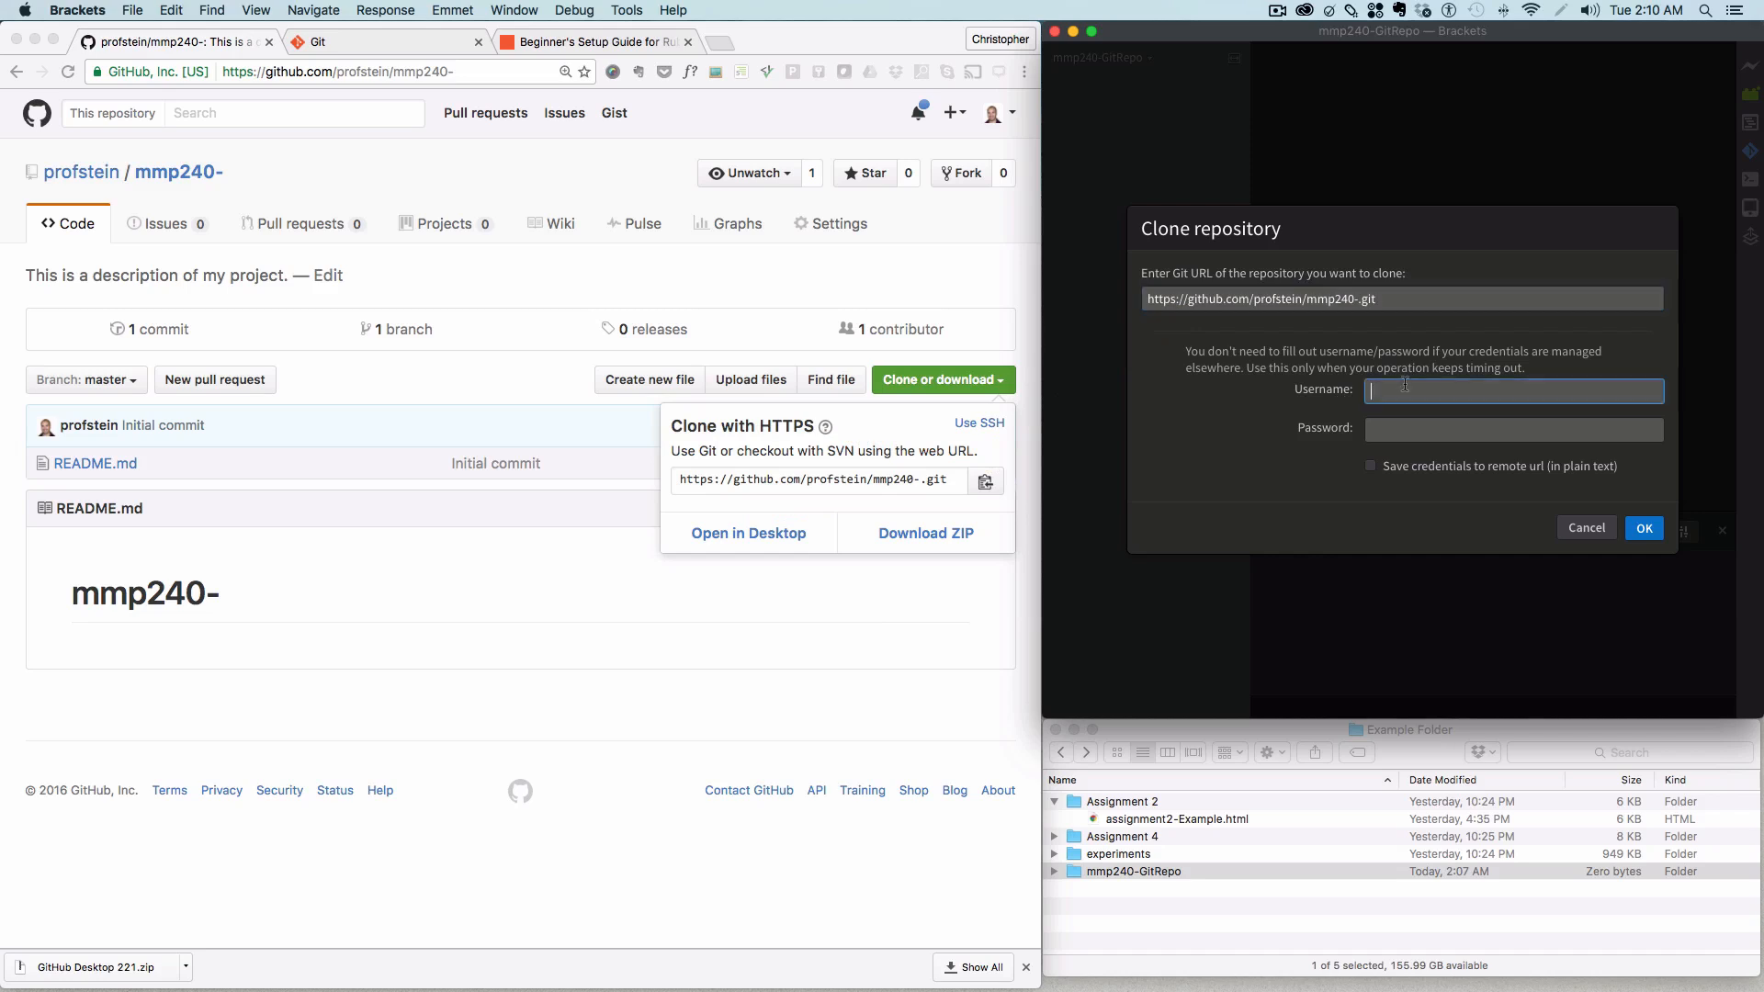
type("profstein")
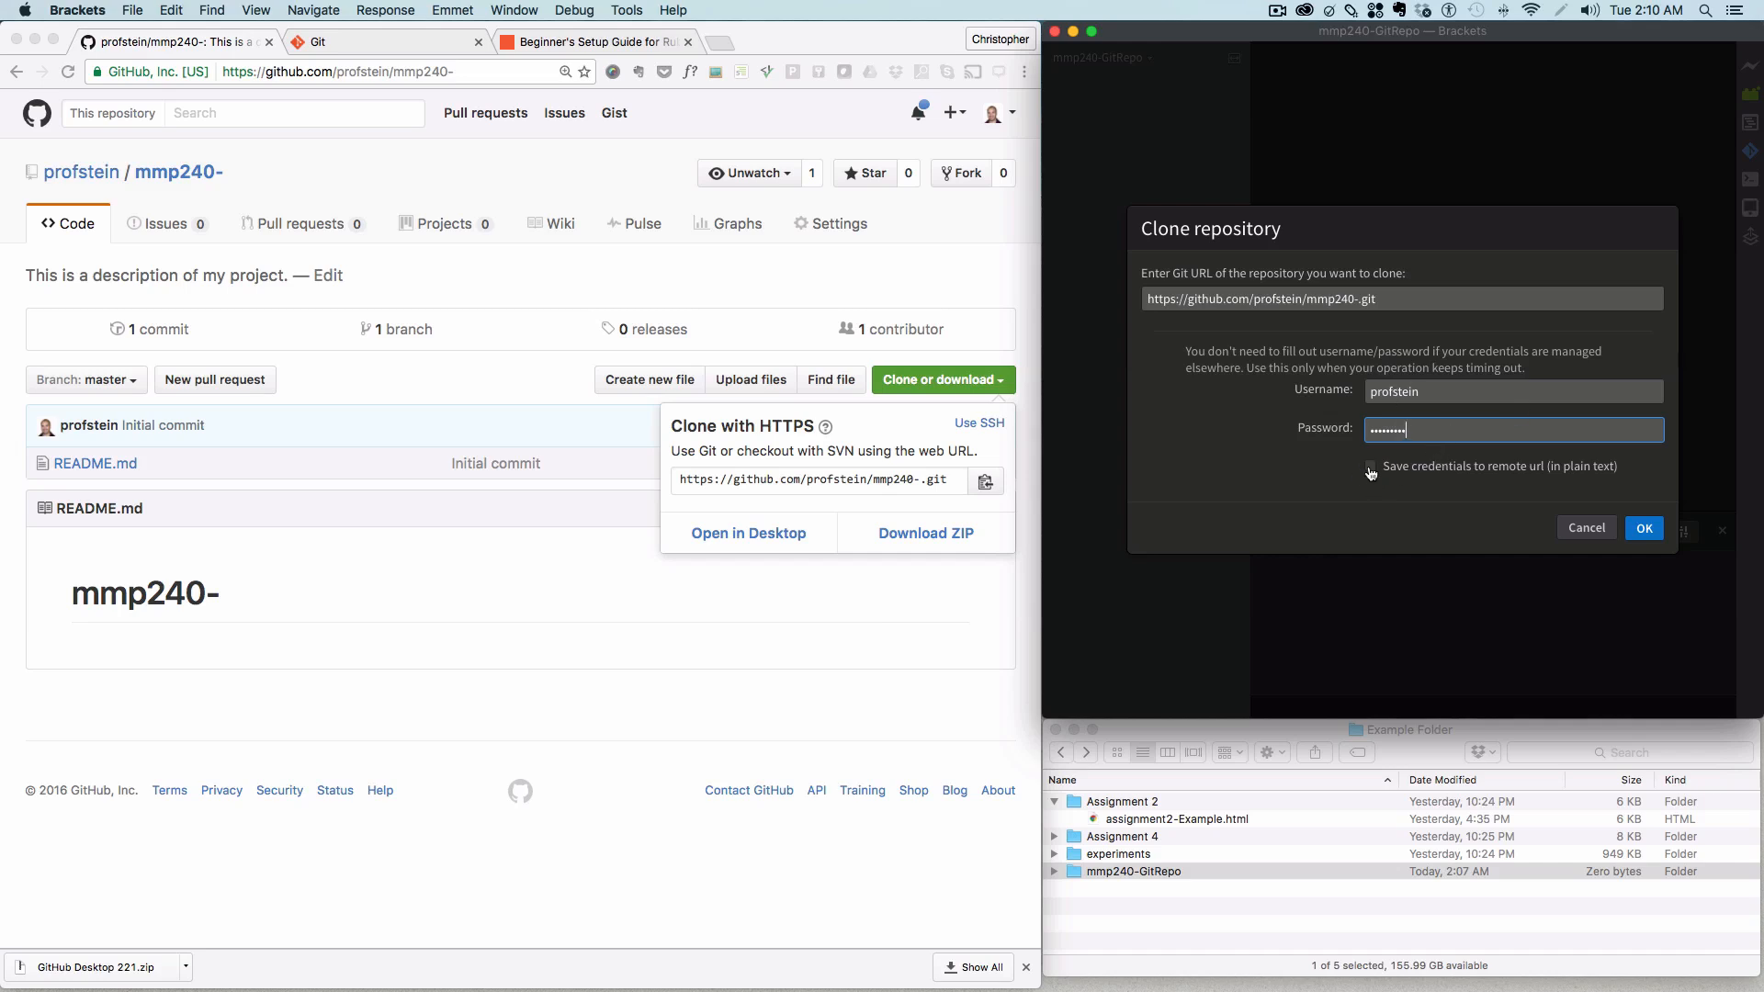
left_click(1370, 466)
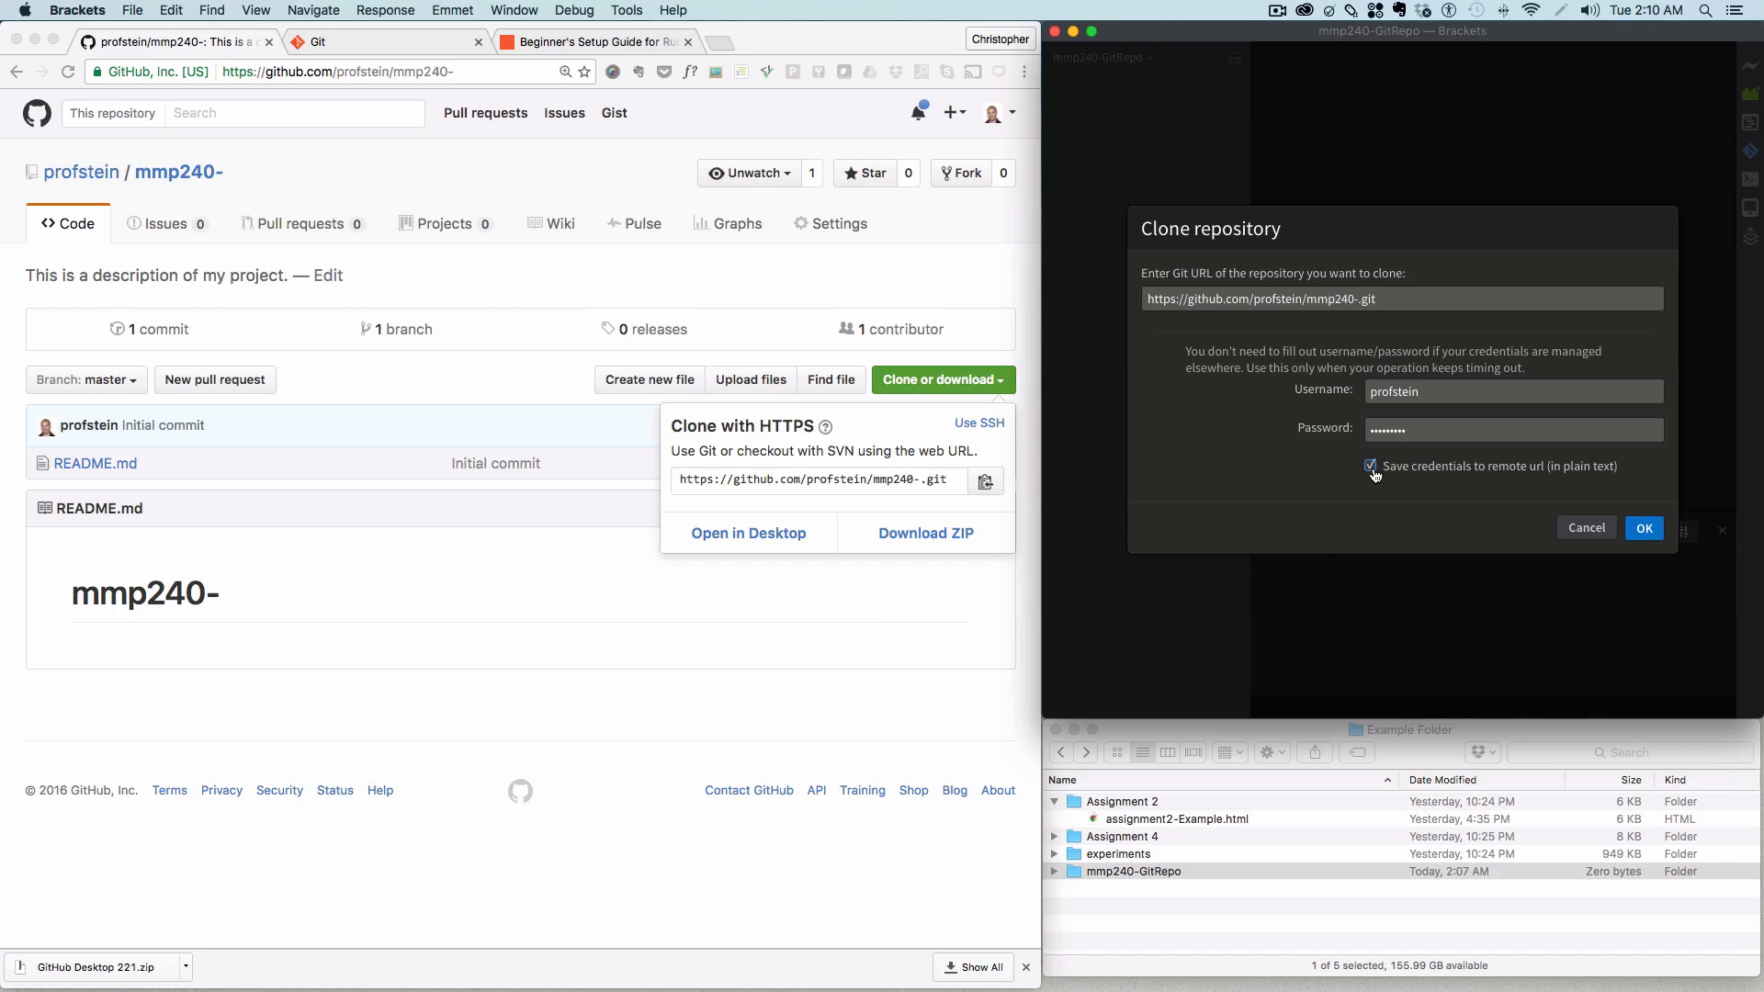
left_click(1369, 466)
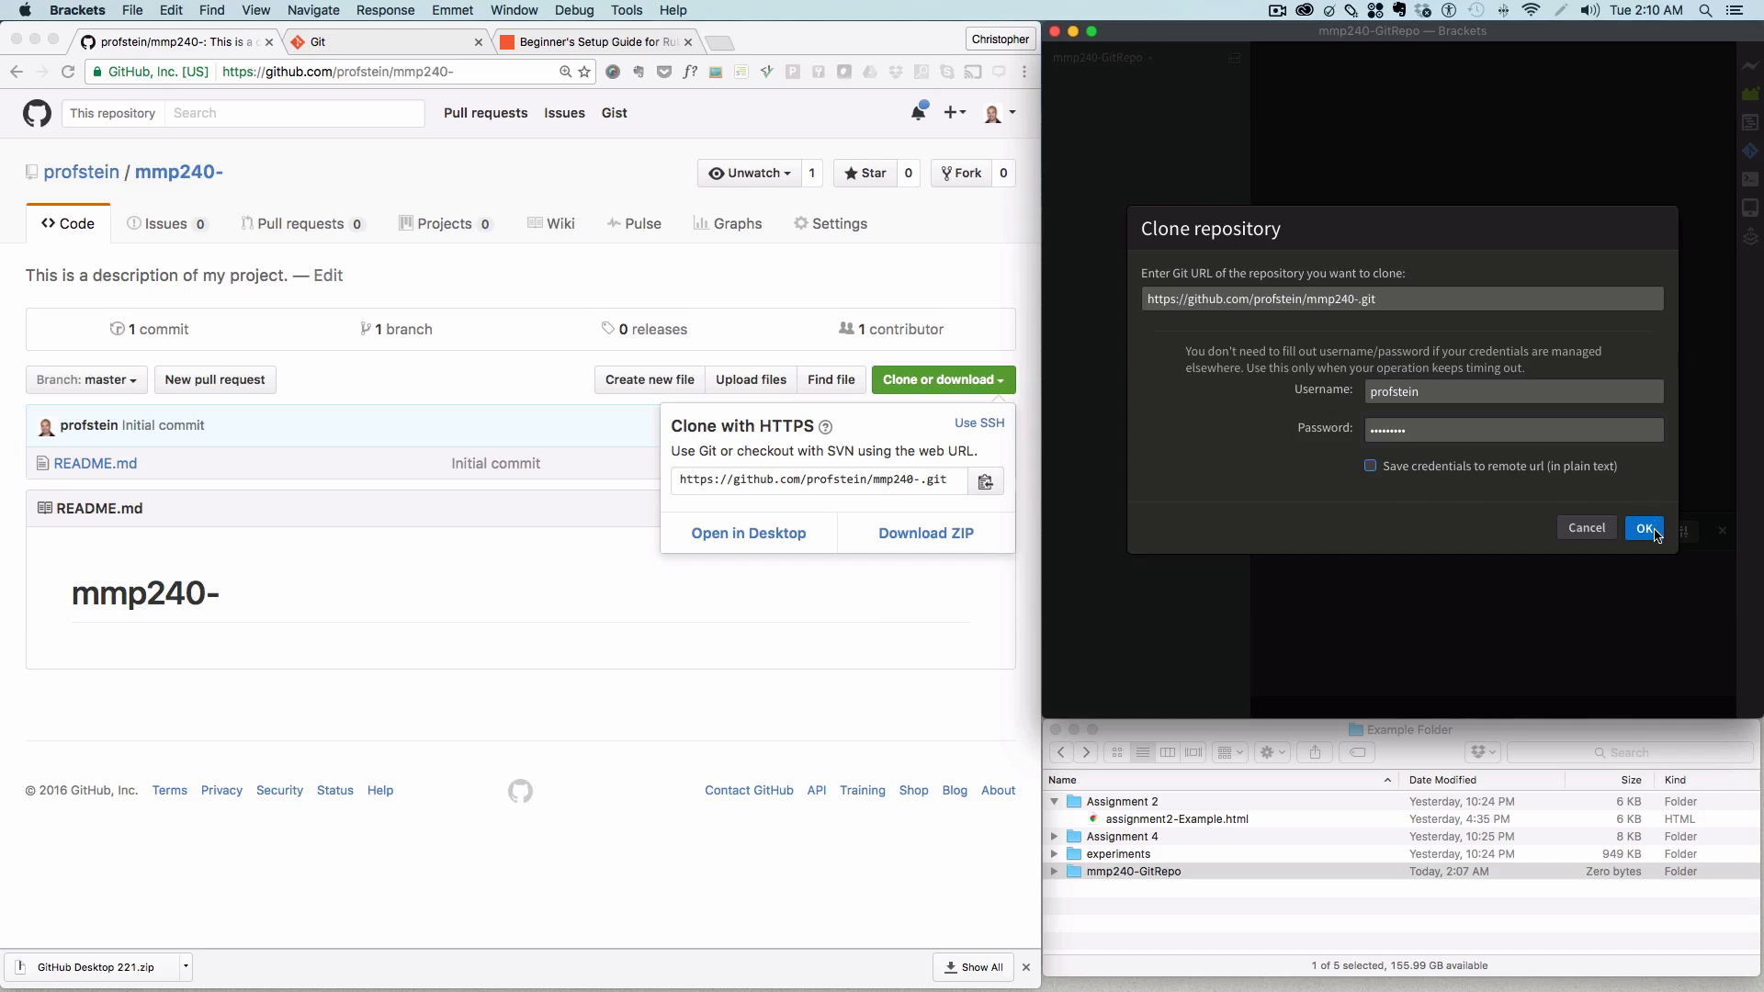
left_click(1643, 528)
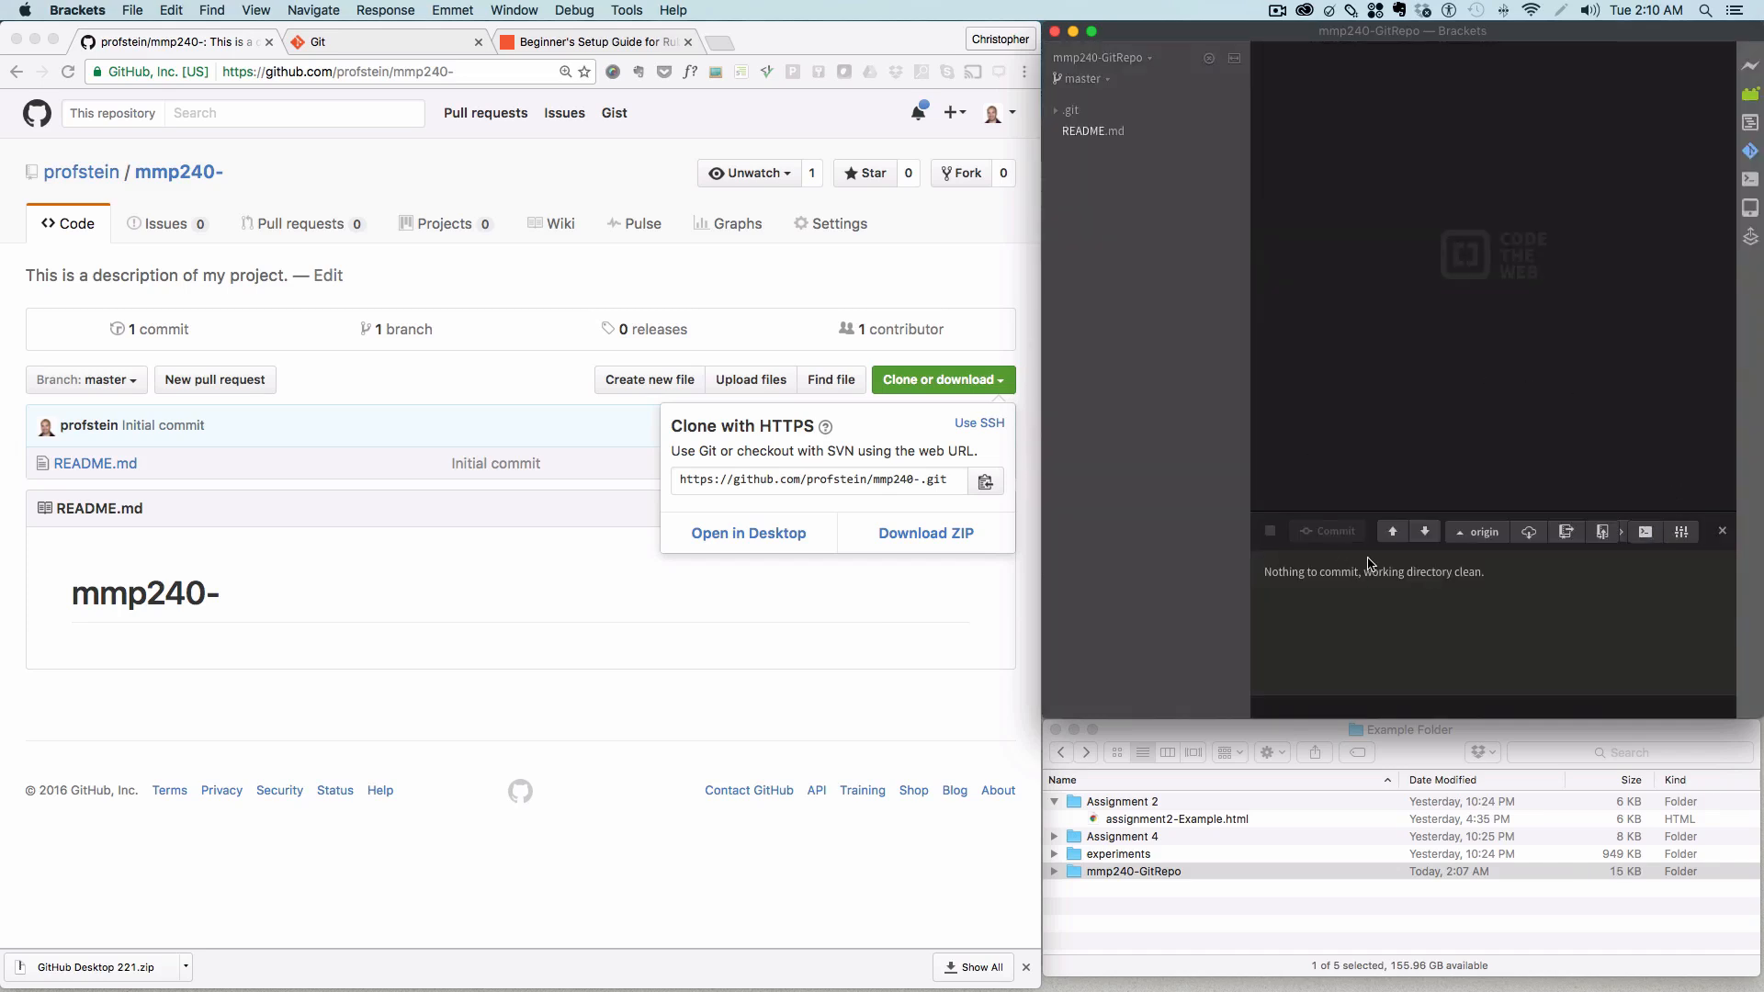
mouse_move(1156, 163)
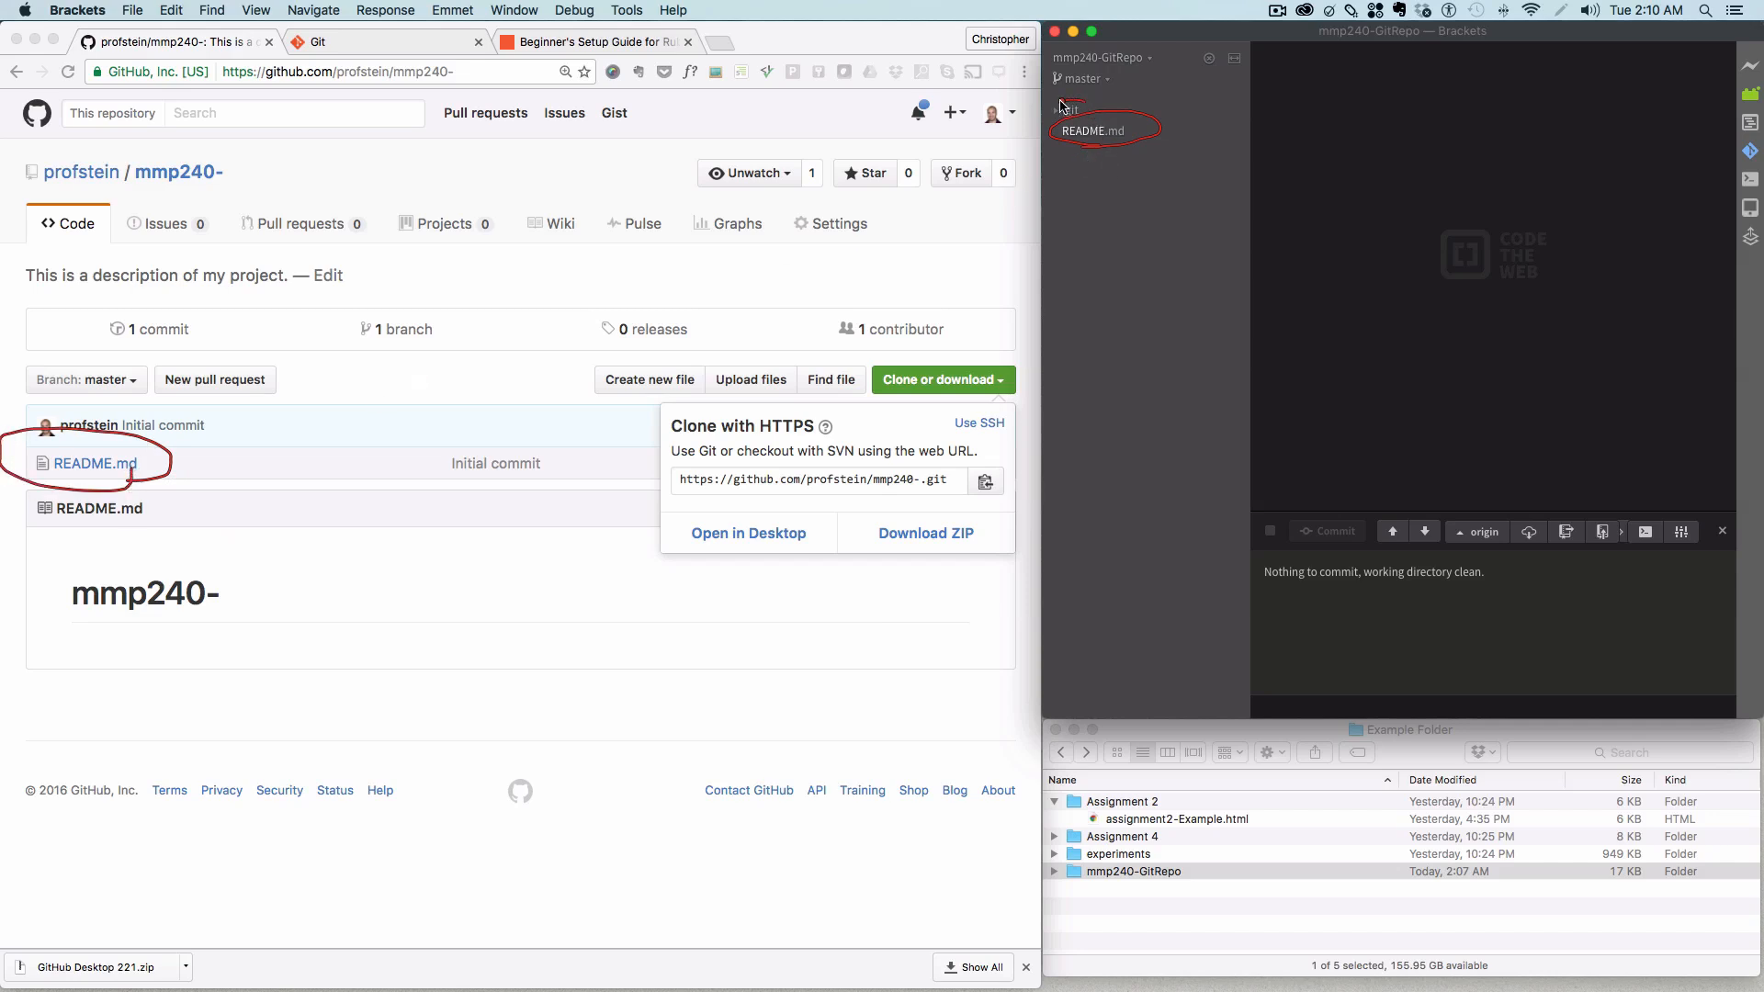
mouse_move(1124, 189)
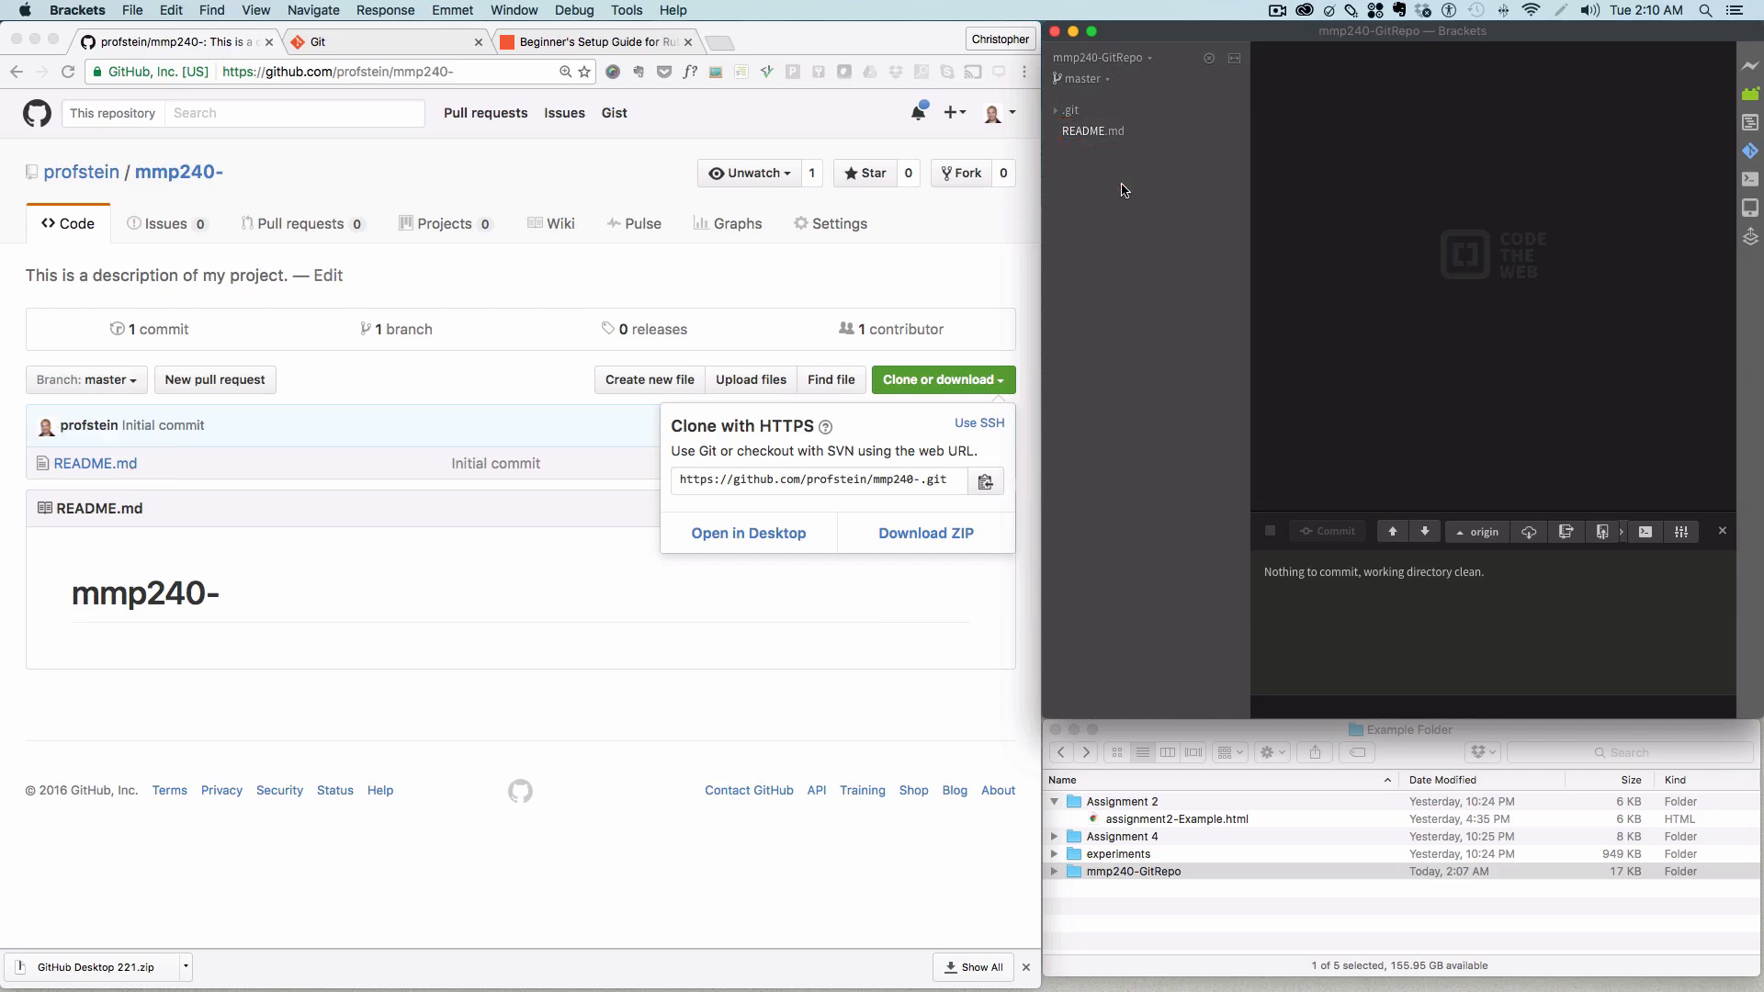
mouse_move(1205, 843)
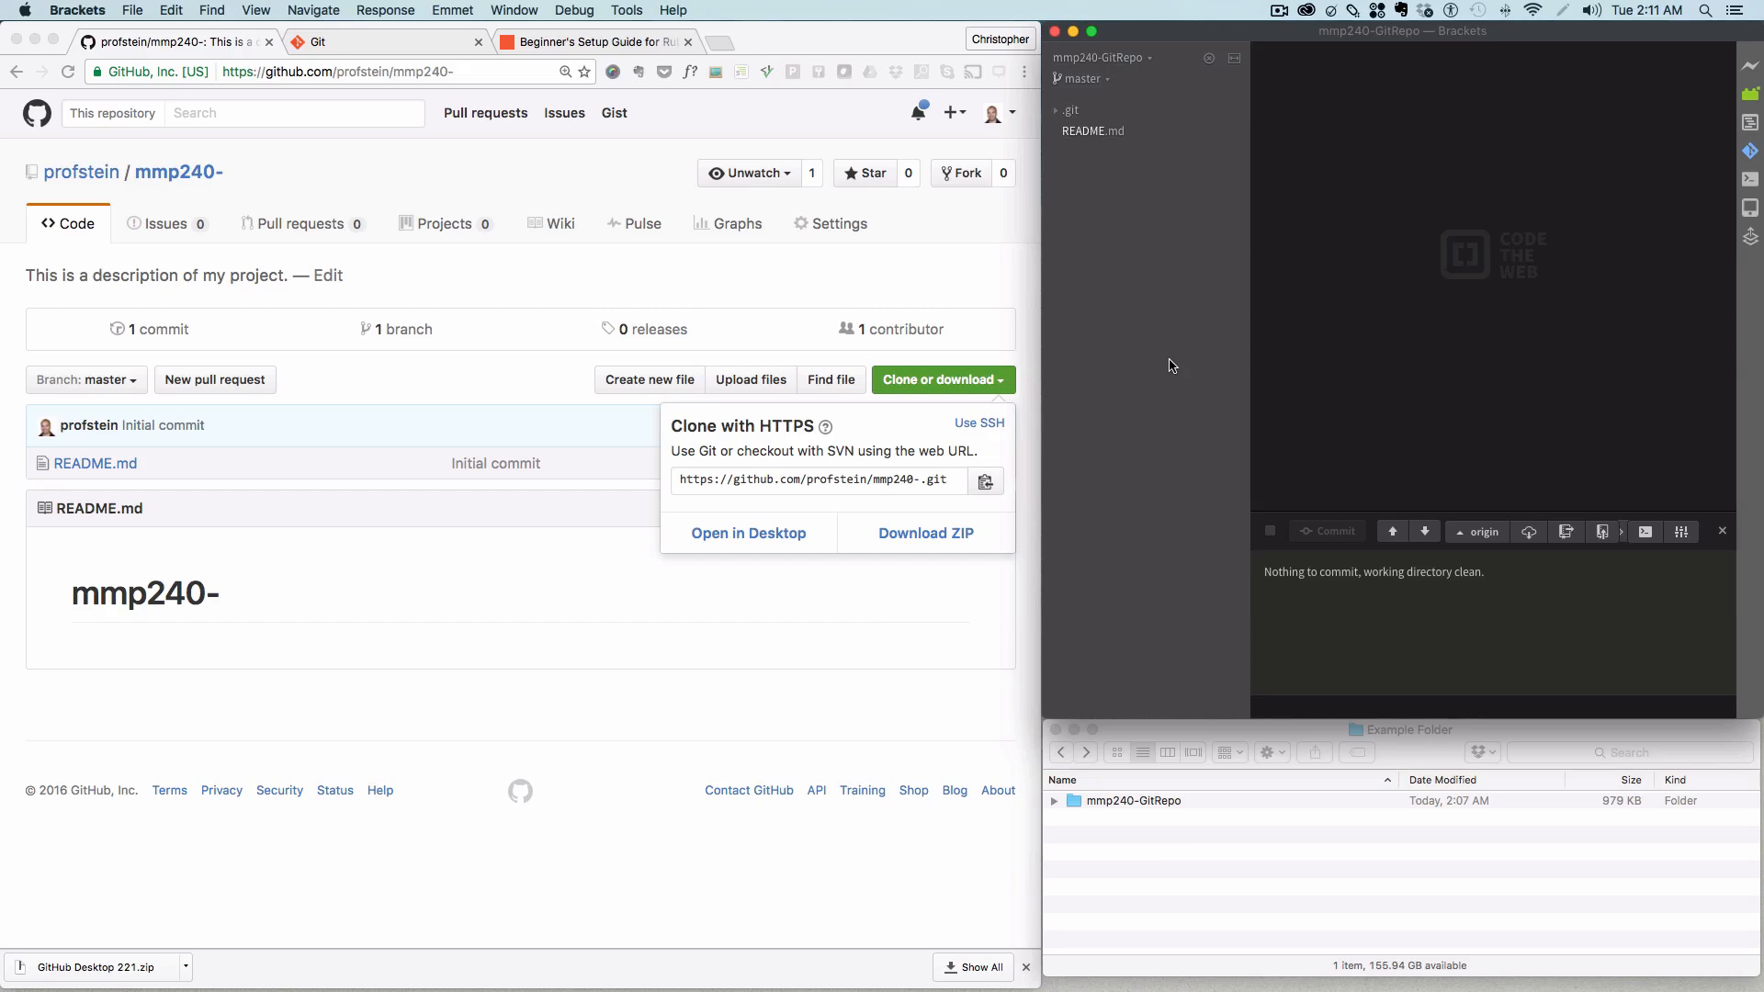
mouse_move(1170, 357)
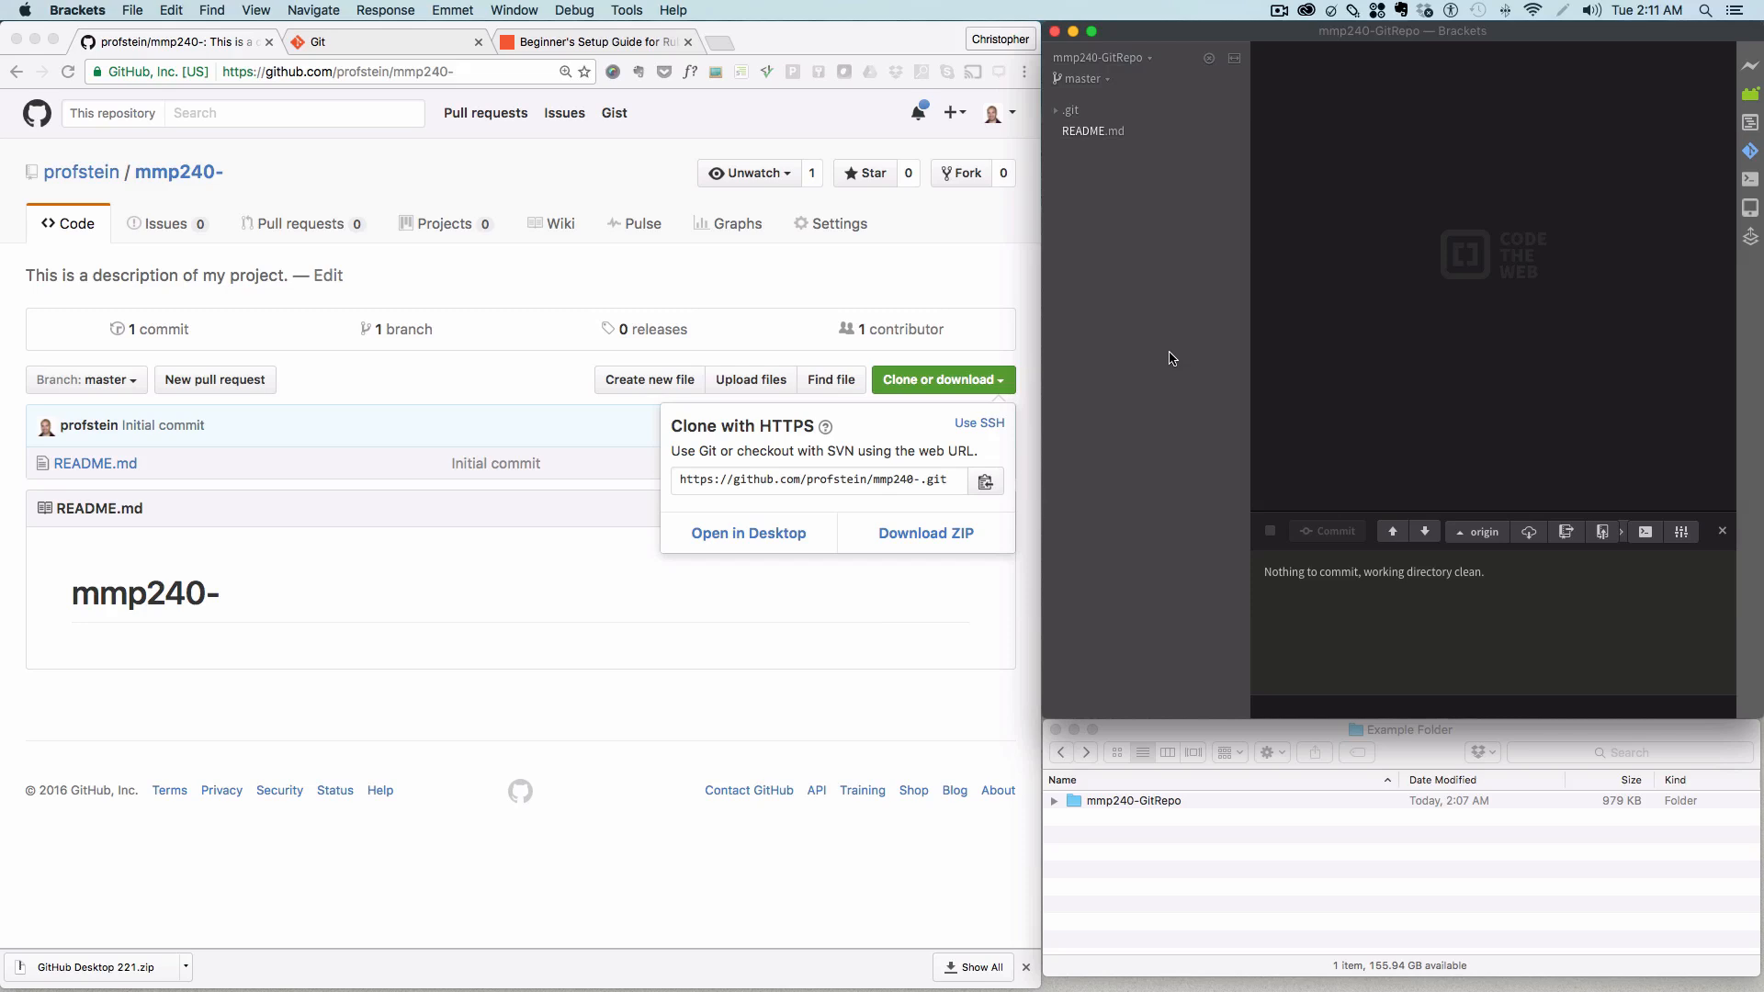
mouse_move(1180, 339)
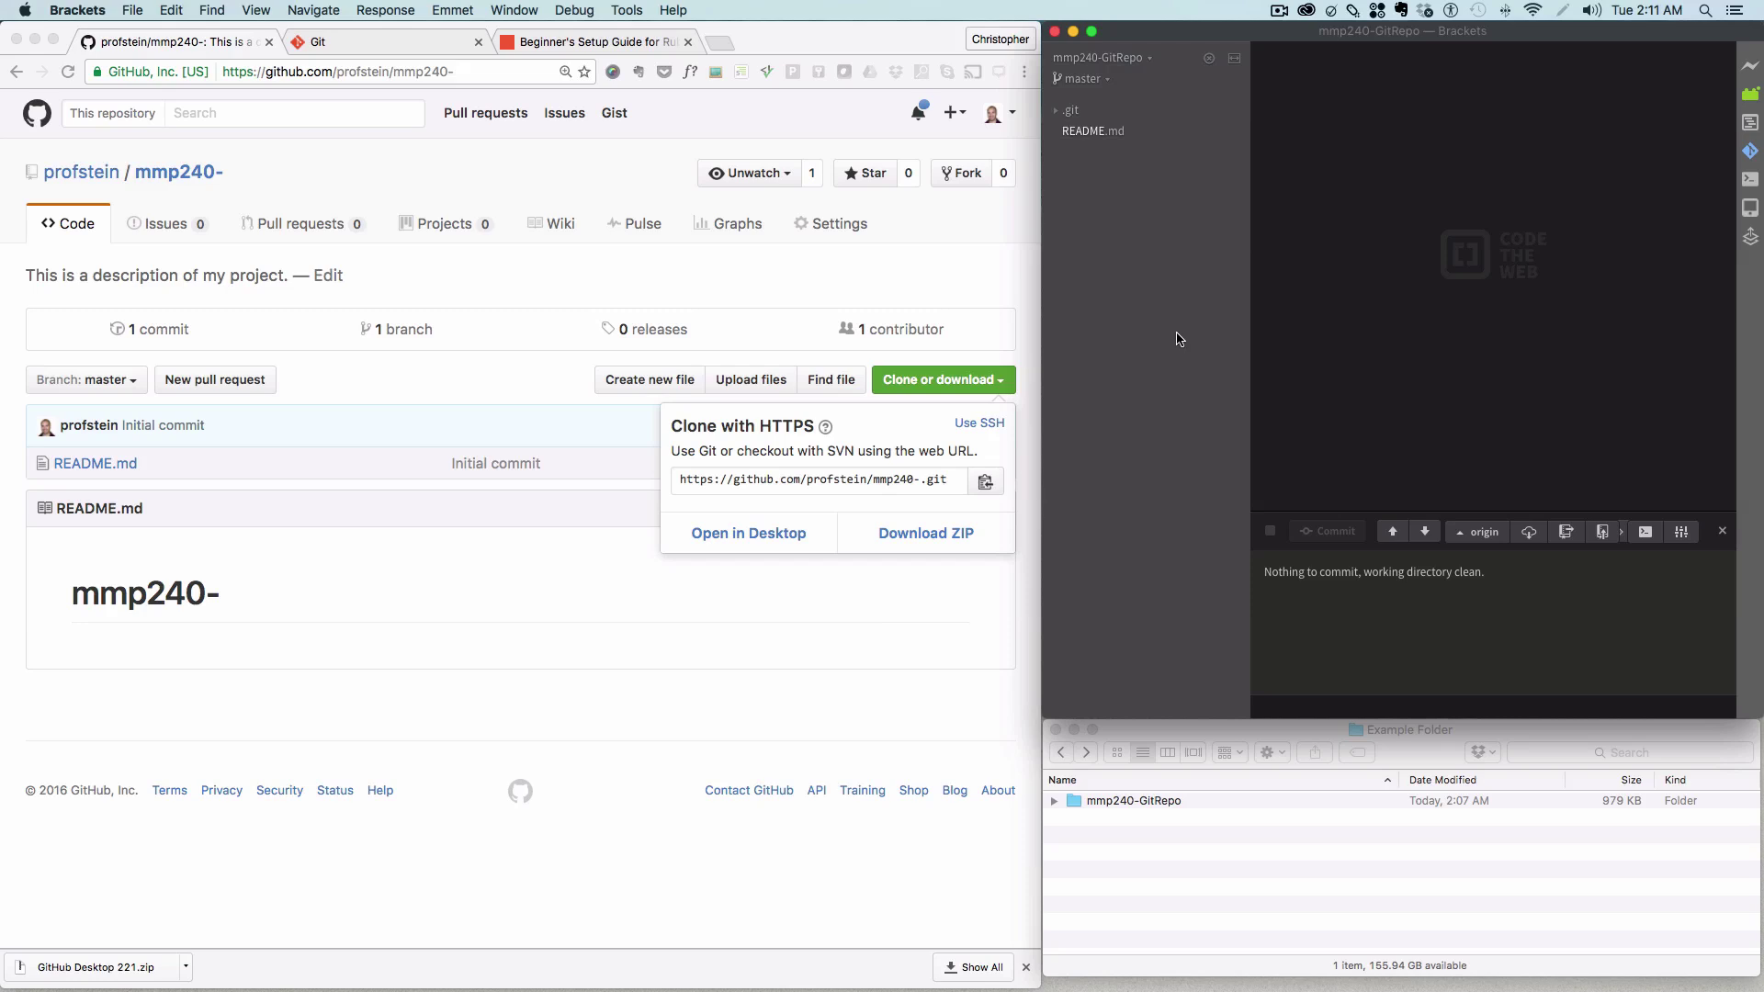
mouse_move(1164, 332)
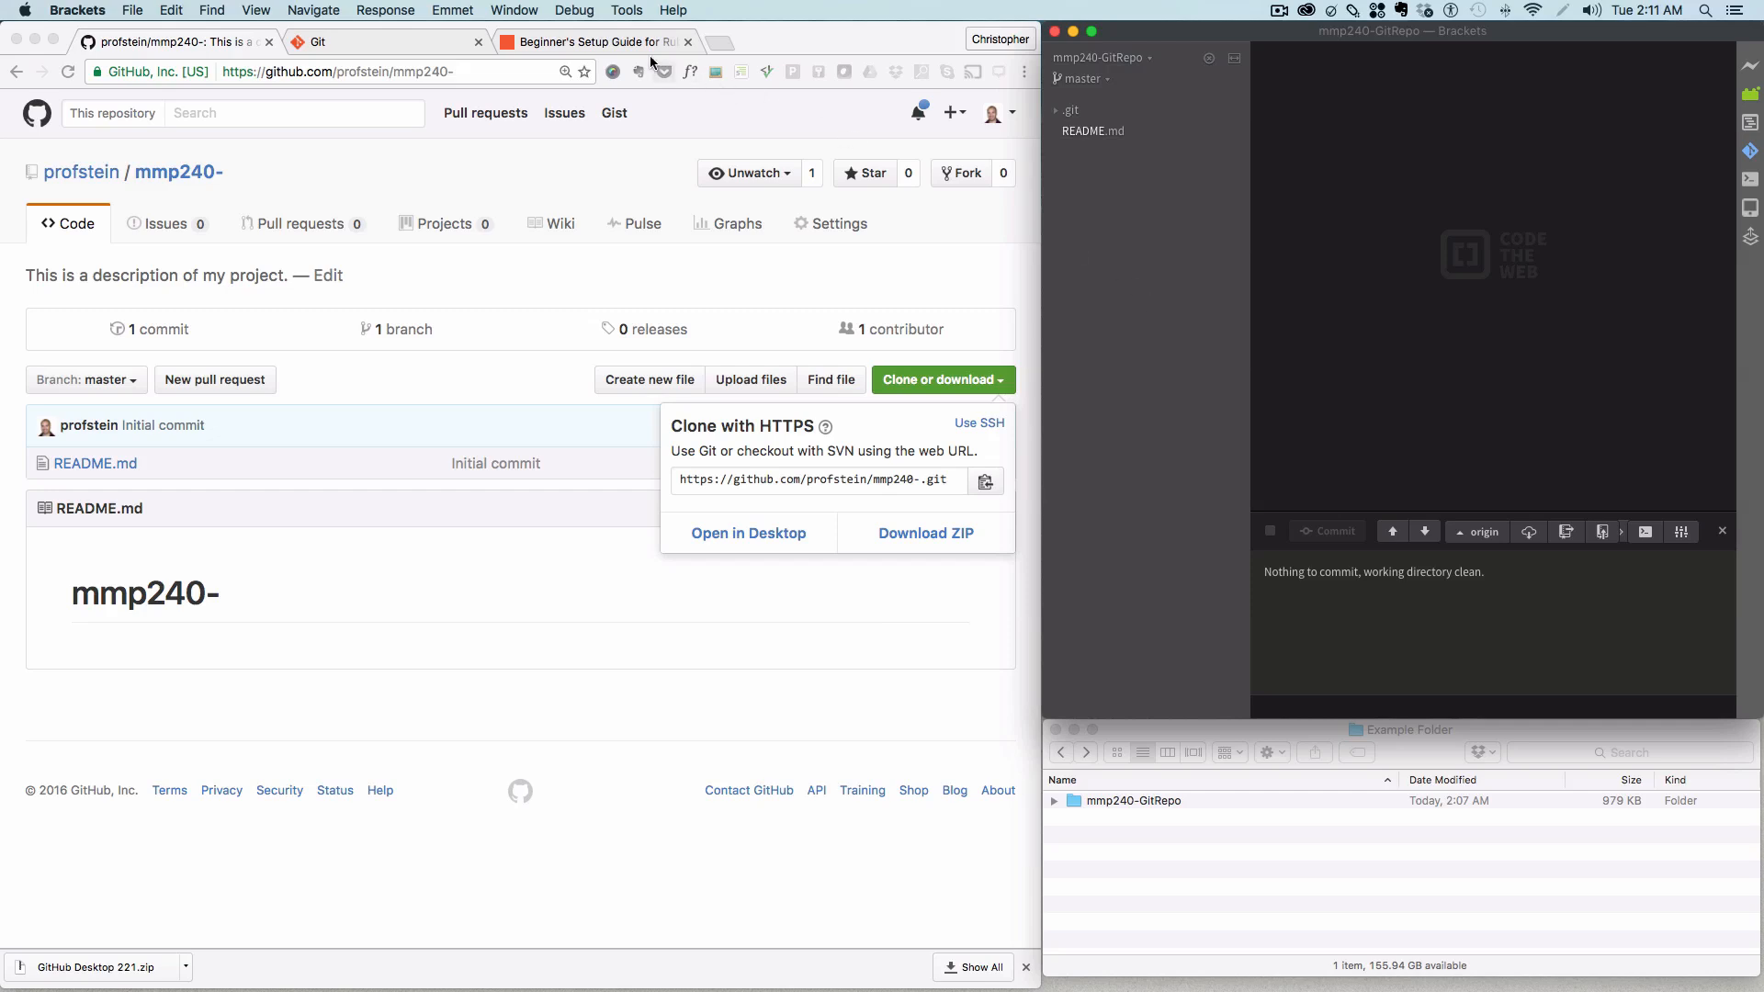
Step: Open Brackets' Debug menu to view the reload commands
left_click(573, 10)
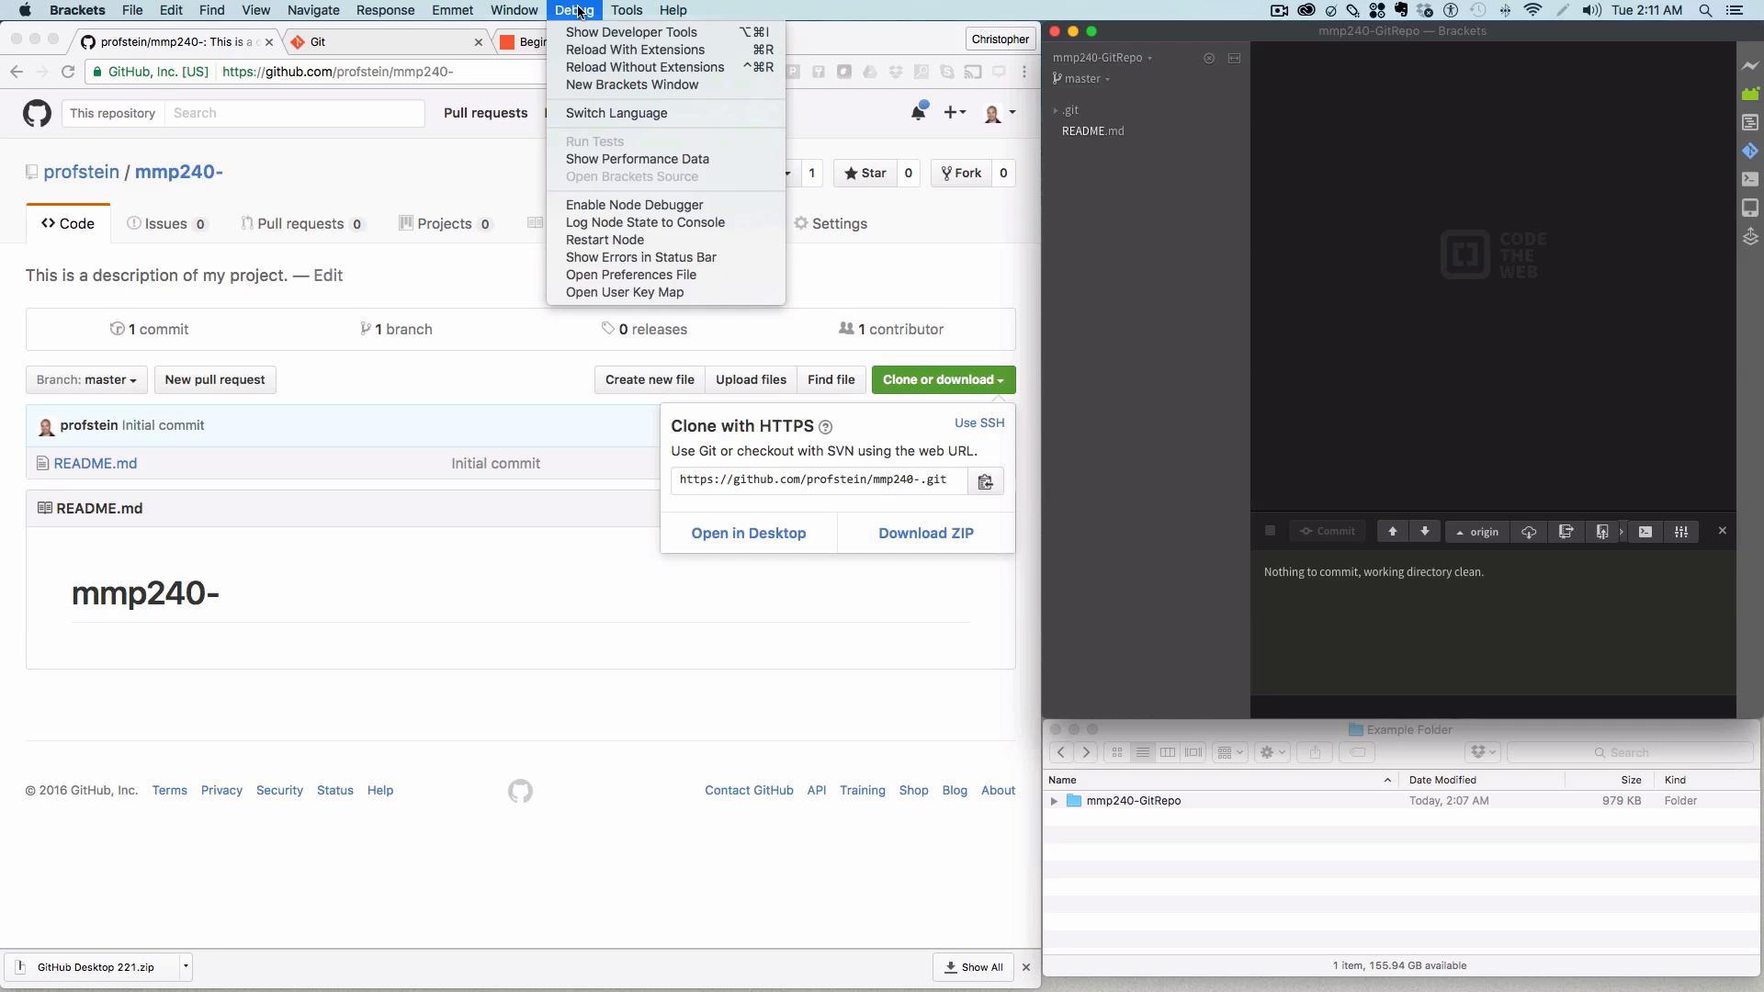
mouse_move(635, 50)
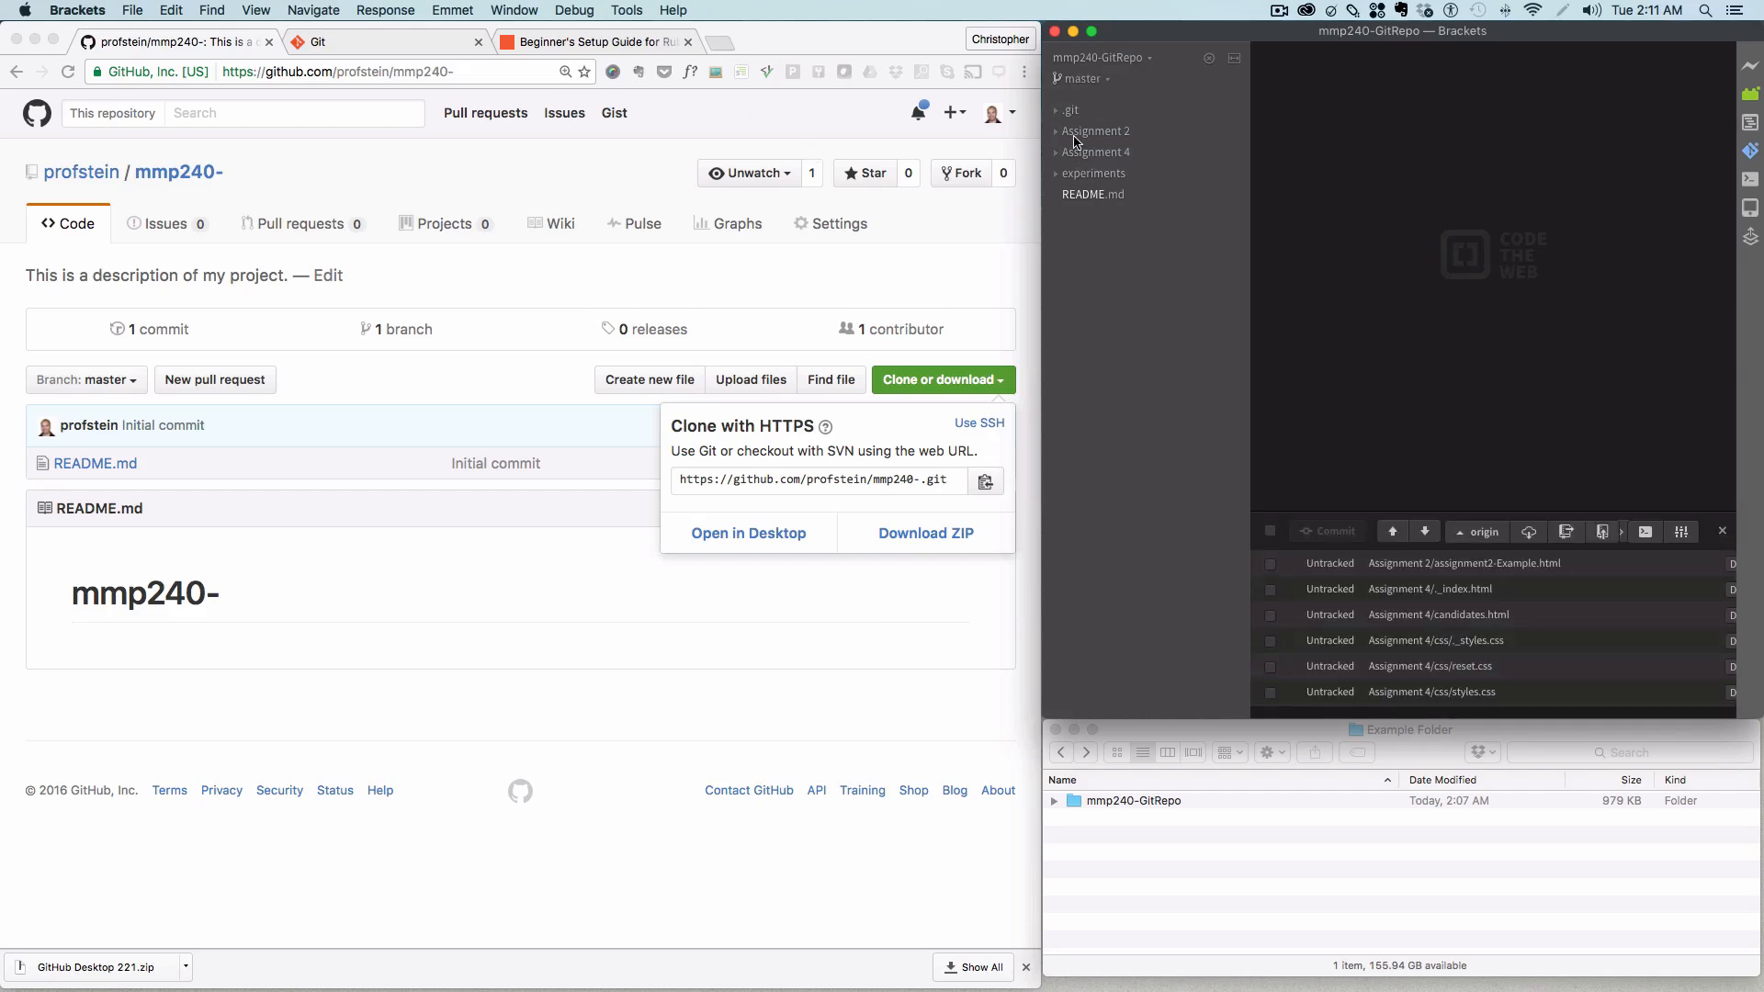
mouse_move(1106, 139)
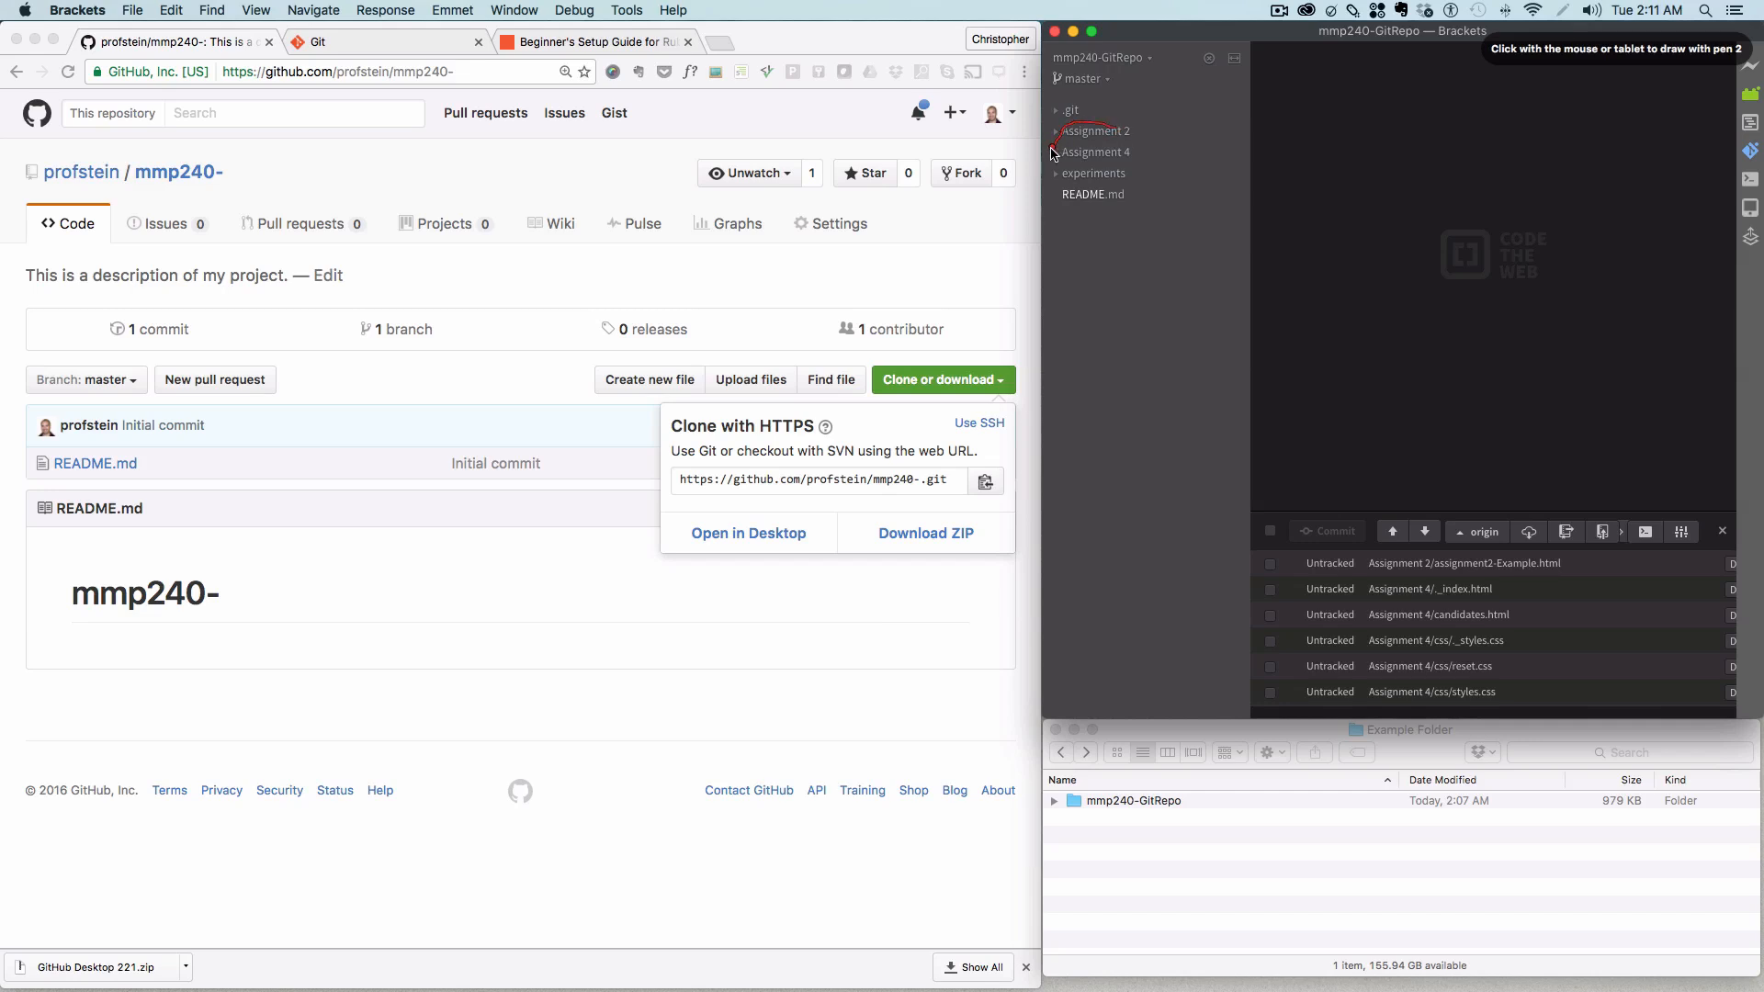
Step: Reload Brackets with extensions so the Assignment 2, Assignment 4 and experiments folders appear
left_click(1429, 589)
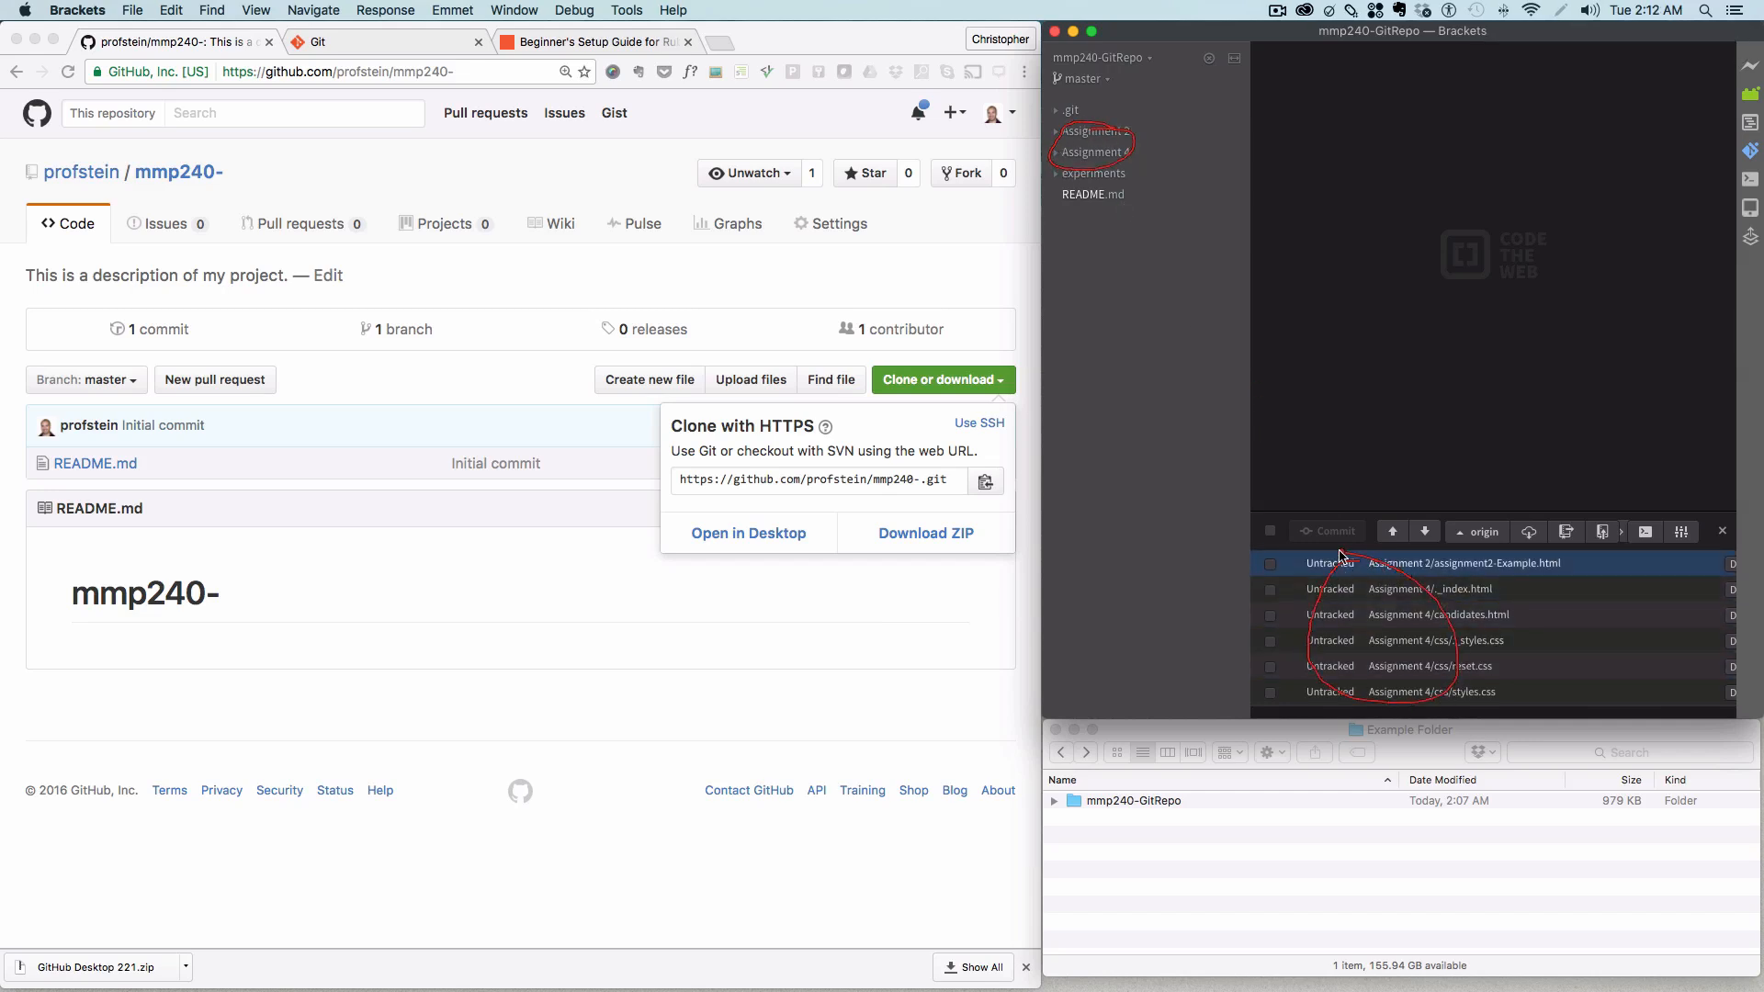
left_click(1436, 640)
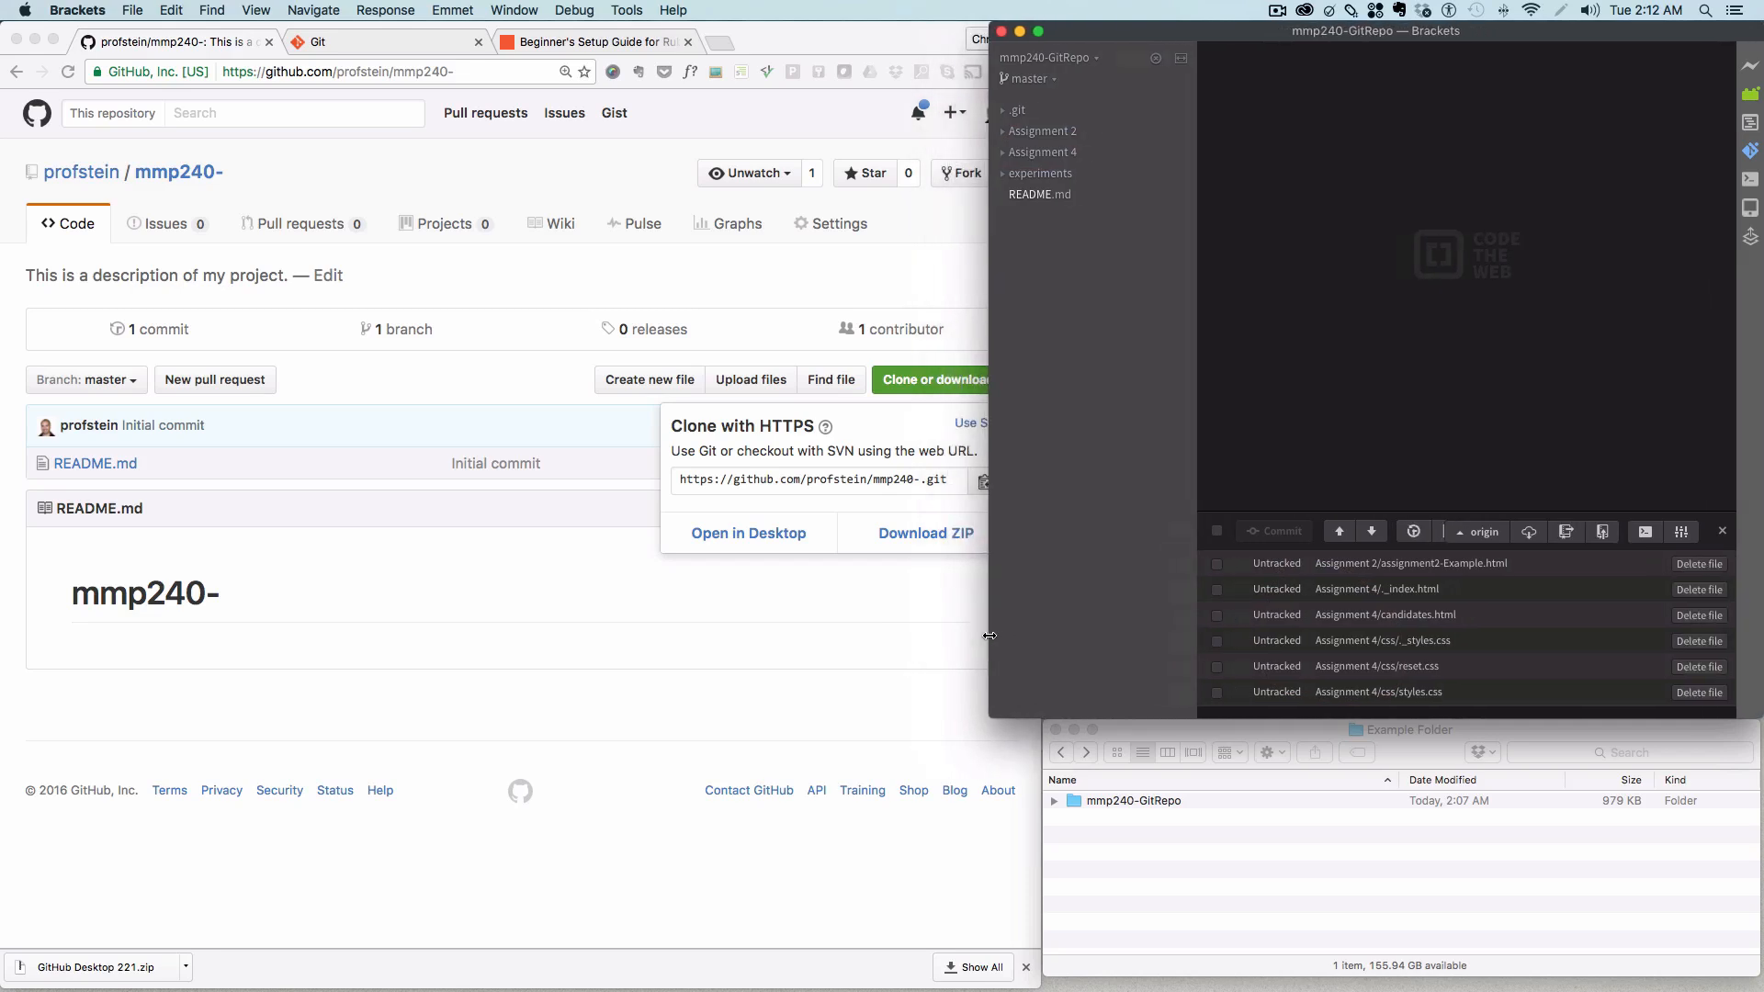
Step: Delete the untracked Assignment 4/_index.html file from the Git panel
left_click(1386, 615)
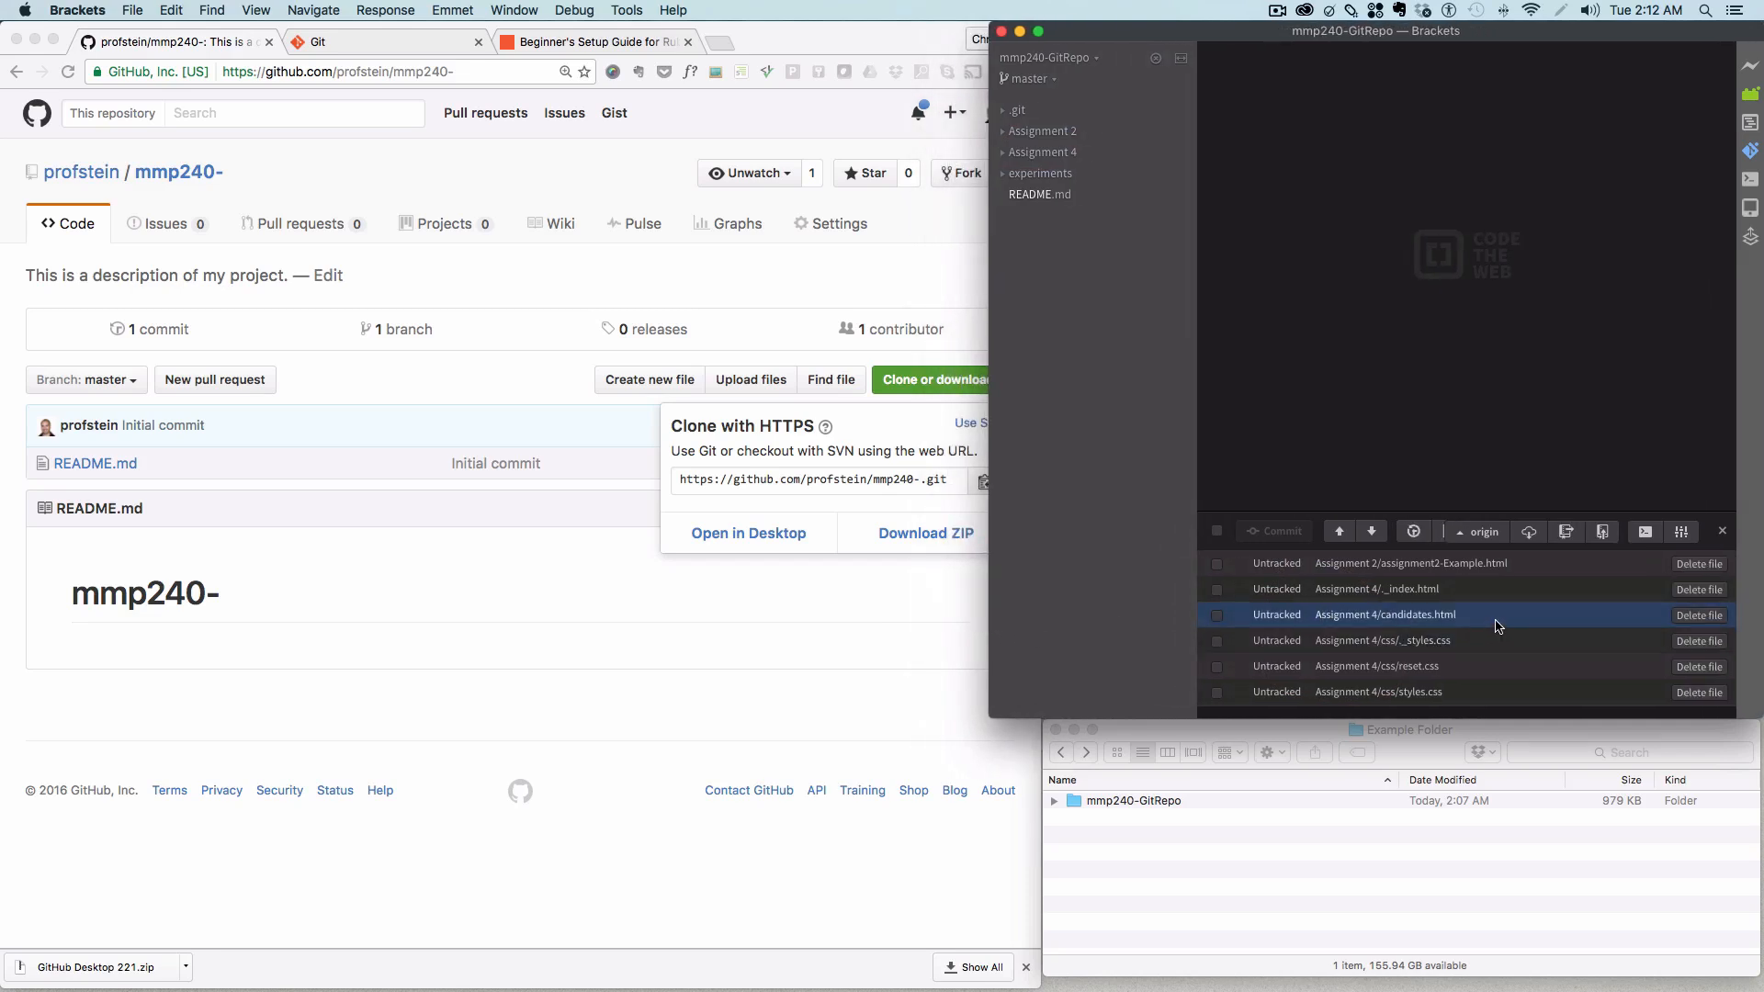
left_click(1393, 589)
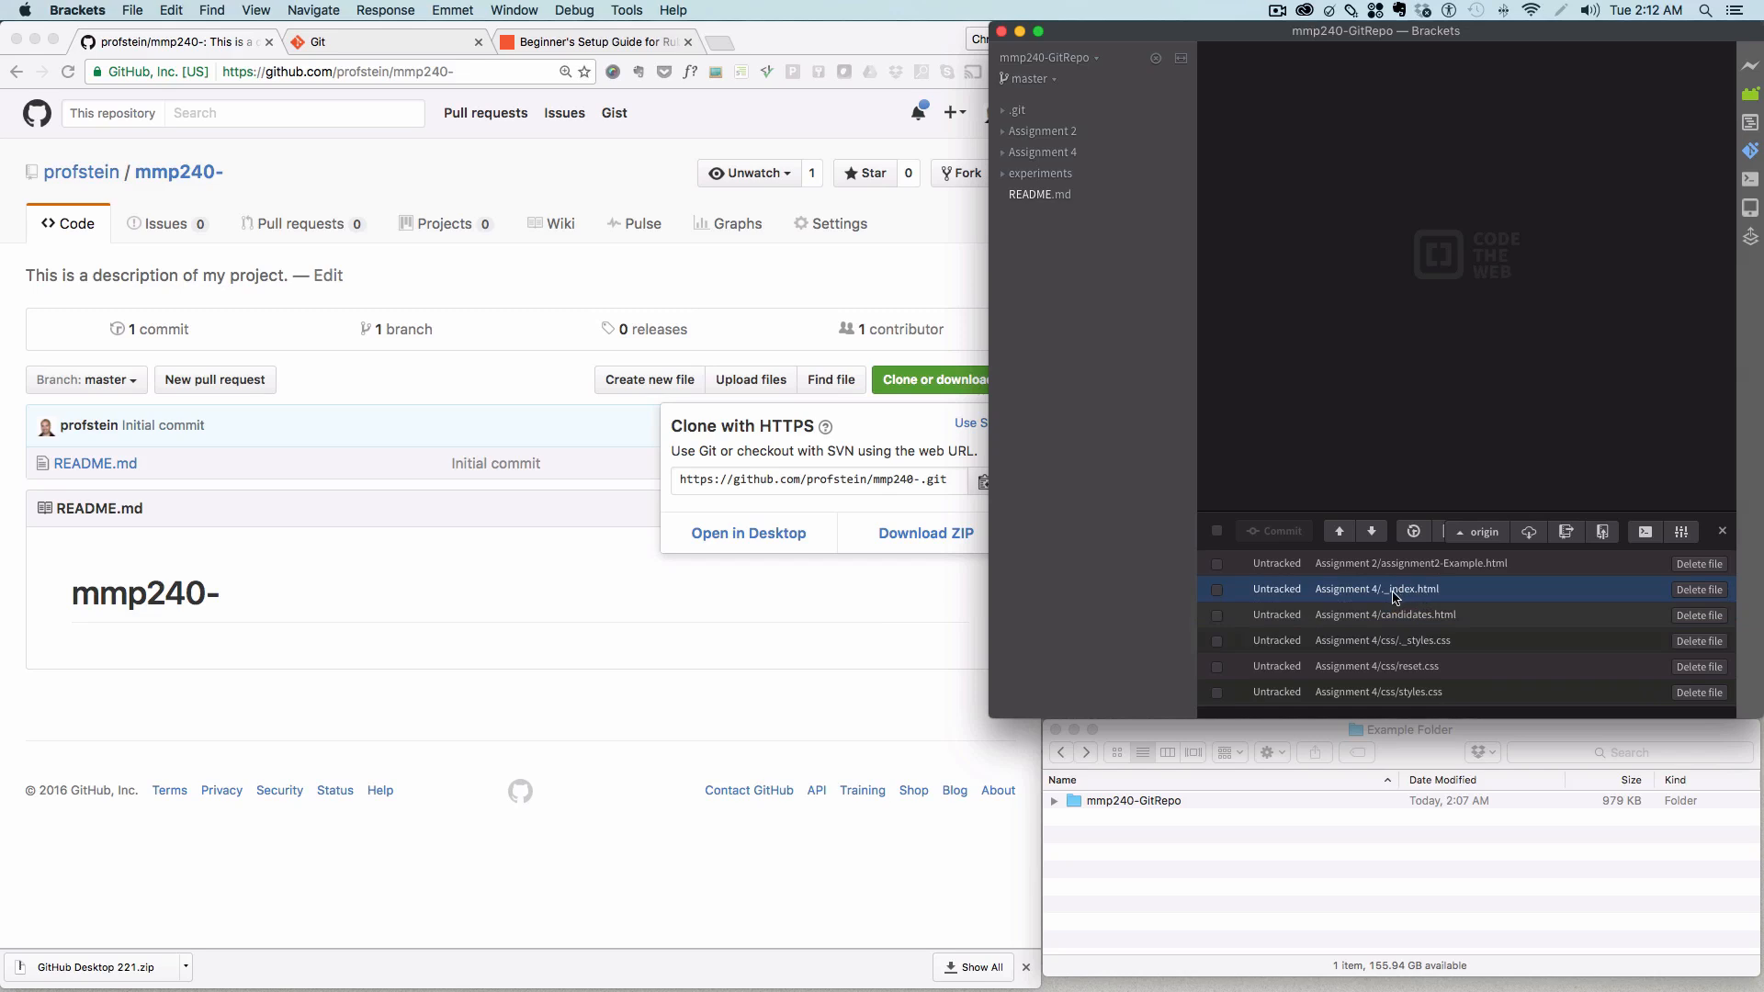
mouse_move(1445, 599)
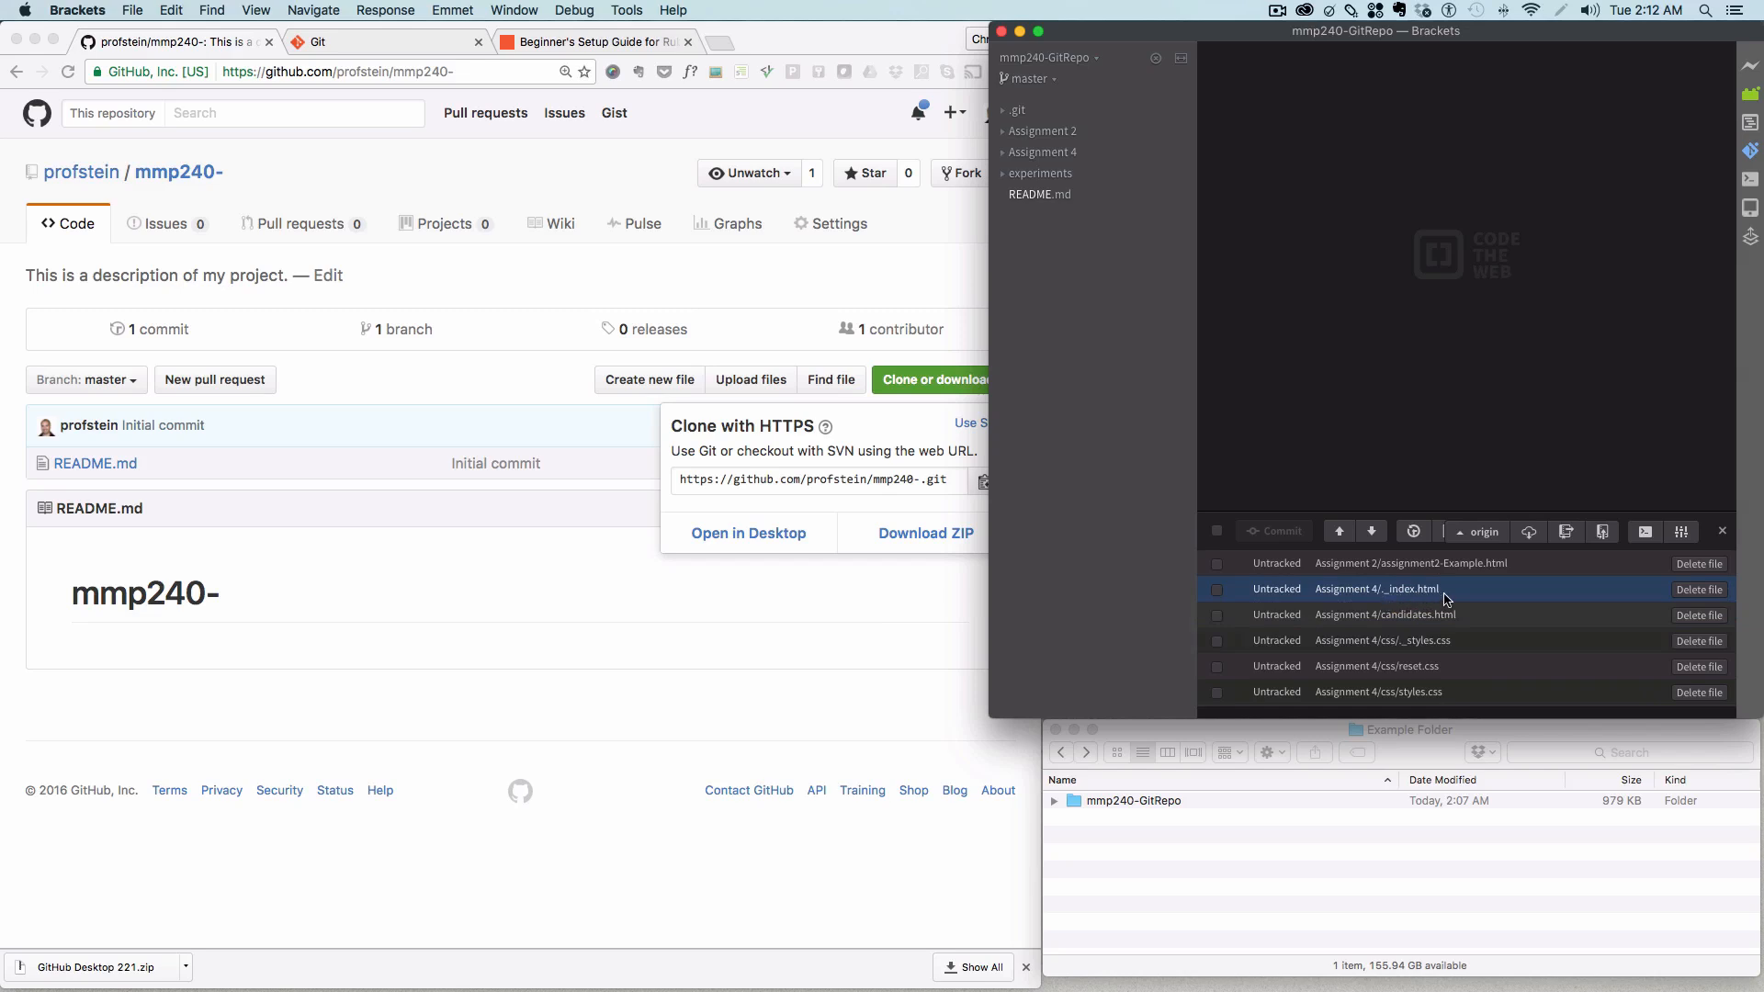
mouse_move(1698, 592)
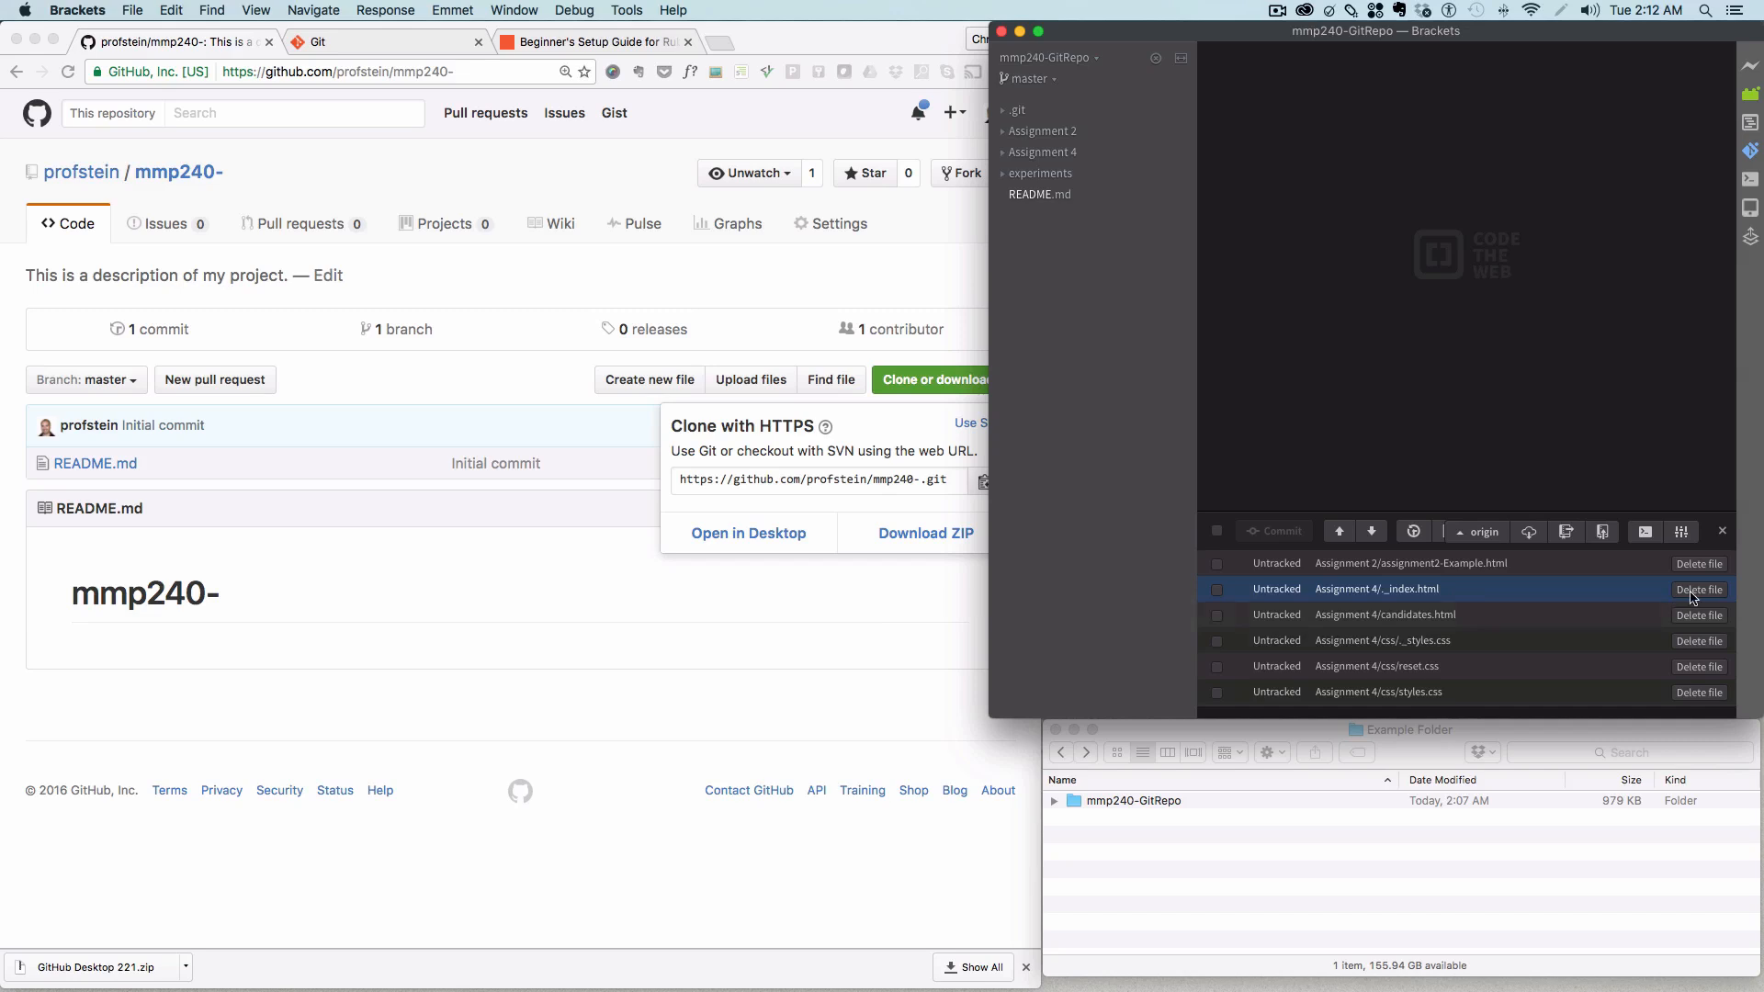
left_click(1698, 589)
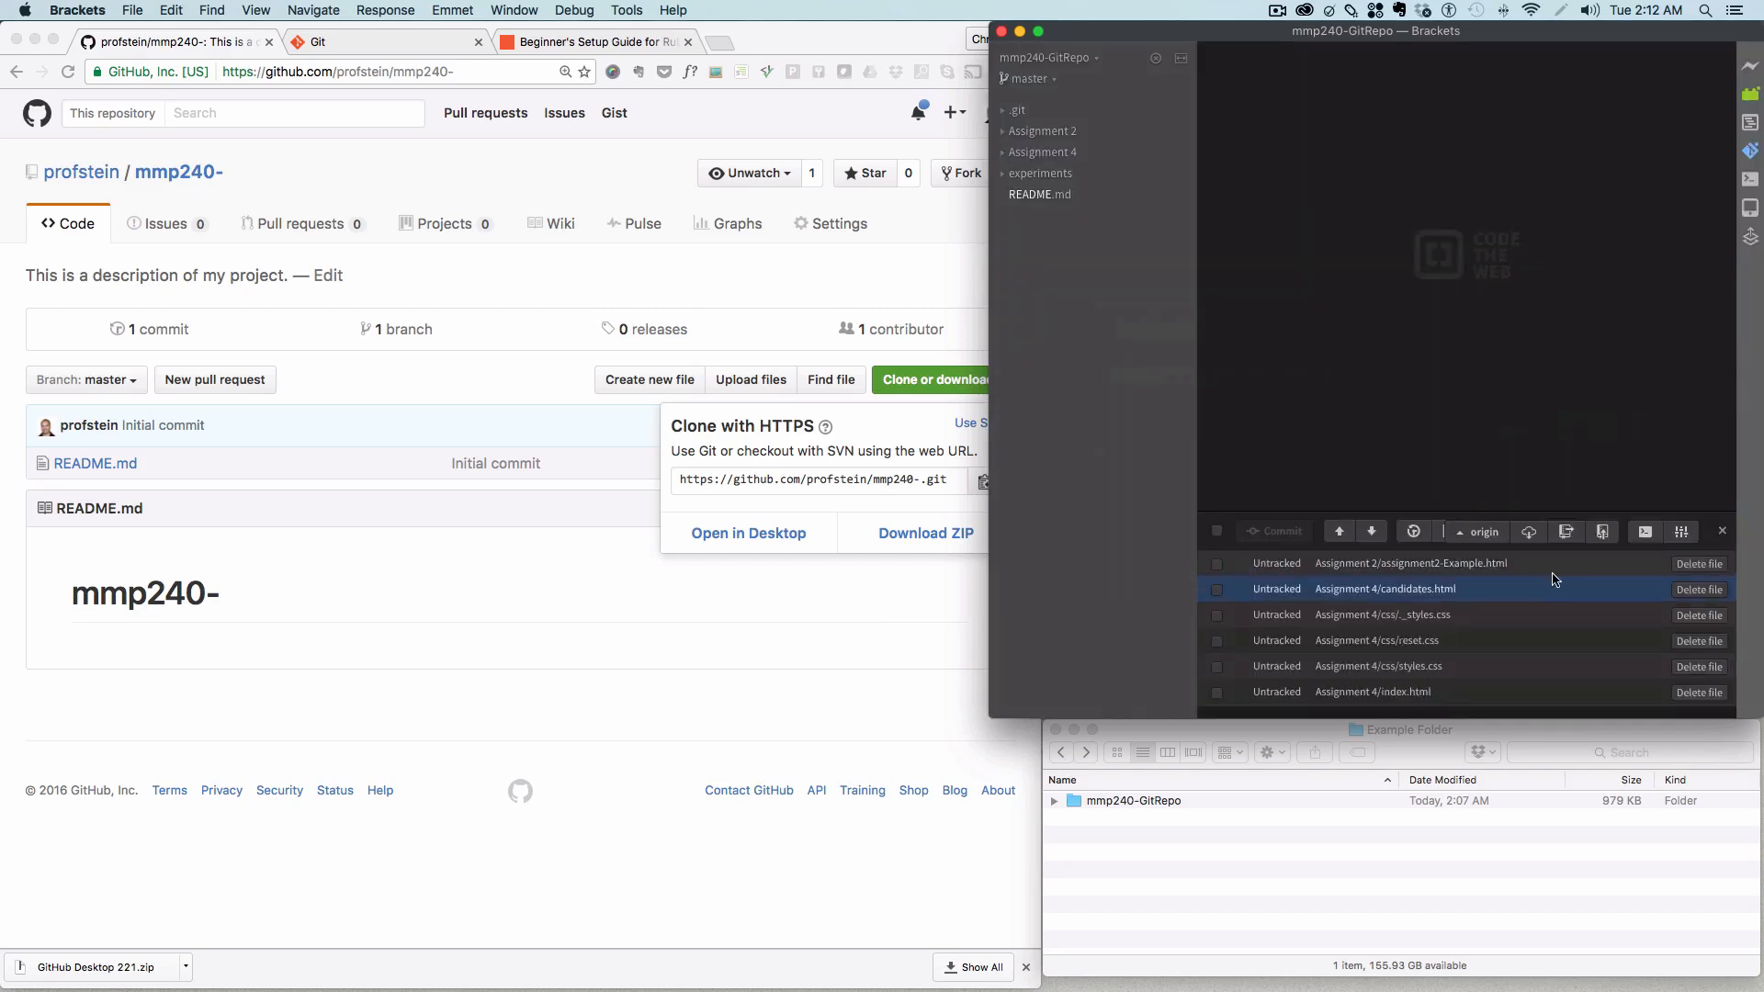
Step: Scroll through the untracked files list of experiments theme and sass-cache files
scroll("down", 3)
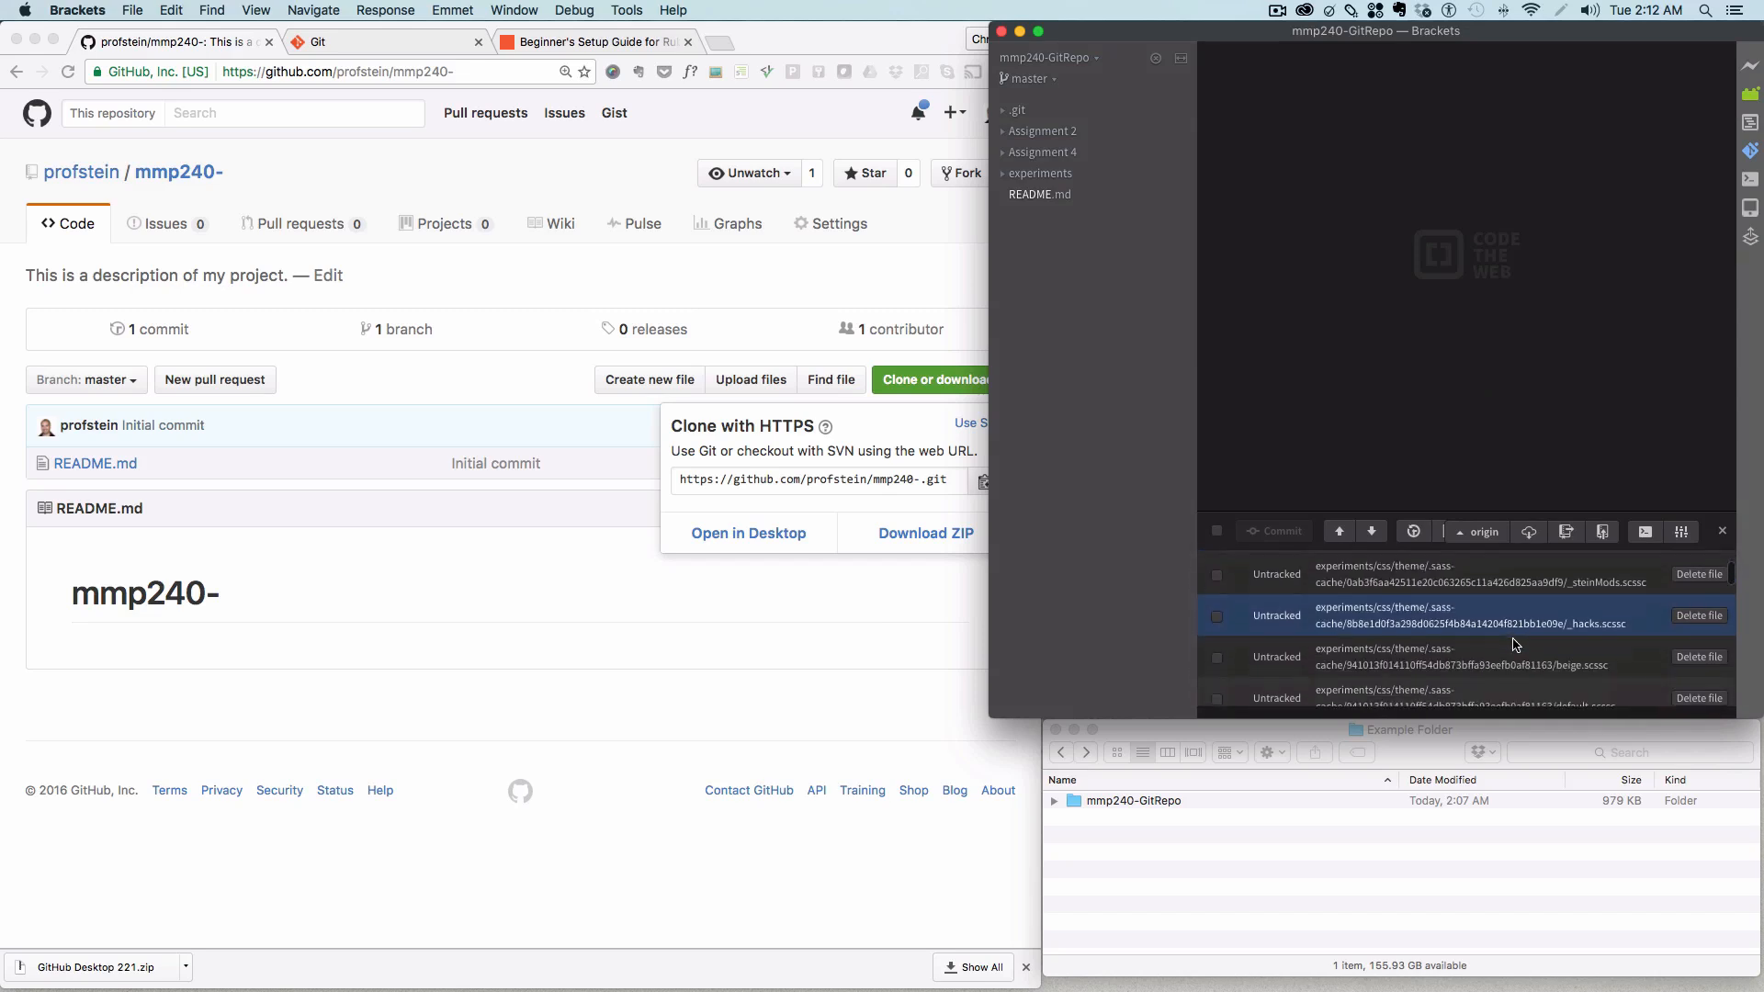
scroll("down", 3)
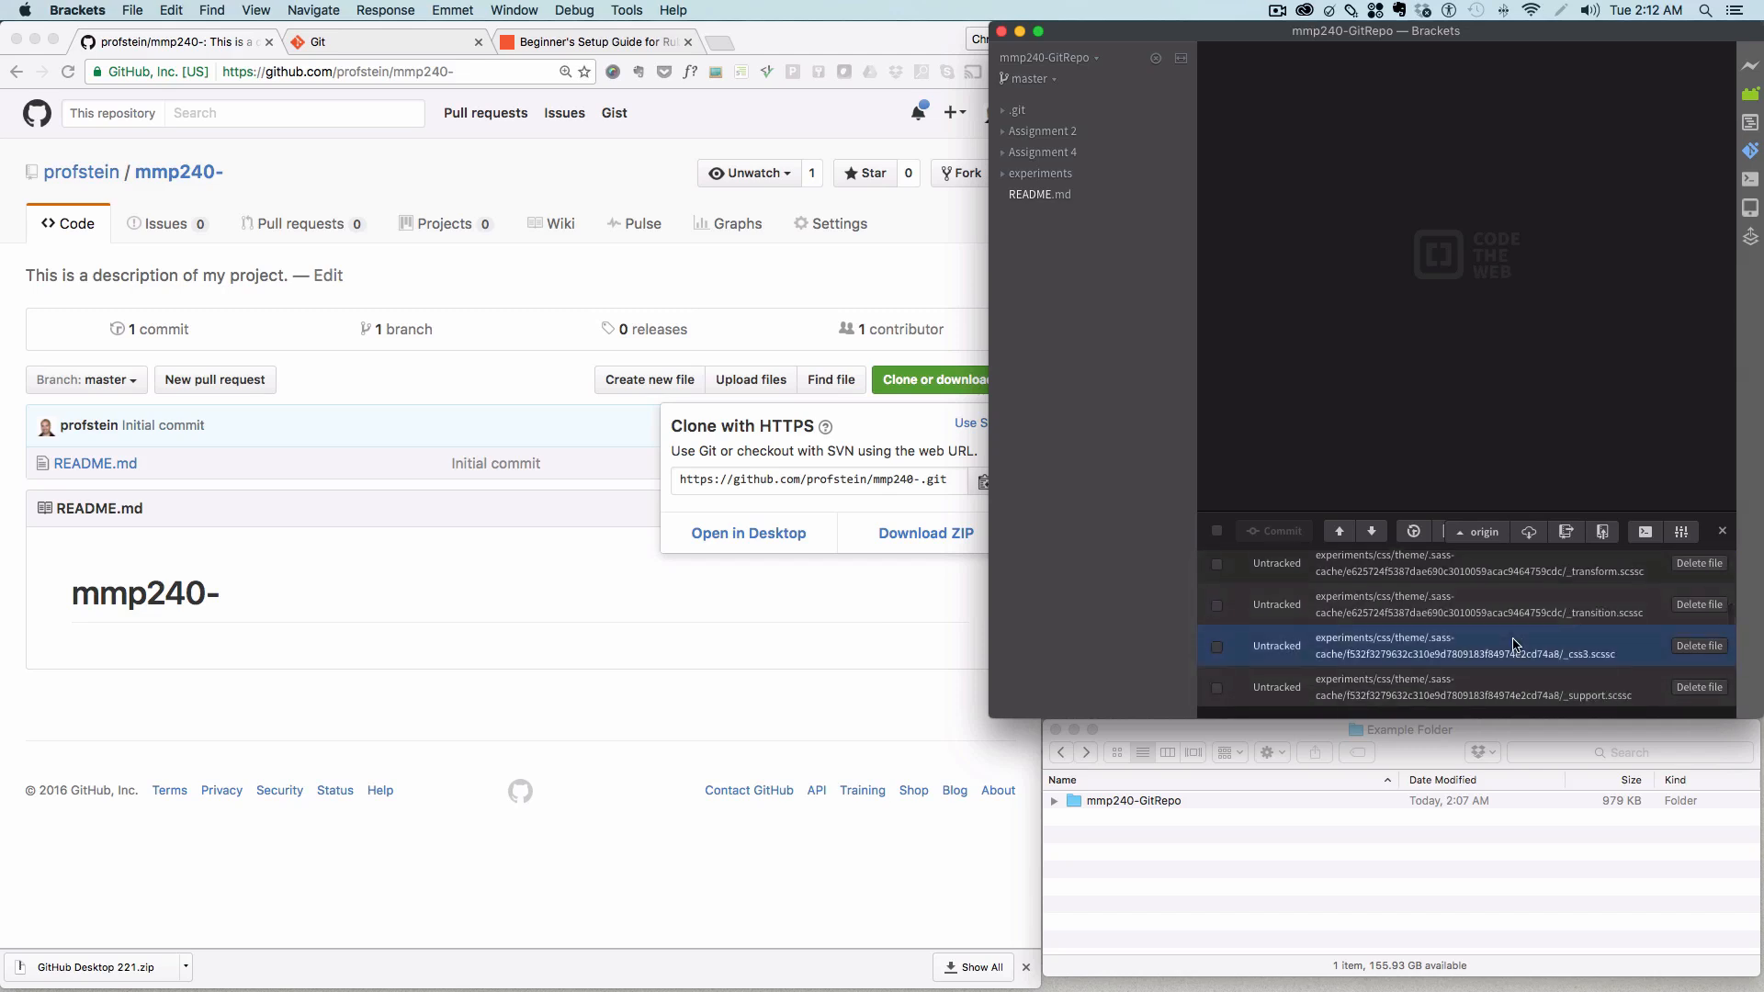
scroll("down", 3)
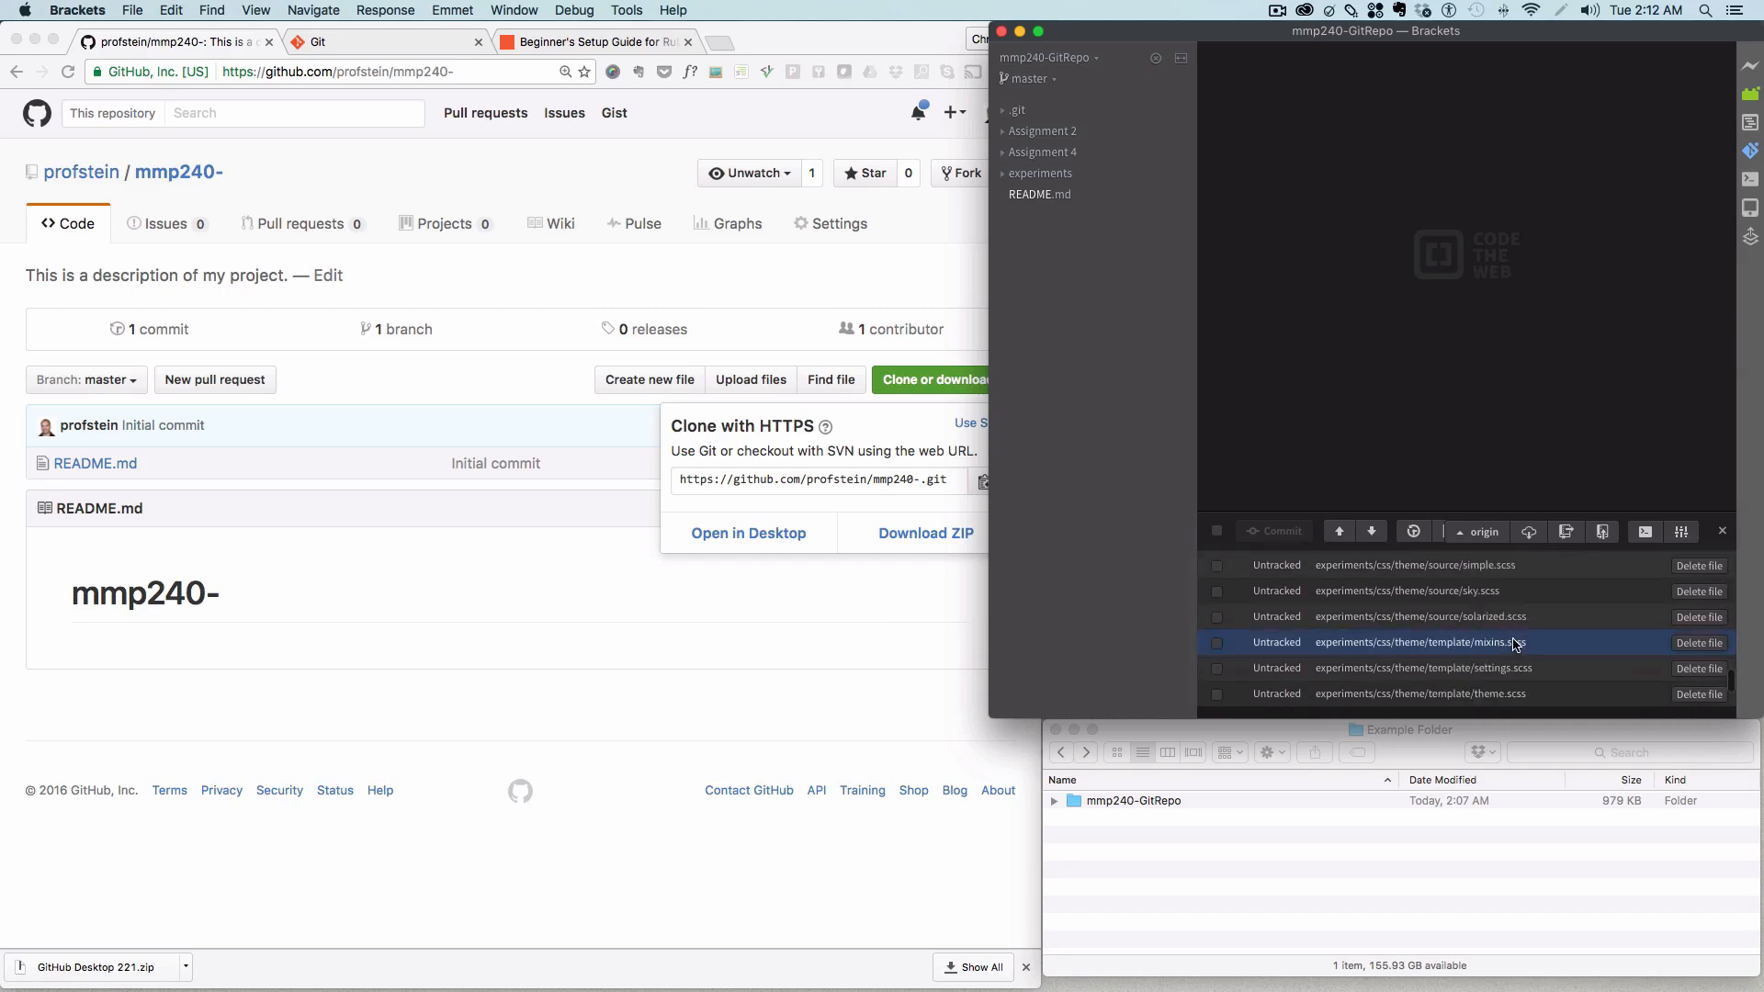
scroll("down", 3)
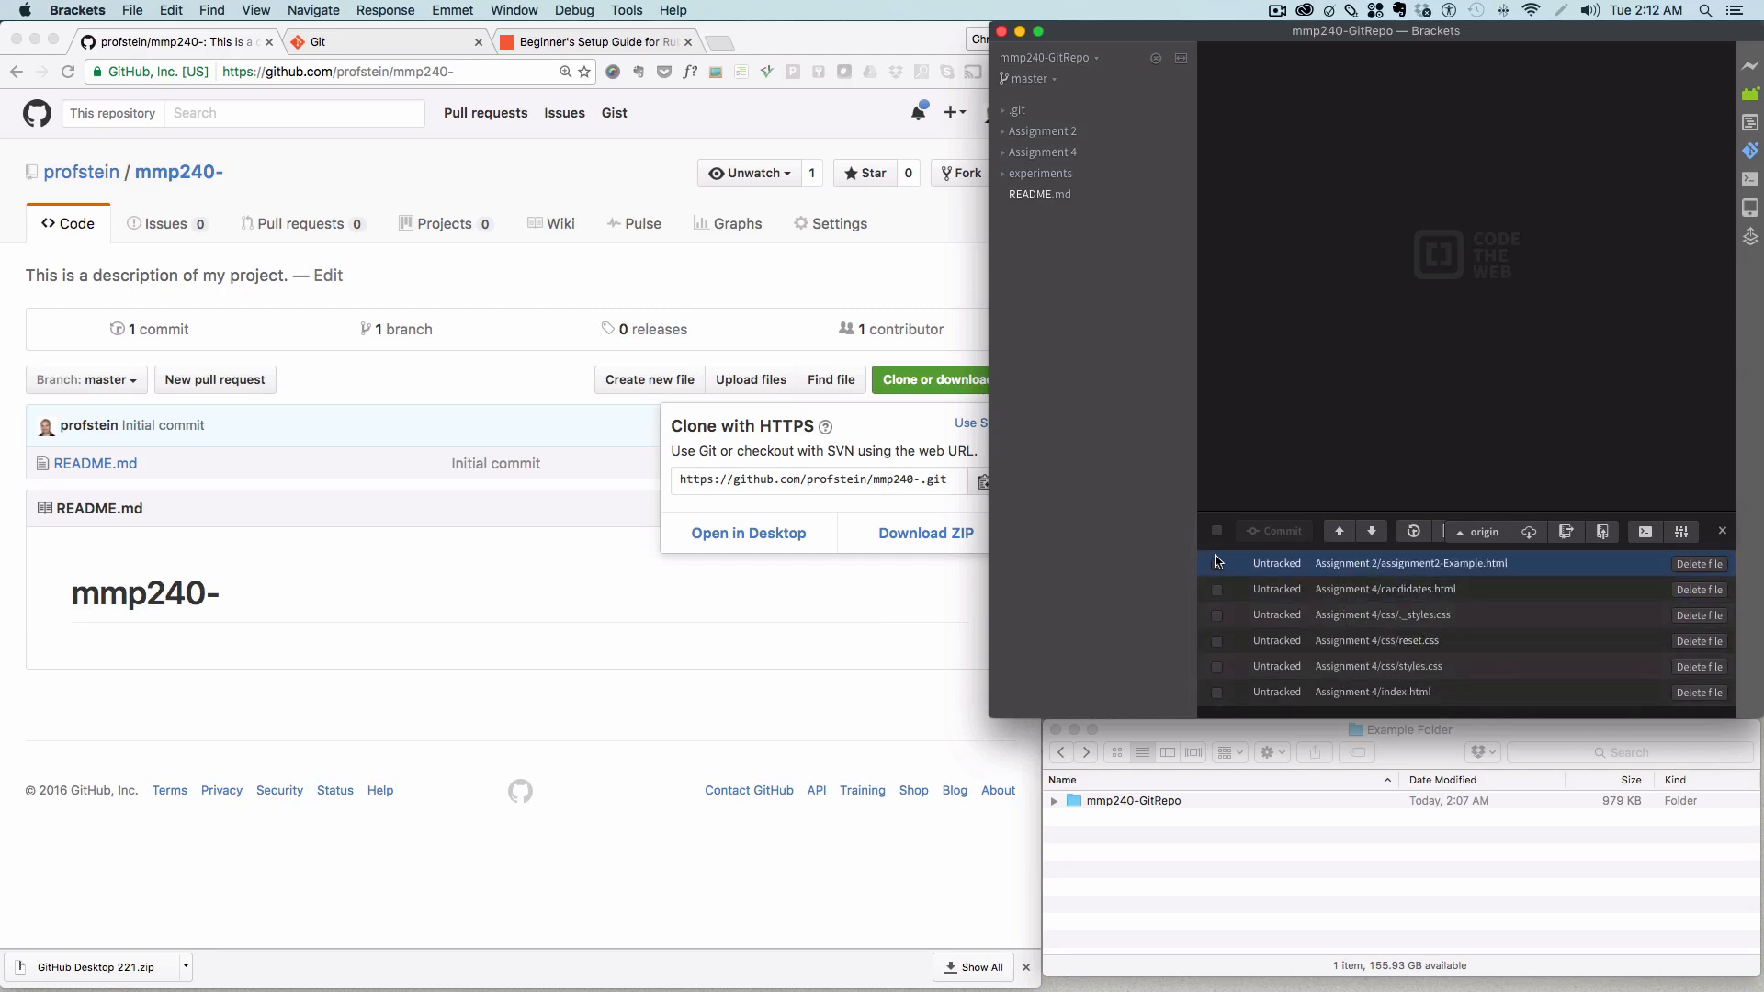
Step: Stage assignment2-Example.html, candidates.html and then all changed files via select-all
left_click(1216, 563)
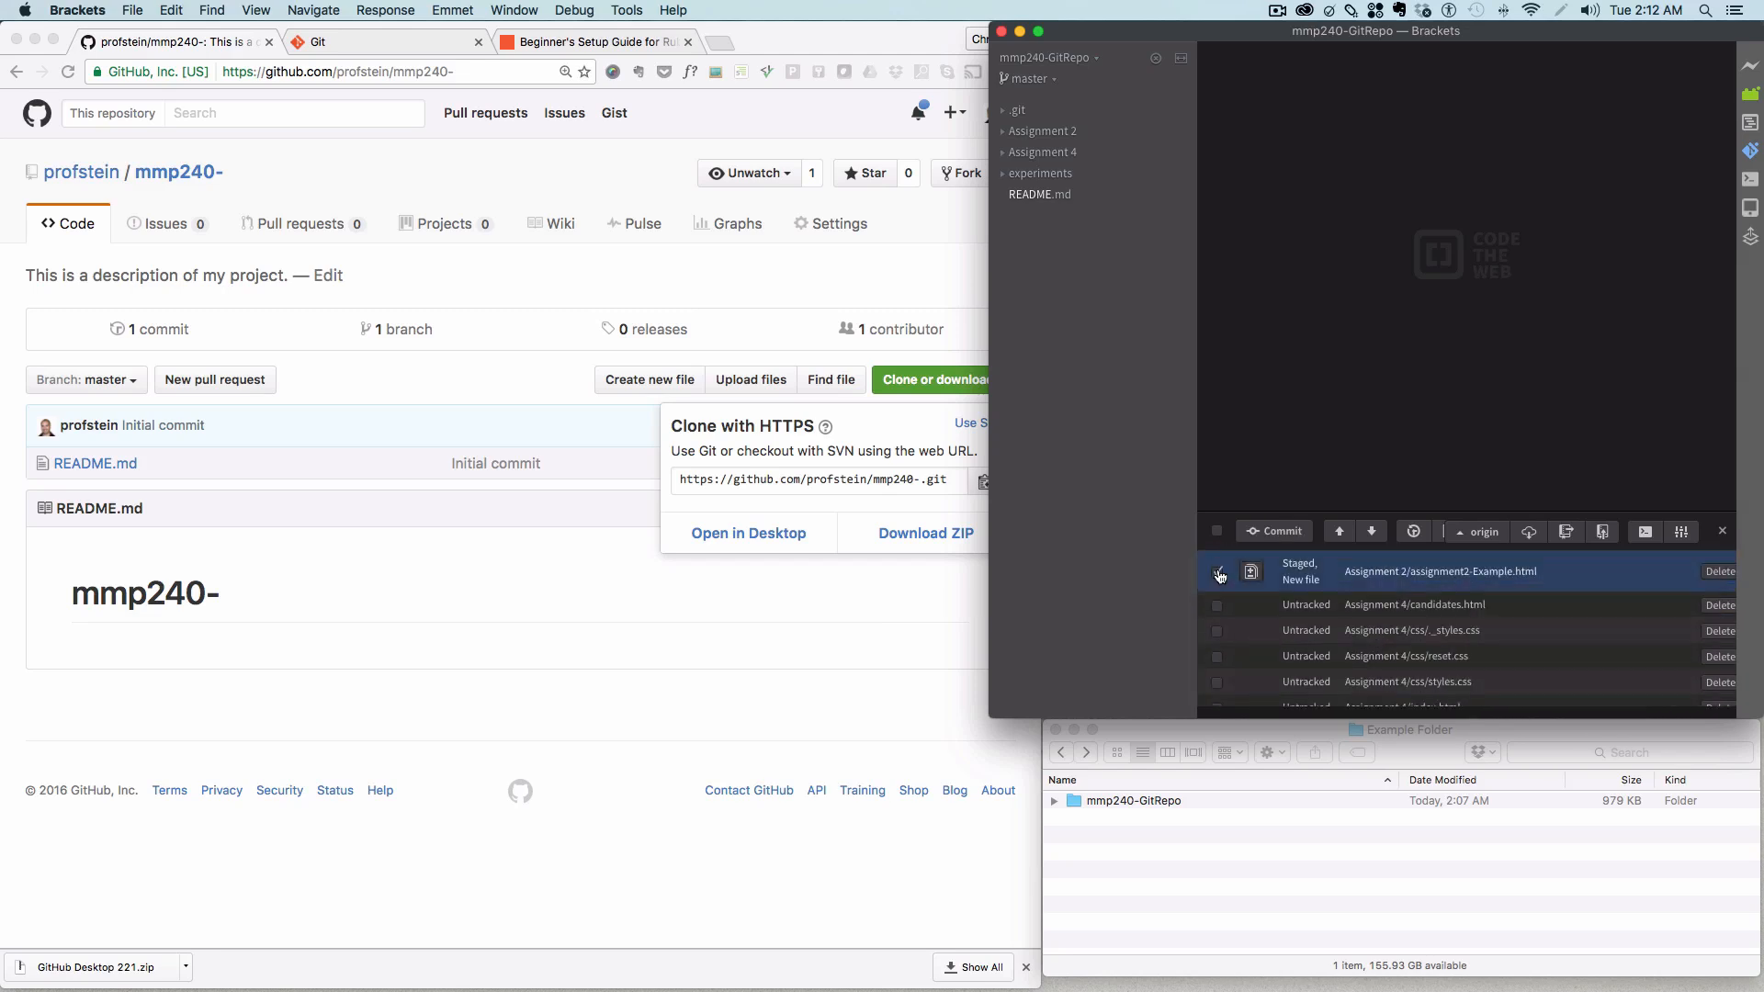
left_click(1217, 613)
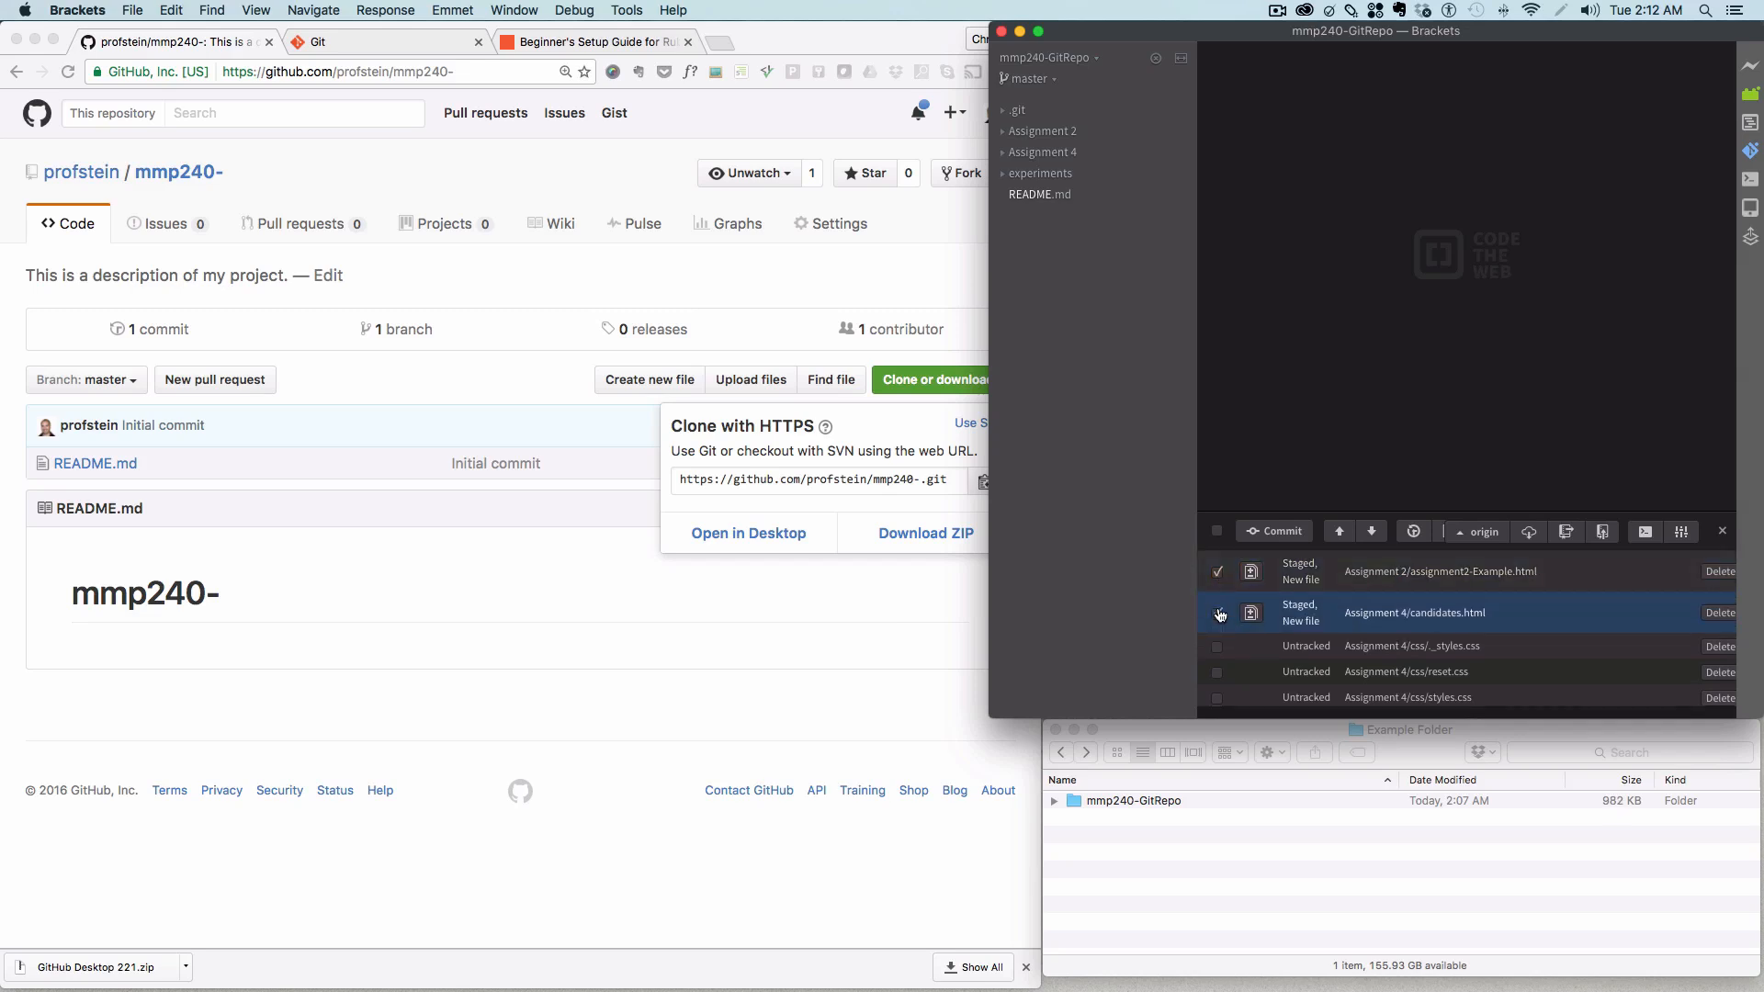
left_click(1218, 612)
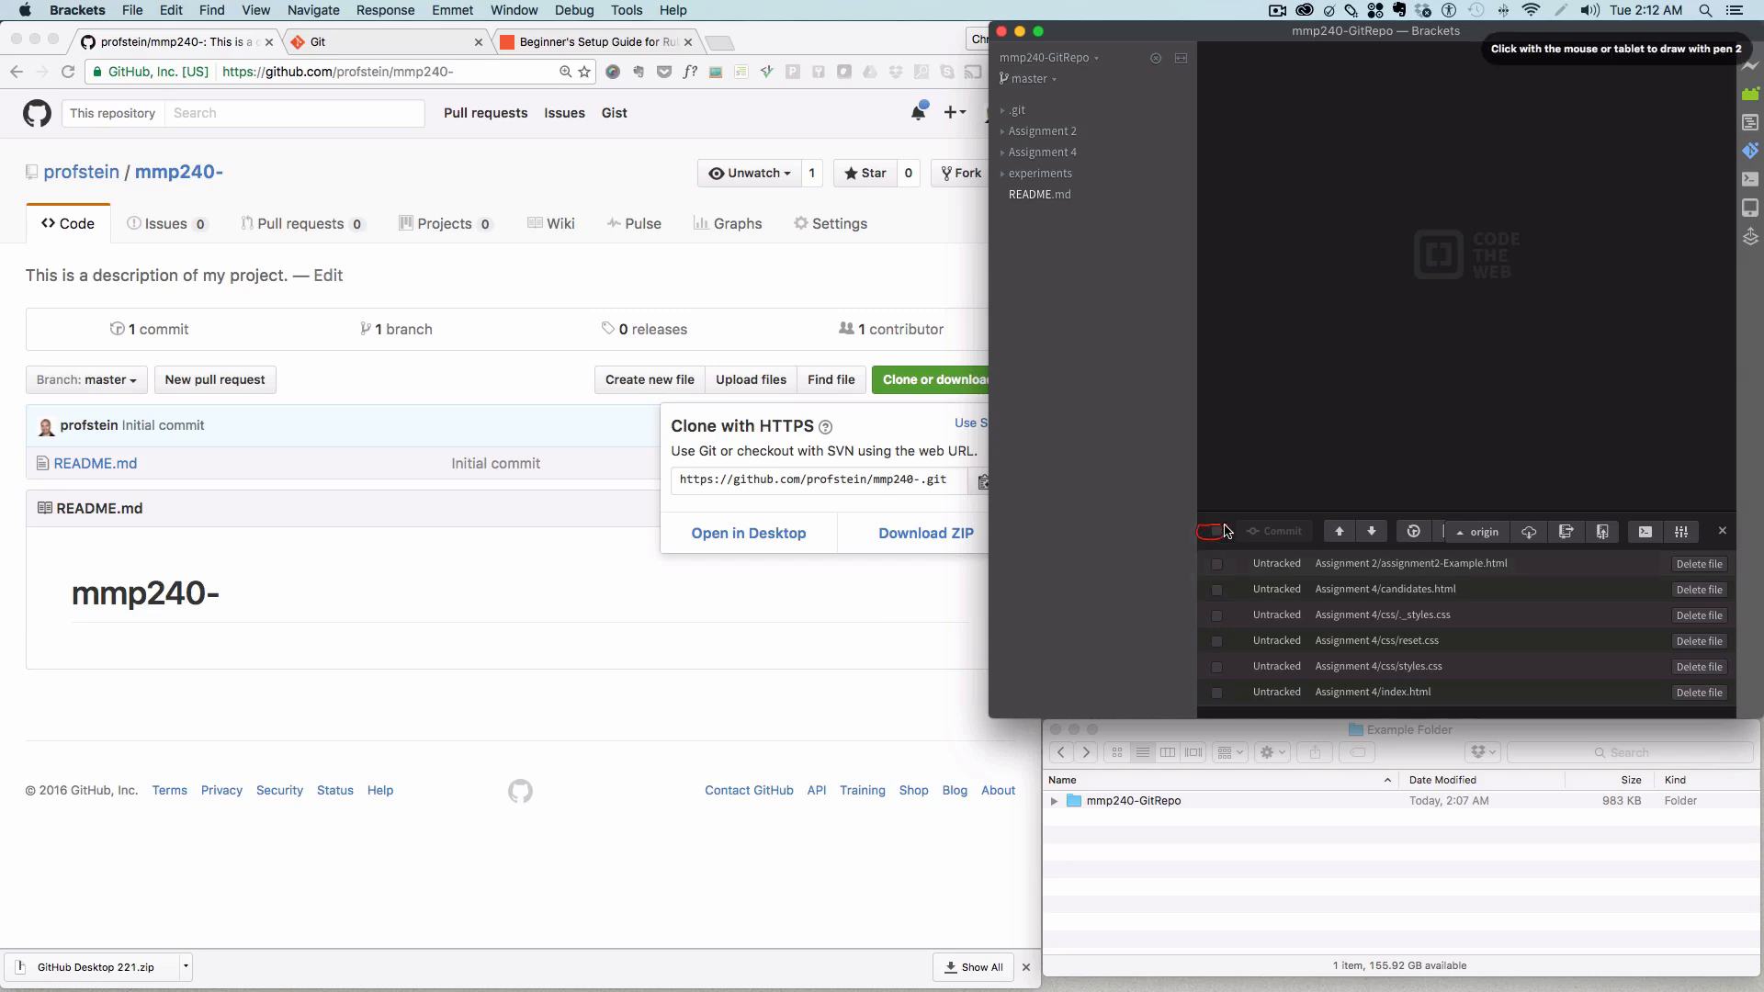
left_click(1216, 531)
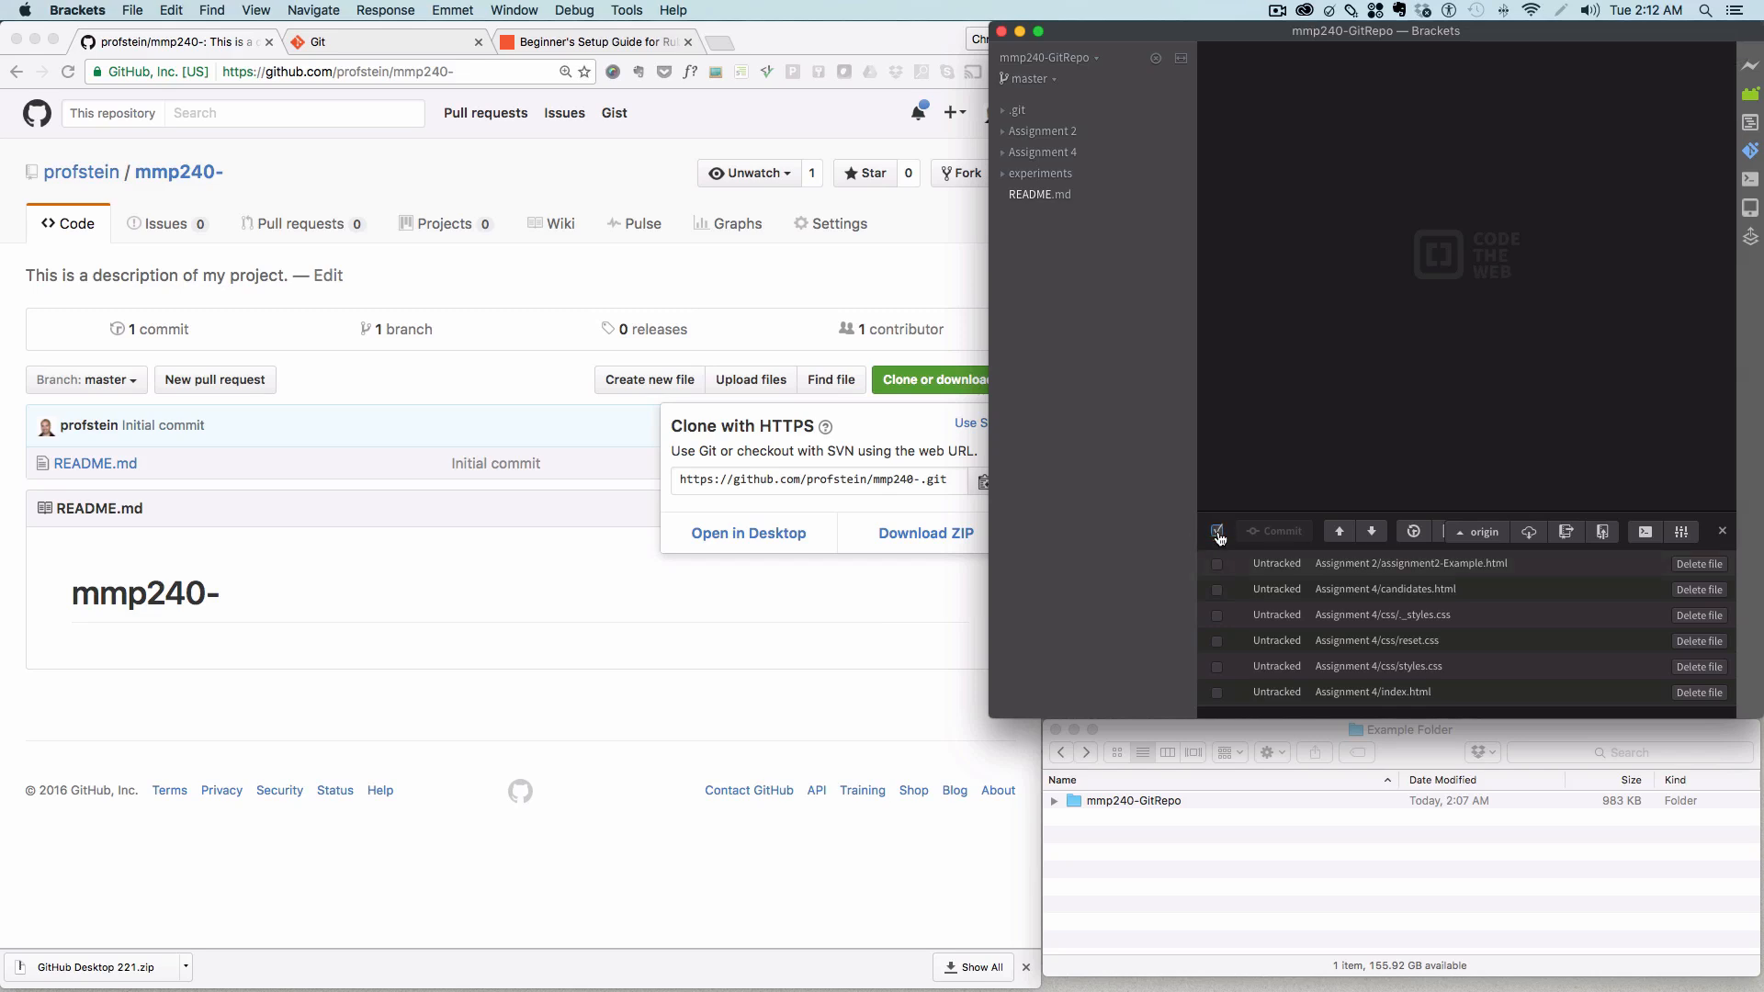
left_click(1218, 531)
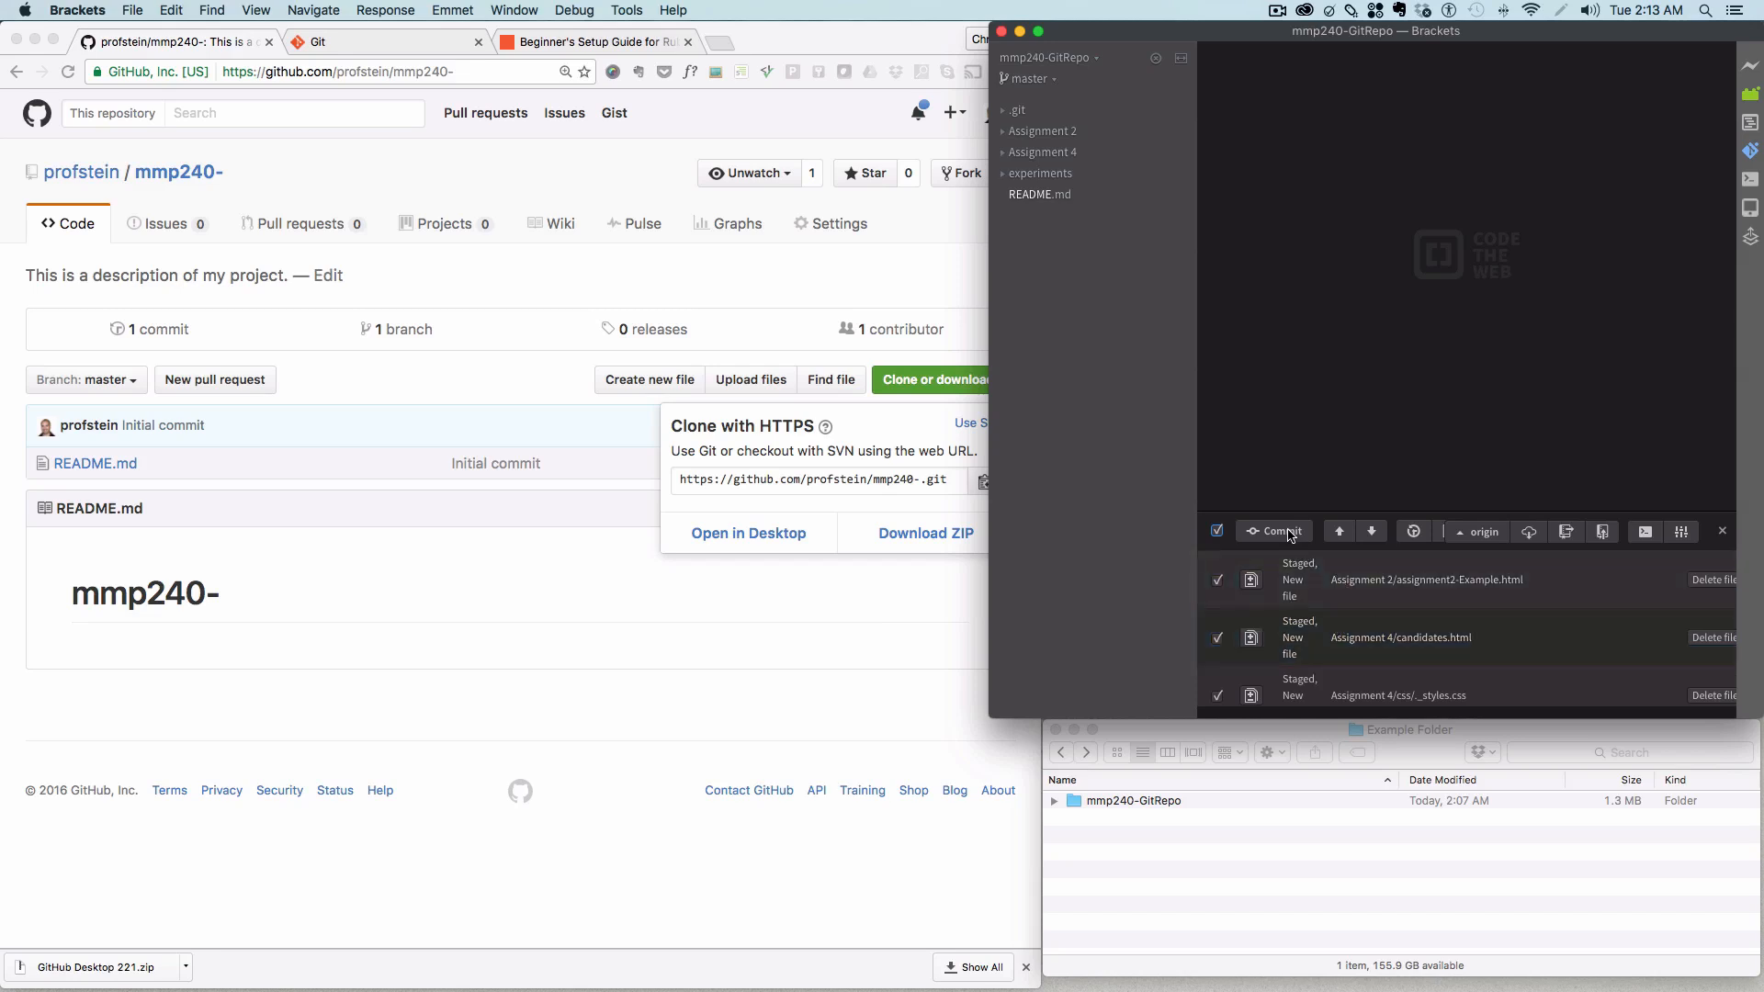
Step: Start a commit and enter the message 'Initial Commit of files, some previous work.'
left_click(1274, 531)
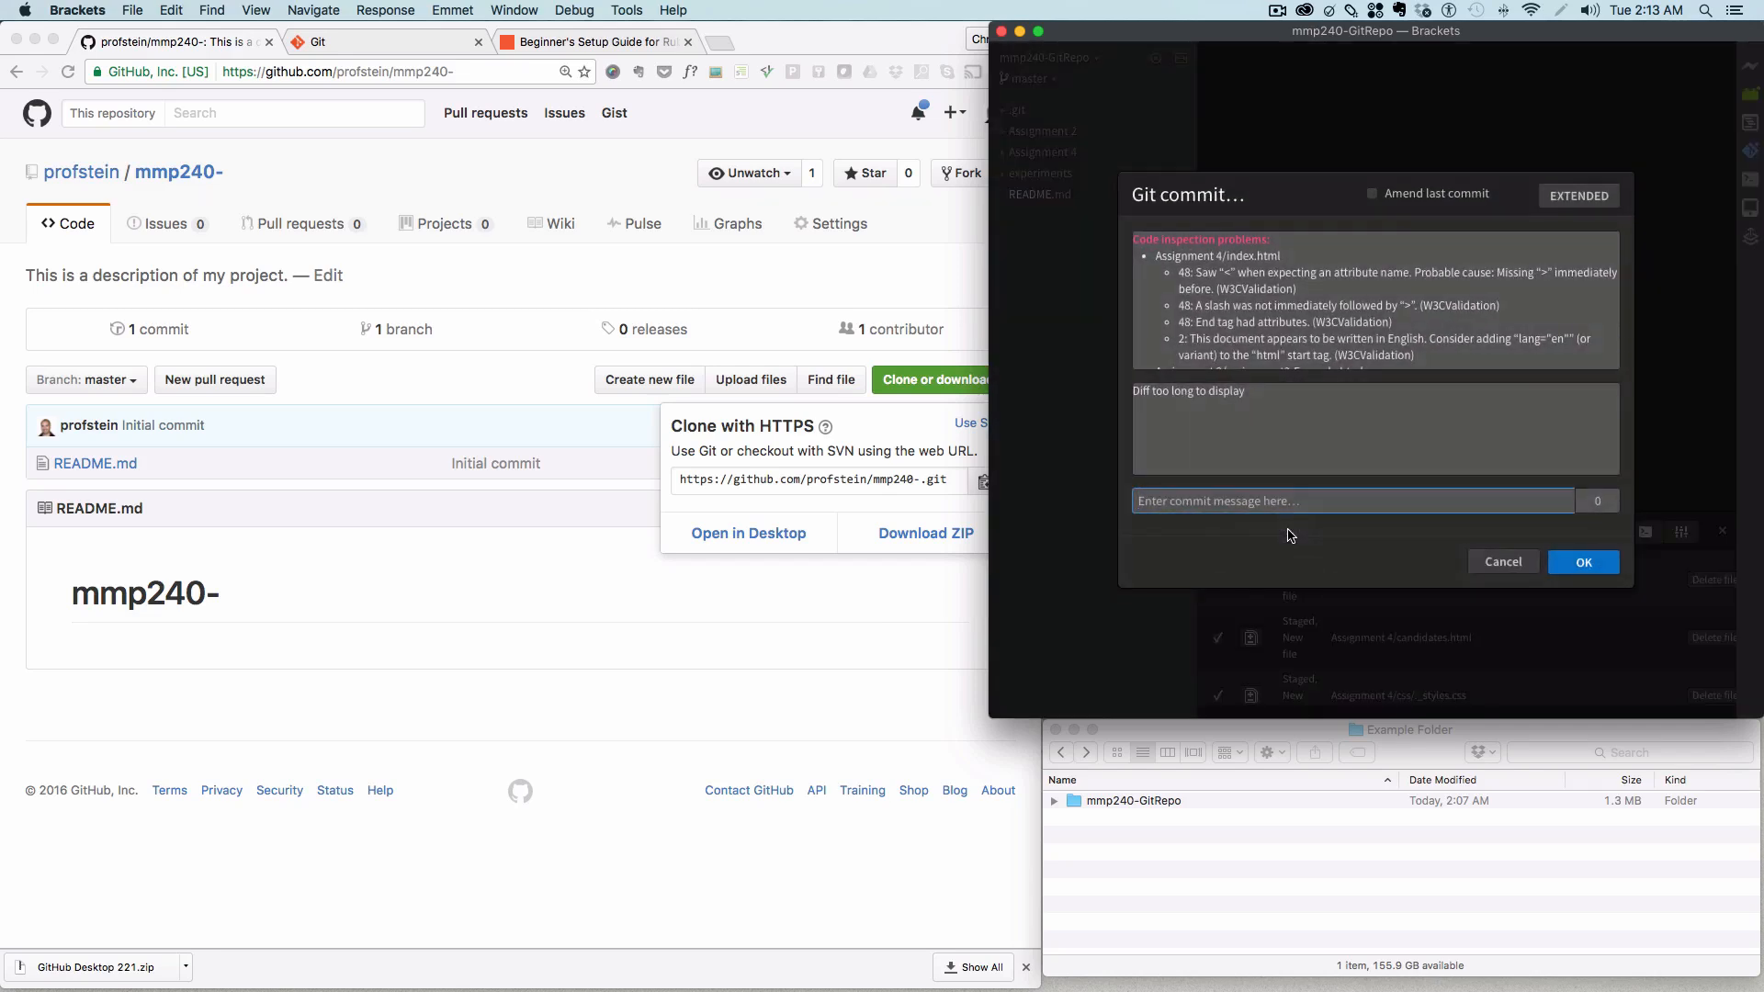
type("Initial Commit of files")
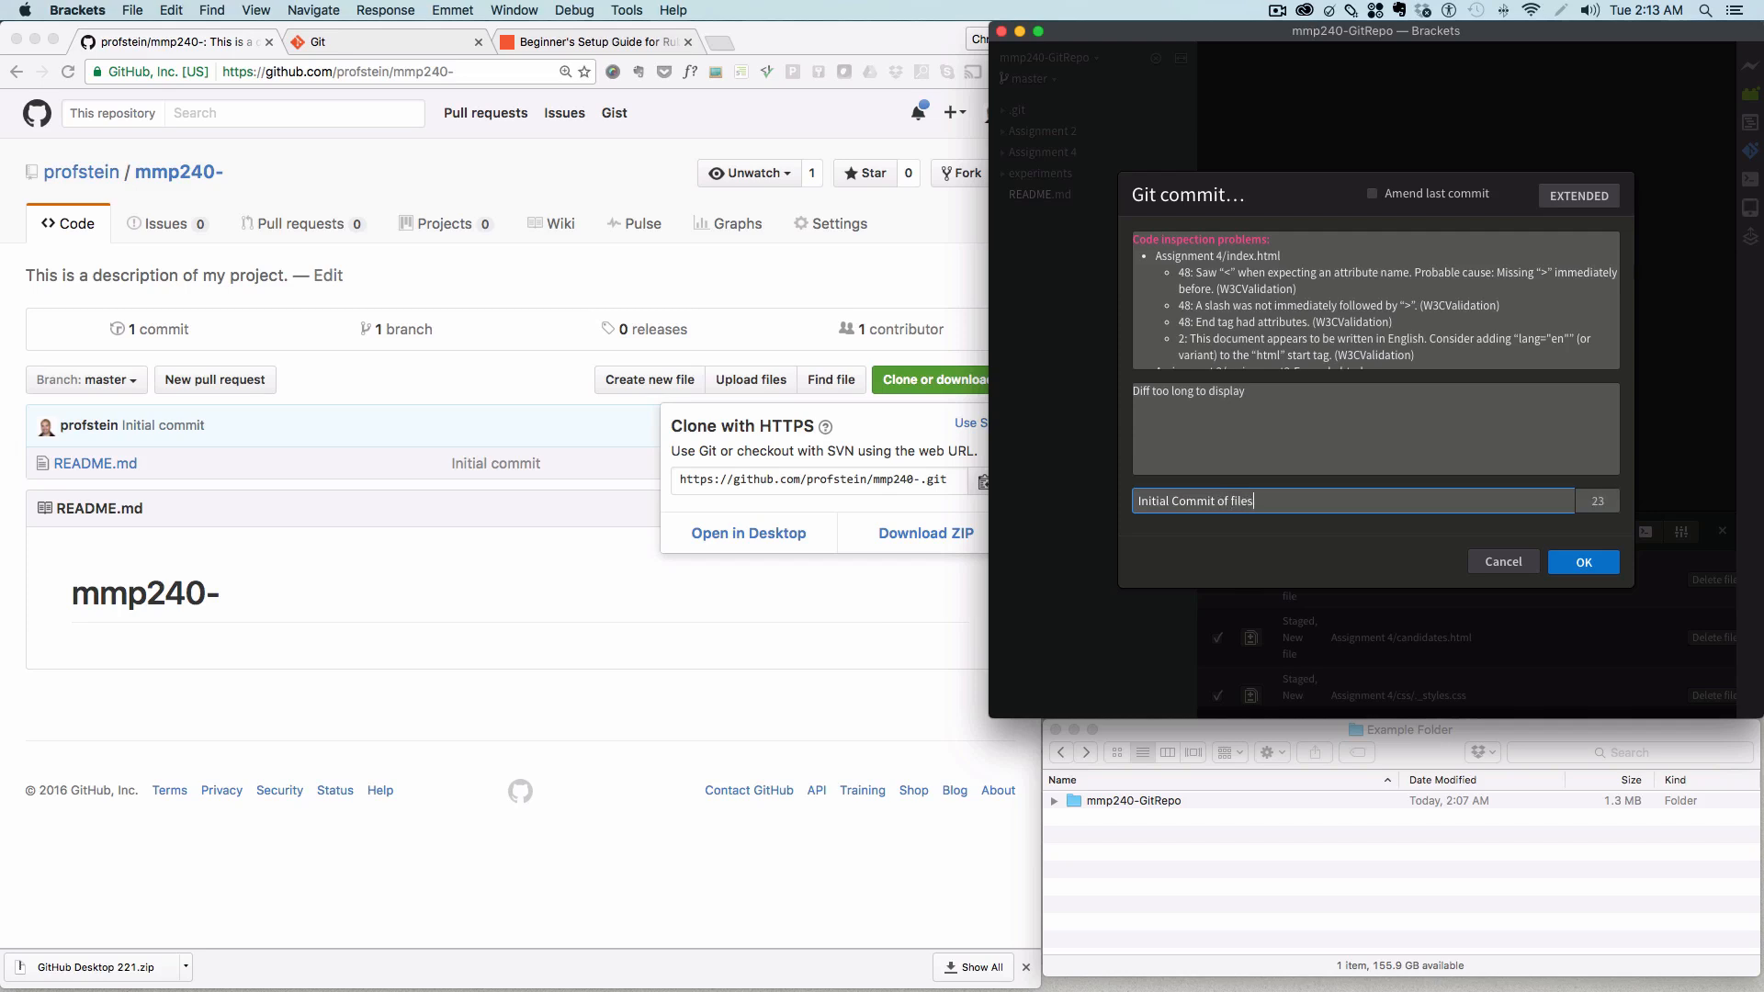
type(", some previous work.")
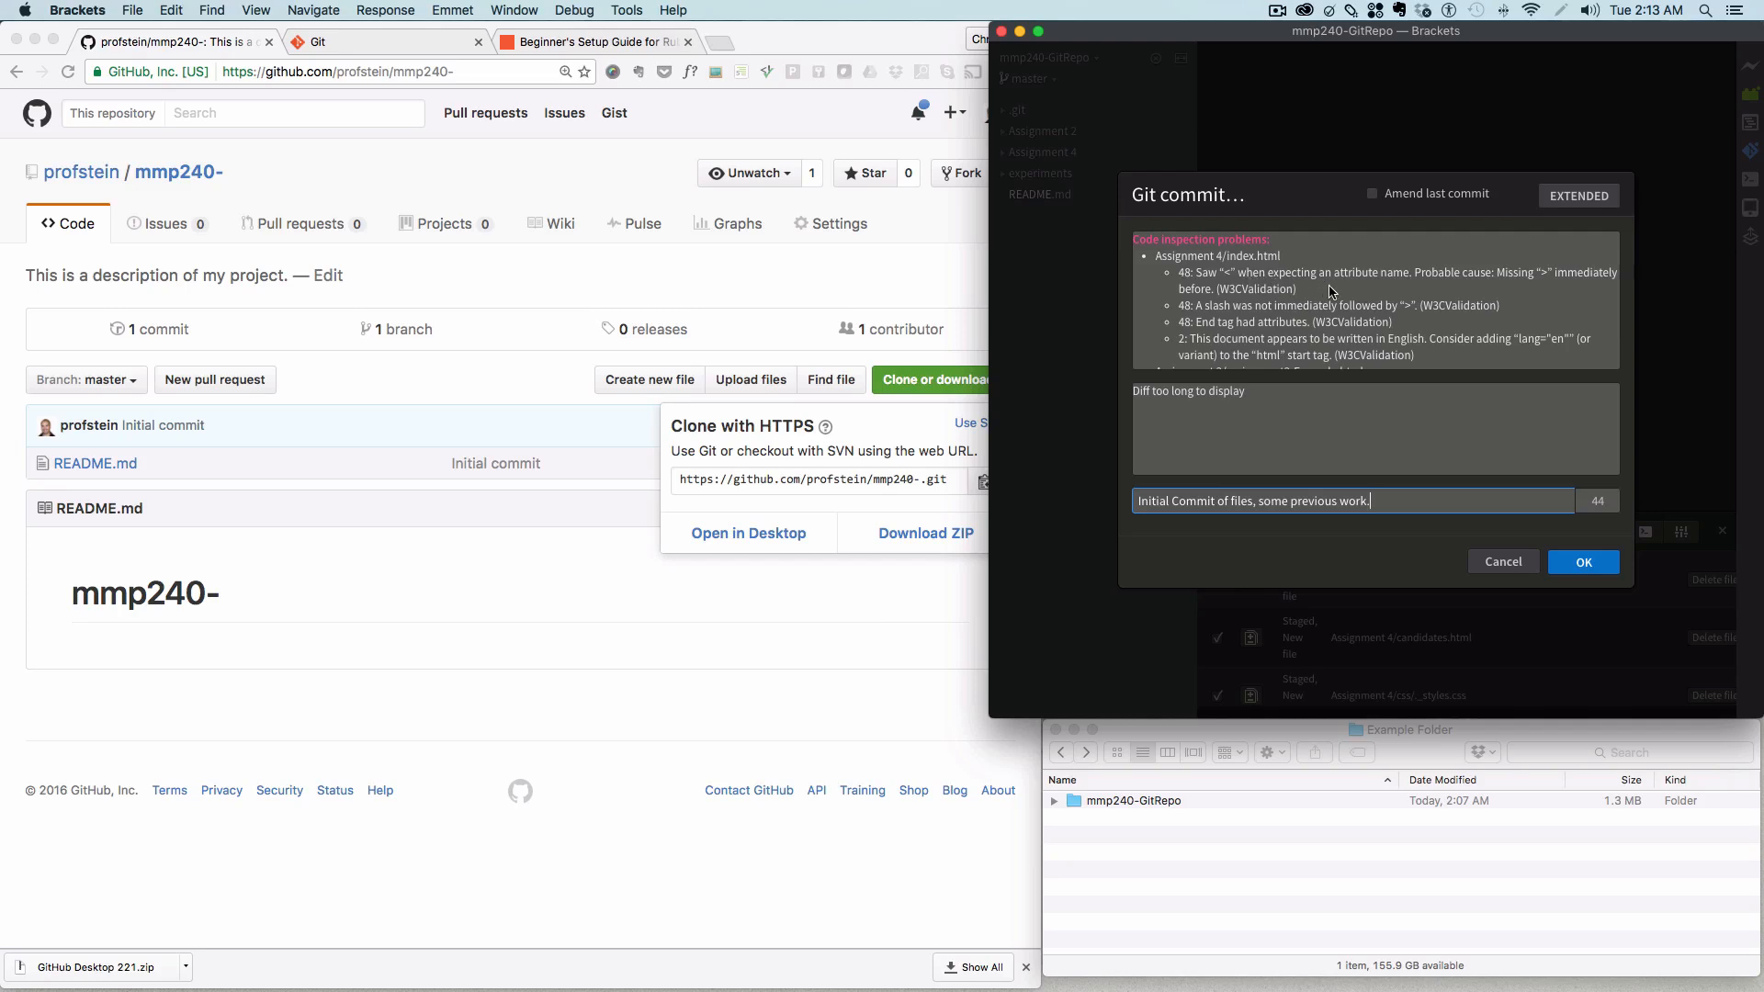
mouse_move(1392, 316)
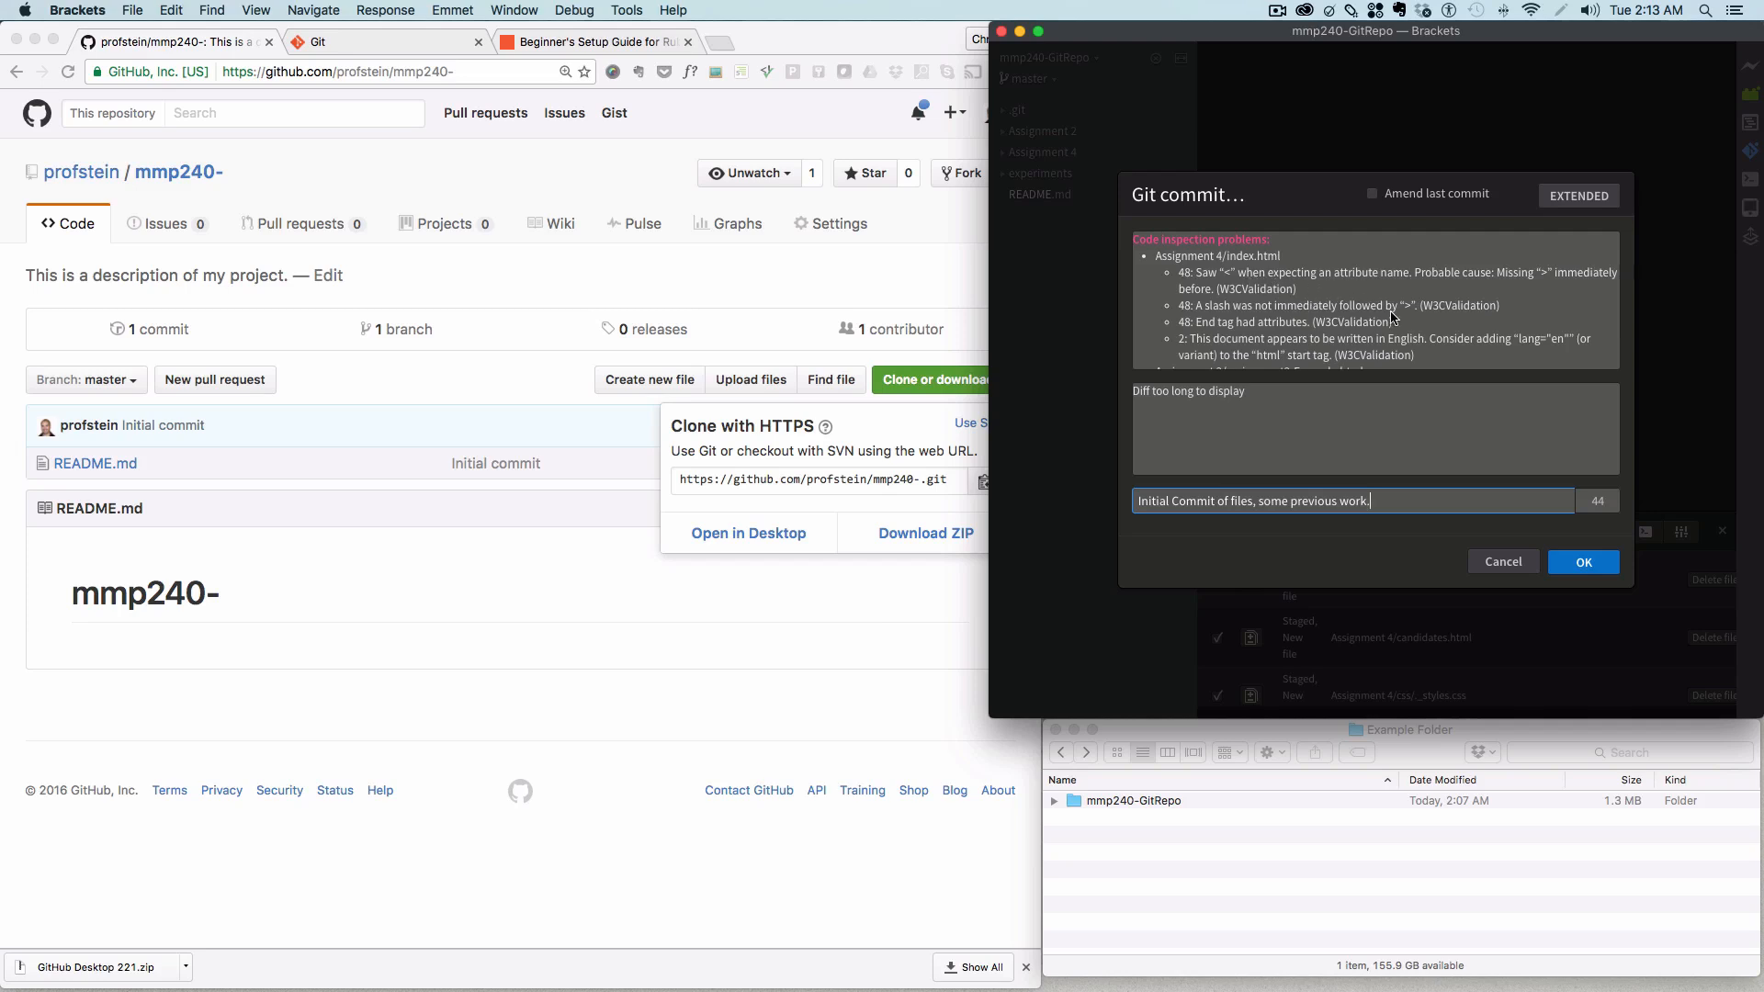
mouse_move(1178, 399)
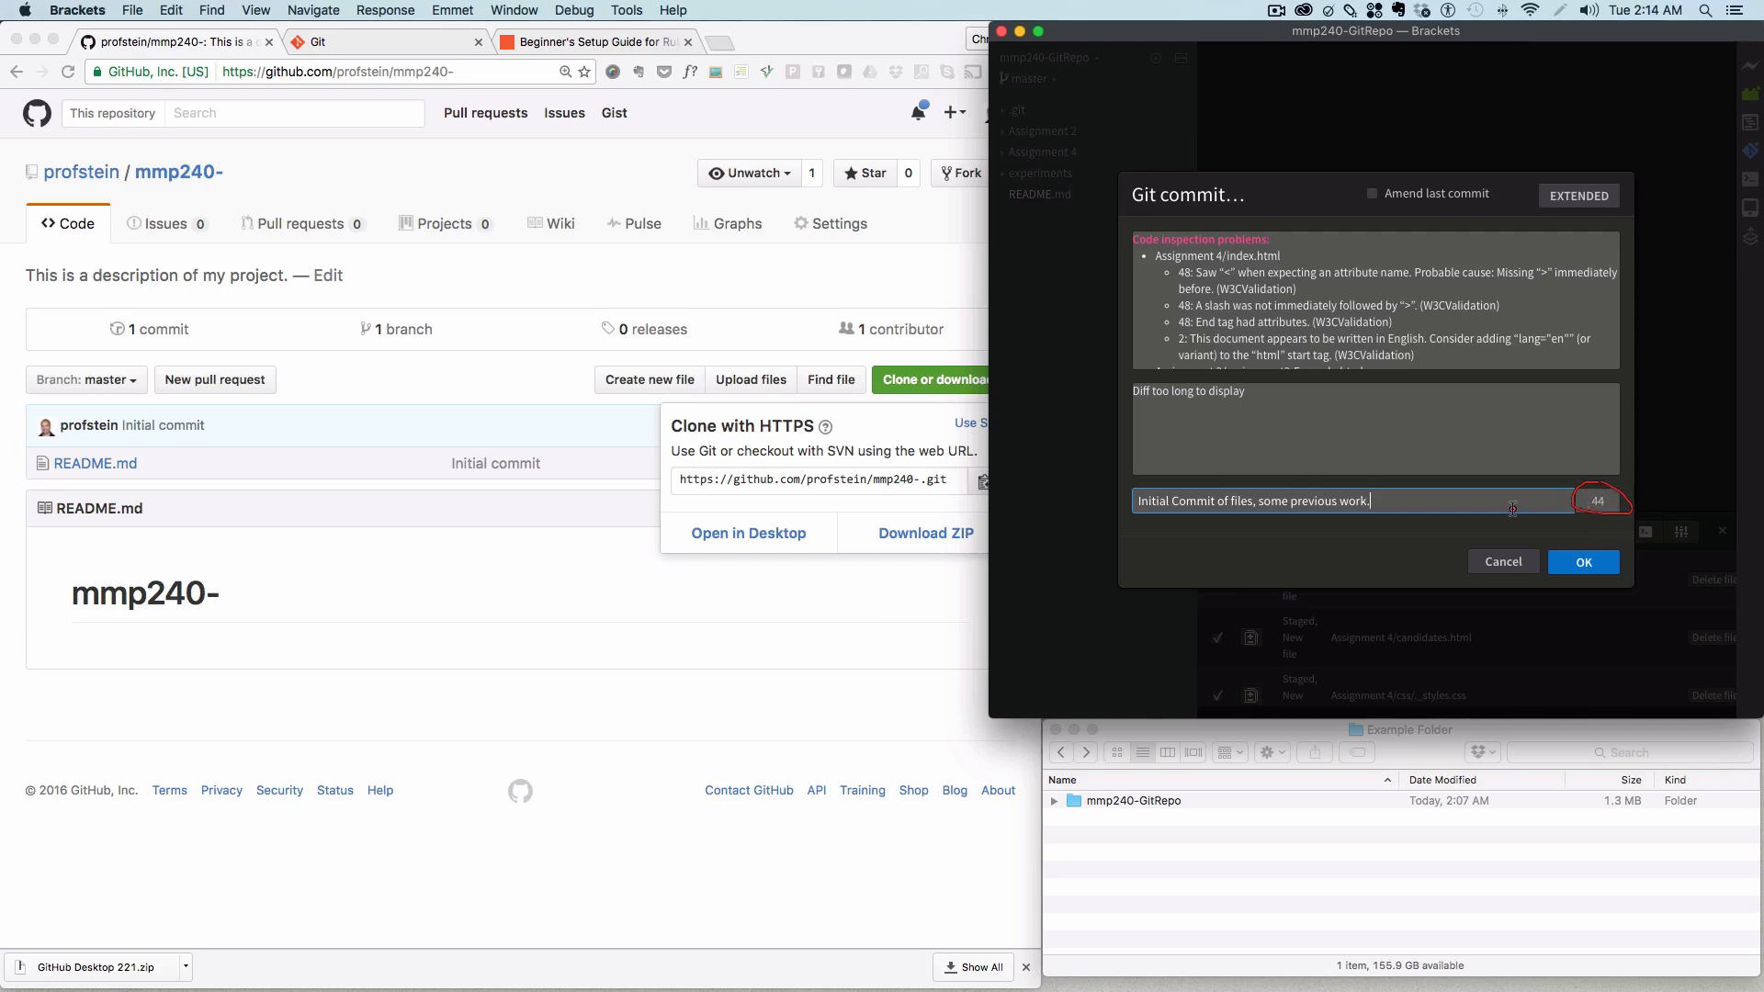
type("sddsfdfds")
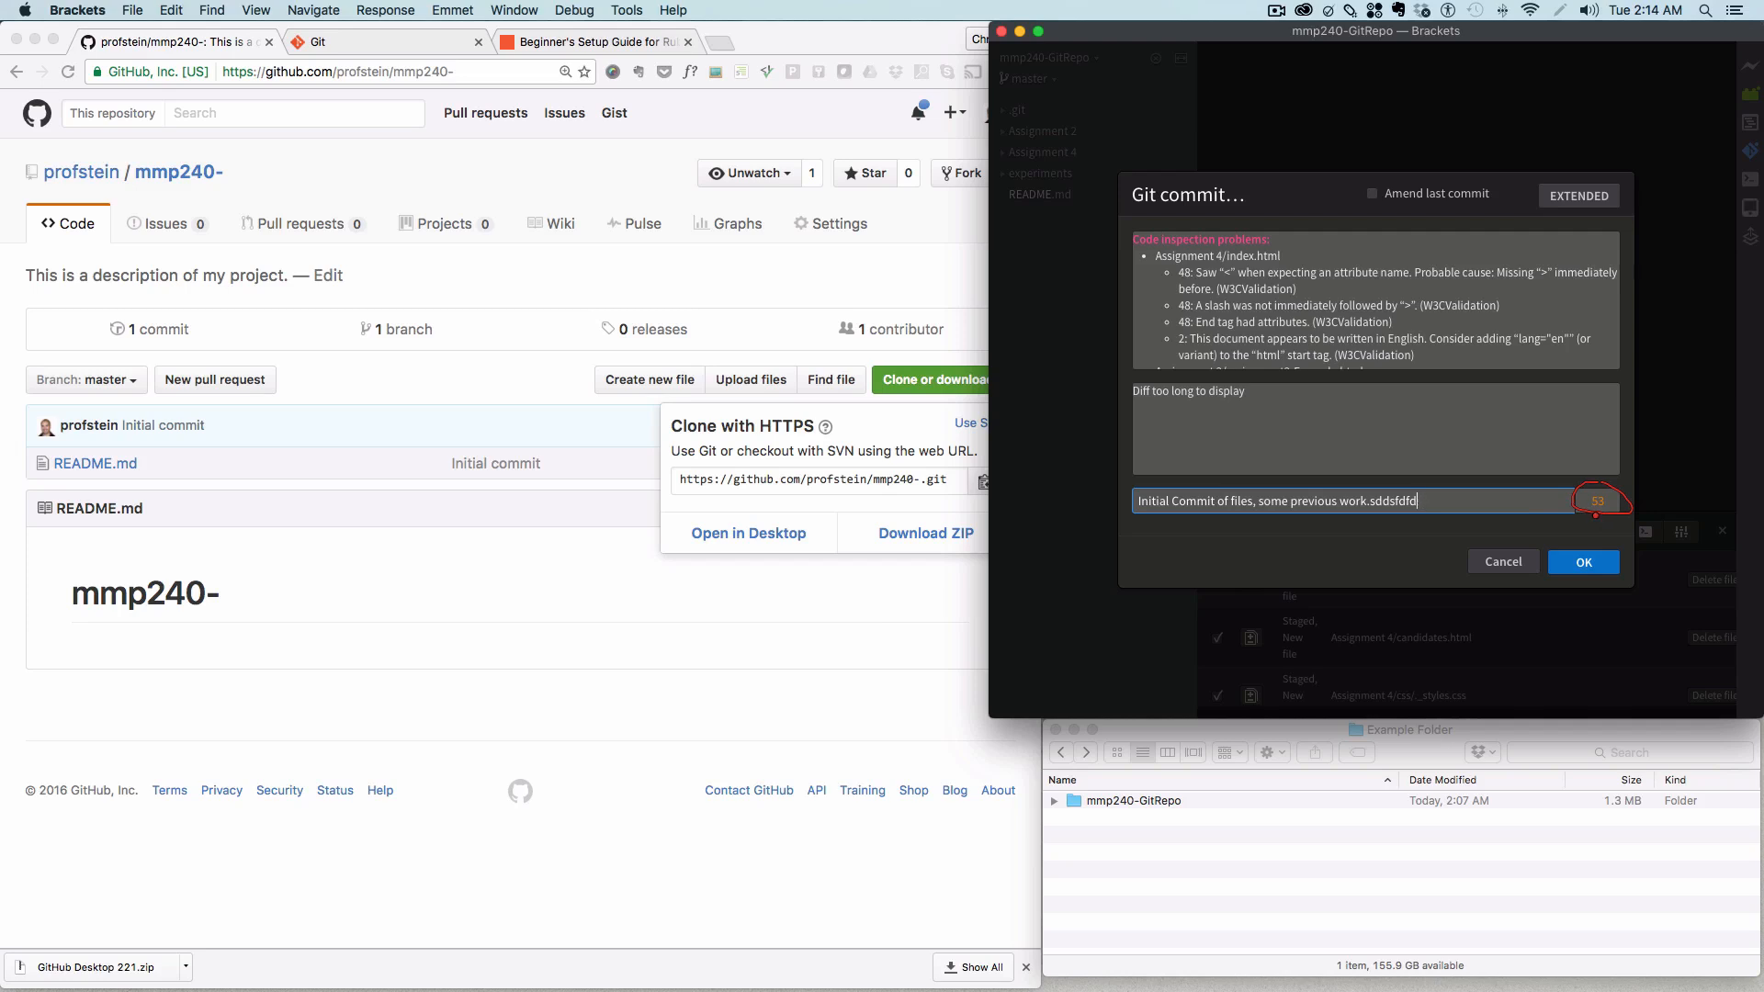
key("backspace")
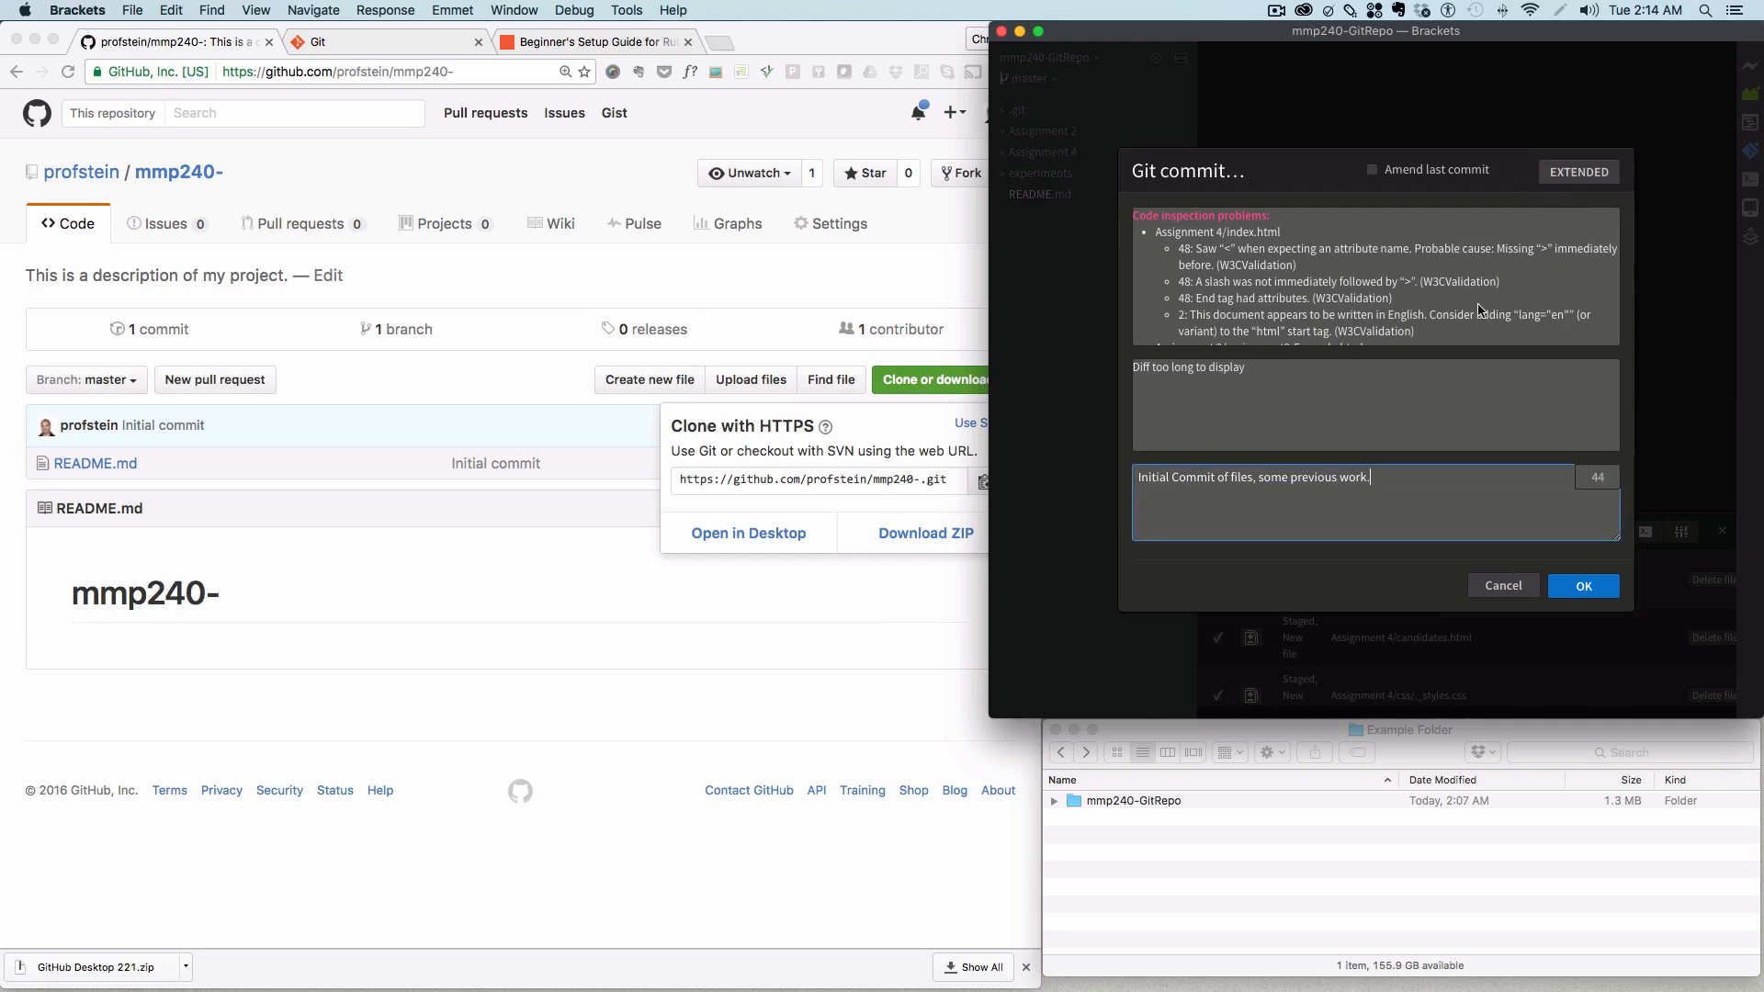
mouse_move(1406, 482)
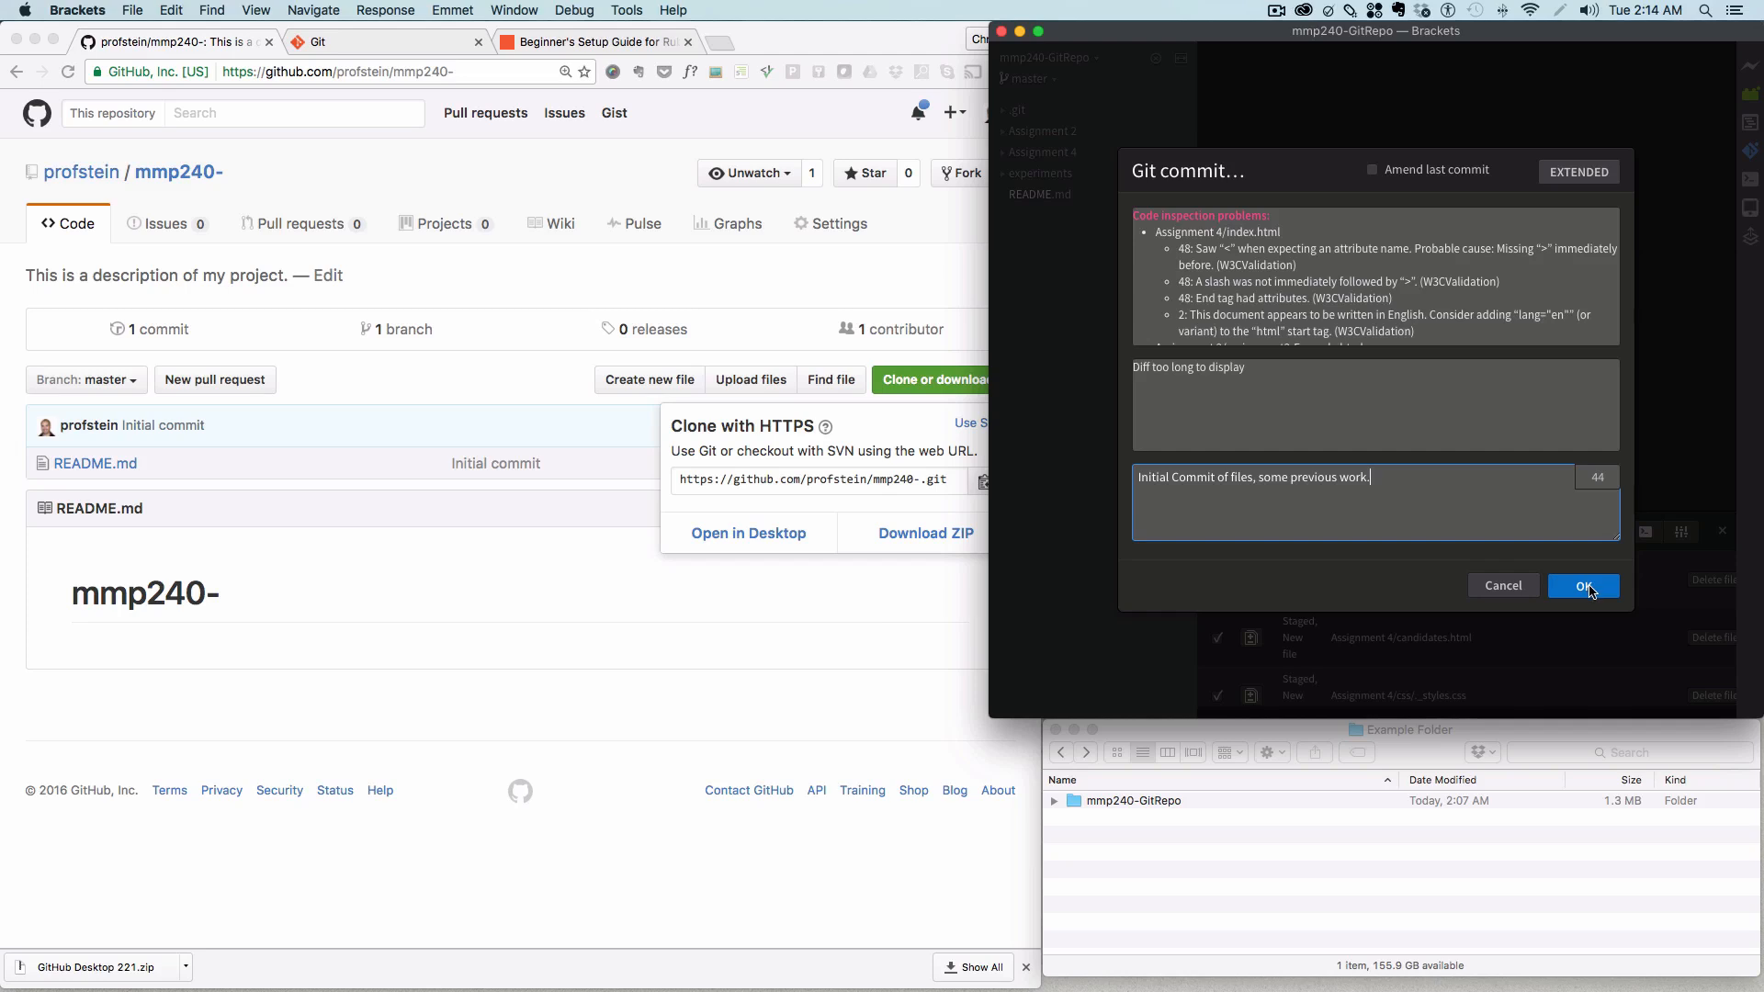
Step: Confirm the commit, leaving a clean working directory with one commit to push
left_click(1584, 585)
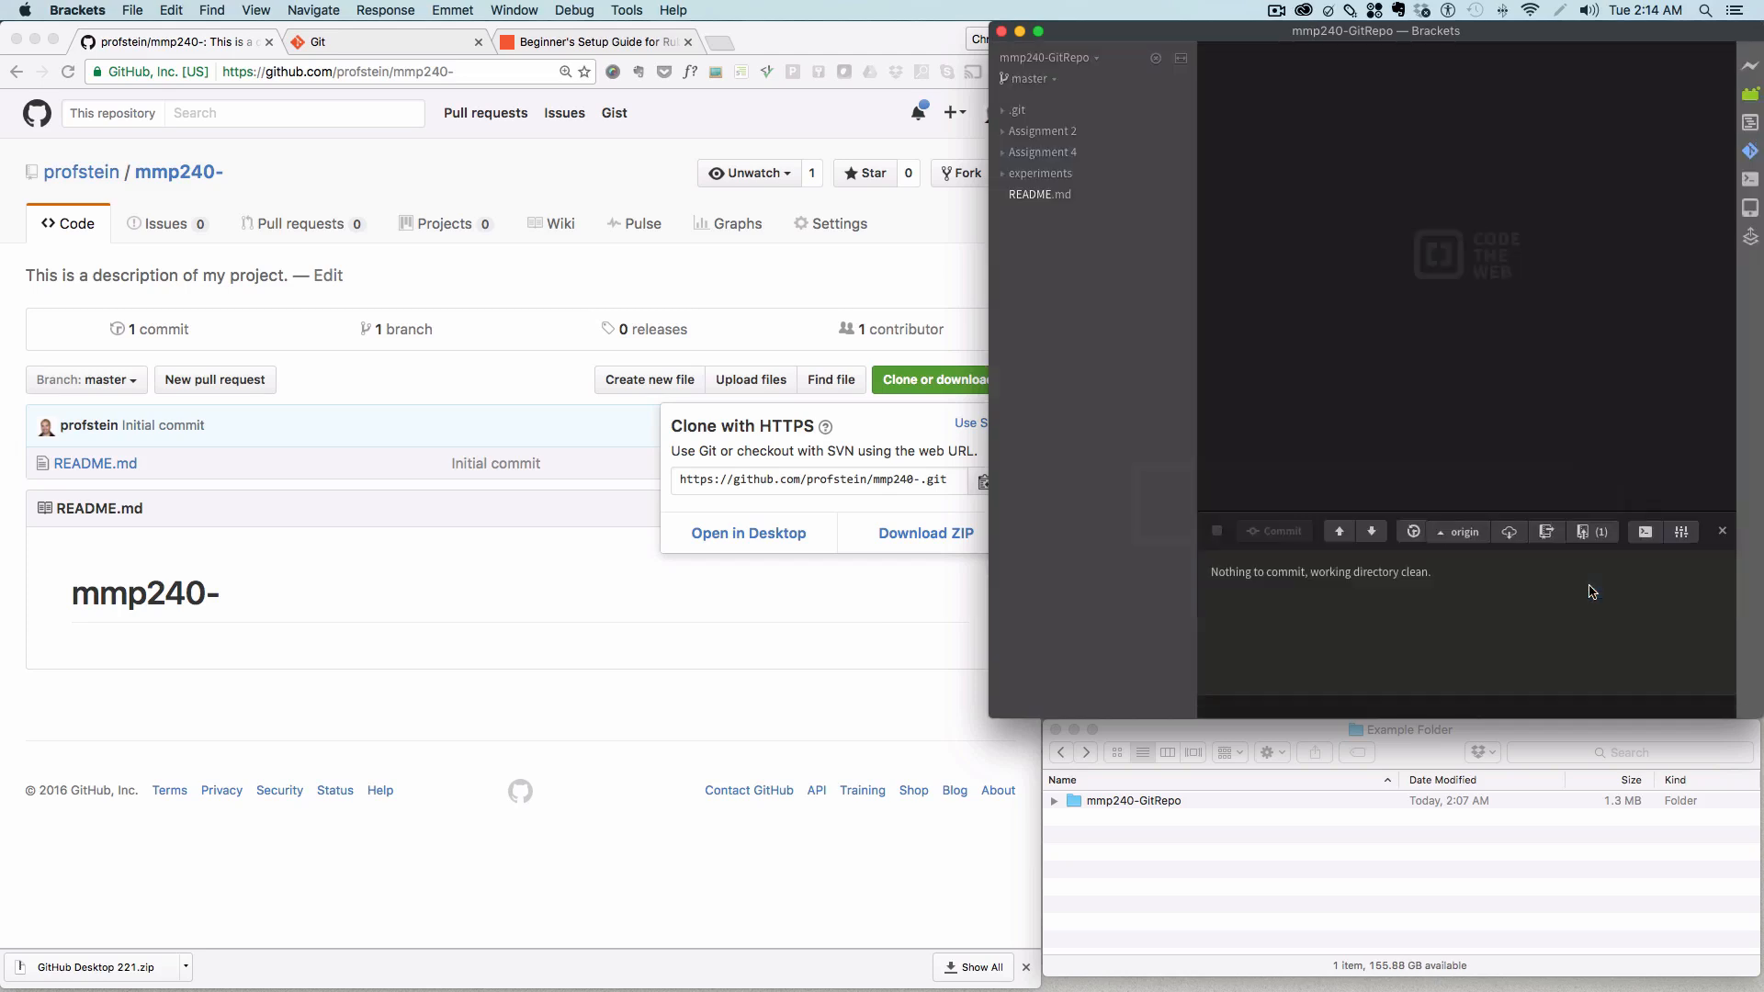
mouse_move(1336, 588)
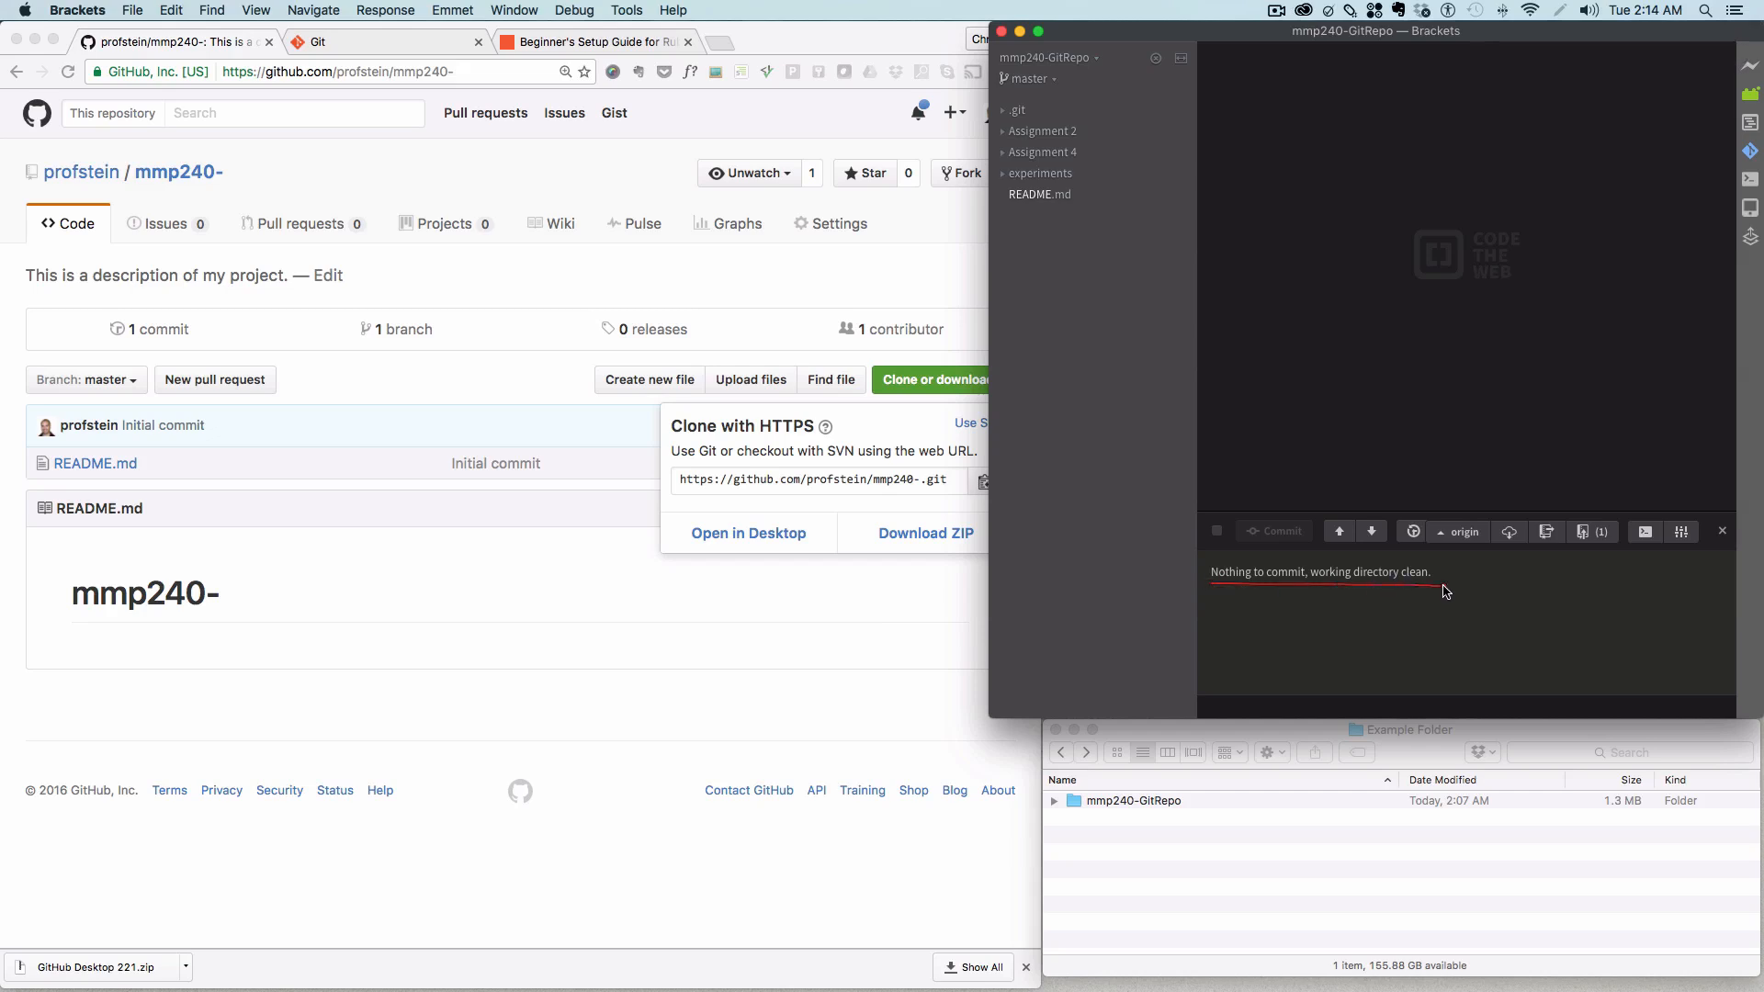
mouse_move(1425, 576)
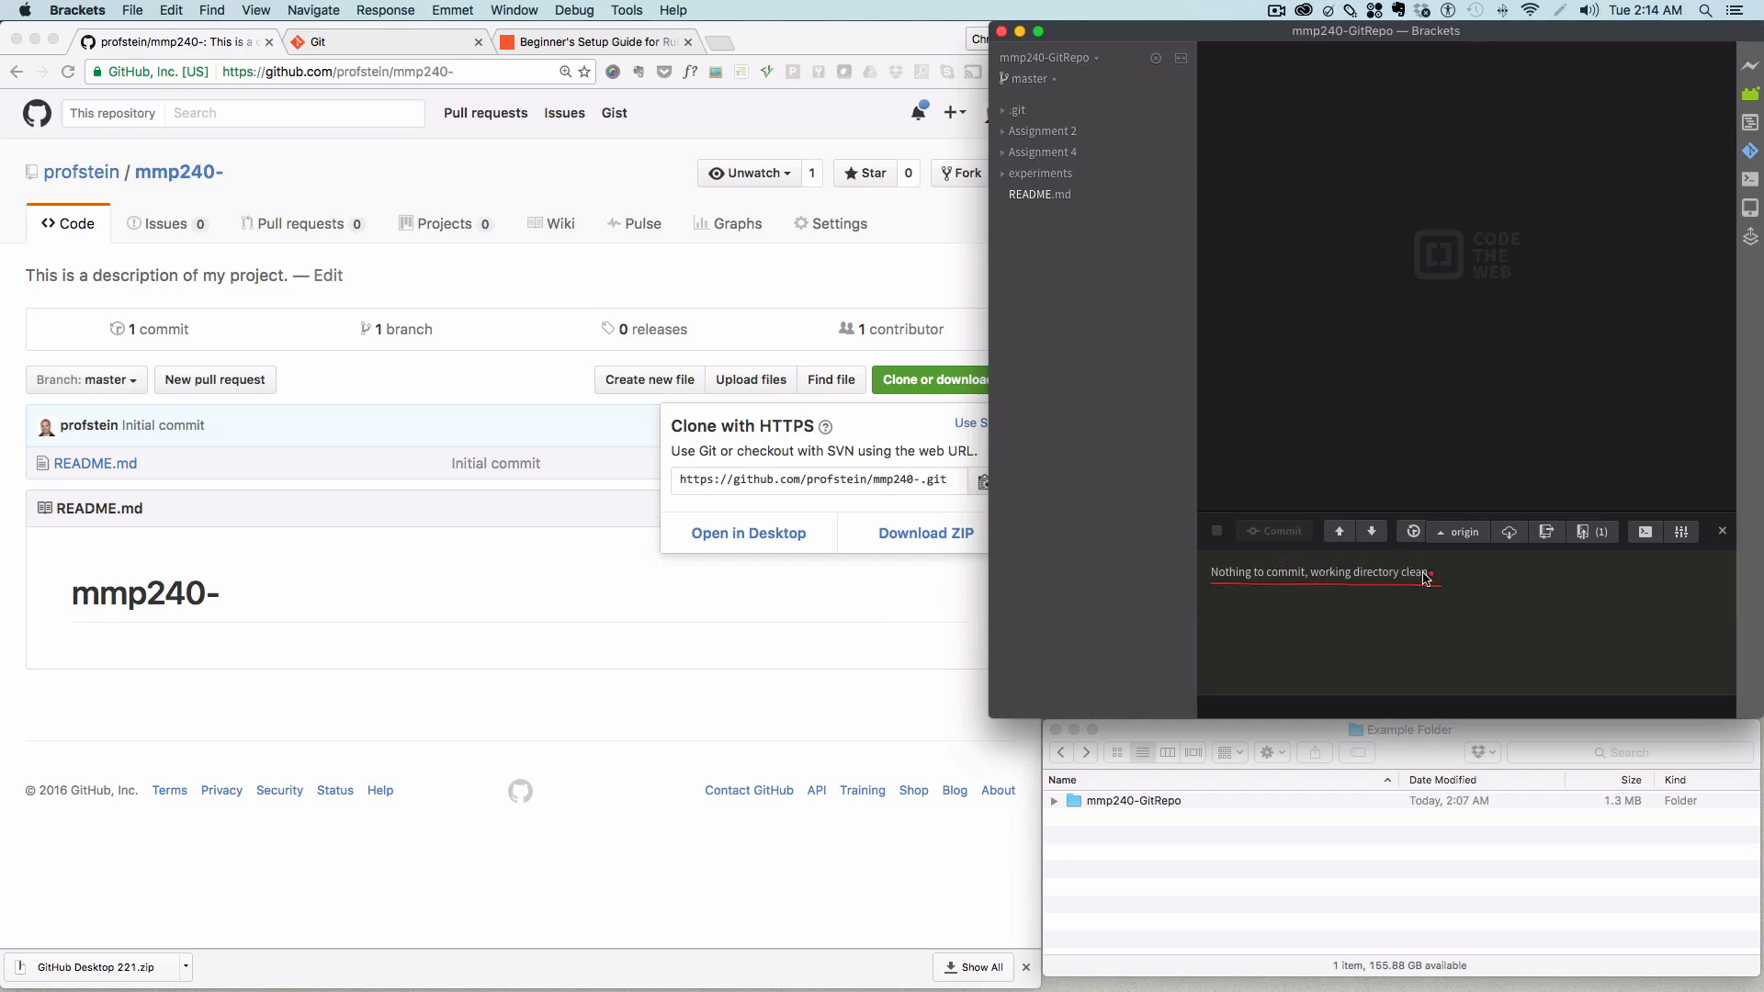
mouse_move(1385, 579)
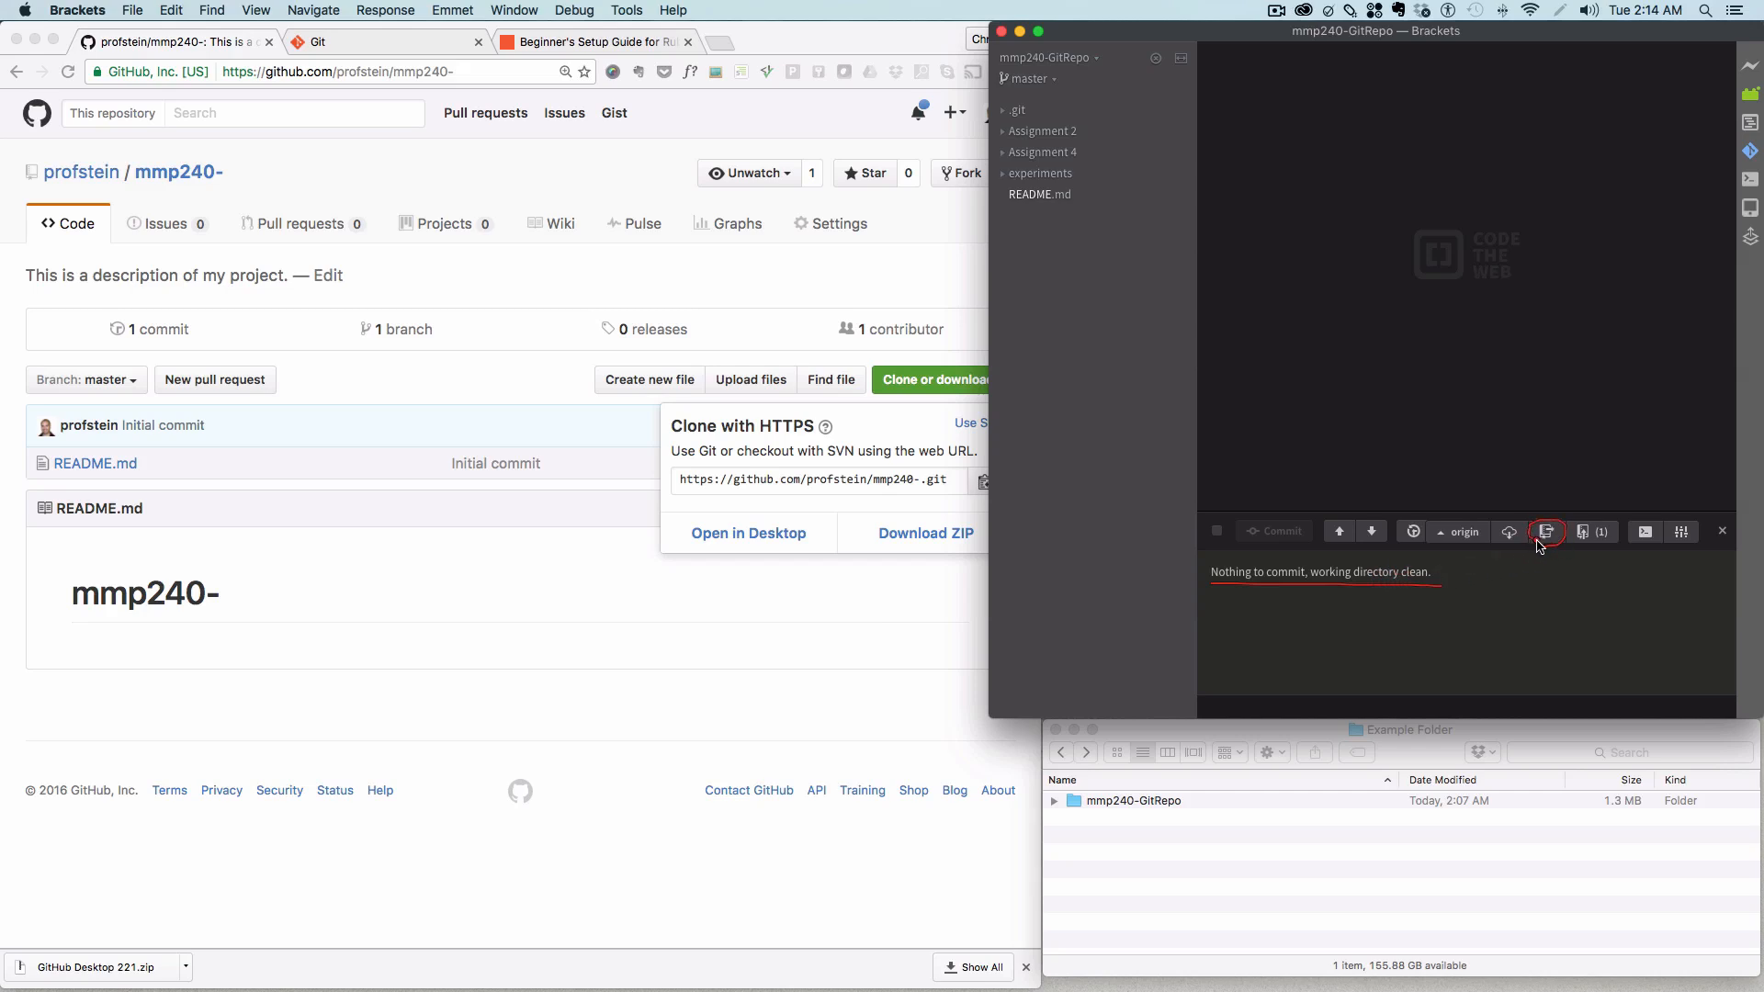
mouse_move(1546, 531)
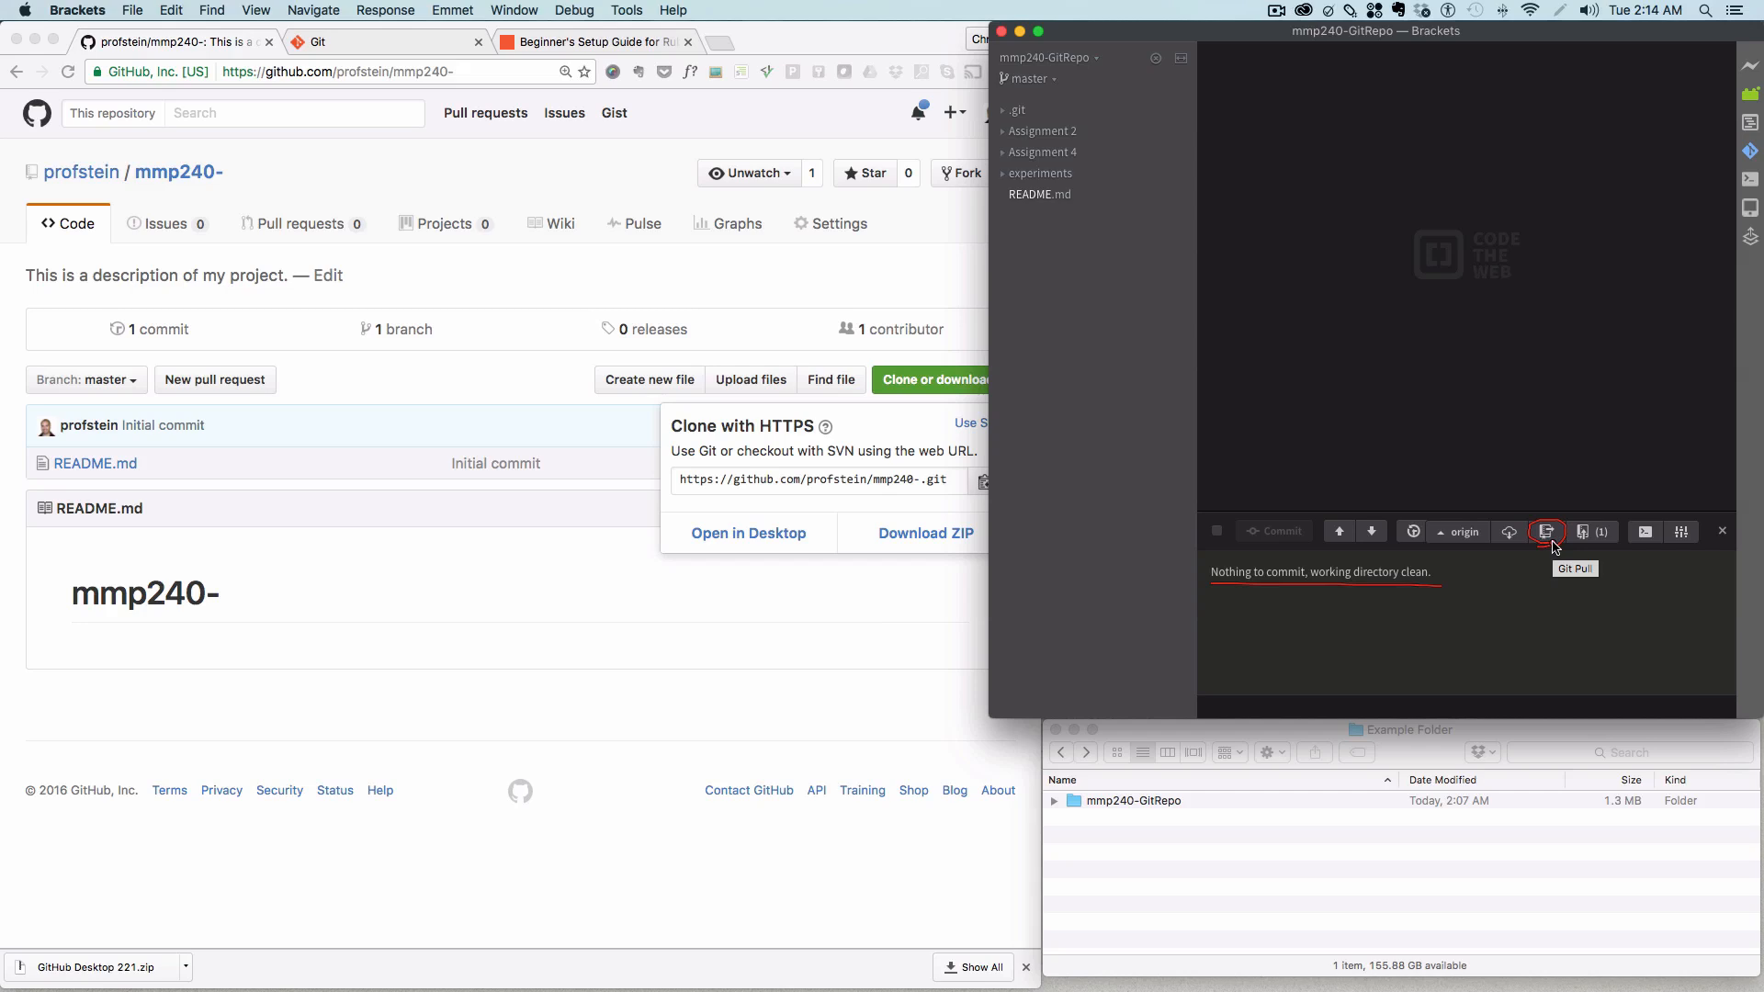
mouse_move(1591, 549)
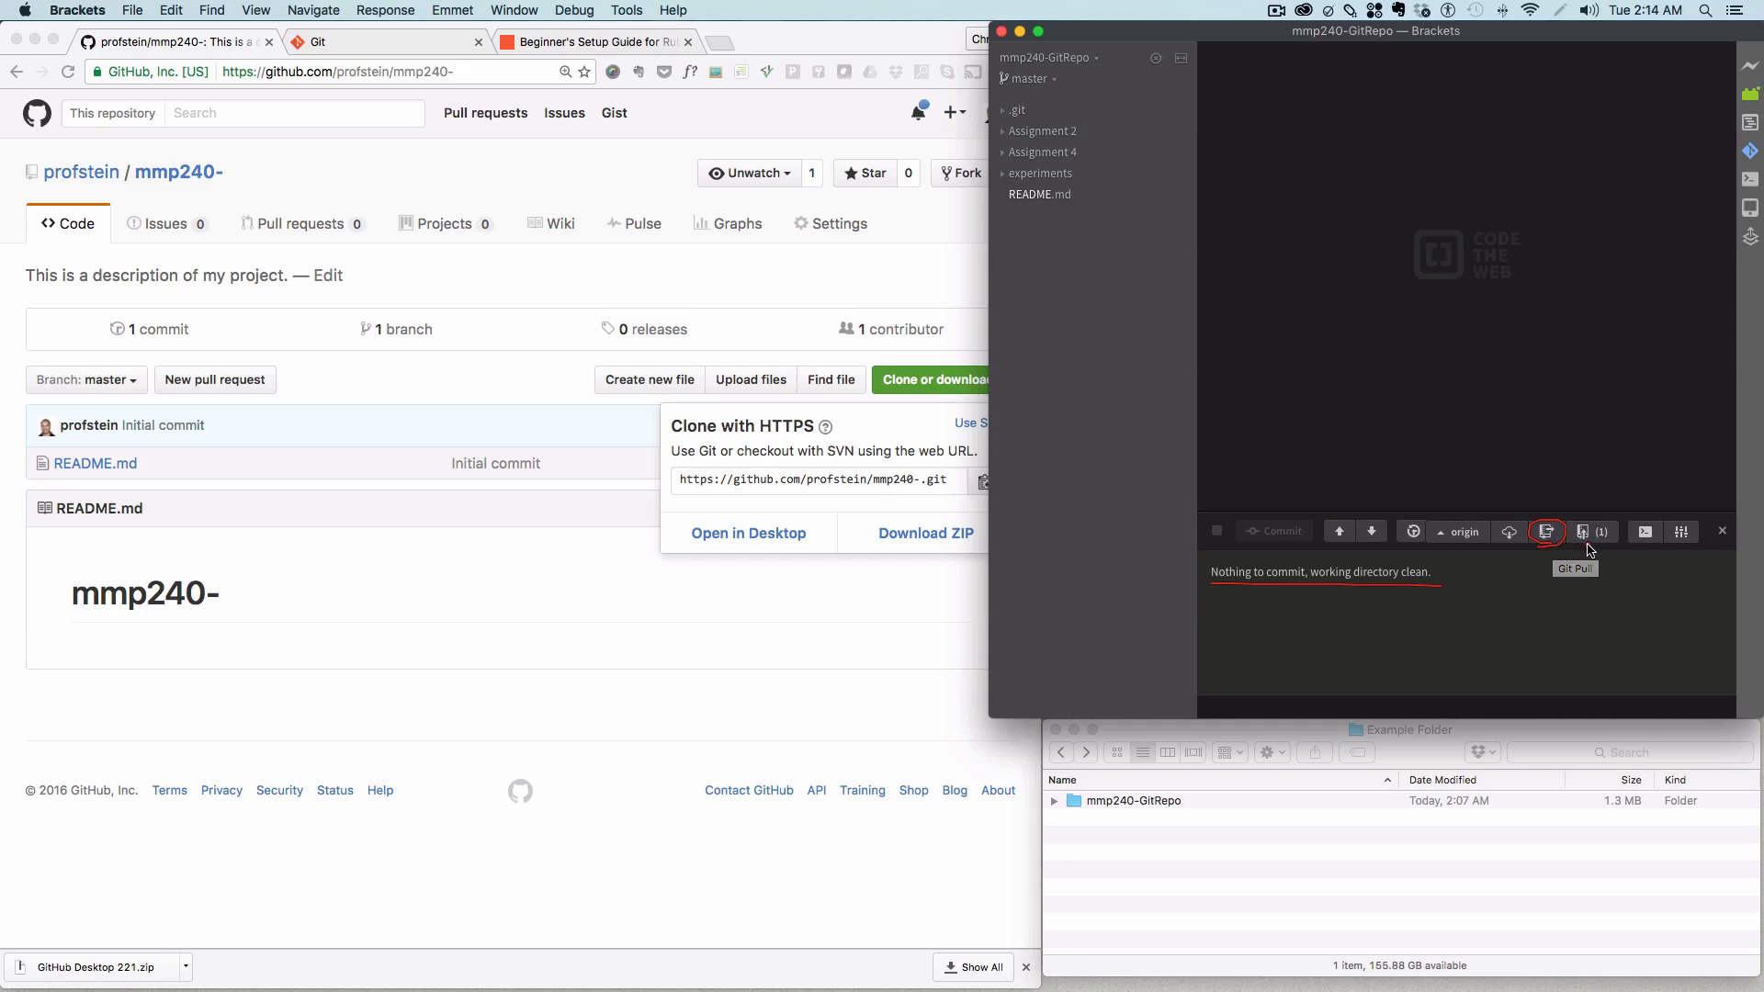
mouse_move(1600, 542)
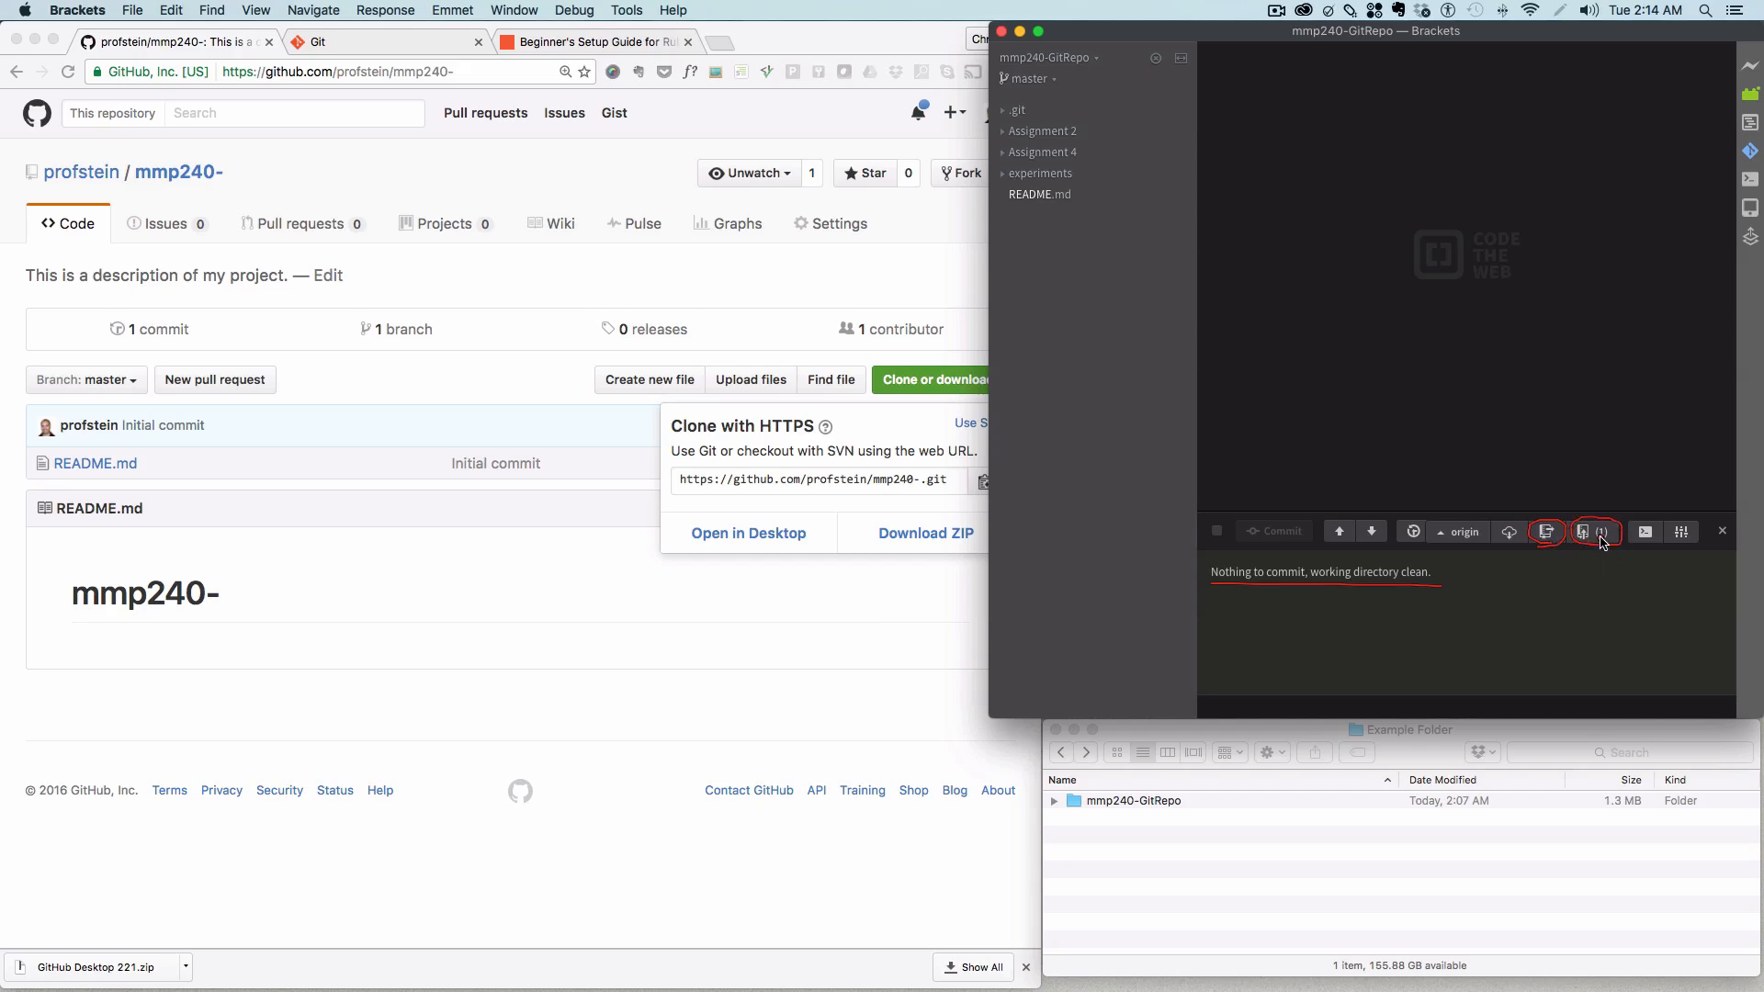
mouse_move(1597, 532)
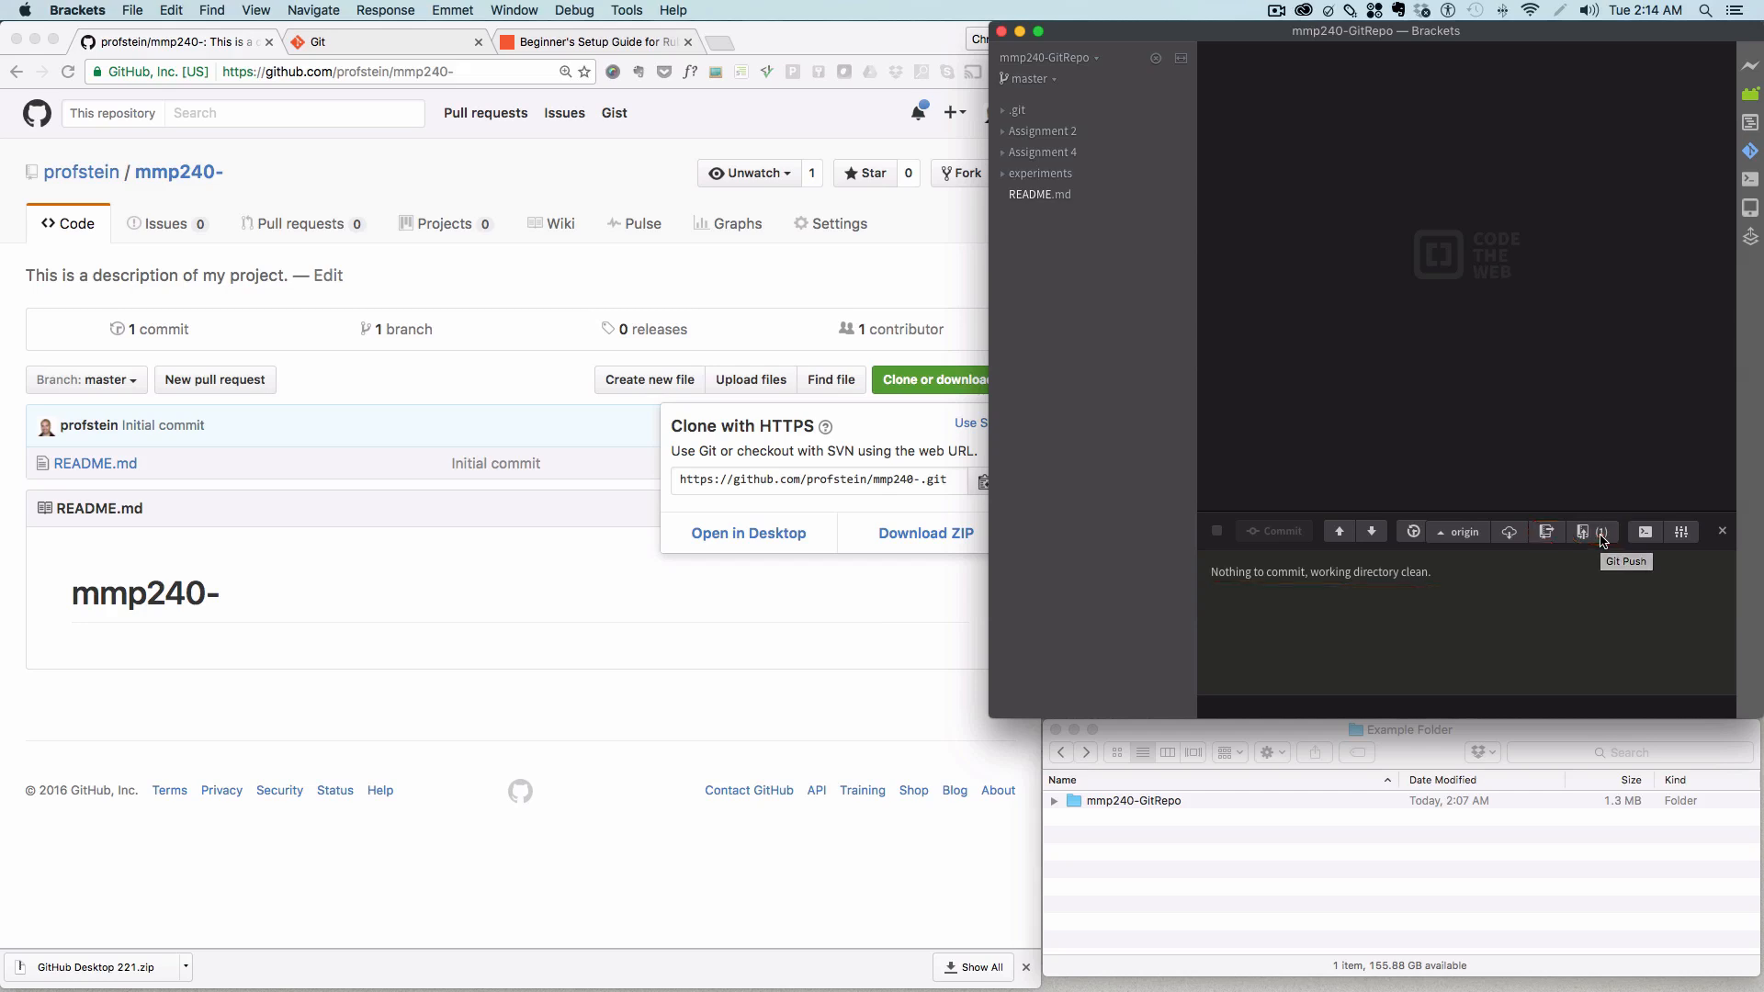
left_click(1591, 531)
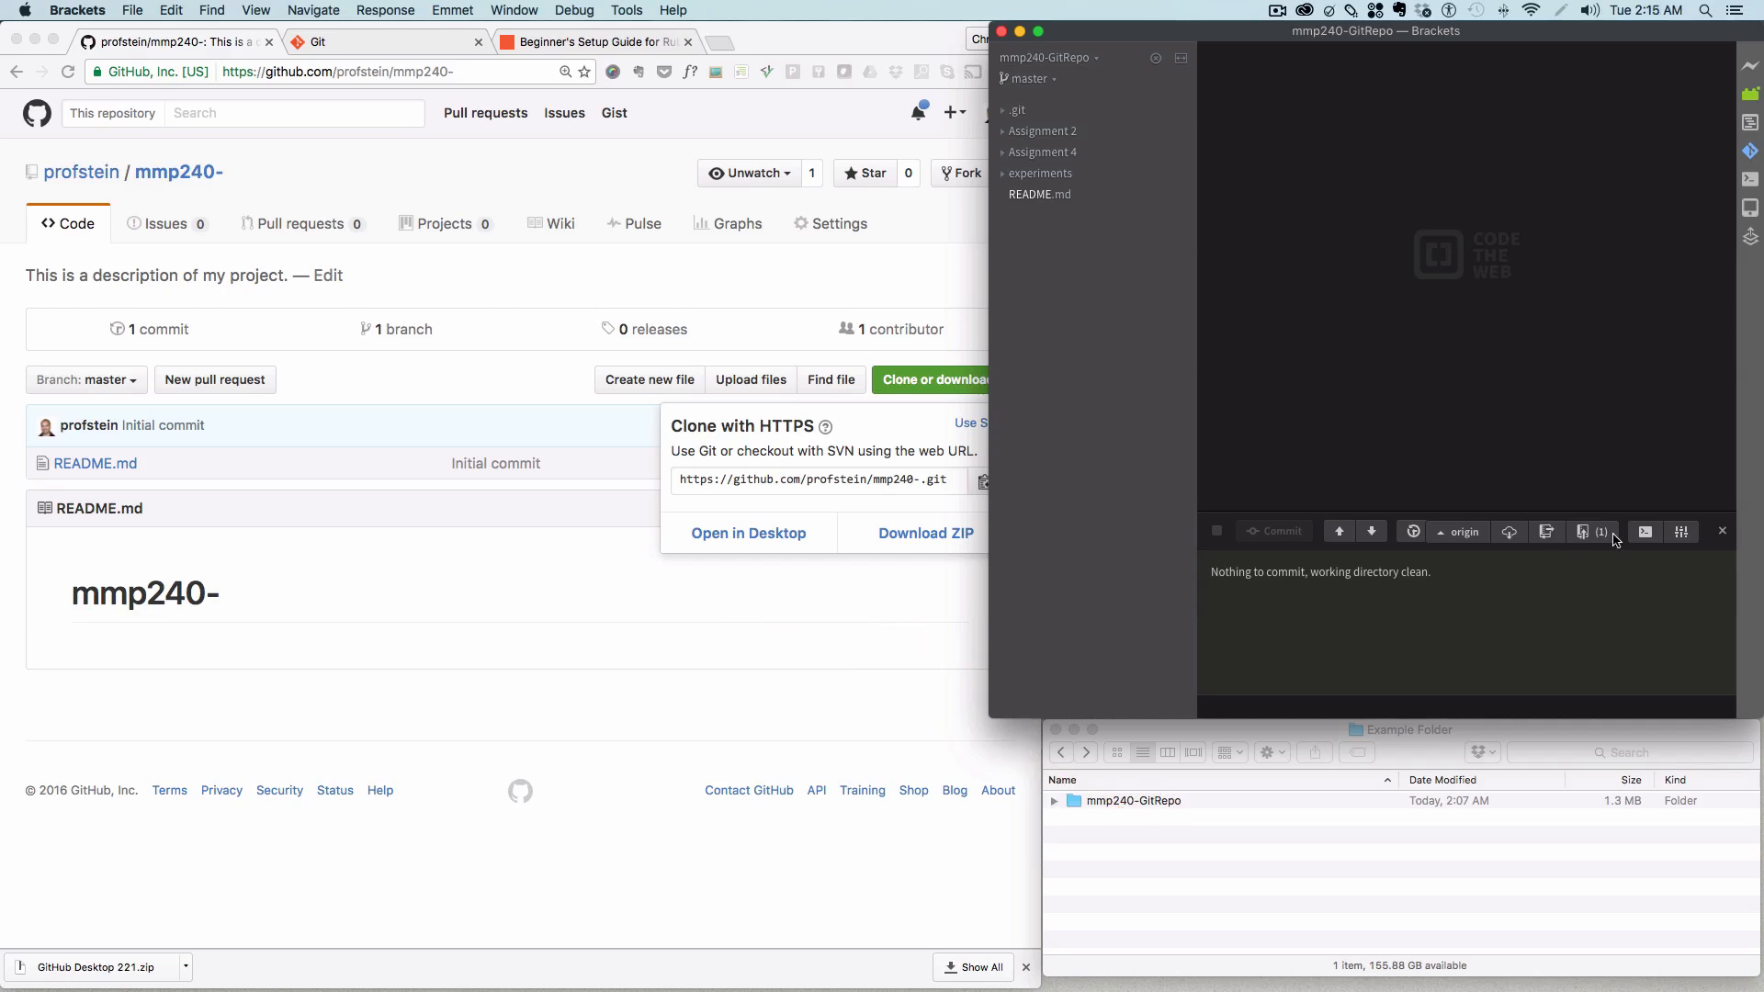
Step: Push to origin master with GitHub credentials and dismiss the success report
left_click(1508, 531)
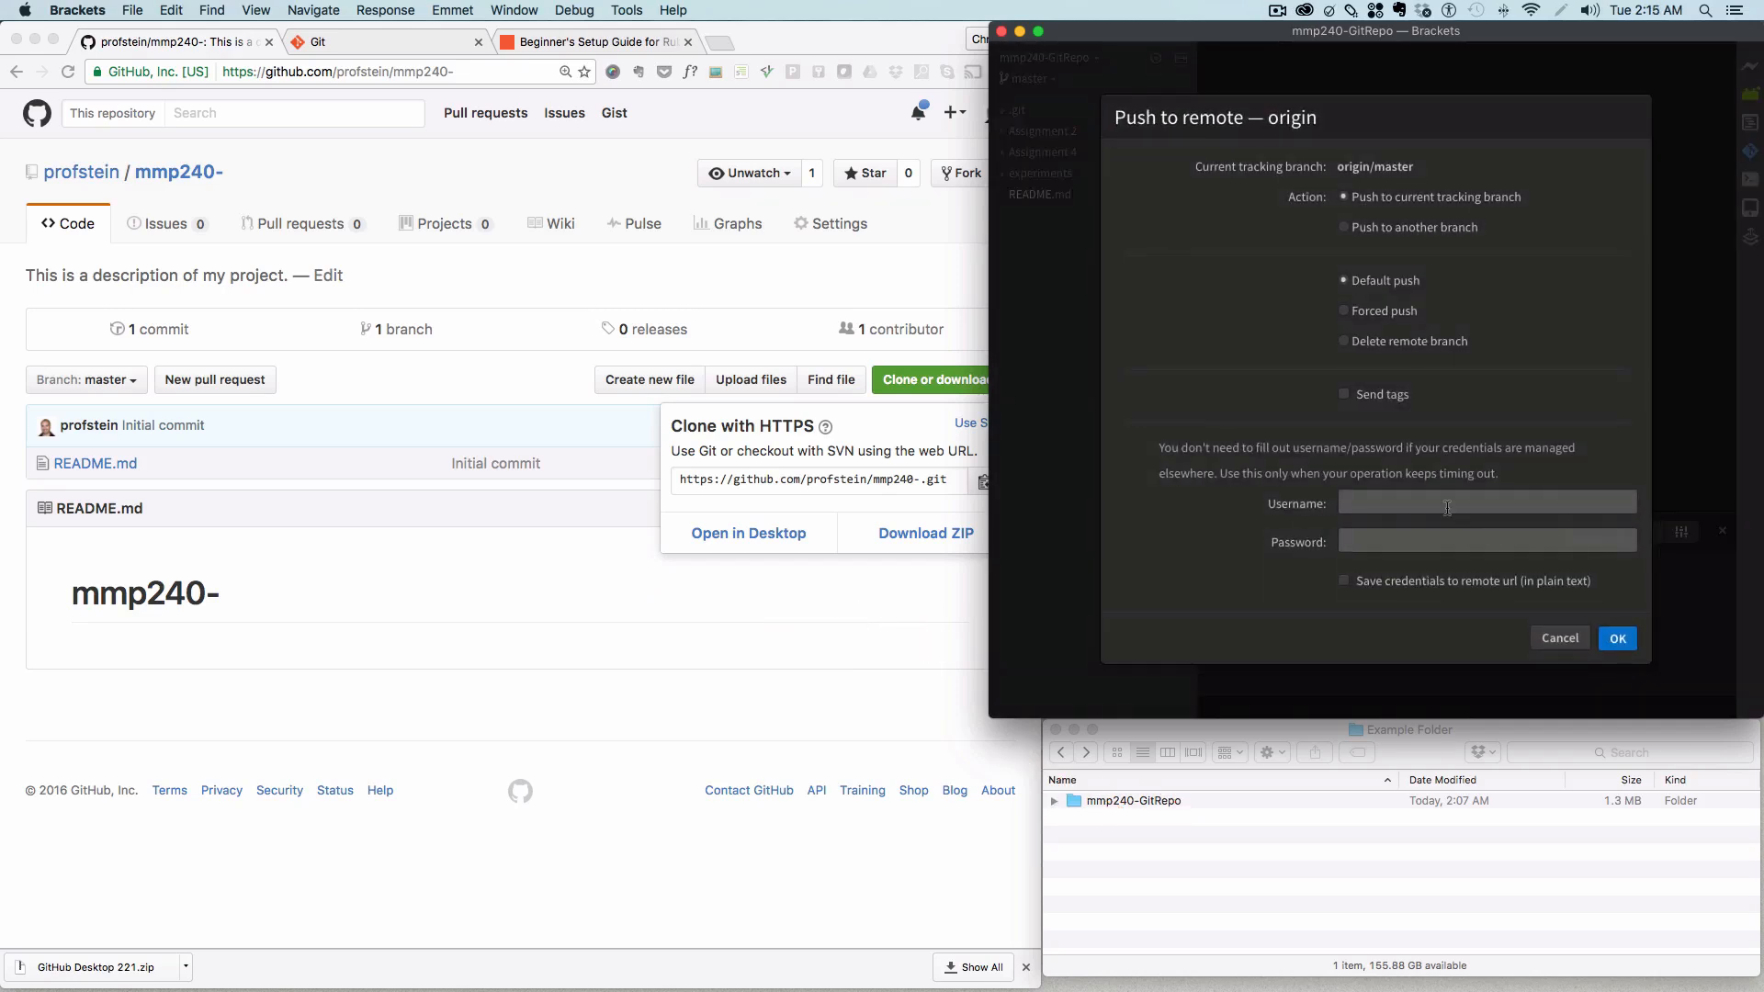
type("profstein")
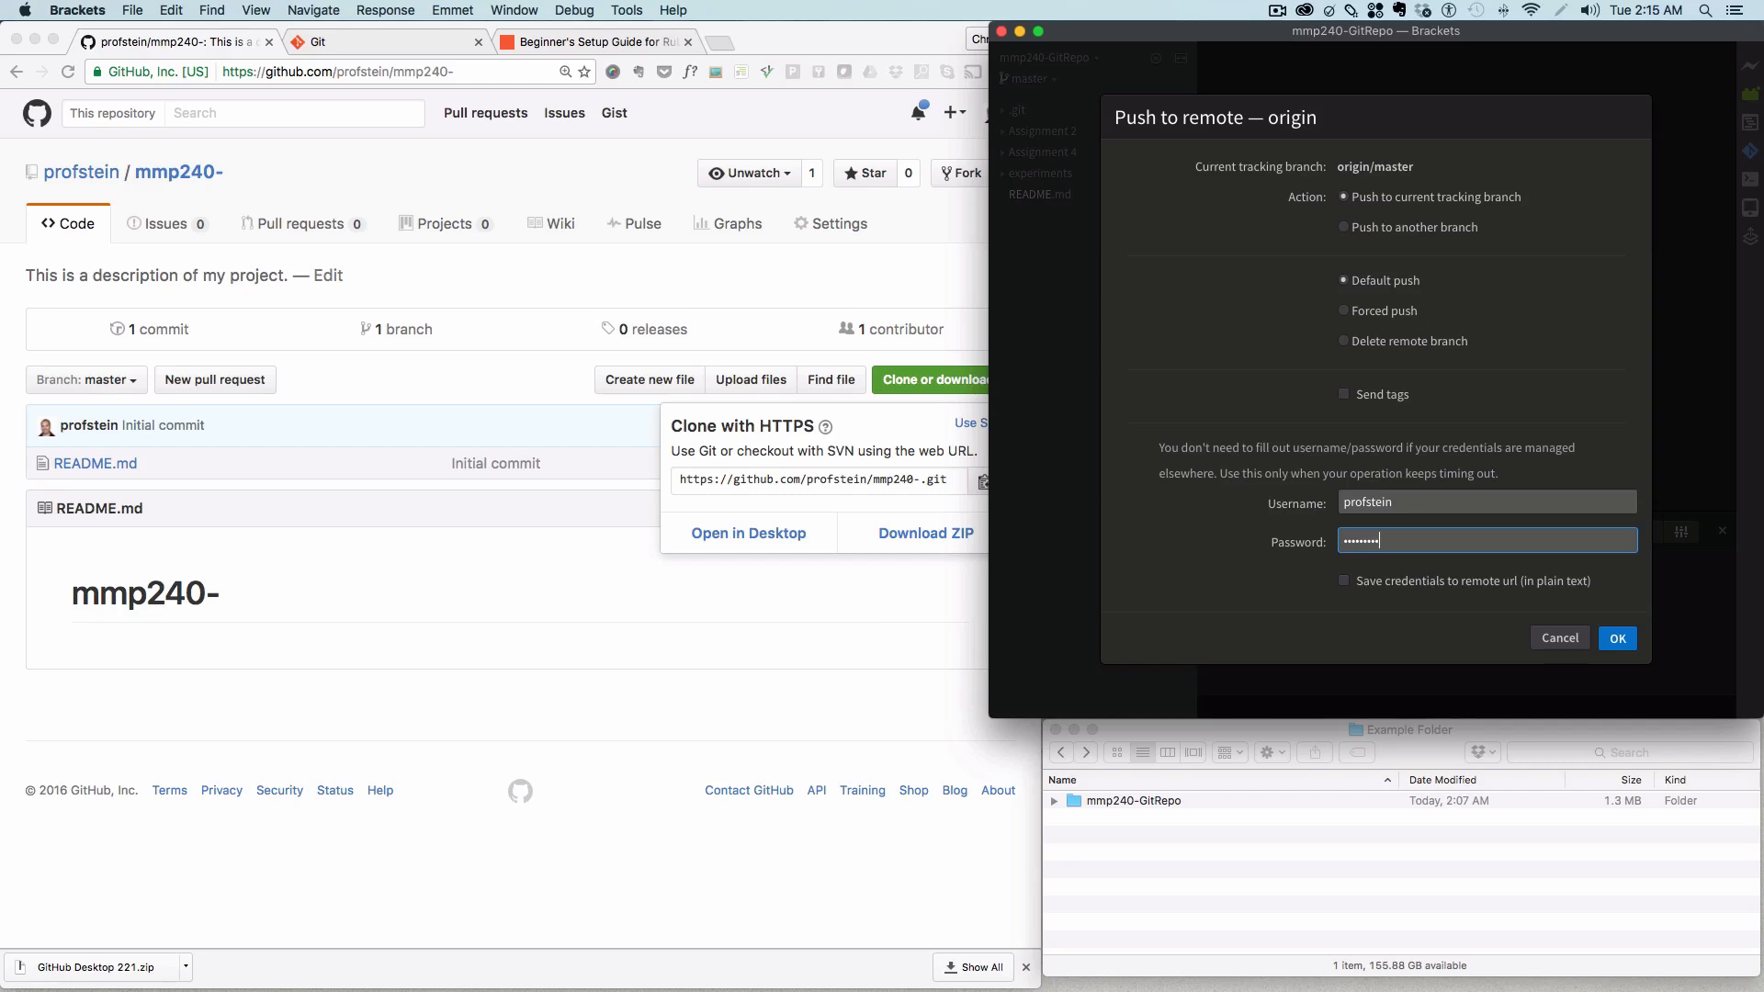
left_click(1617, 637)
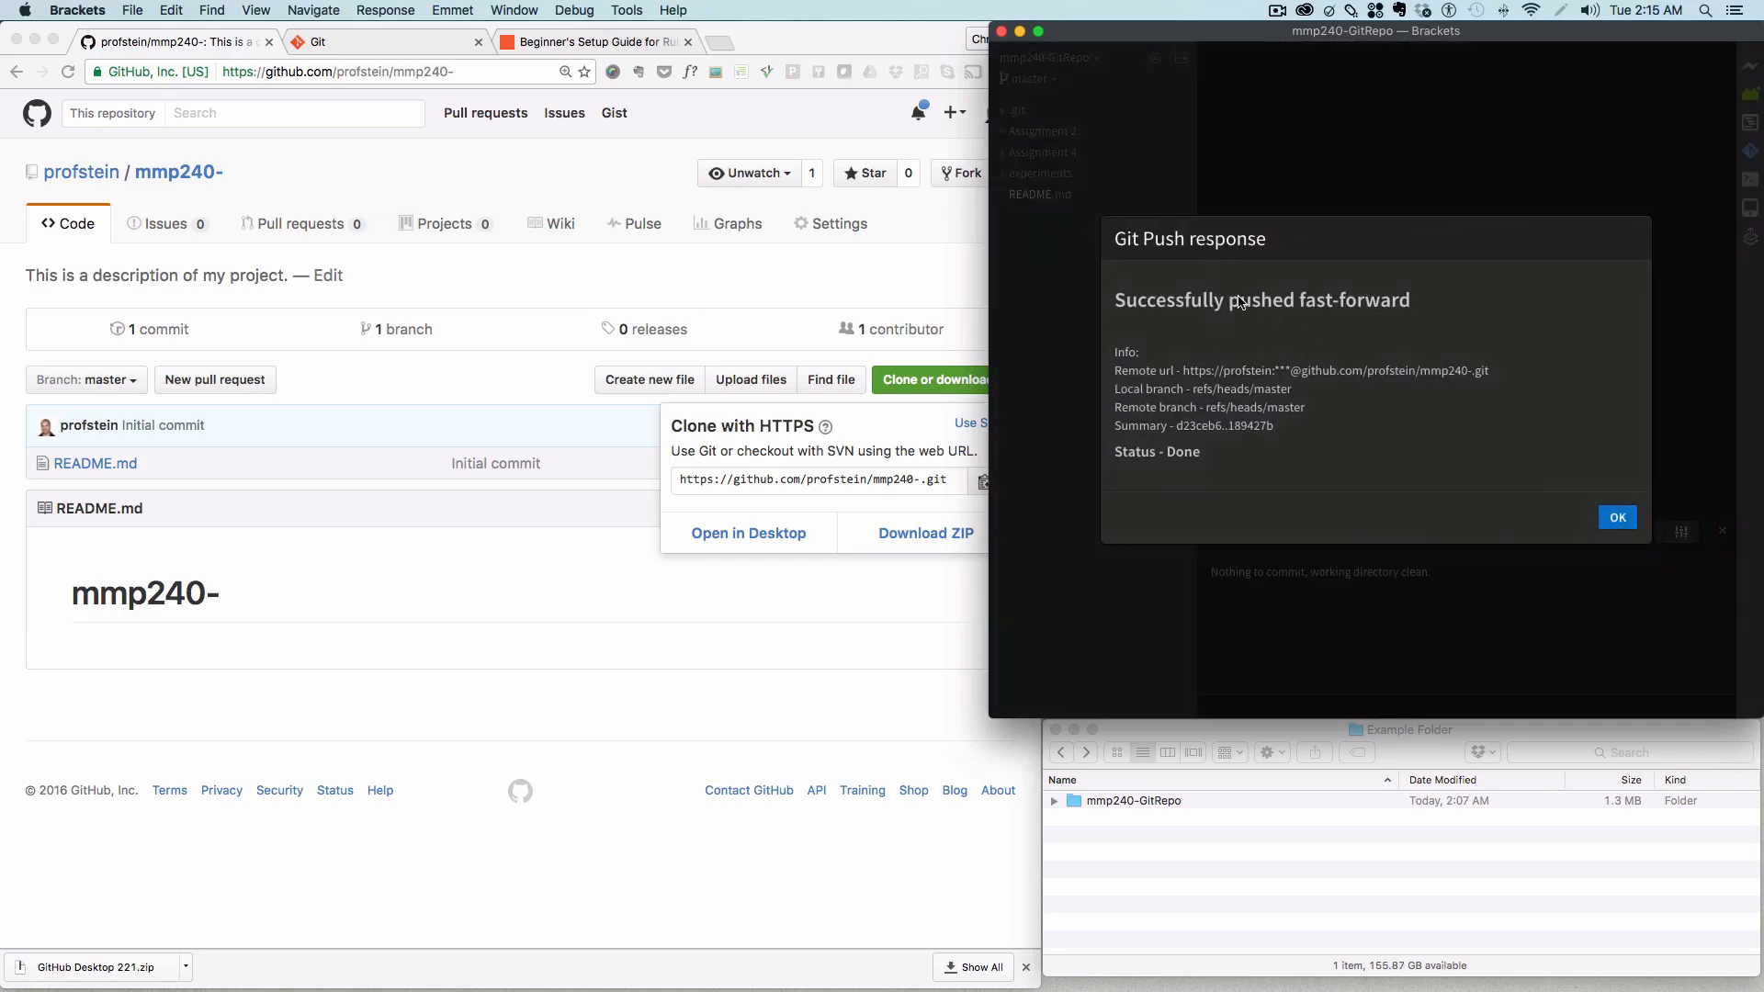
mouse_move(1298, 404)
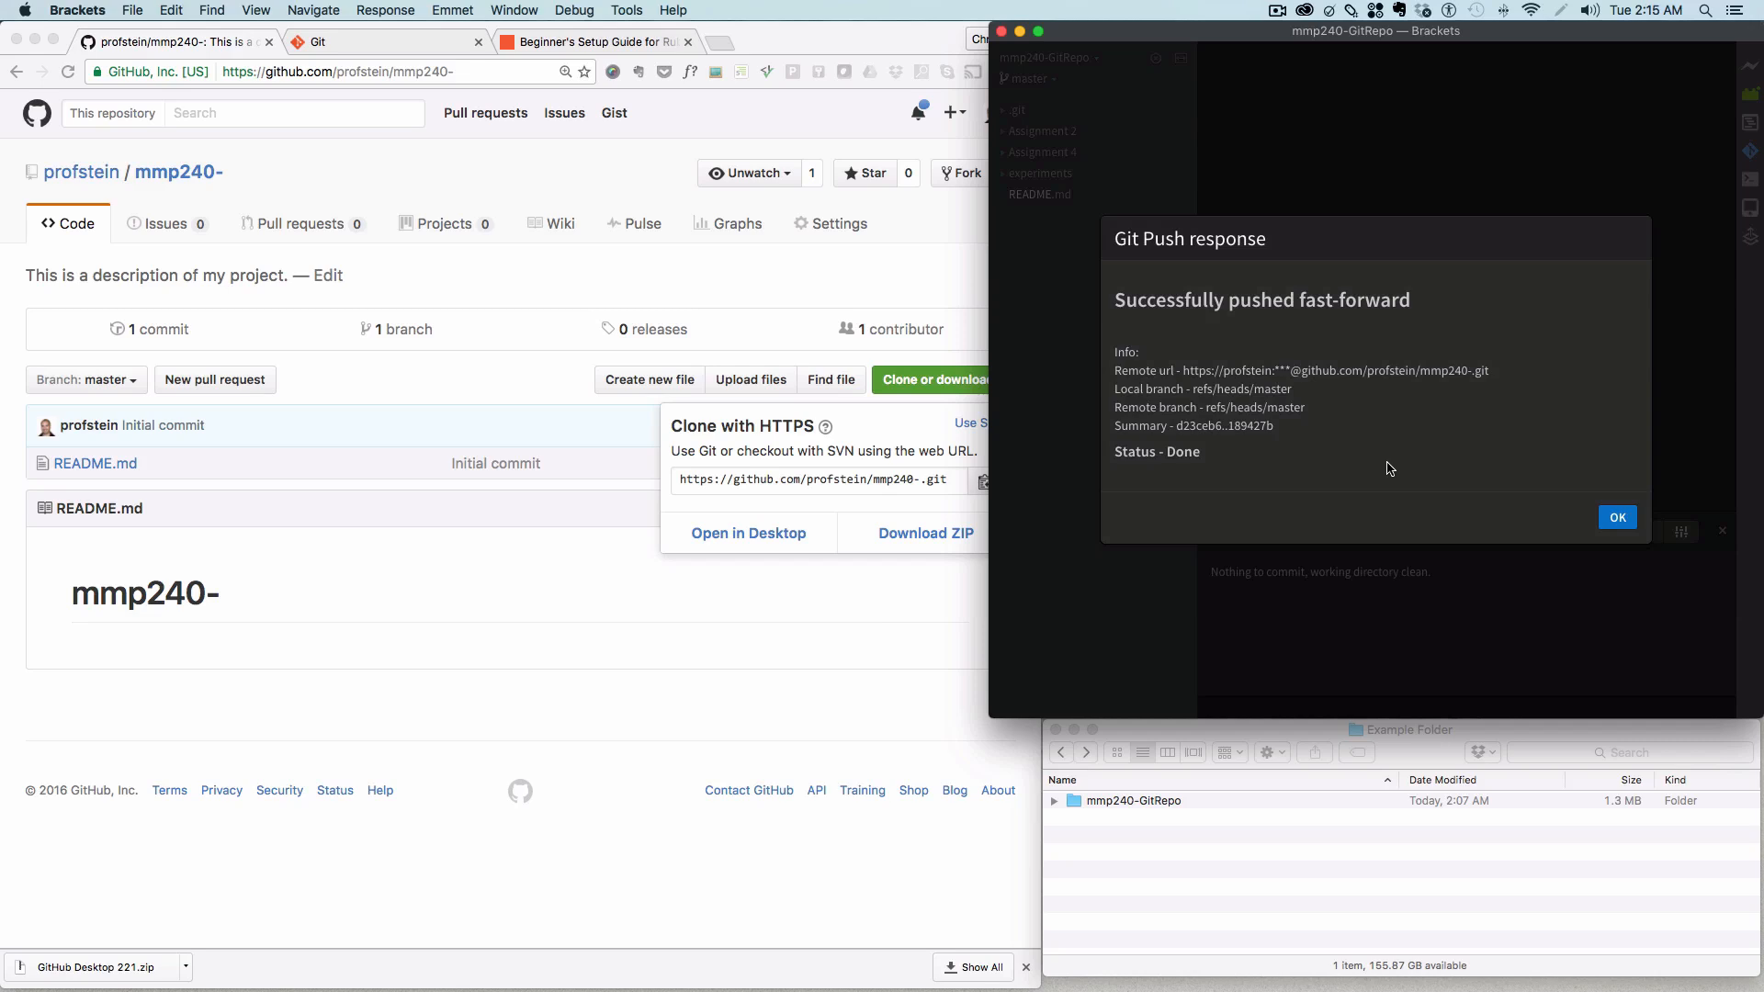
mouse_move(1557, 525)
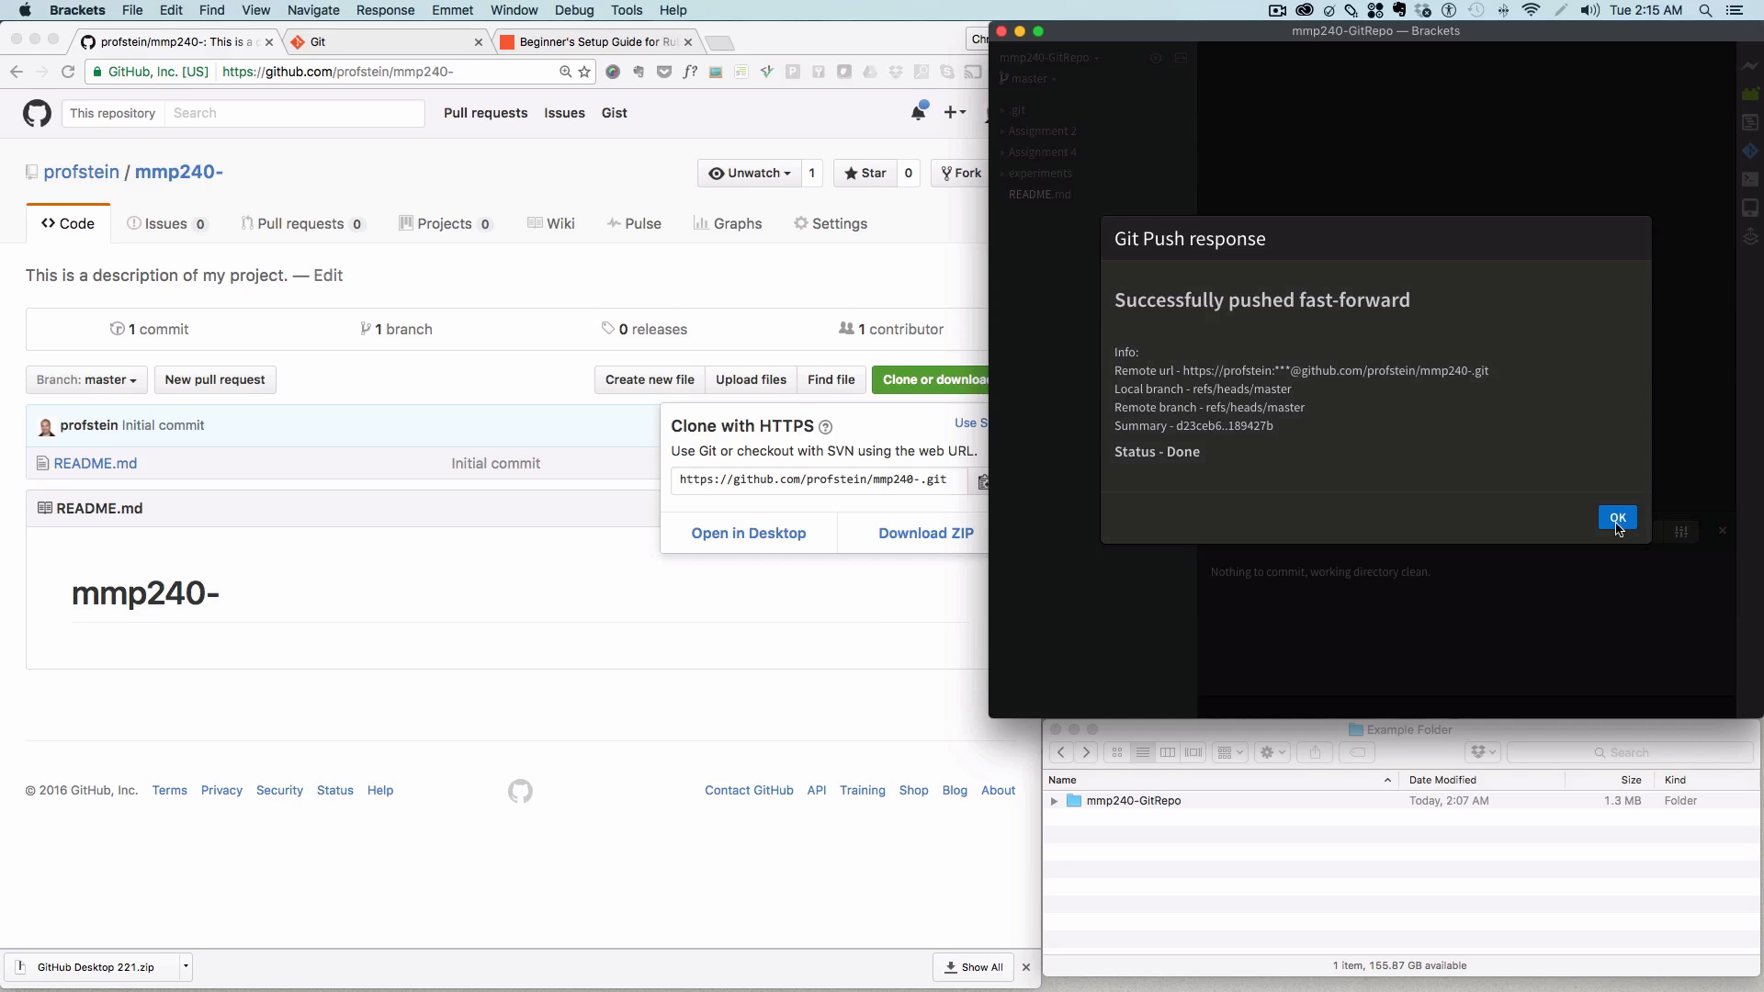
left_click(1616, 517)
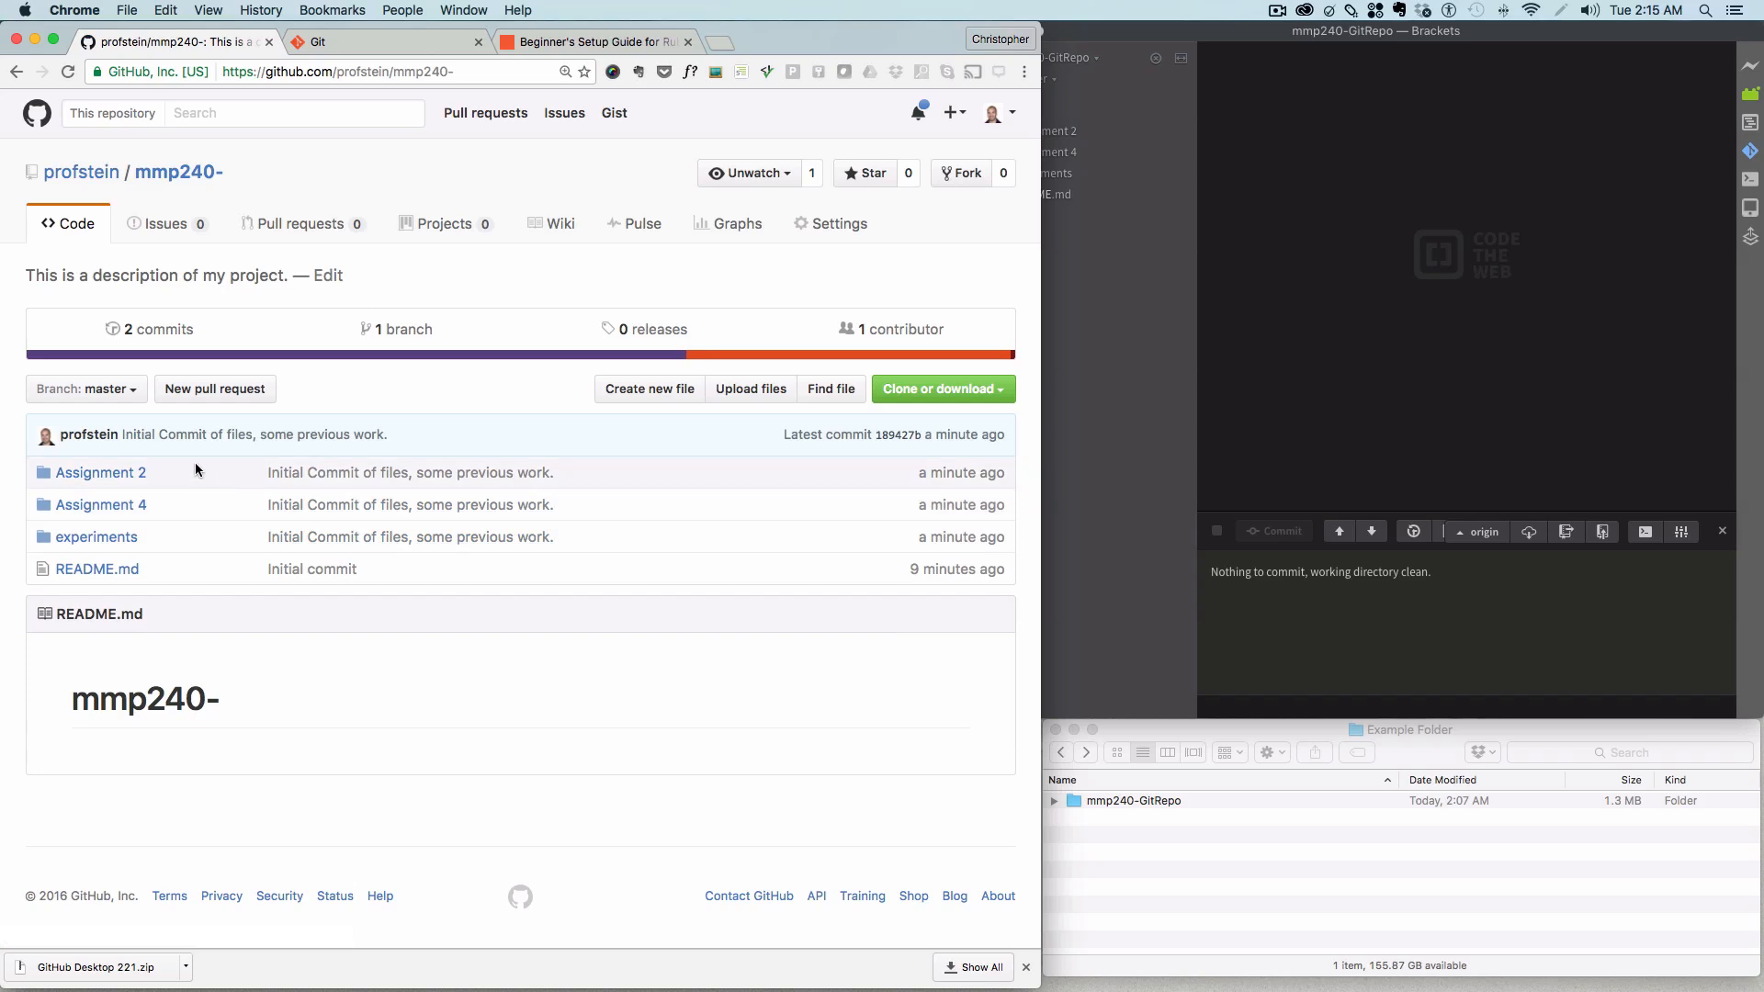
mouse_move(182, 491)
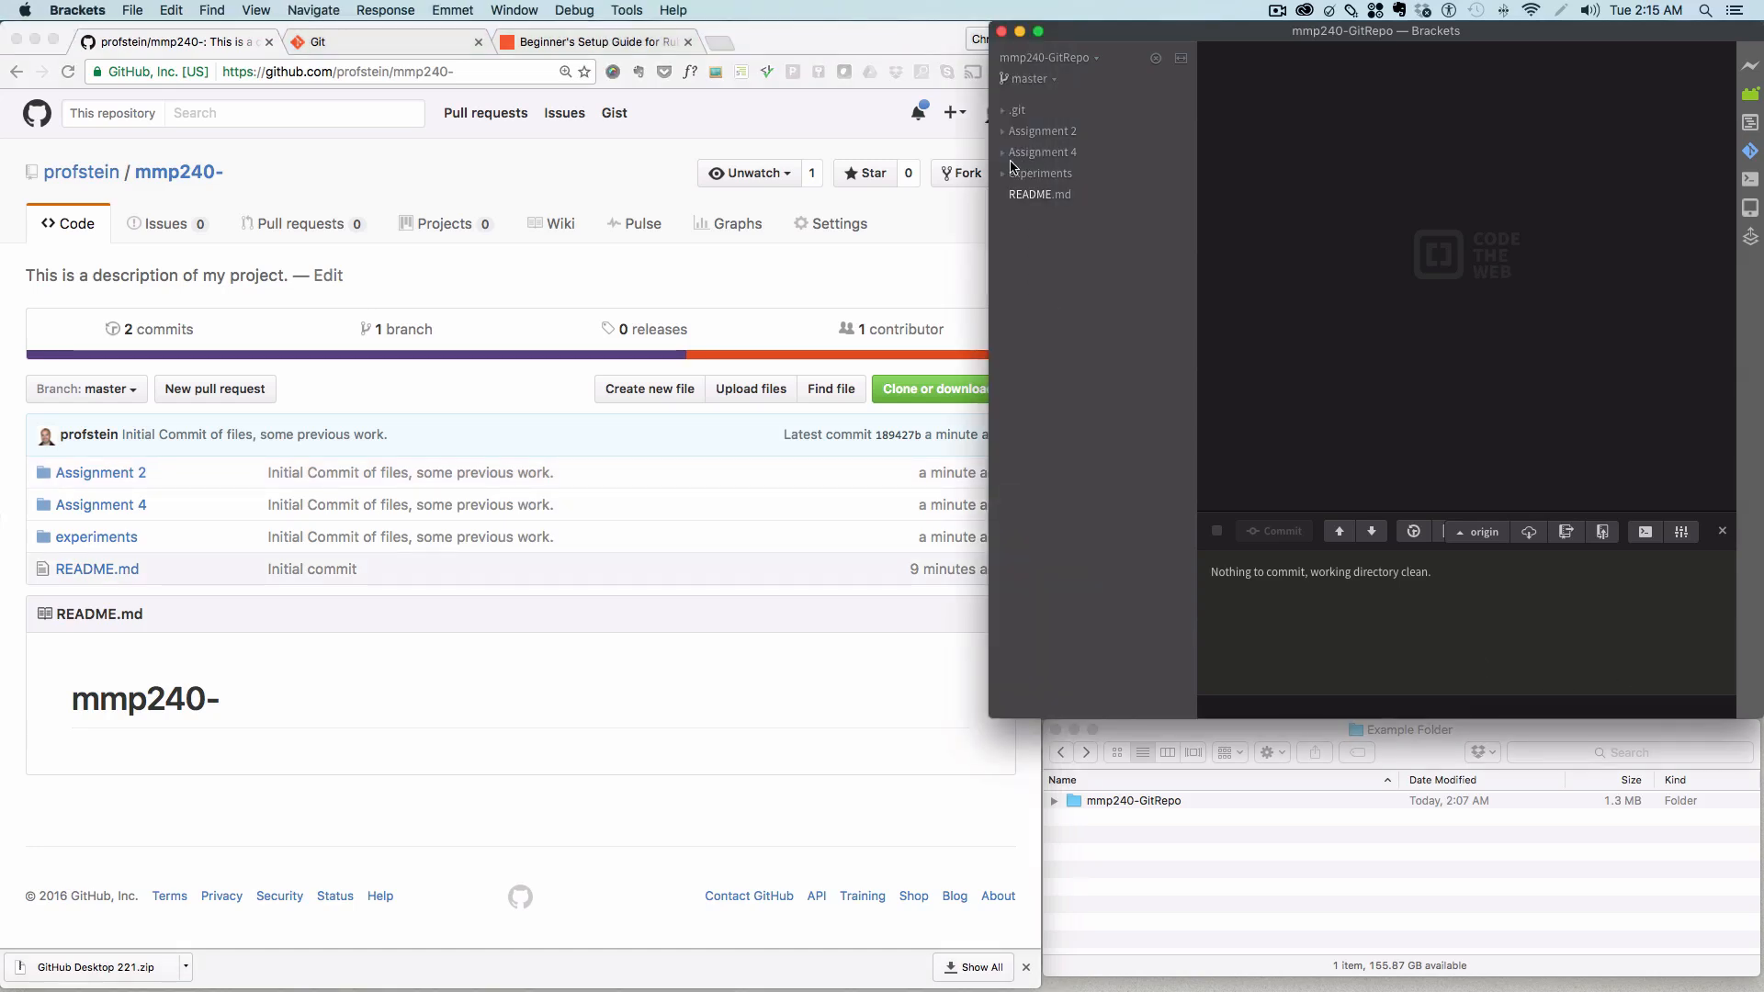
Step: Open assignment2-Example.html from the Assignment 2 folder and scroll to the candidate lines
left_click(1042, 131)
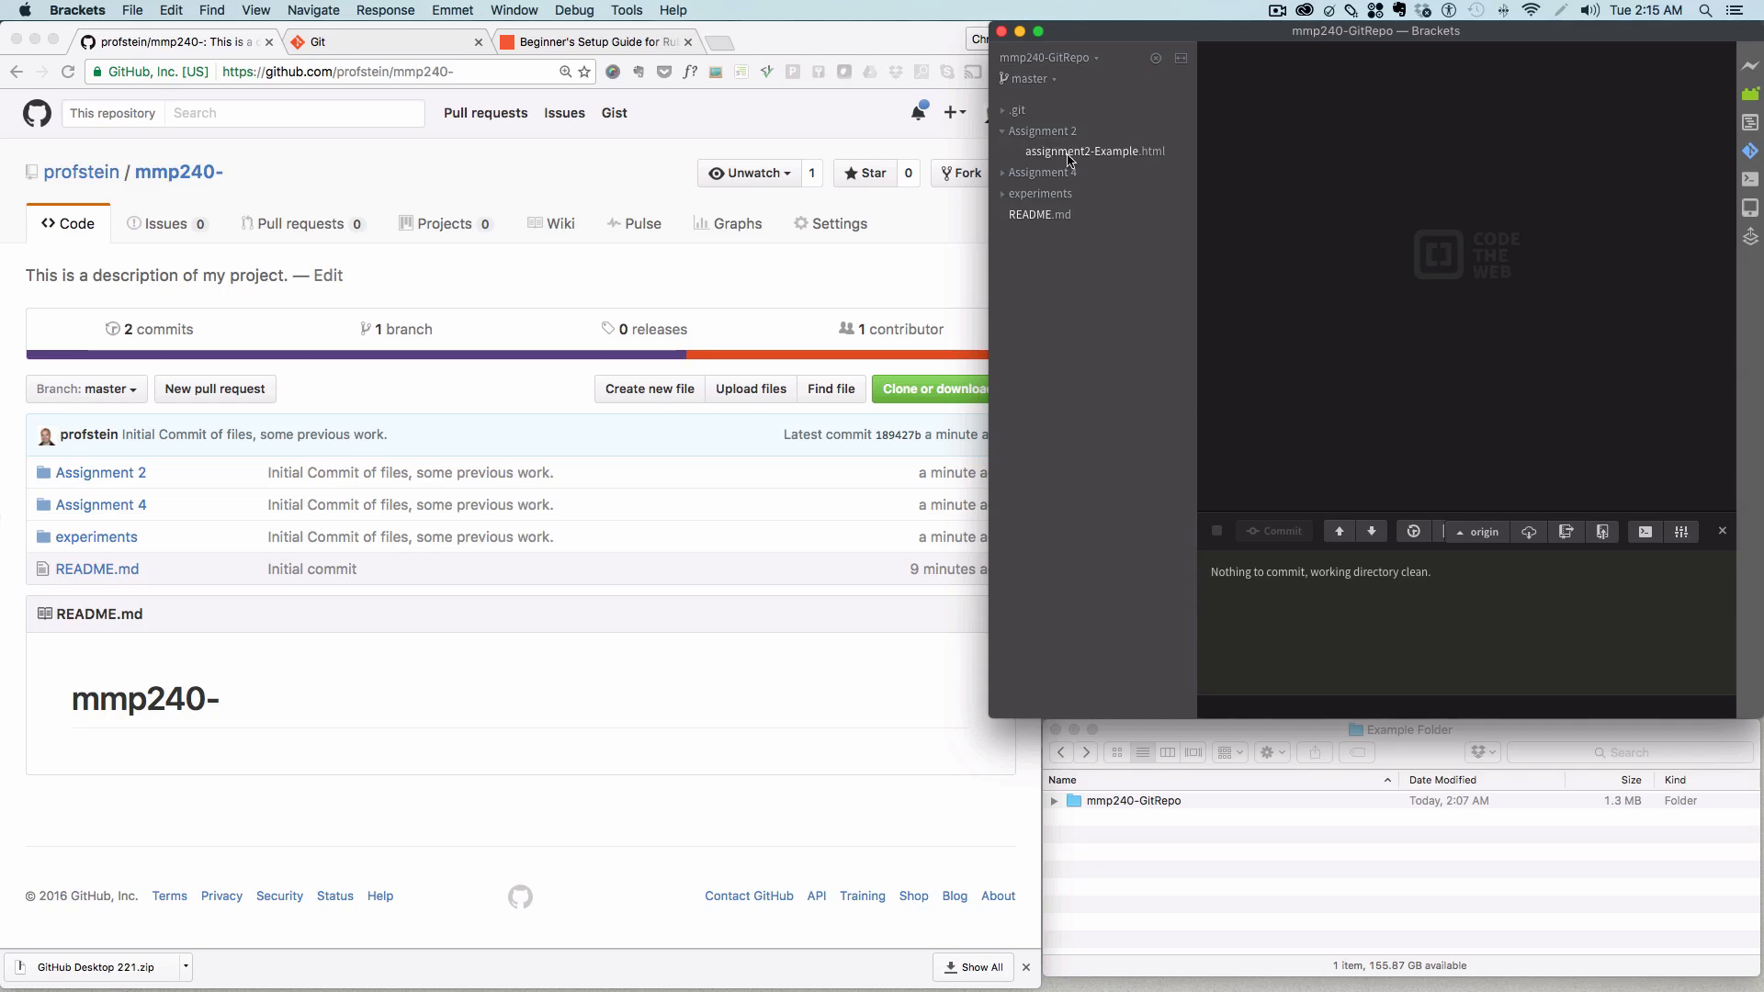
left_click(1094, 150)
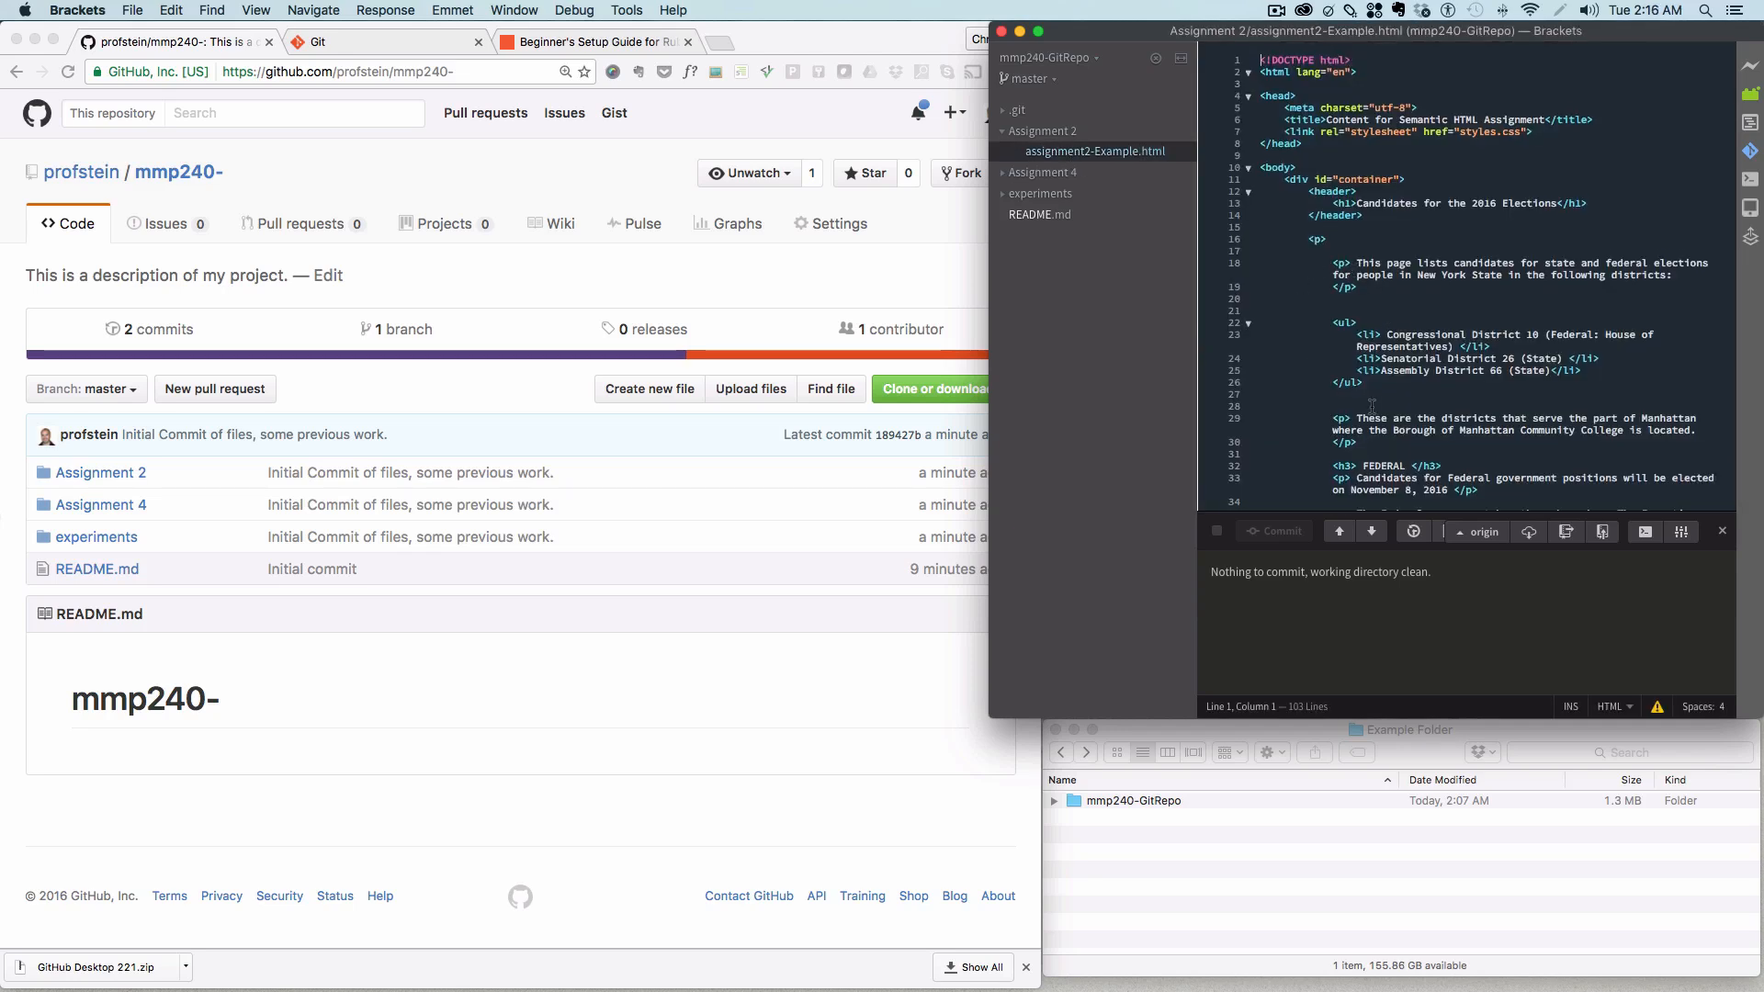
scroll("down", 3)
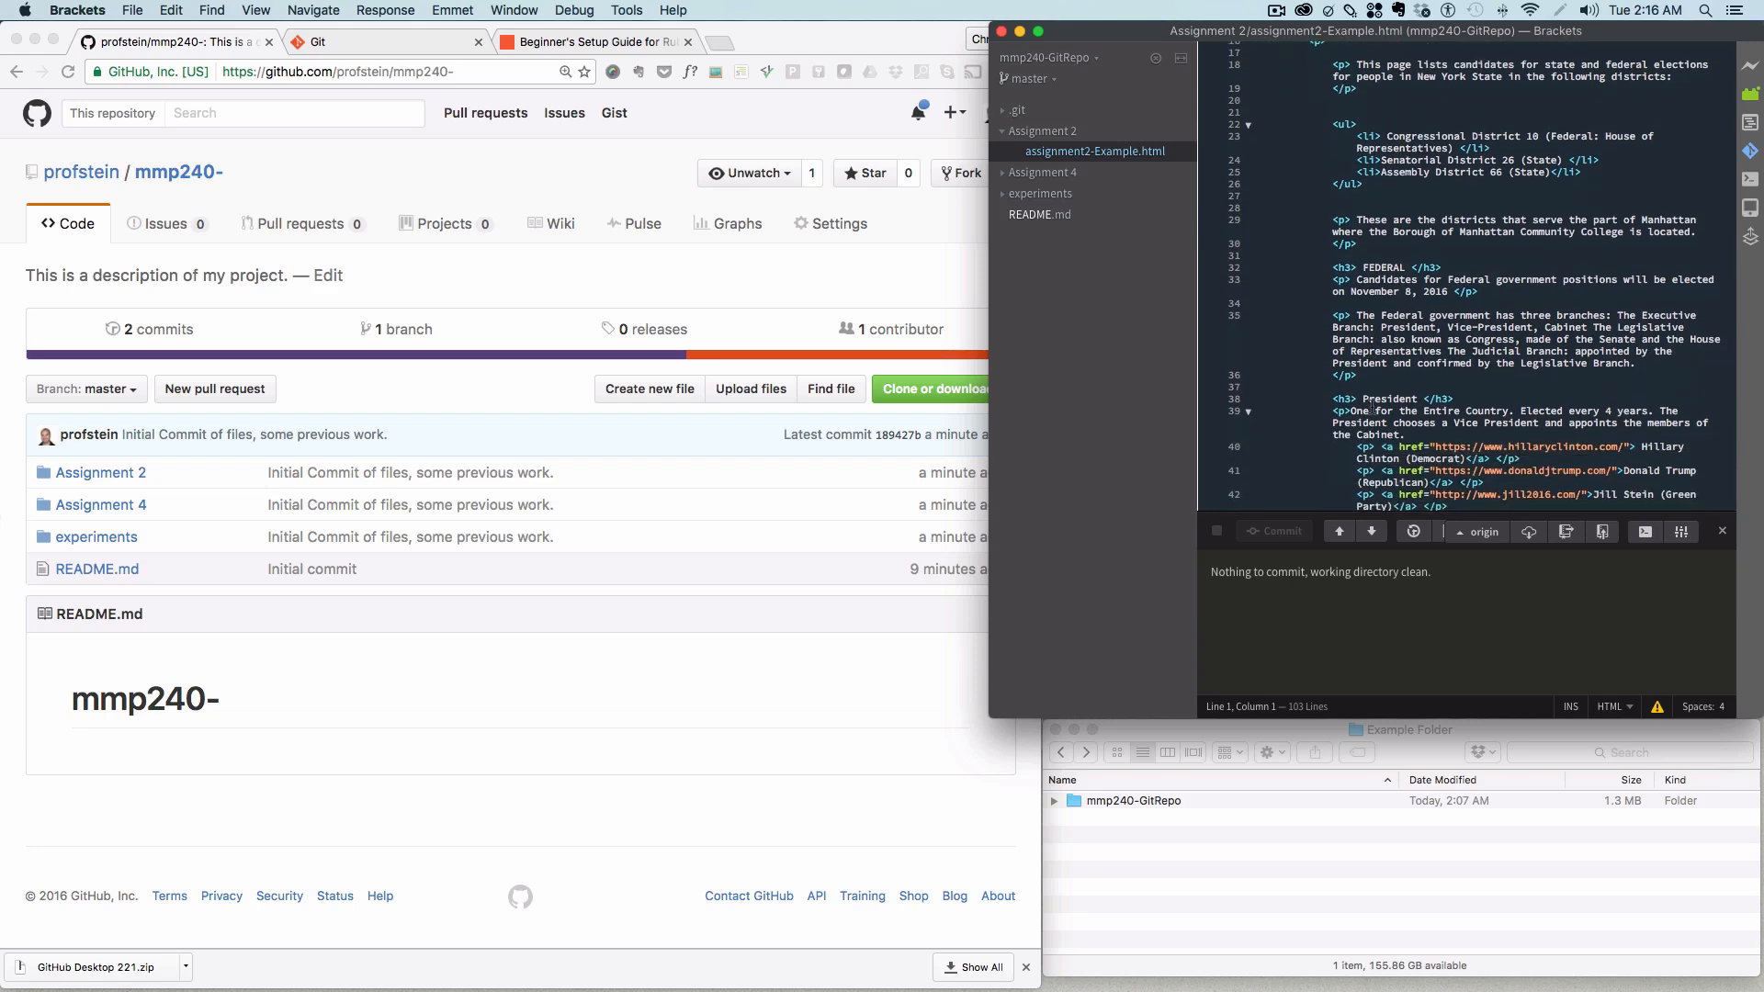
scroll("down", 3)
type(" </p>")
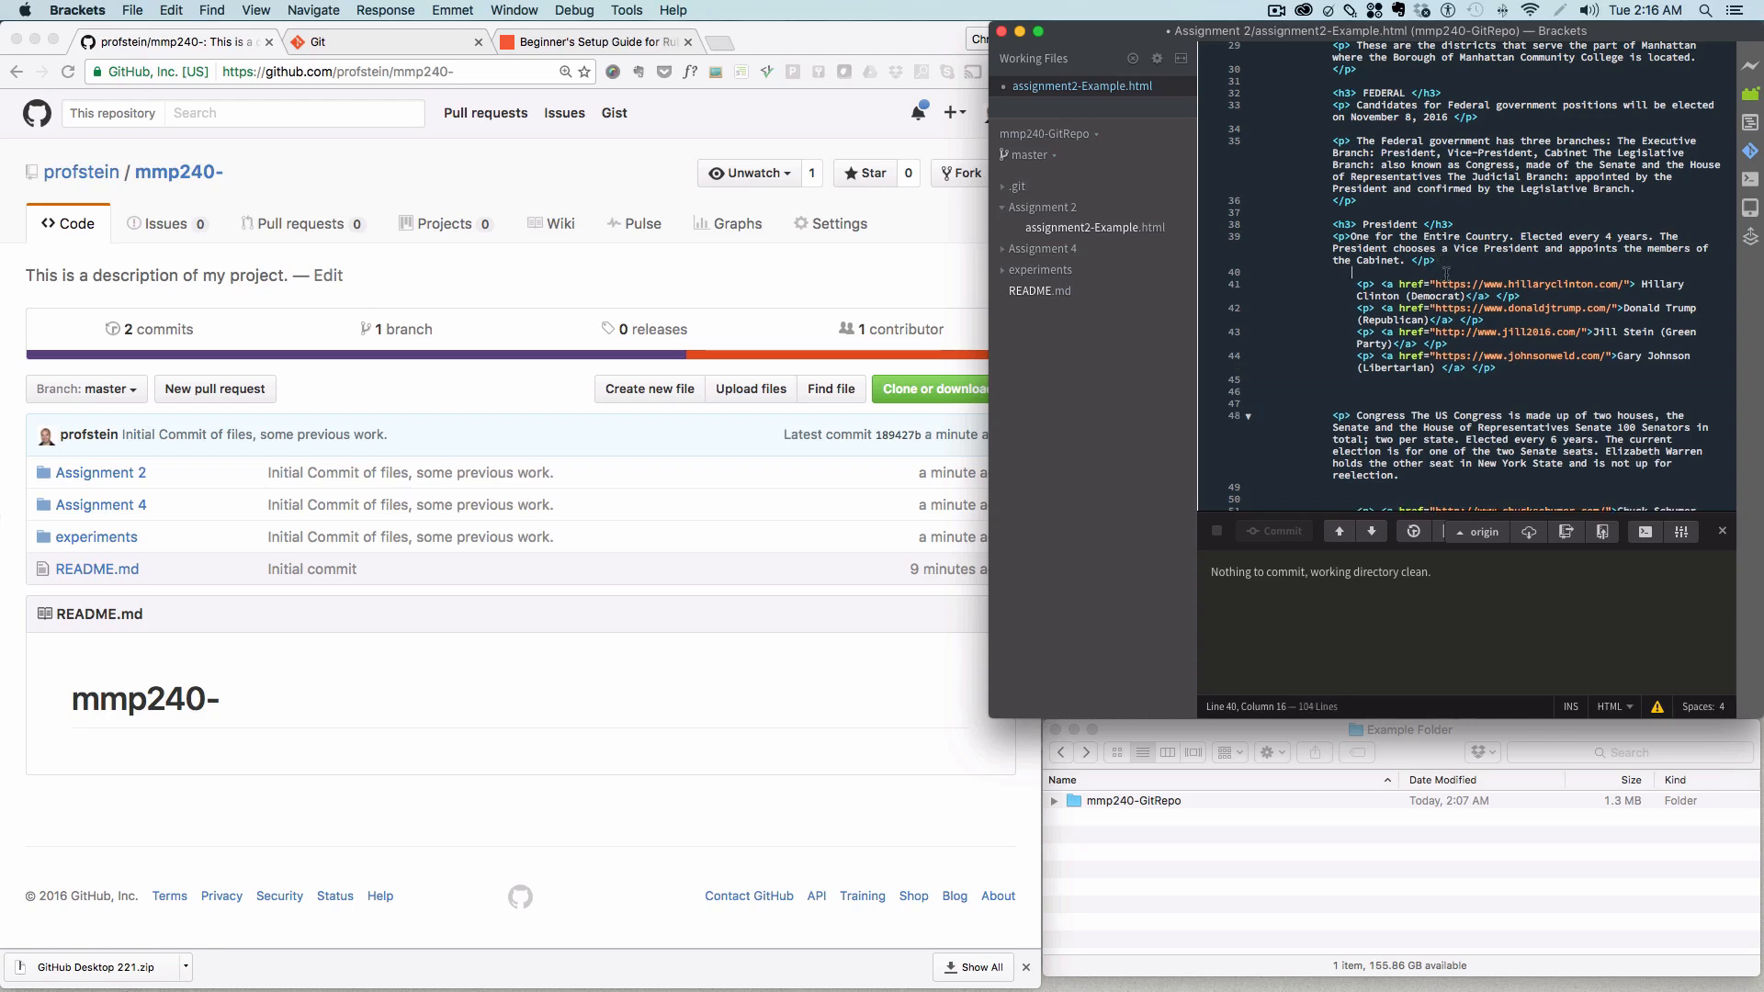
Step: Wrap the four candidate link lines 41–44 in a ul with Emmet
left_click_drag(1344, 284, 1497, 380)
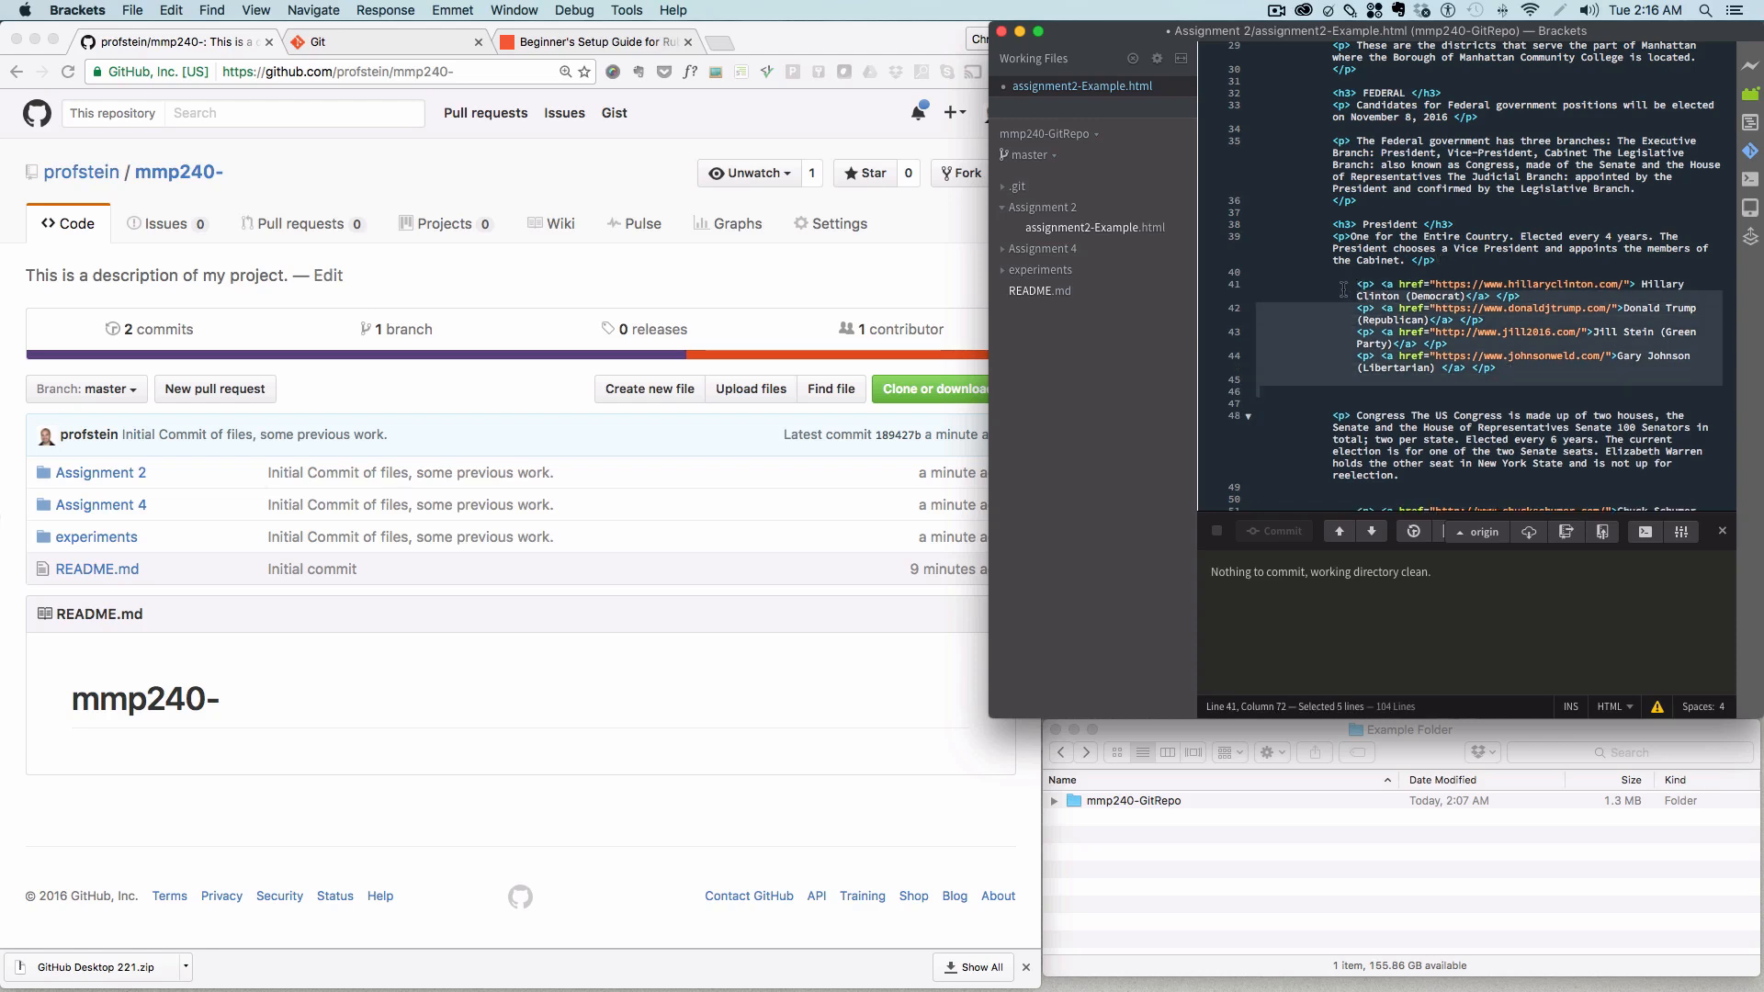
type("u")
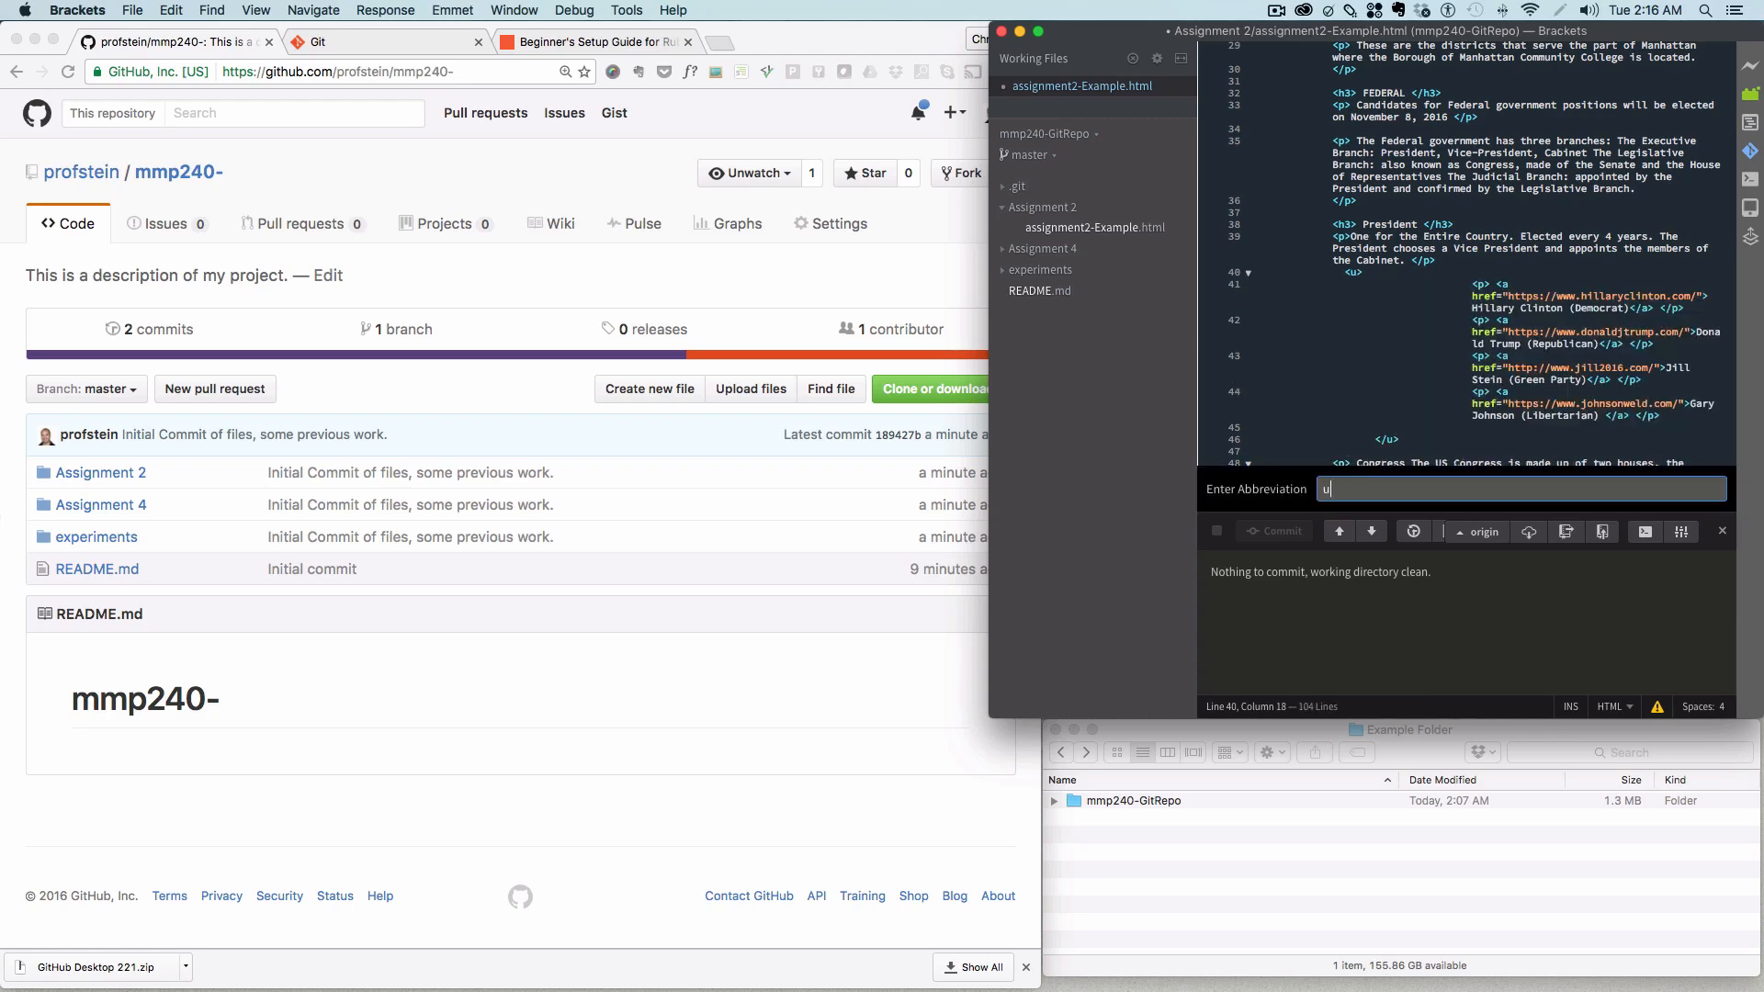
type("l")
key("Enter")
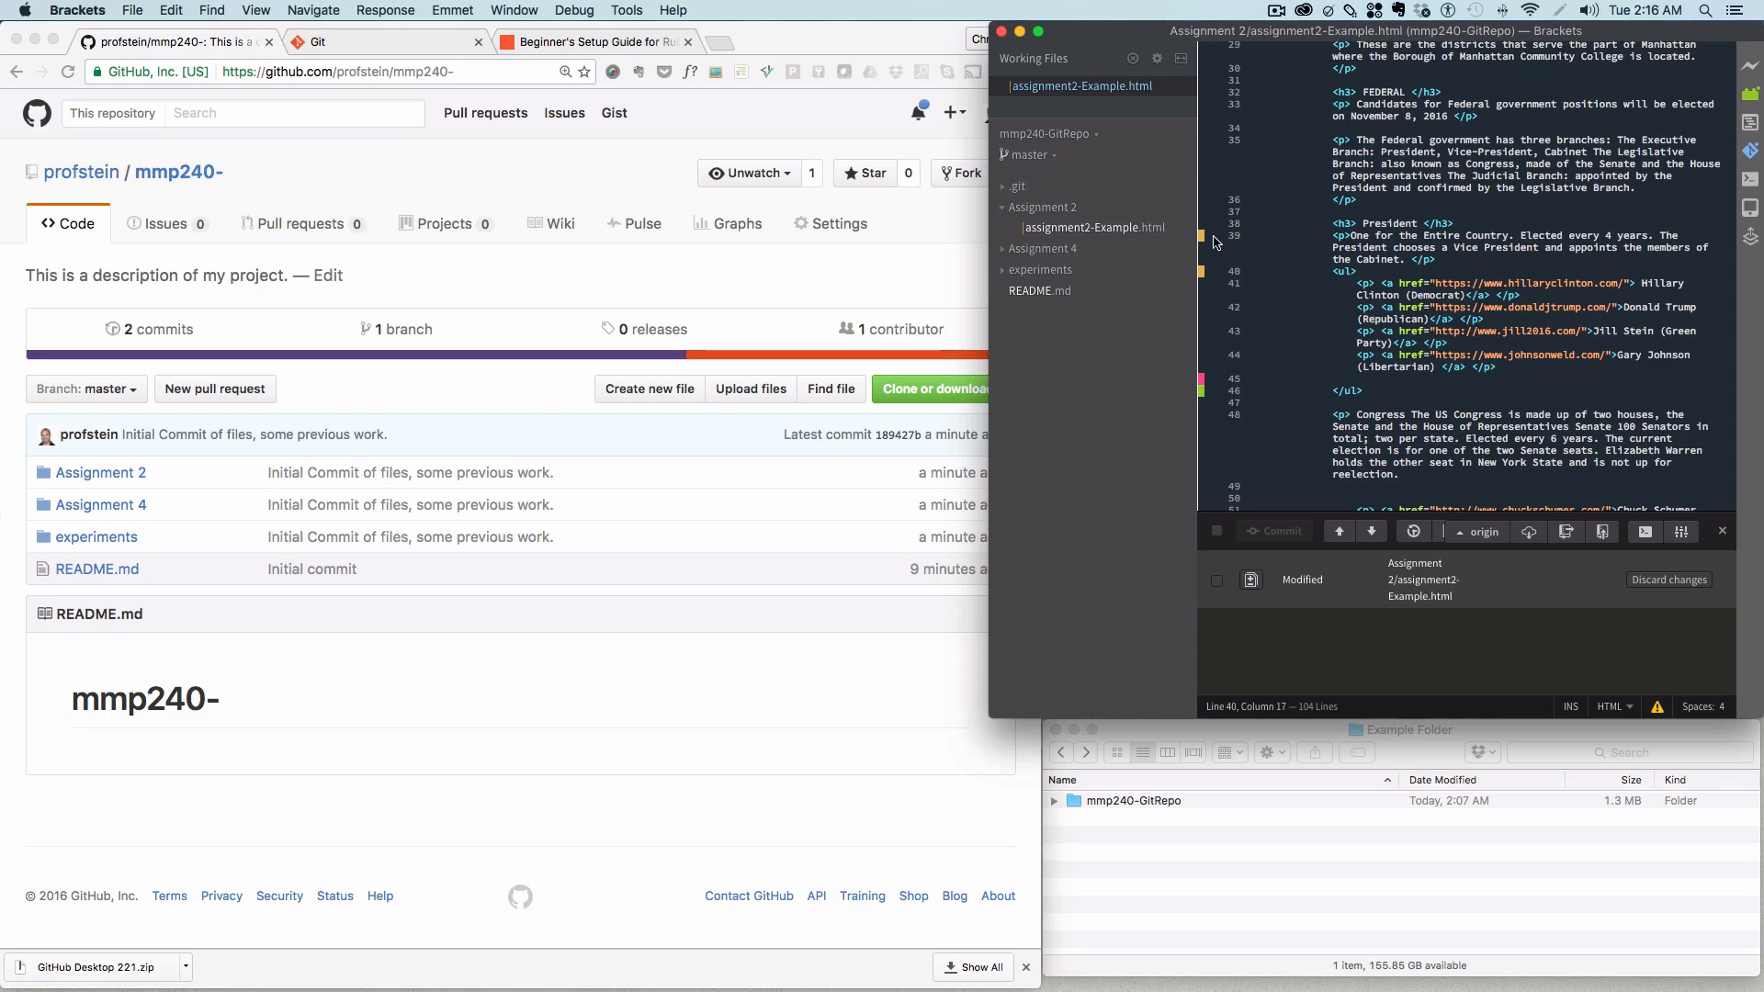
mouse_move(1223, 271)
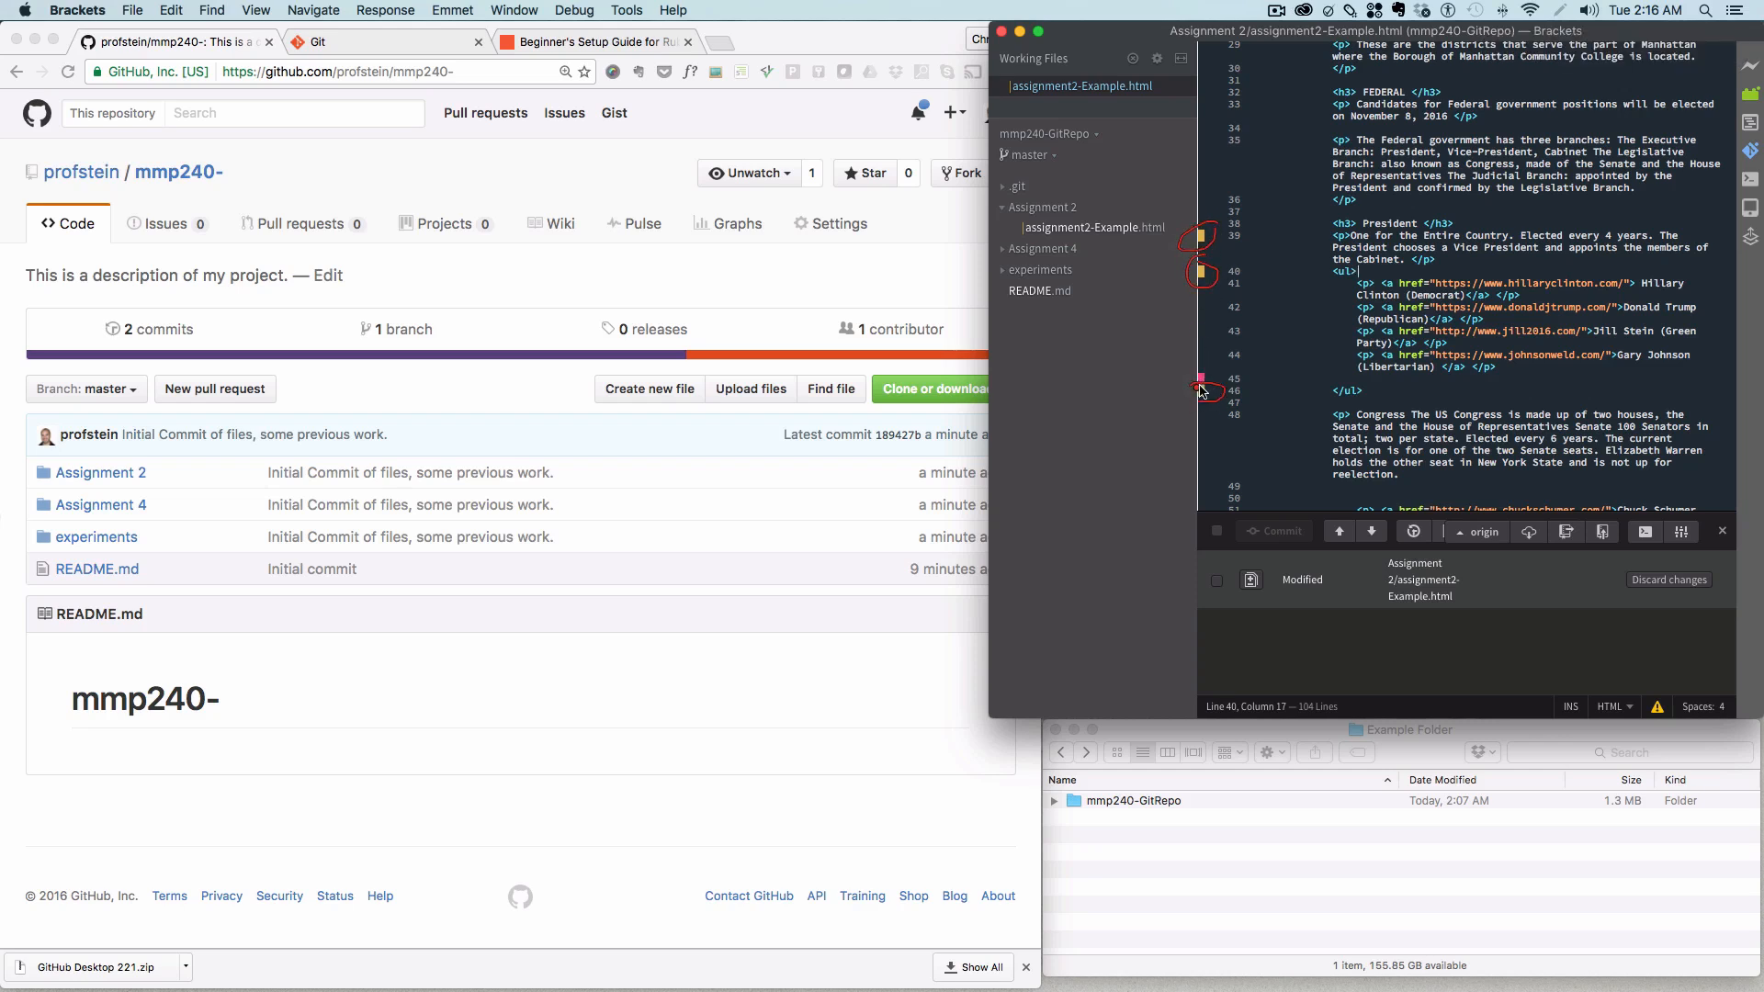
mouse_move(1240, 285)
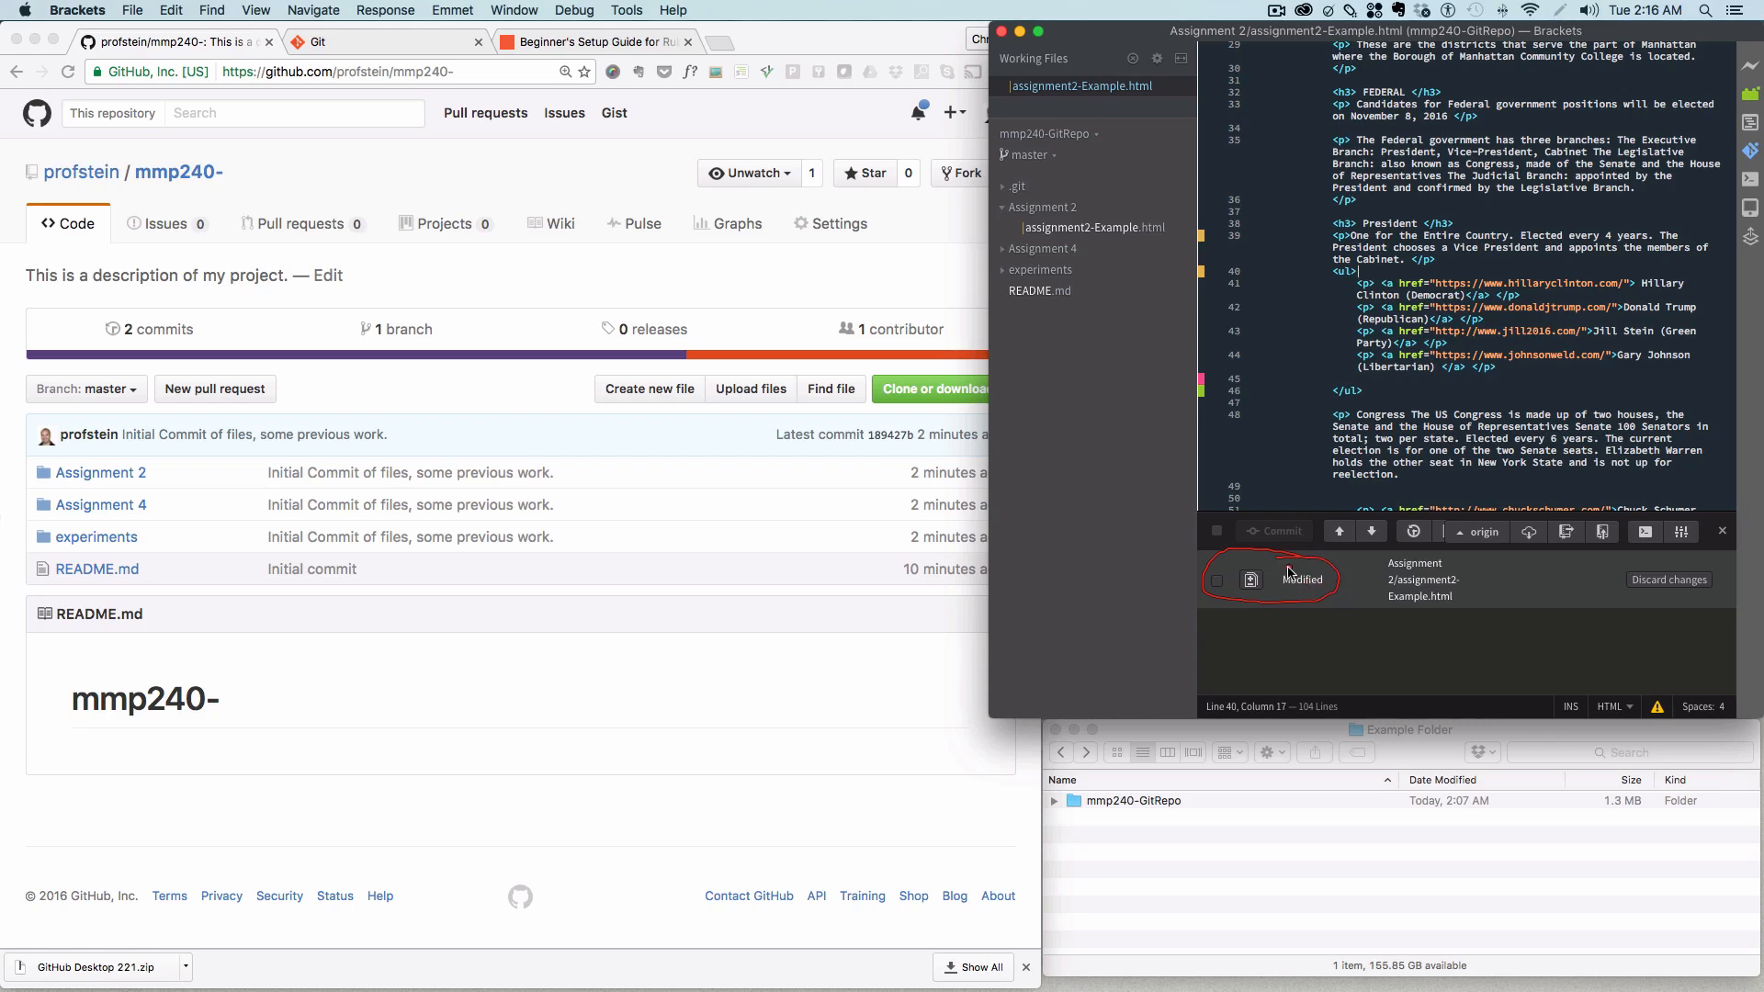
mouse_move(1445, 591)
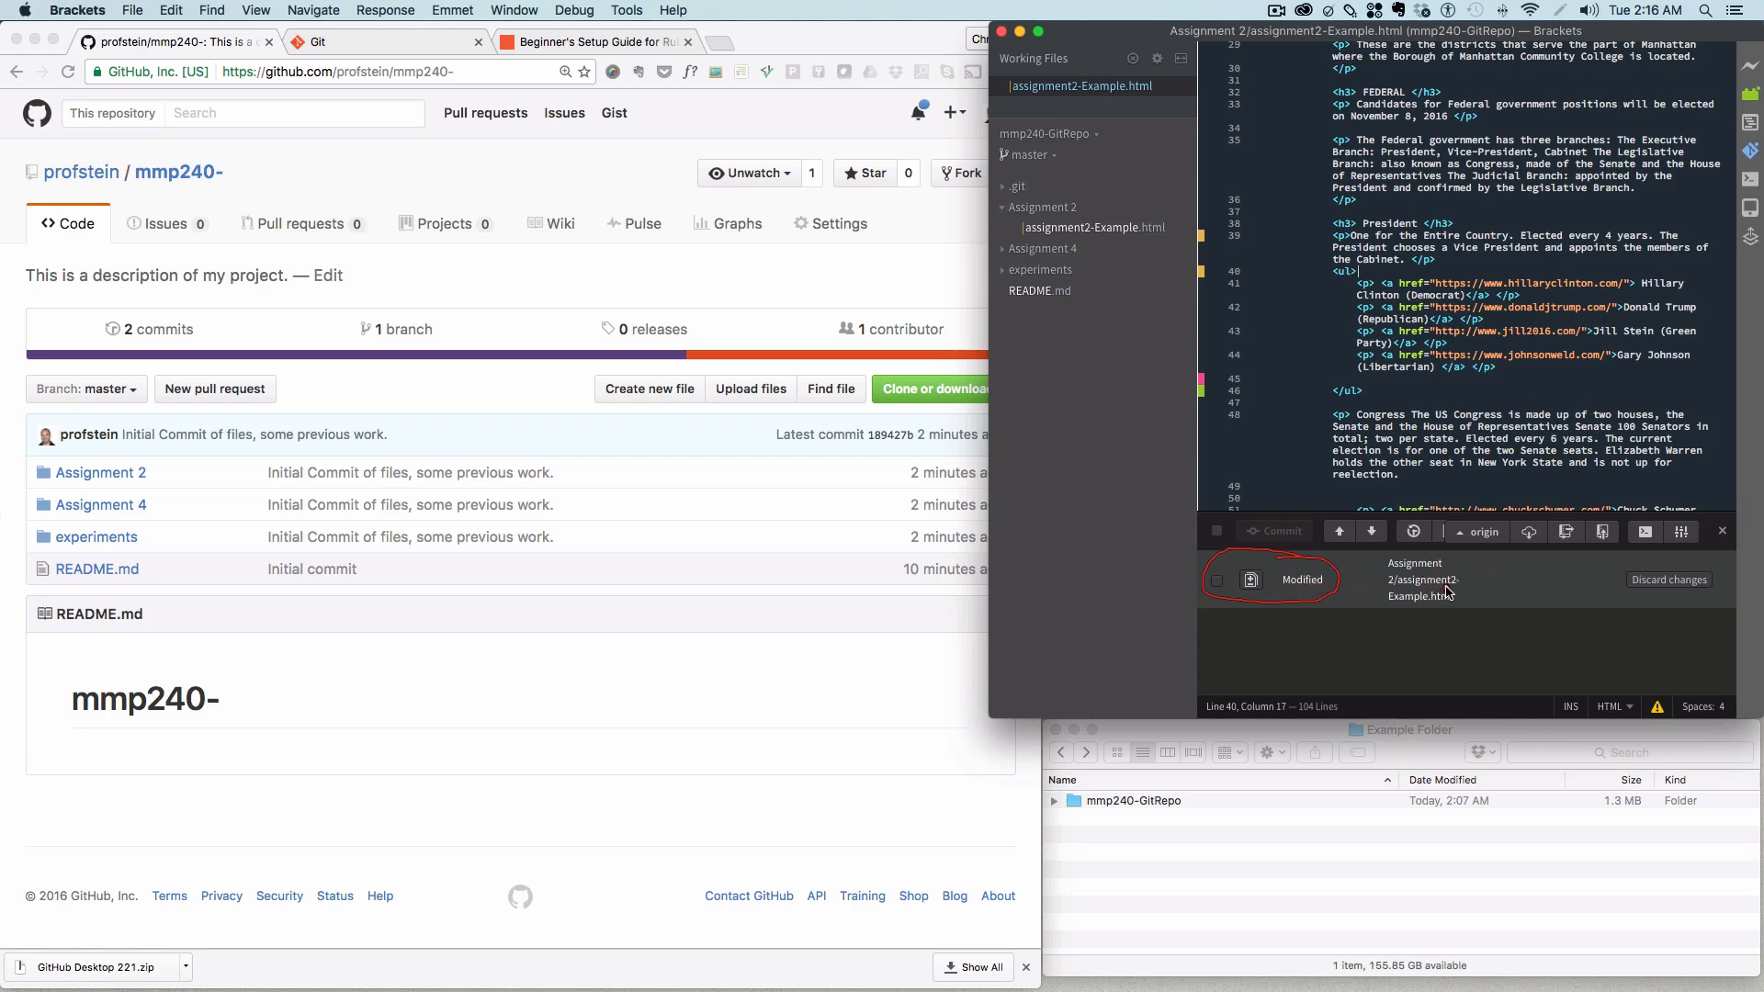
mouse_move(1578, 592)
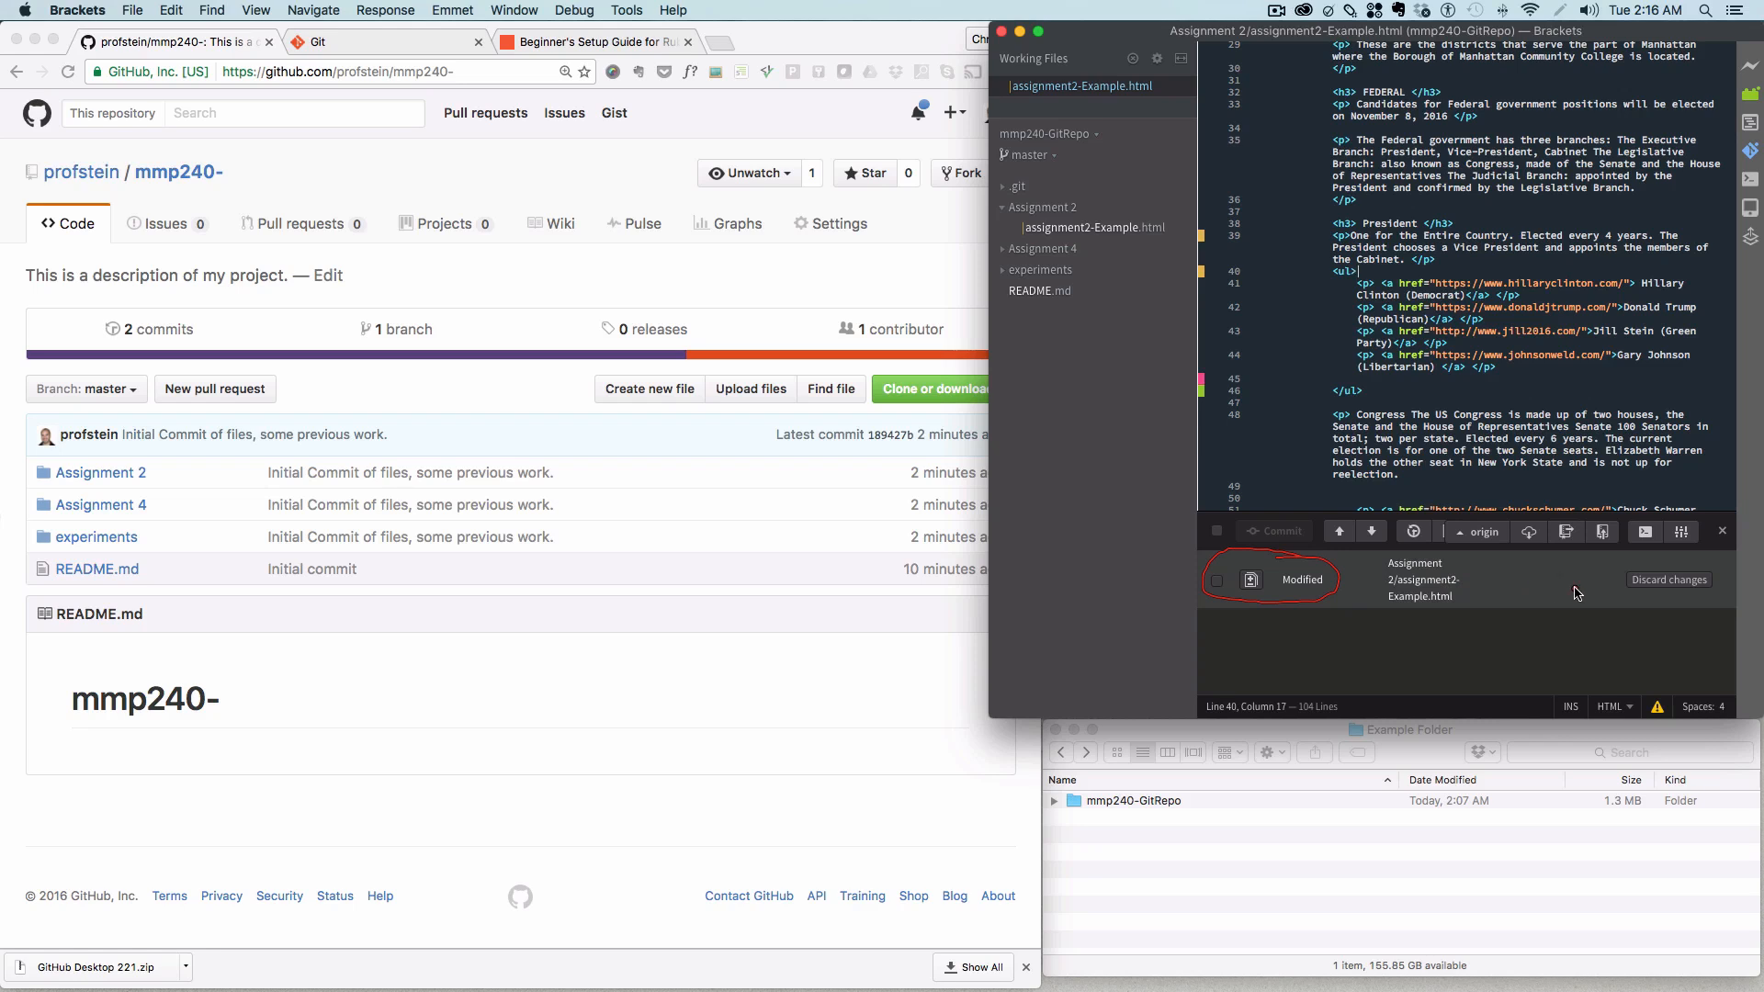
mouse_move(1722, 598)
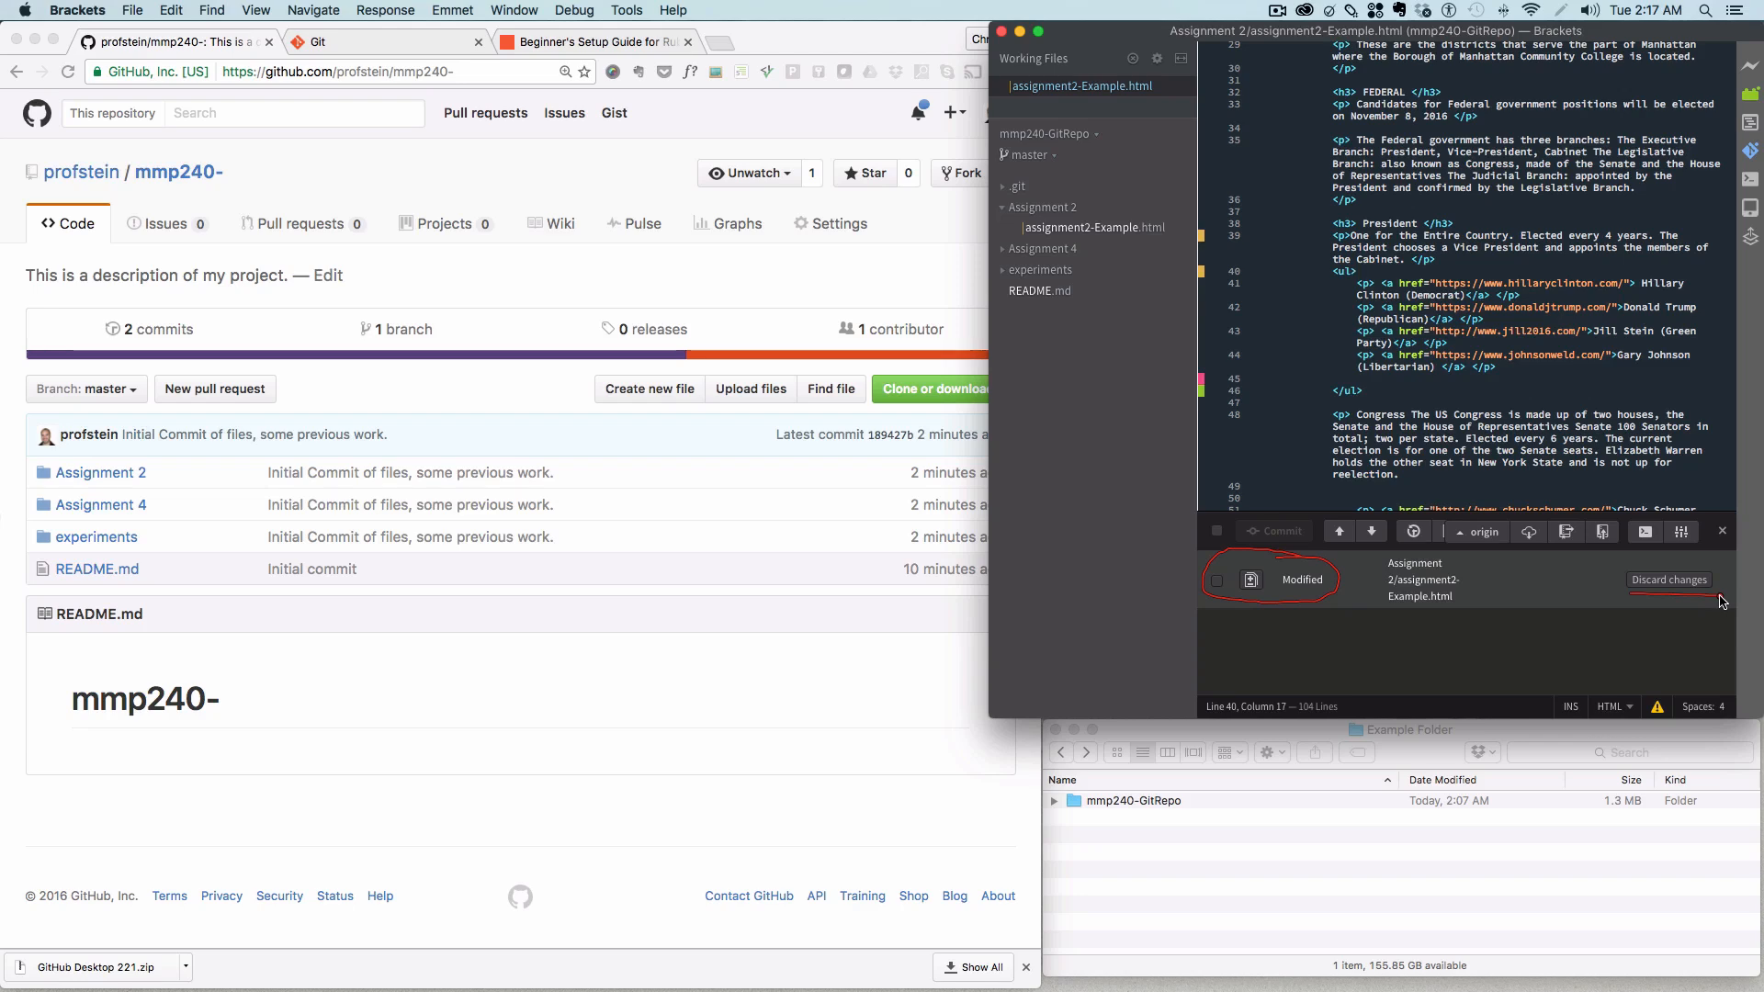
Step: Discard the ul edit to assignment2-Example.html, resetting it to the last commit
left_click(1668, 579)
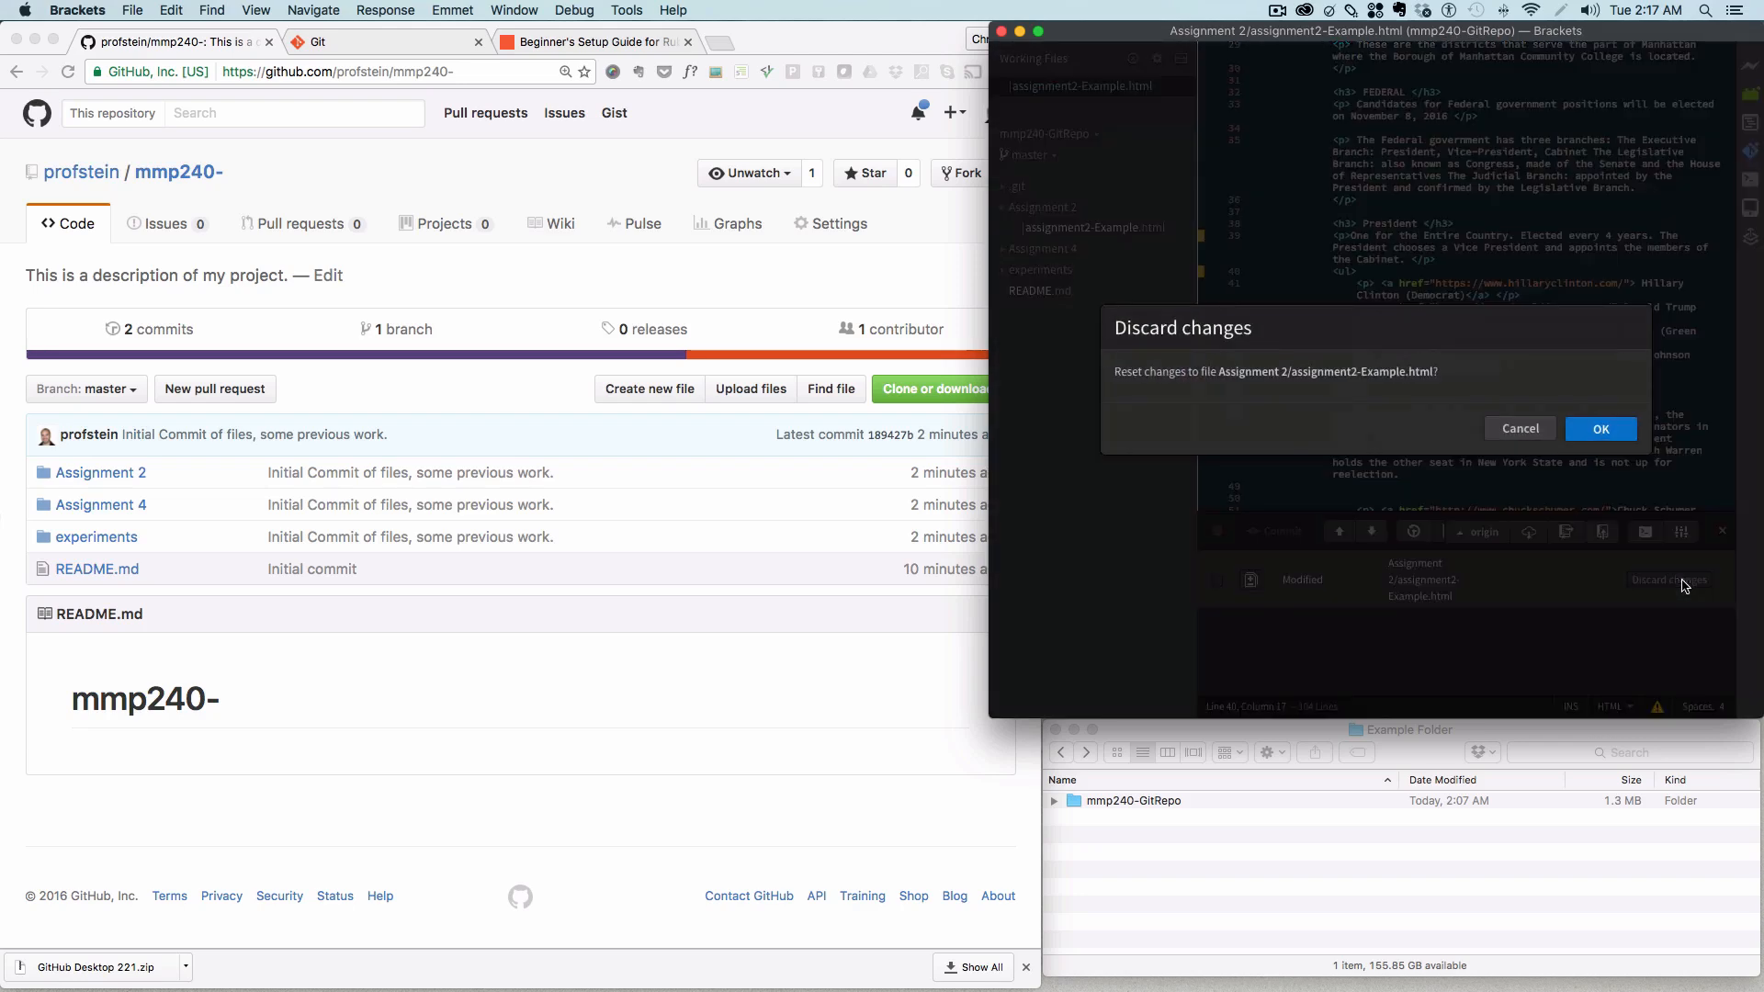
mouse_move(1402, 374)
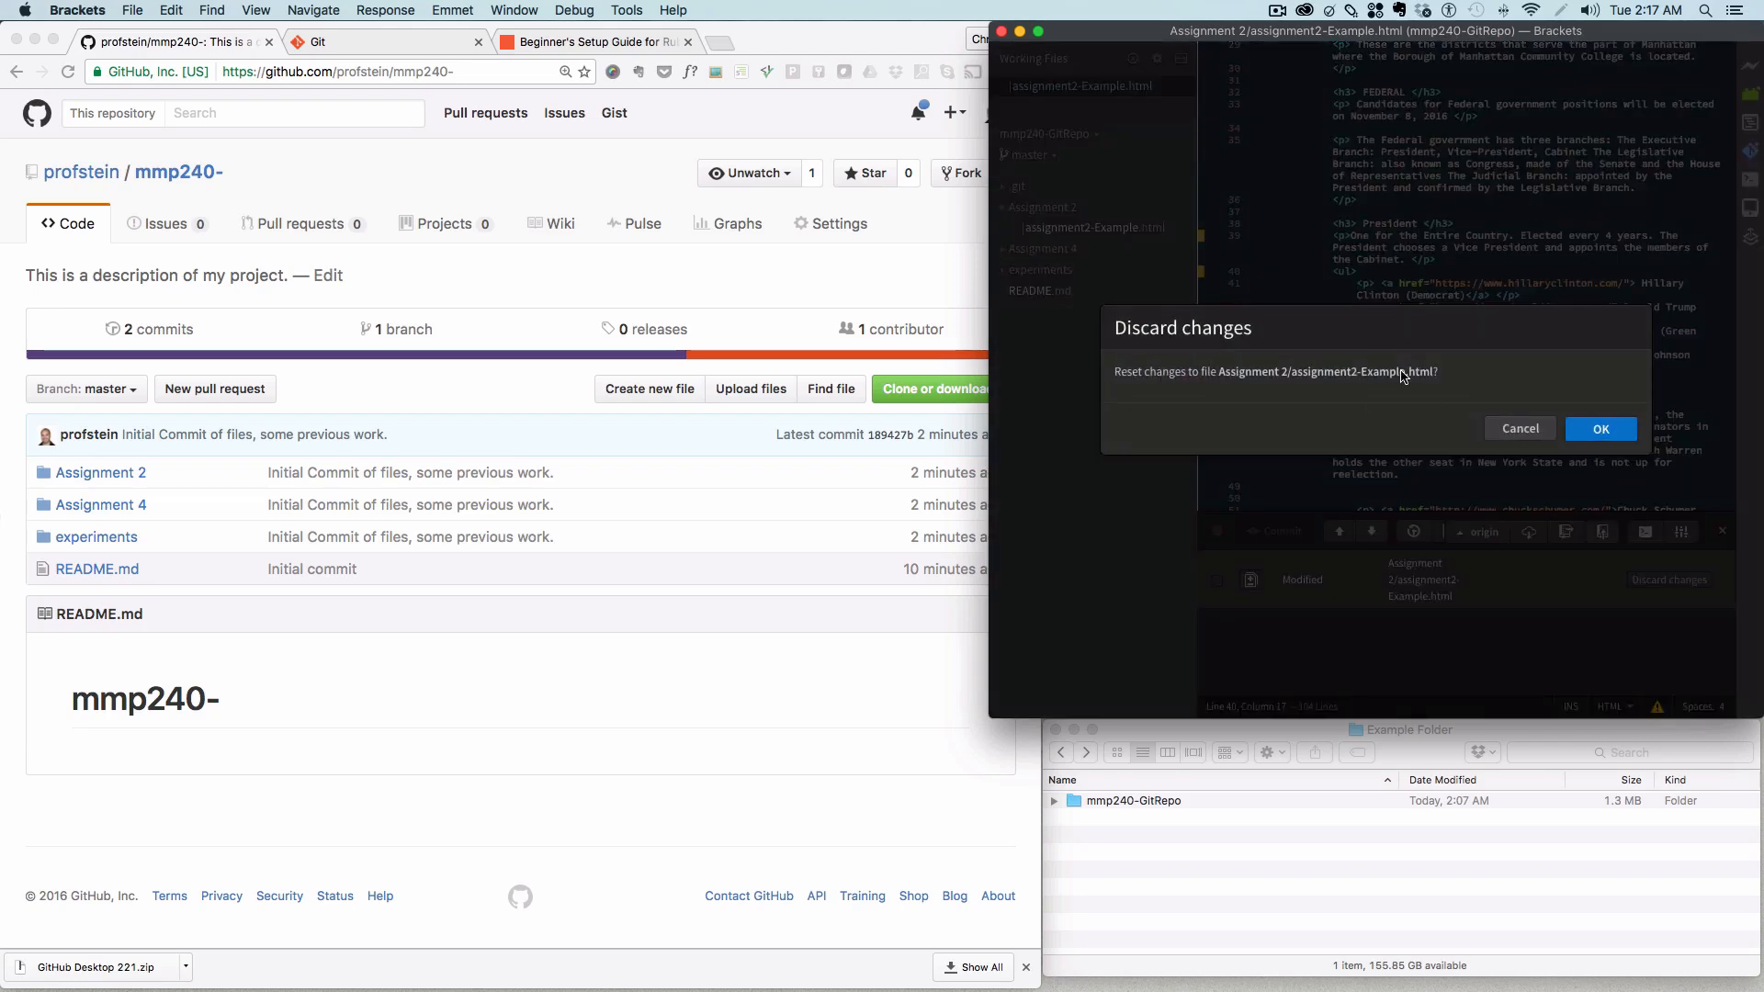
left_click(1600, 429)
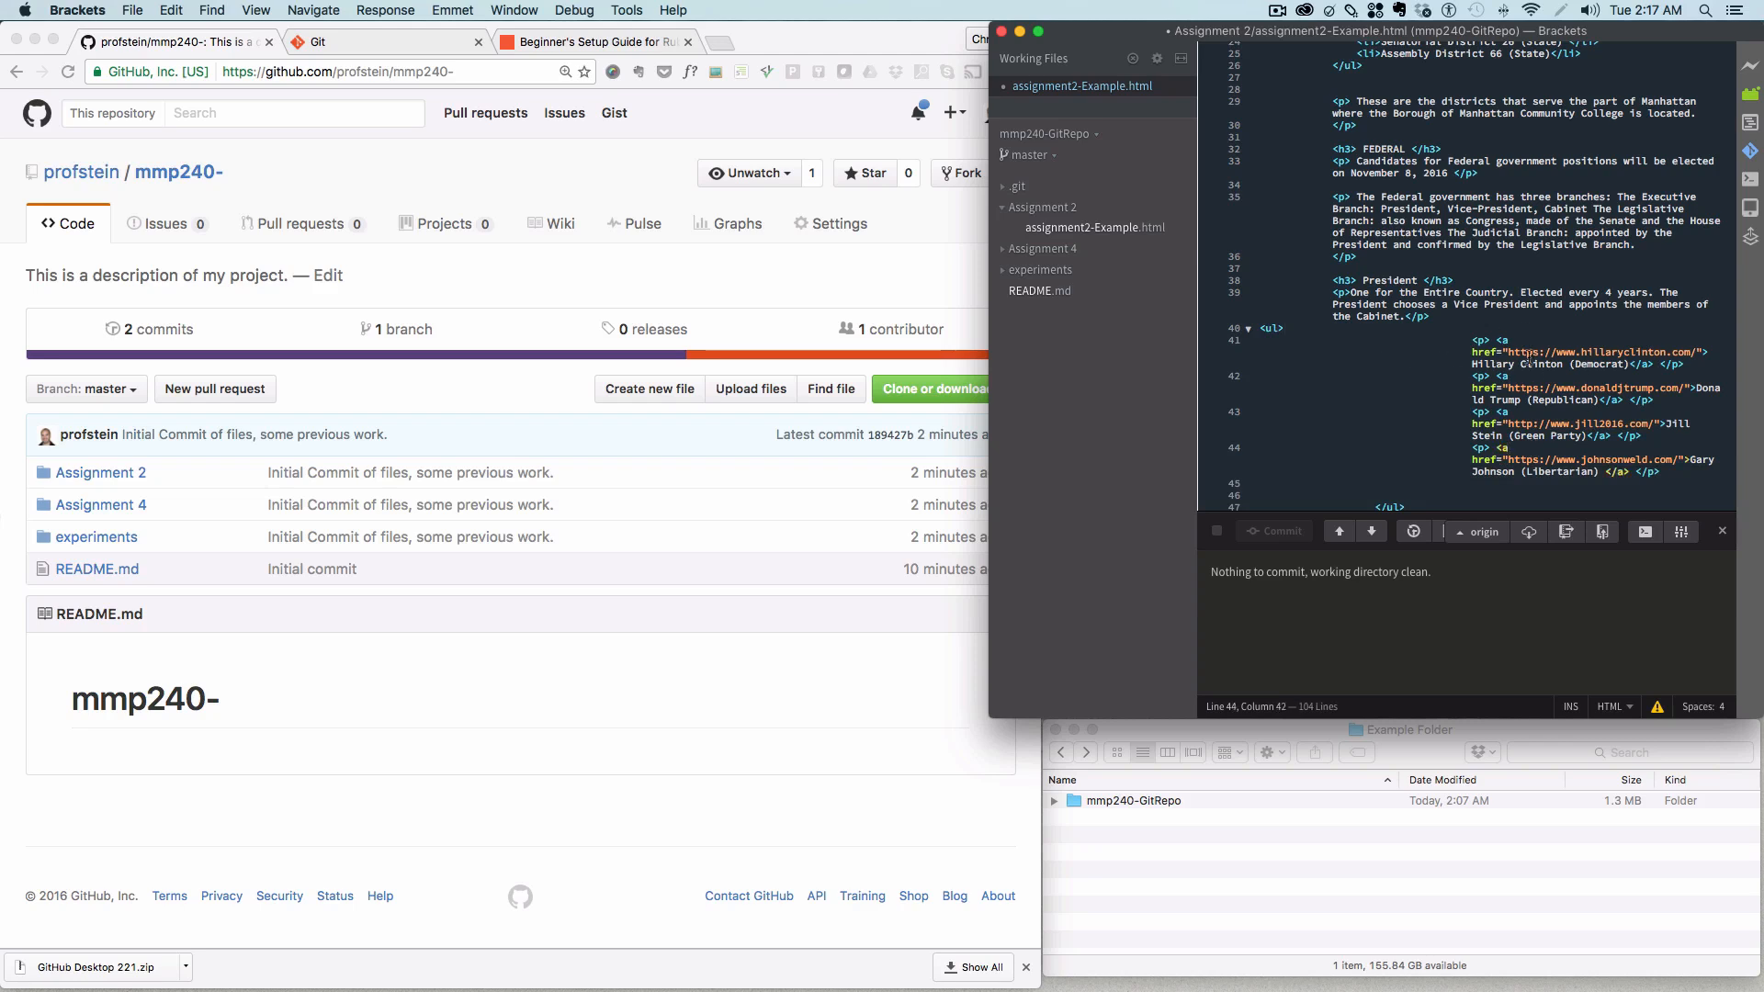
Step: Replace the p tags on candidate lines 41–44 with li tags, fix indentation and save
left_click(1487, 339)
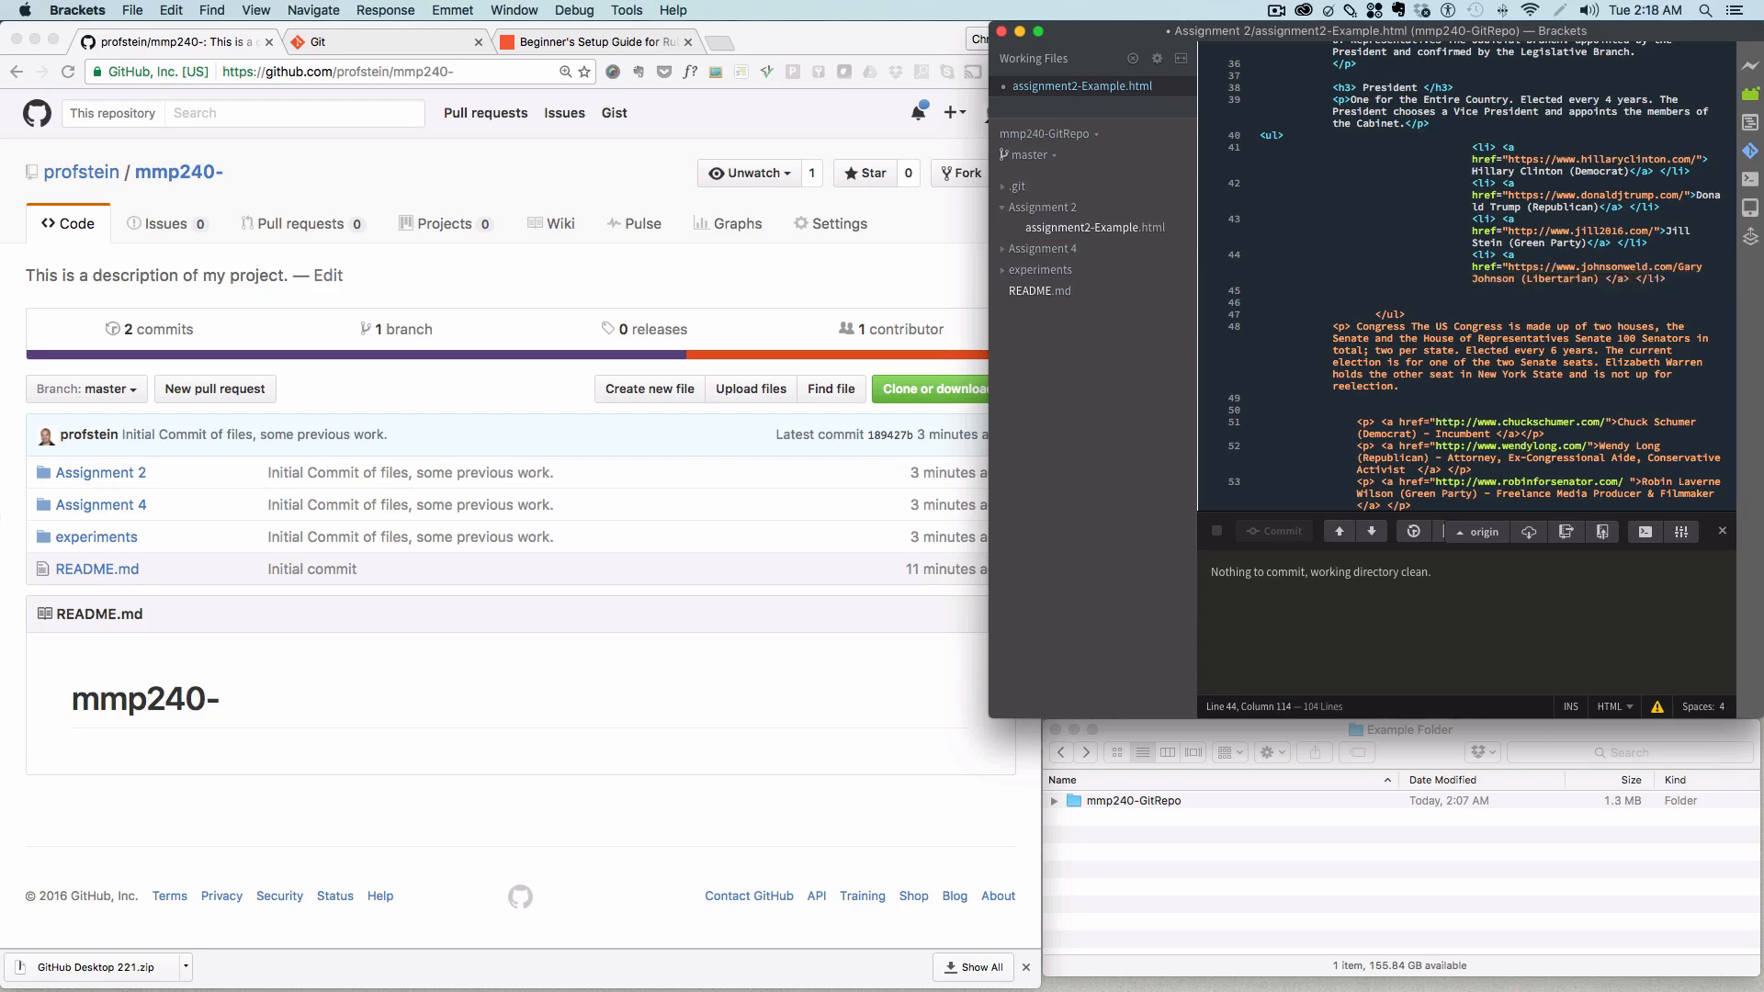
left_click(1558, 282)
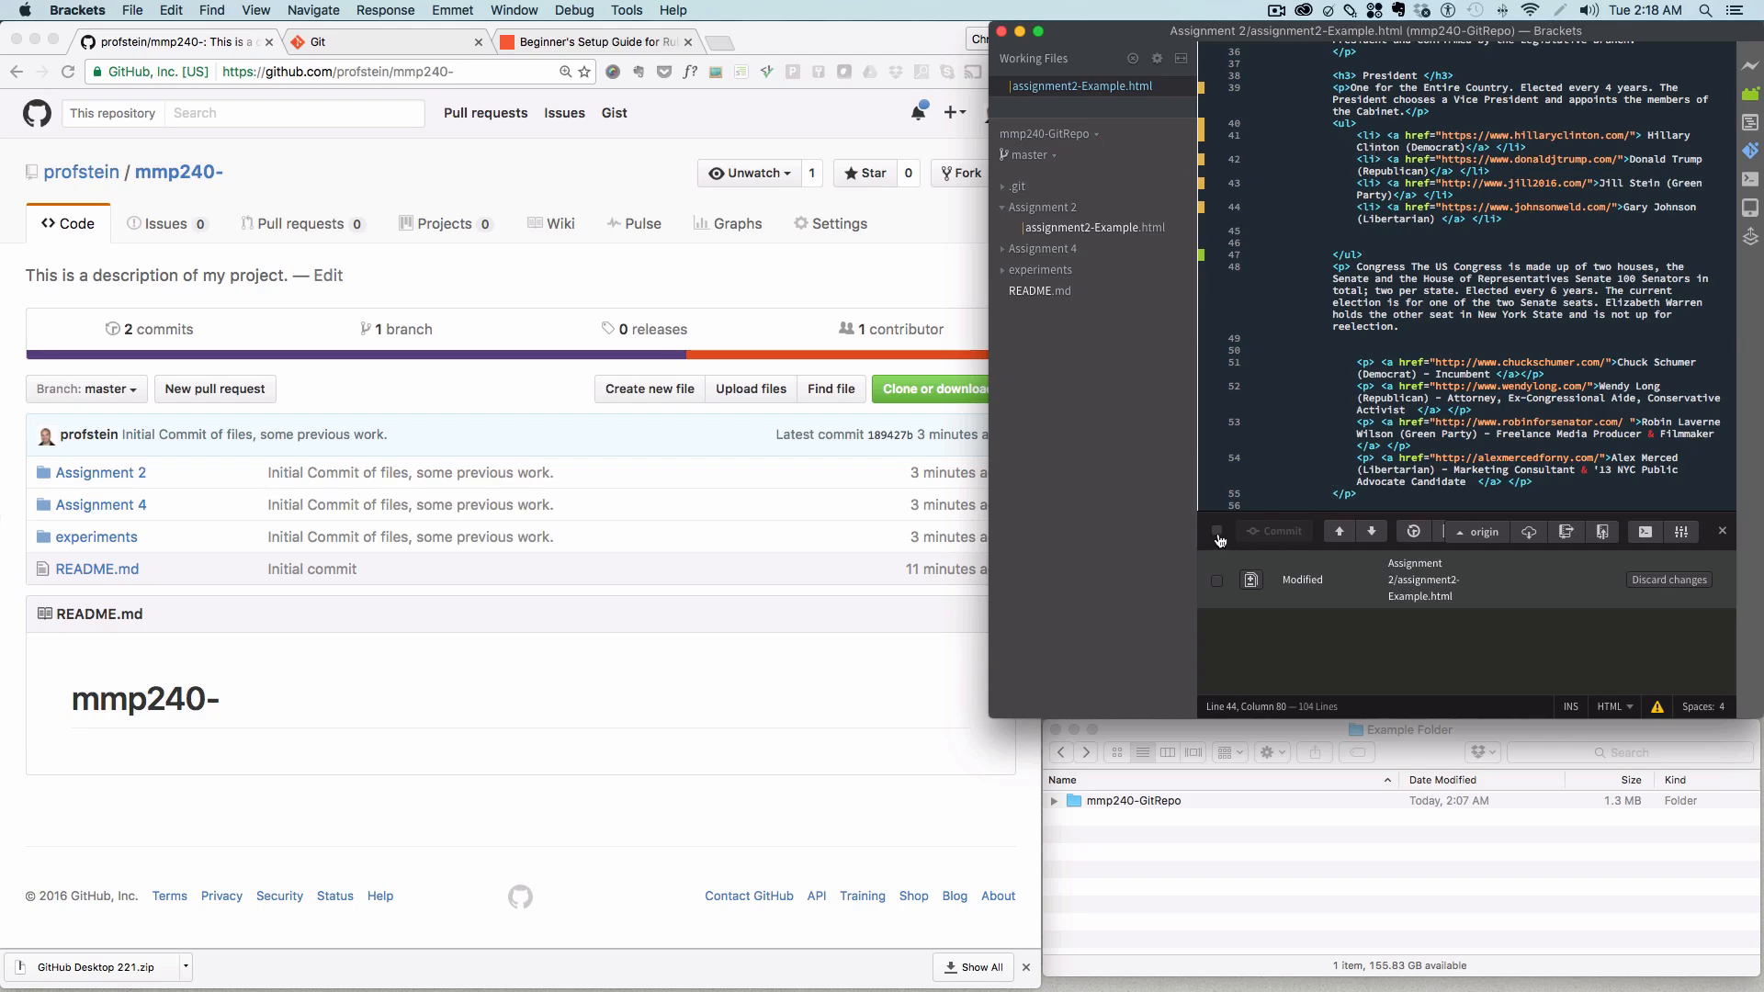
Step: Stage assignment2-Example.html and commit it as 'Change candidate list to use a ul'
left_click(1216, 530)
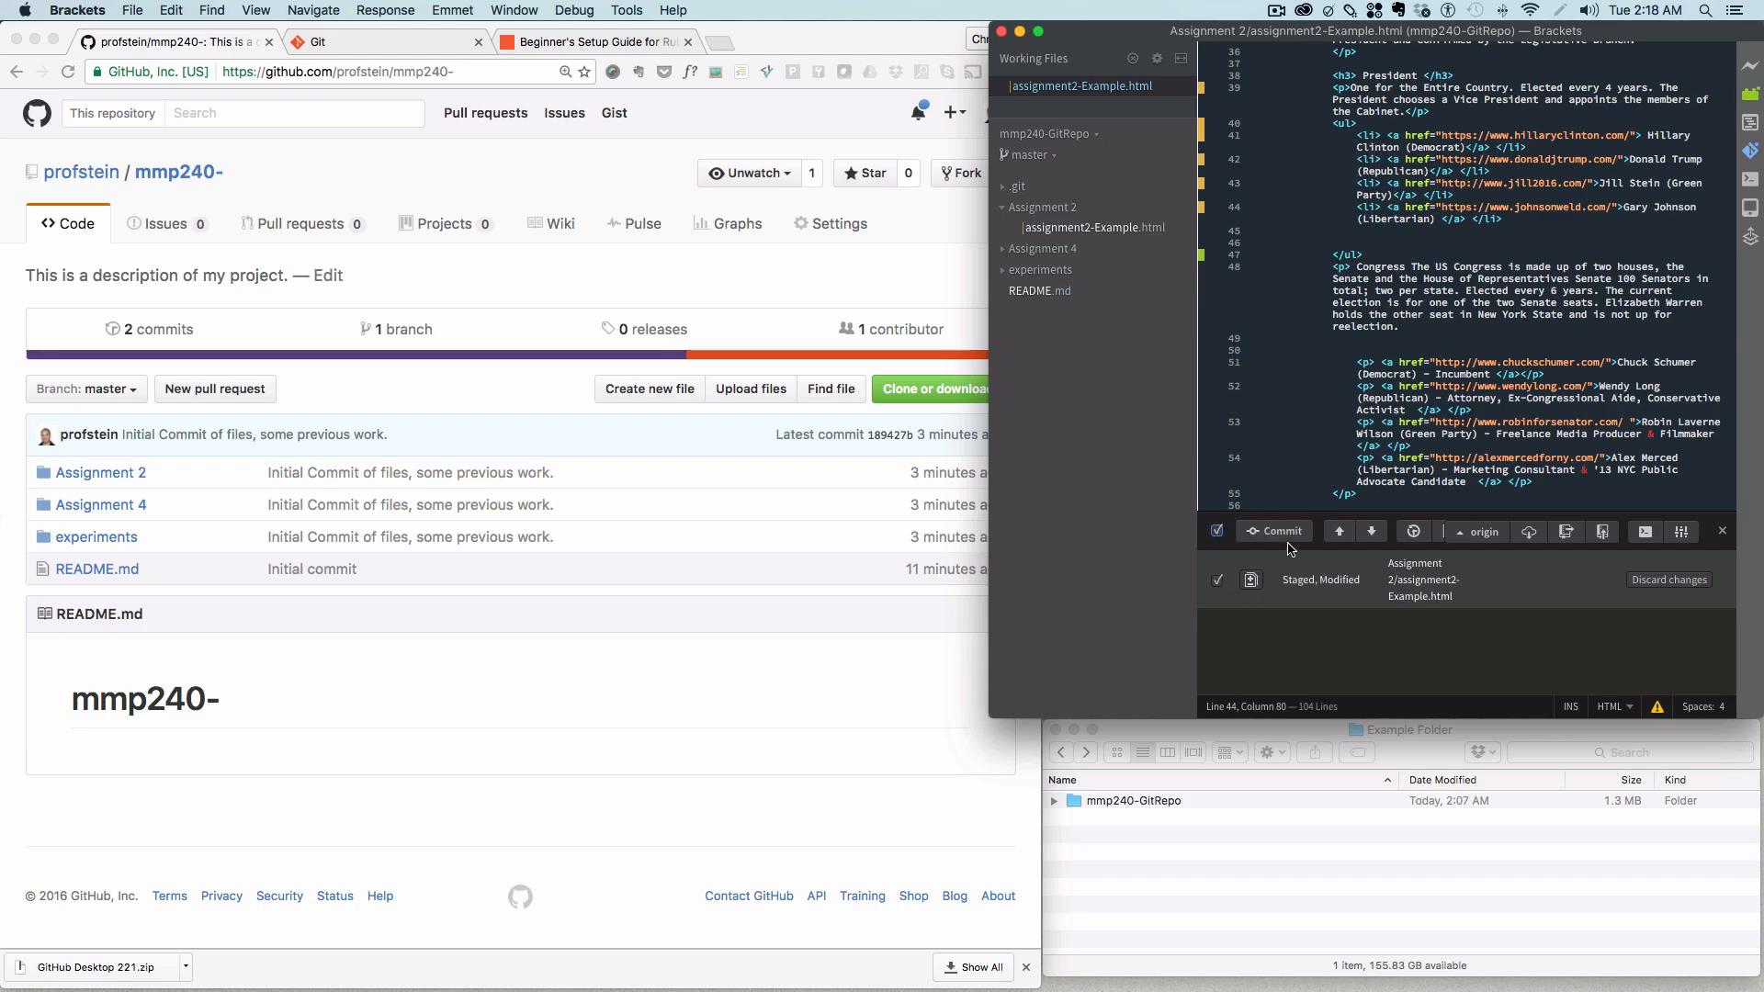
left_click(1273, 531)
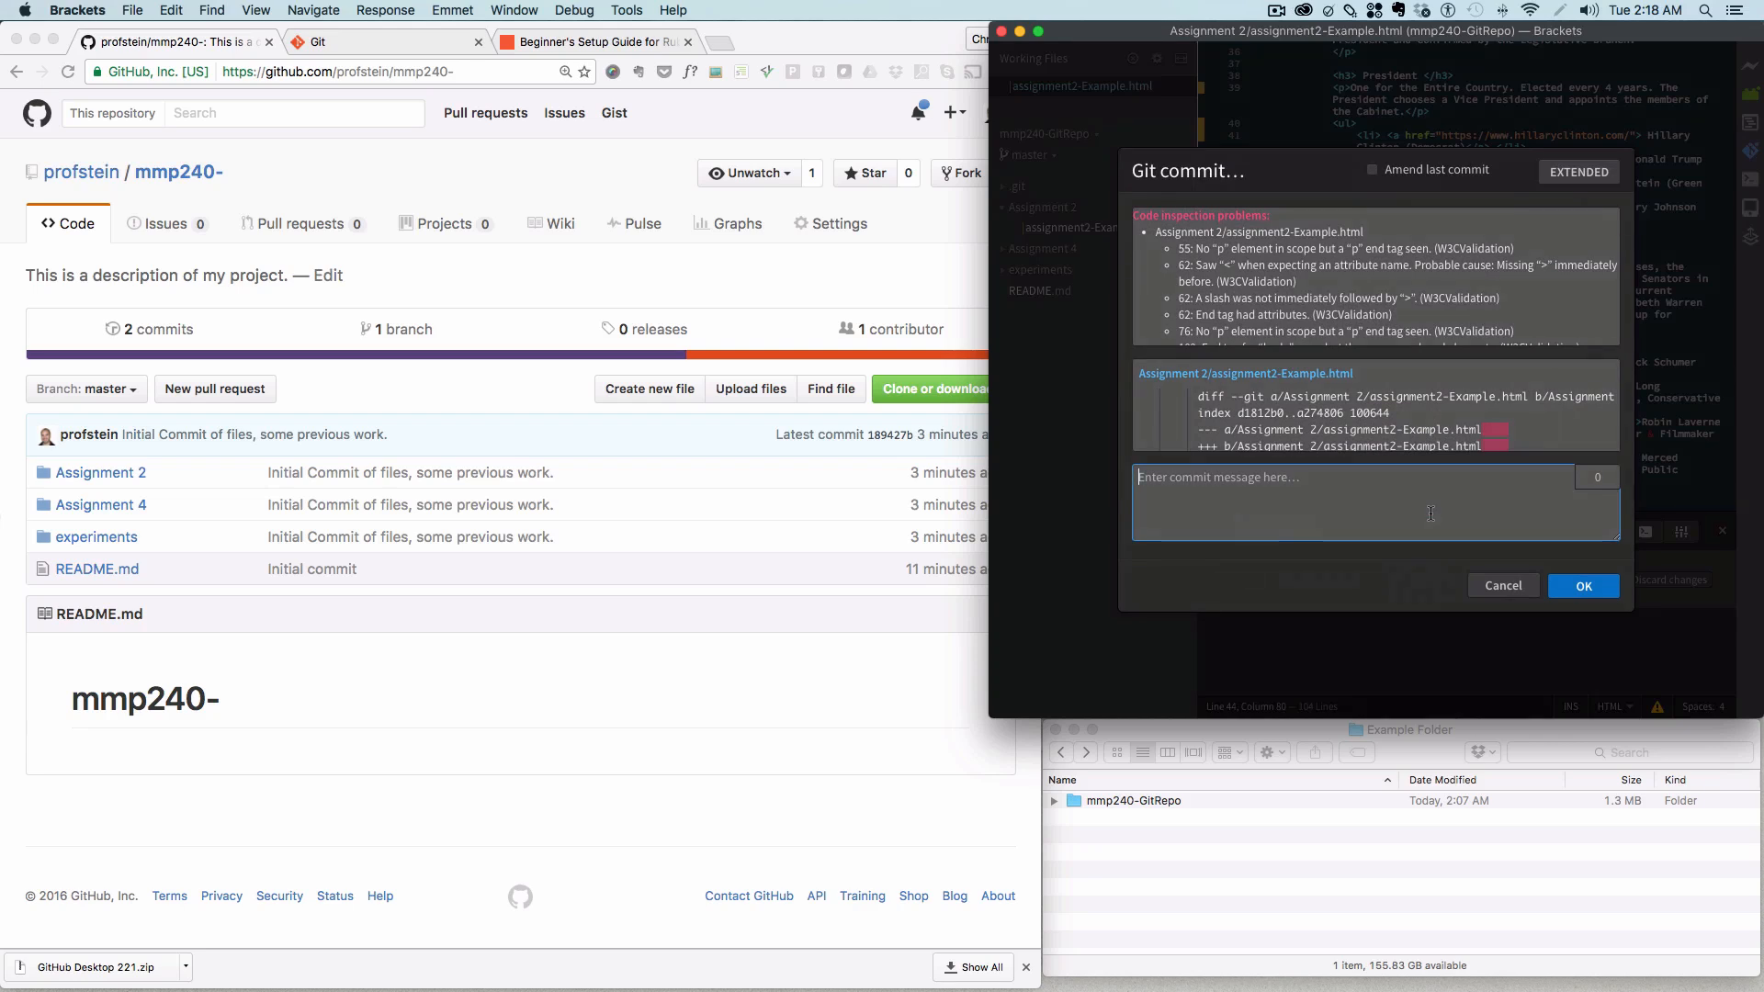
type("CHang")
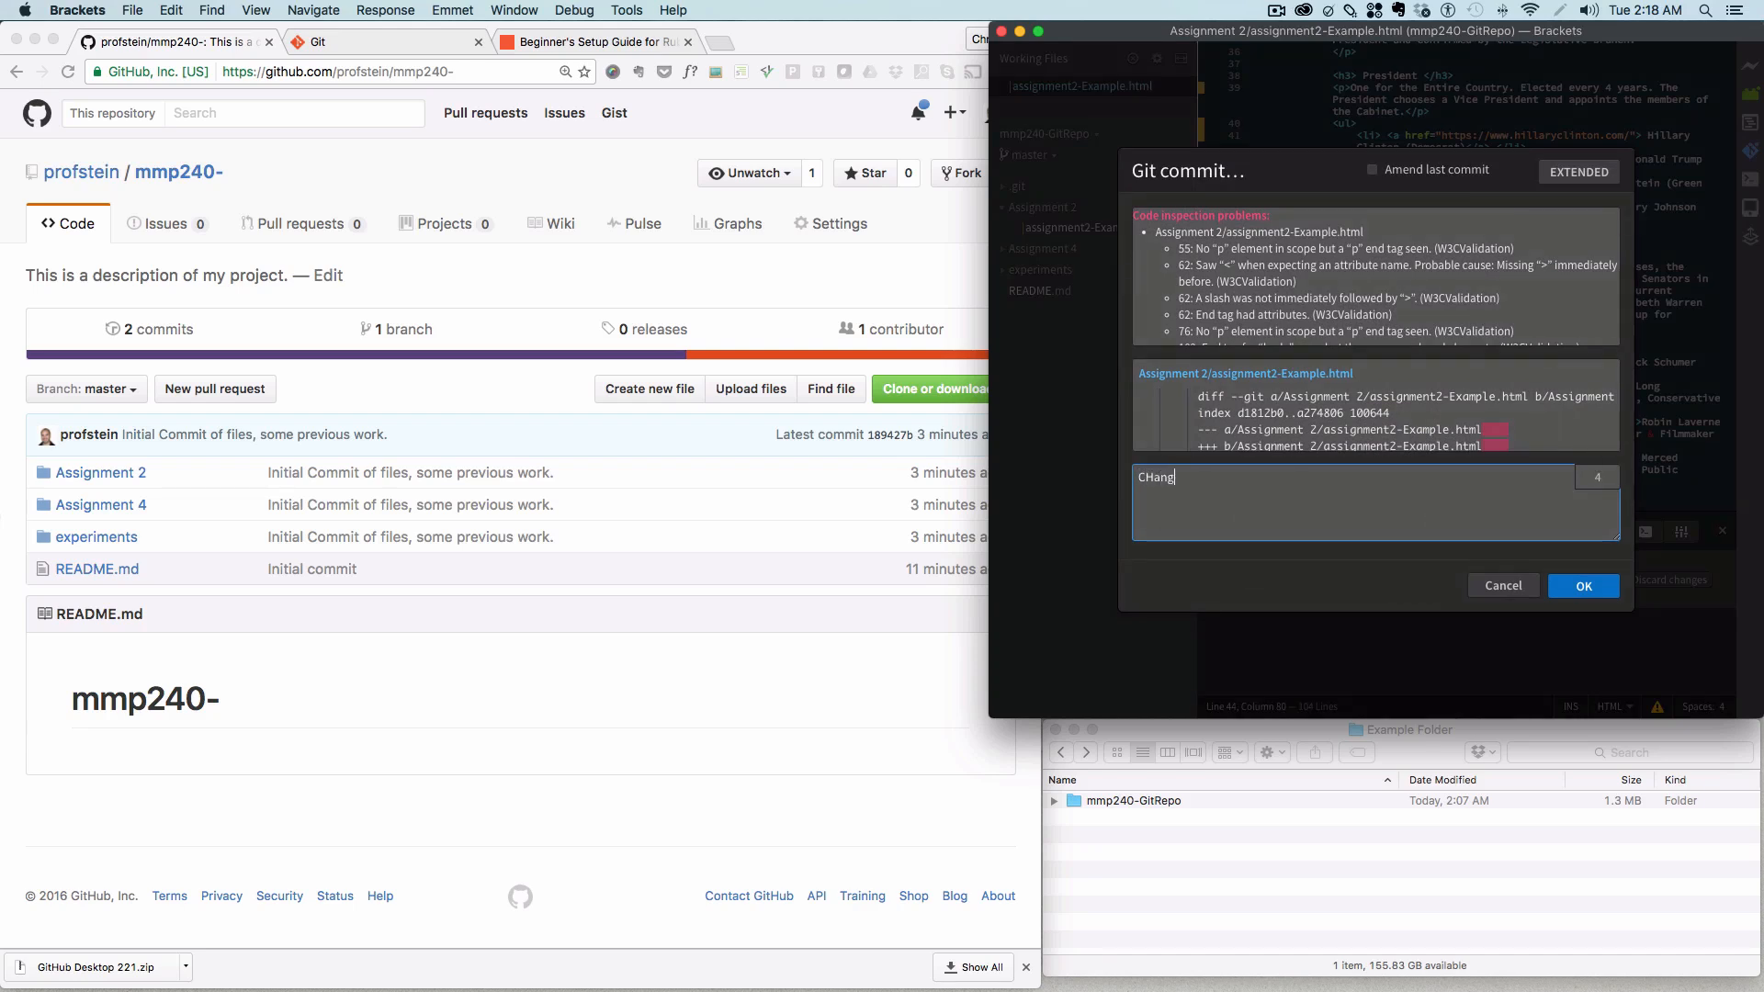
key("Backspace")
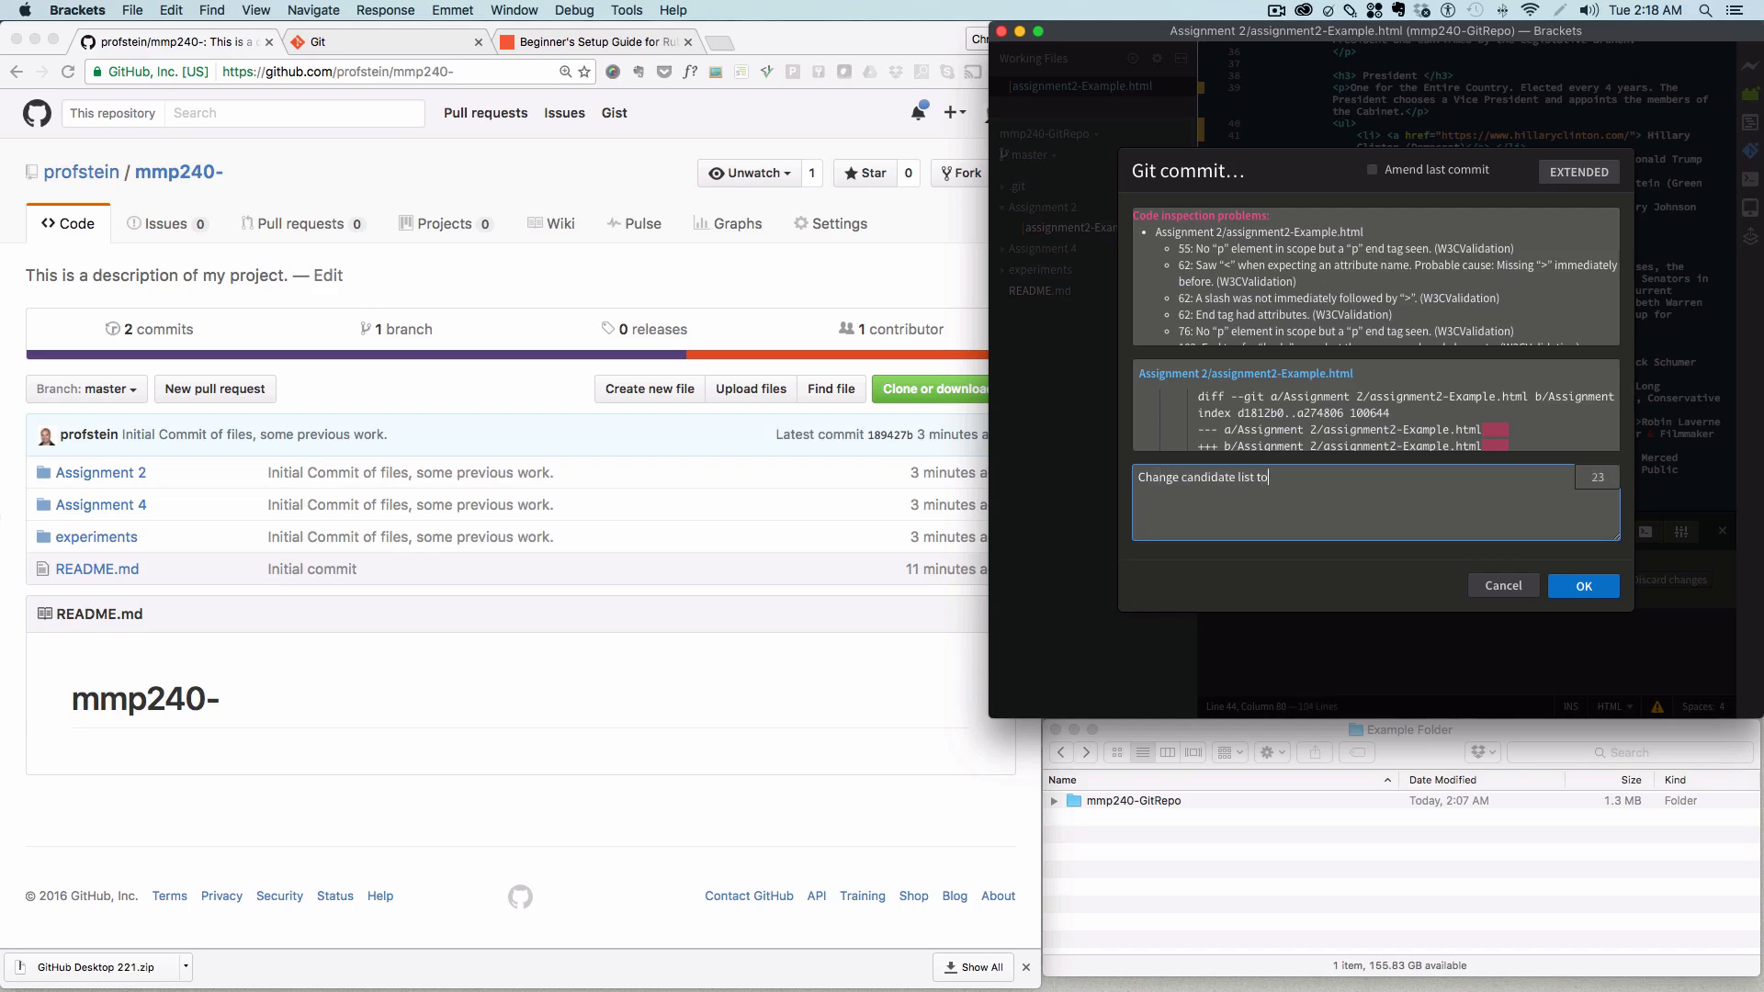
type("use a ul")
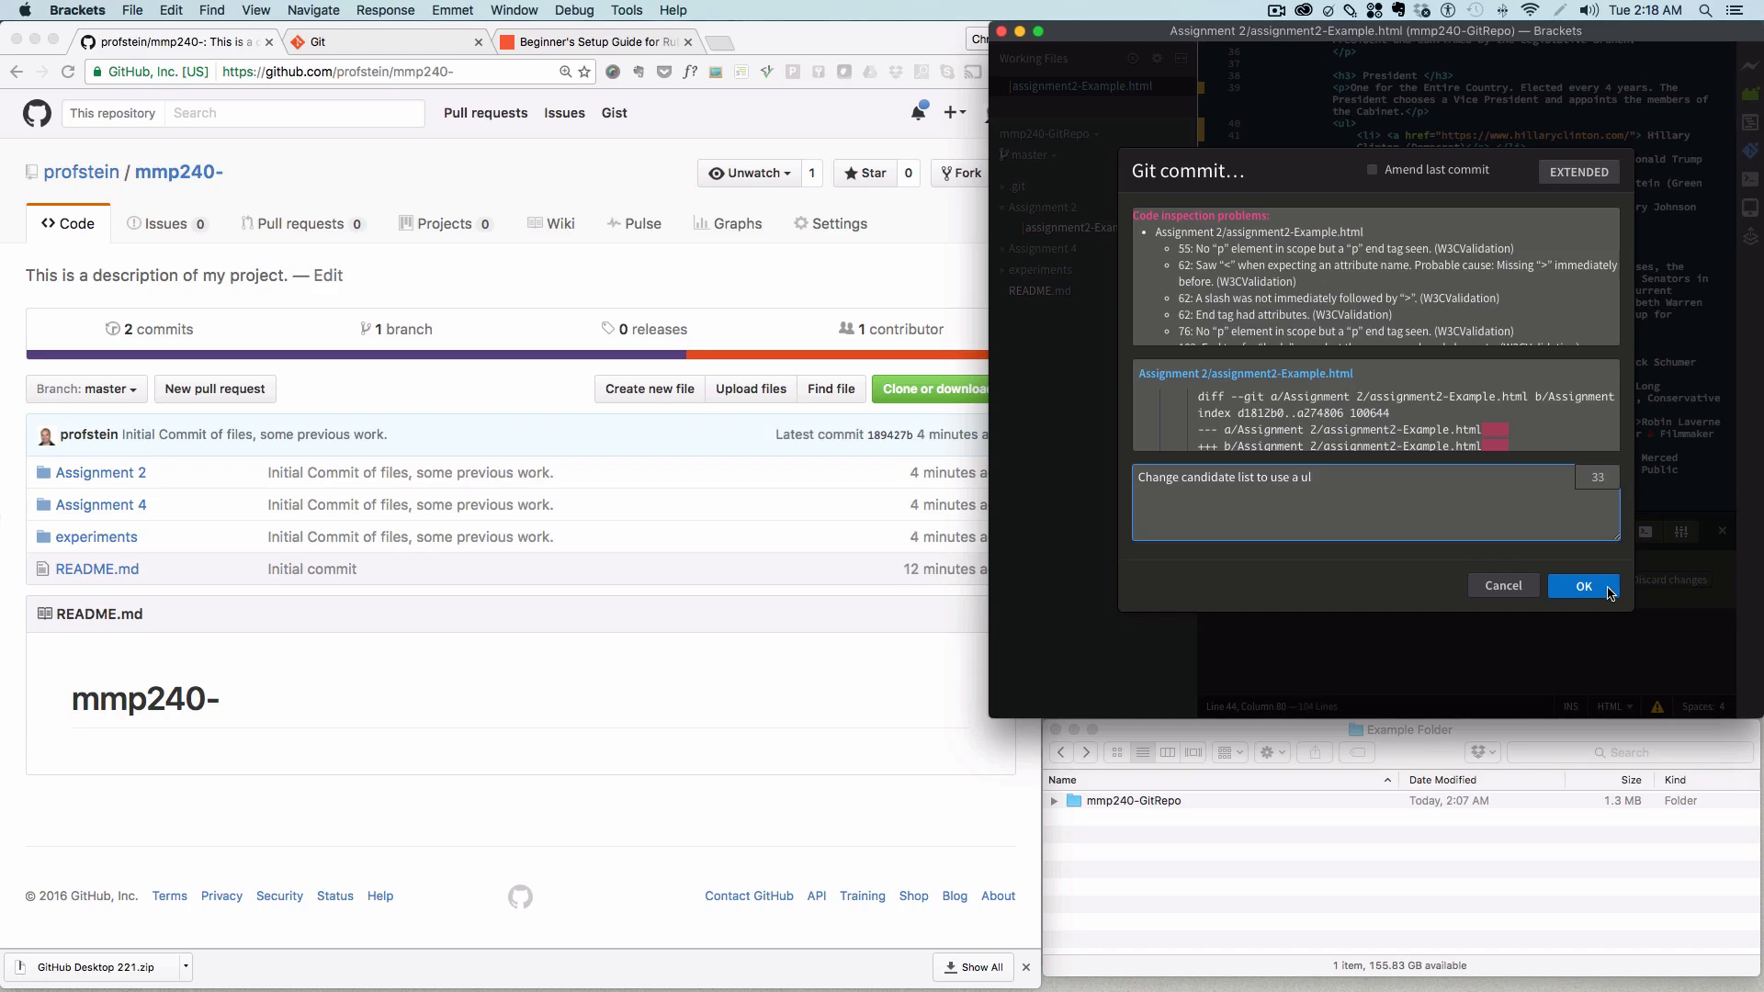
left_click(1583, 585)
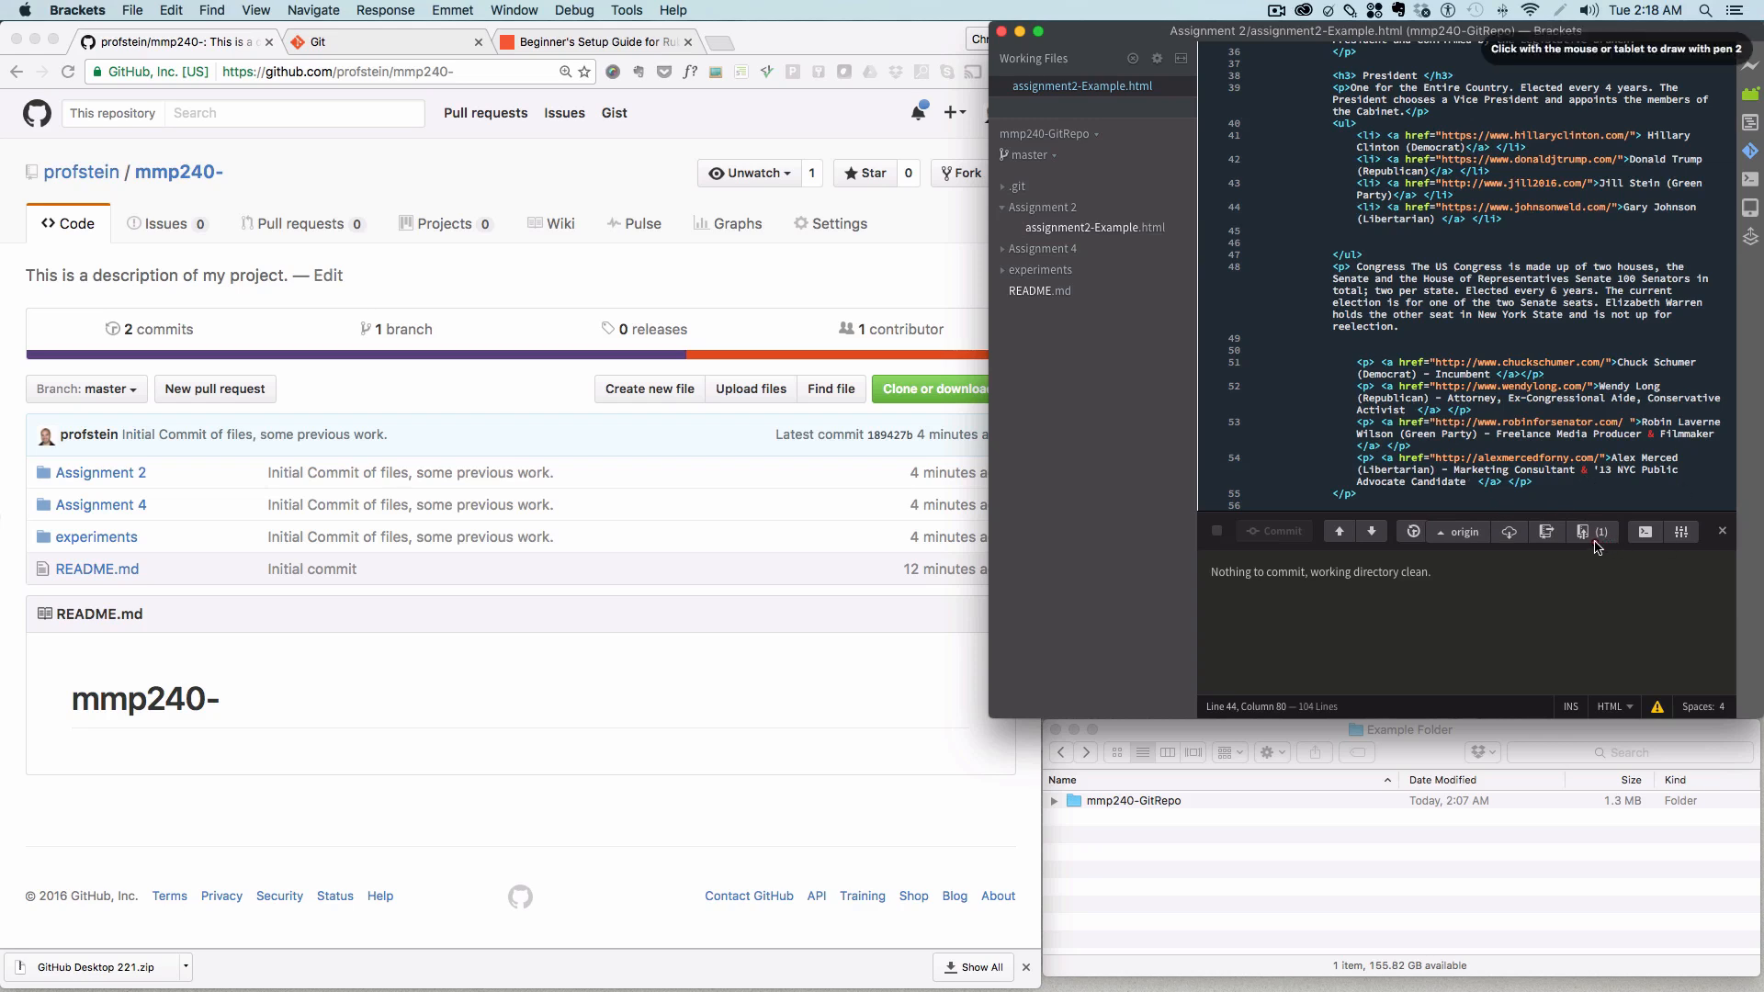
mouse_move(1599, 531)
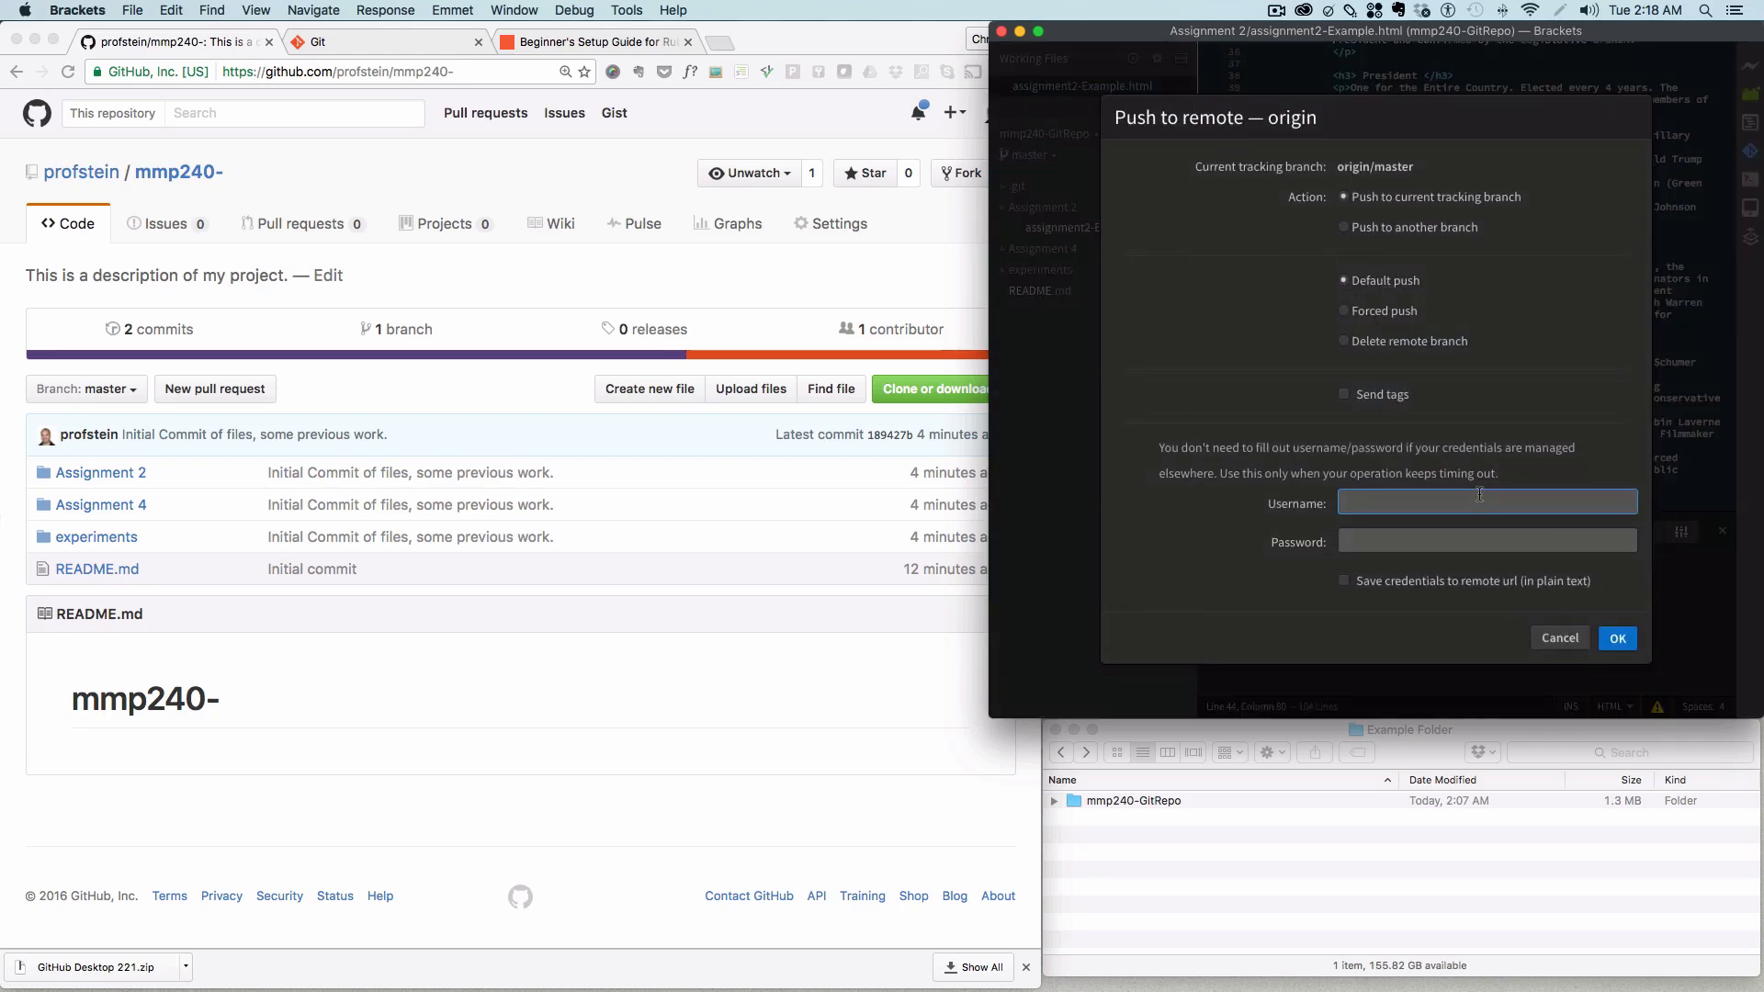
Step: Push the ul commit to origin master as user profstein and dismiss the success report
type("profstein")
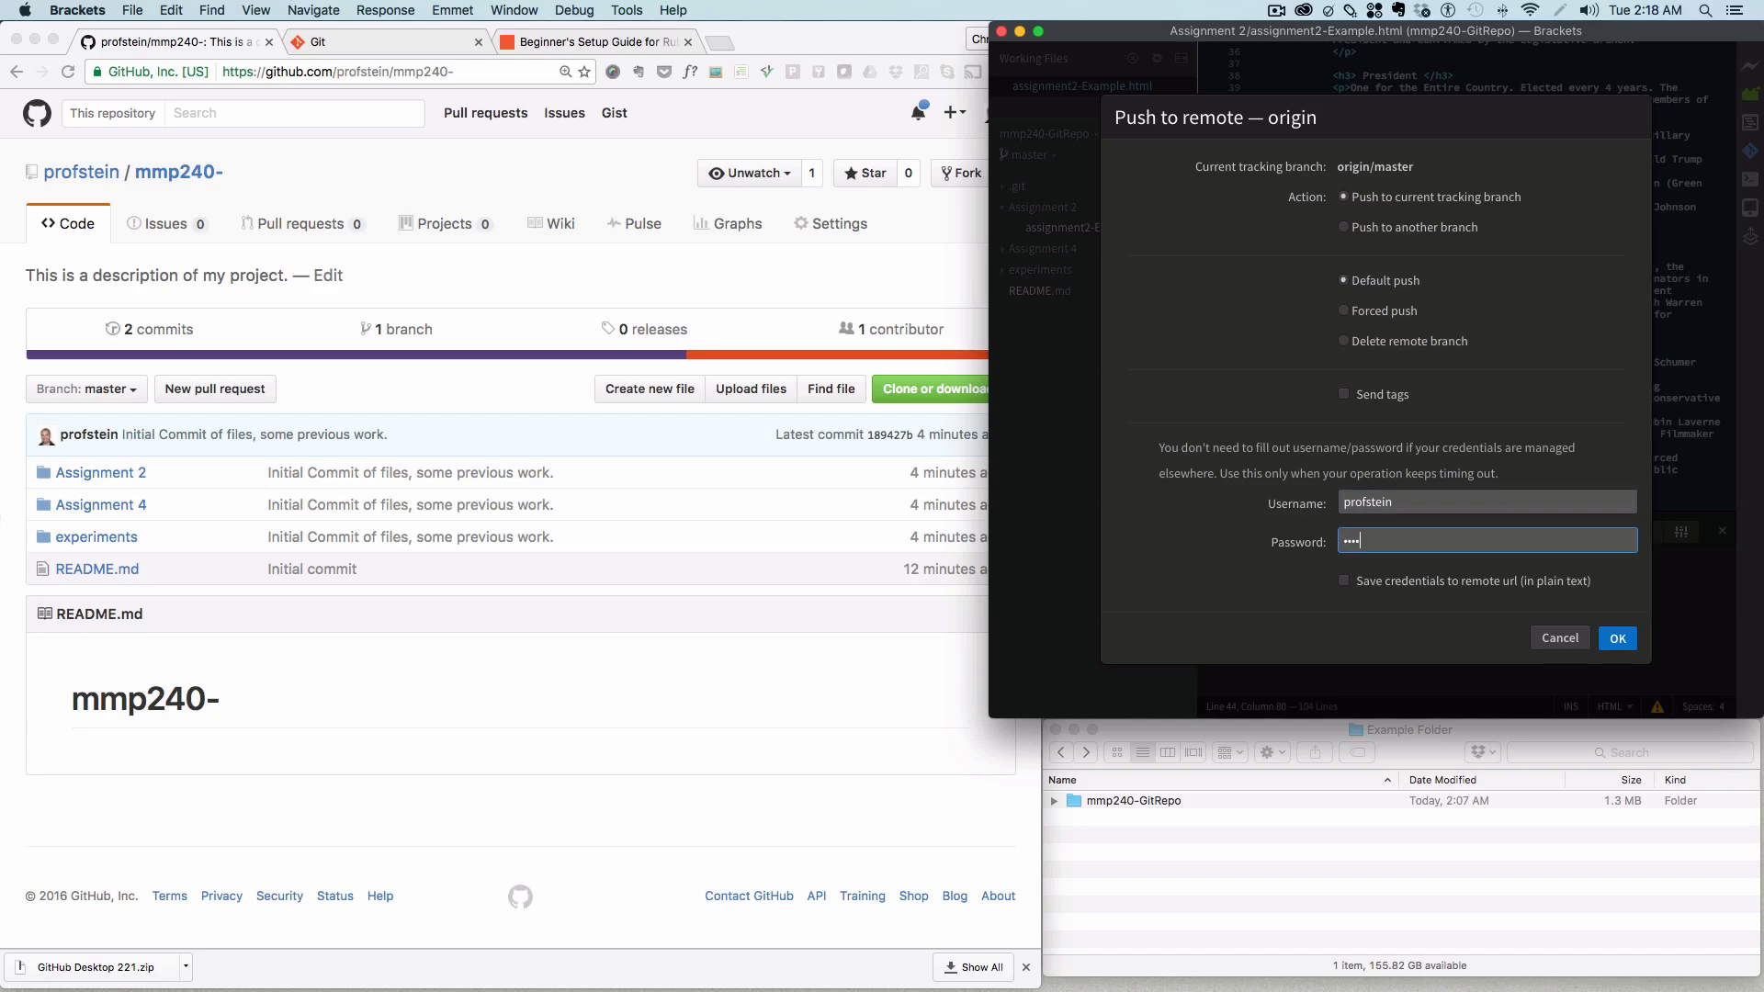
left_click(1618, 637)
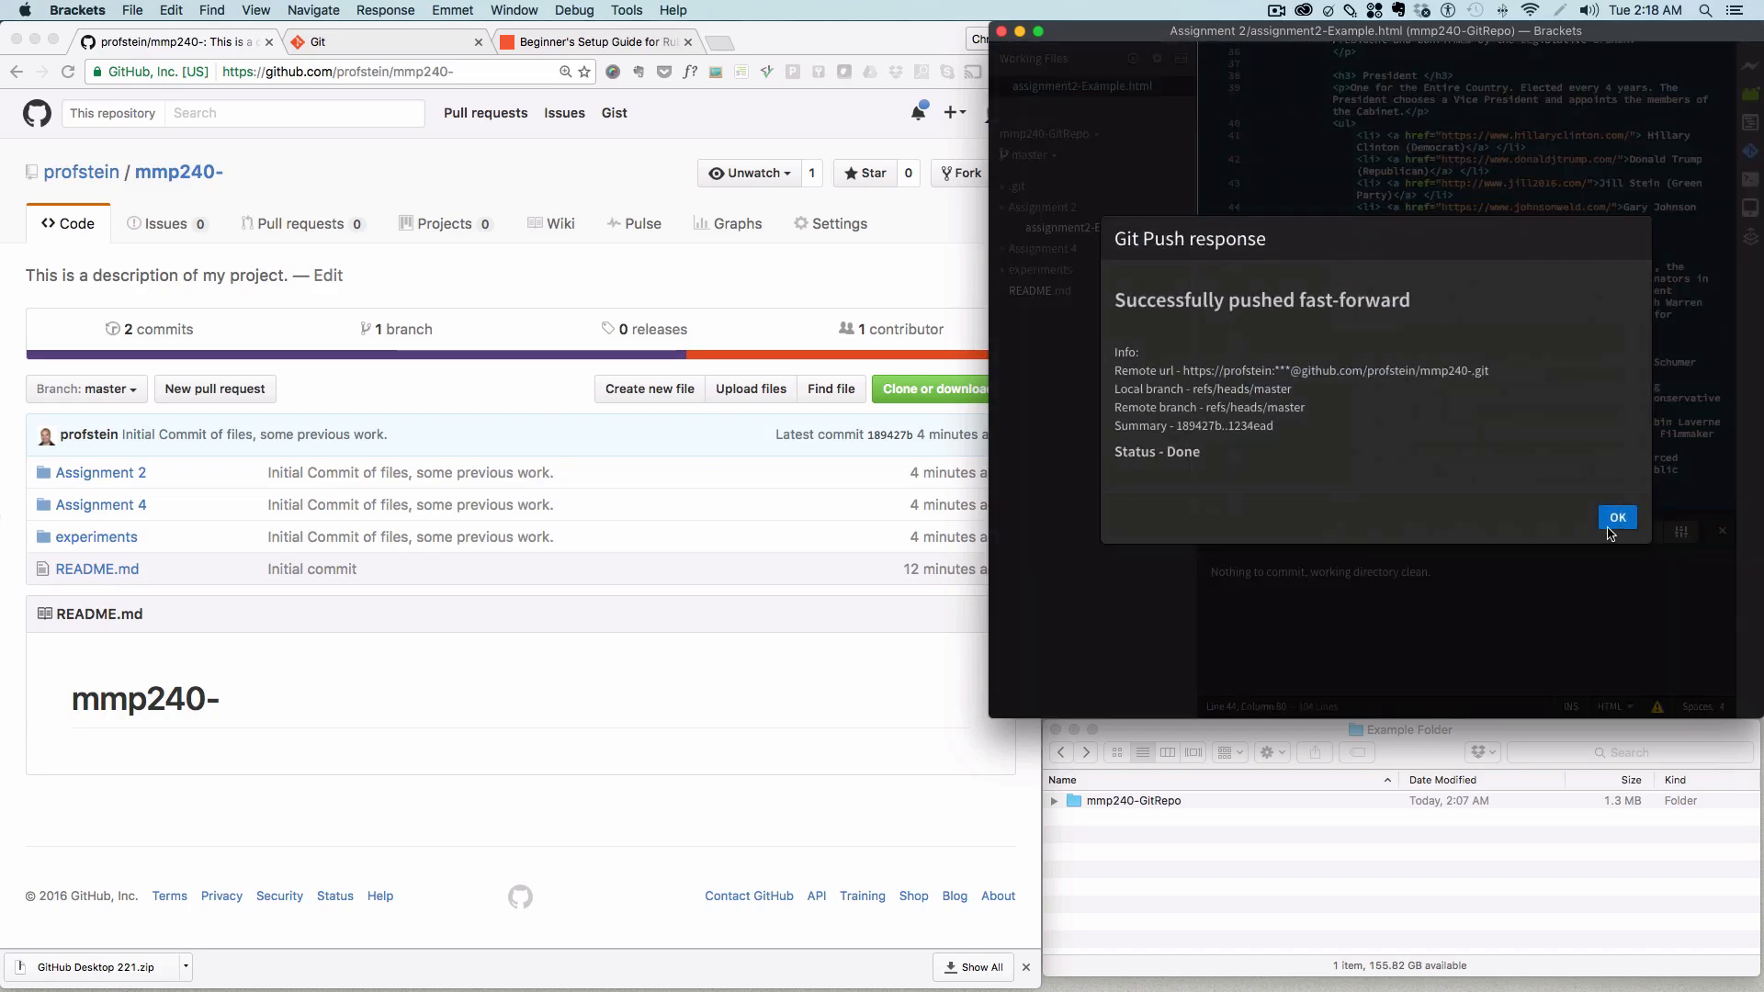
left_click(1617, 516)
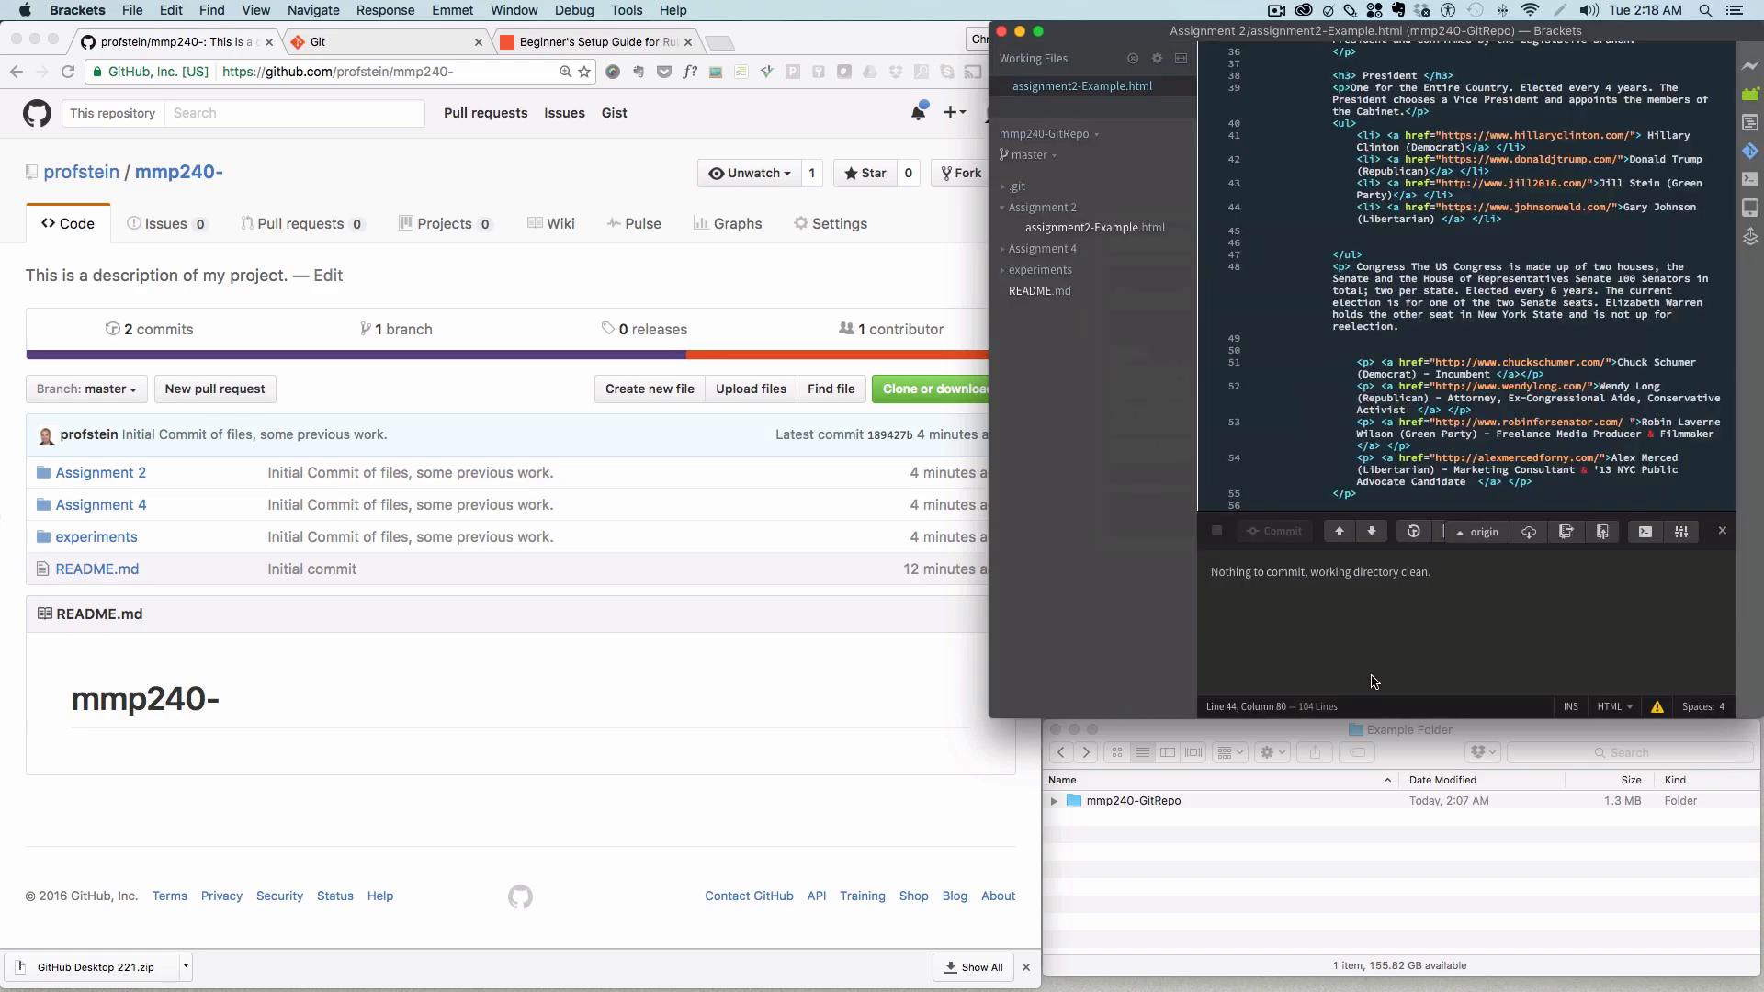
mouse_move(1604, 535)
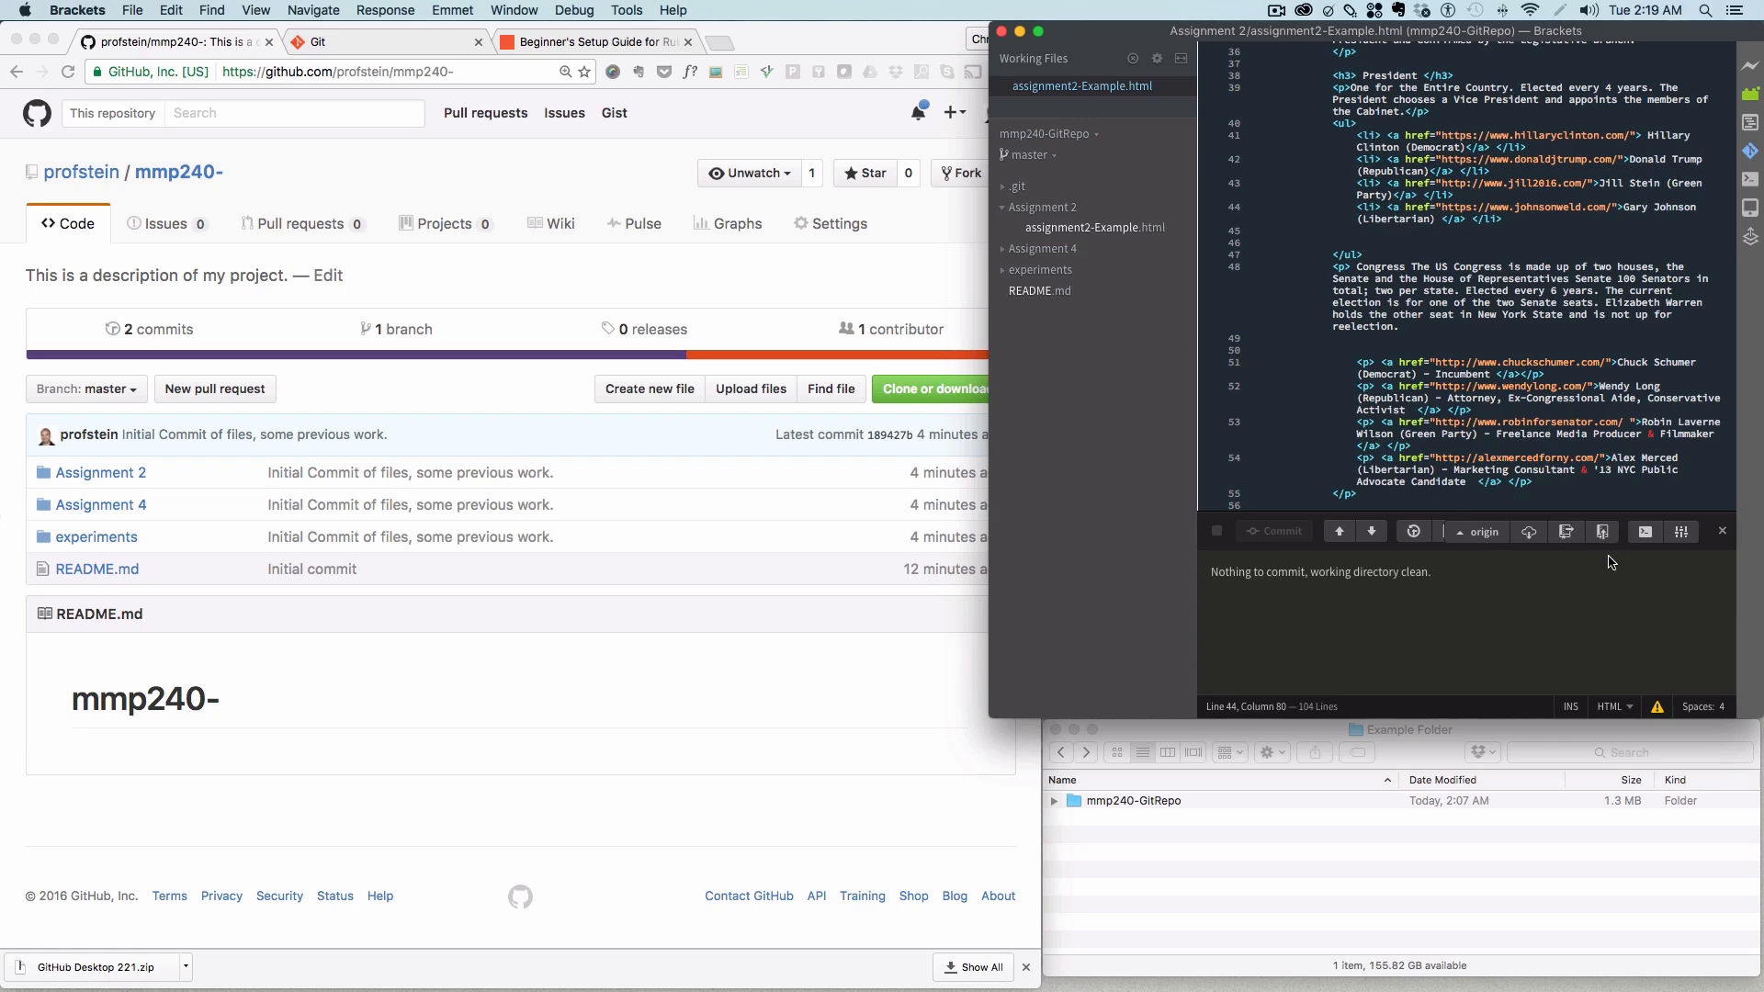
mouse_move(692, 593)
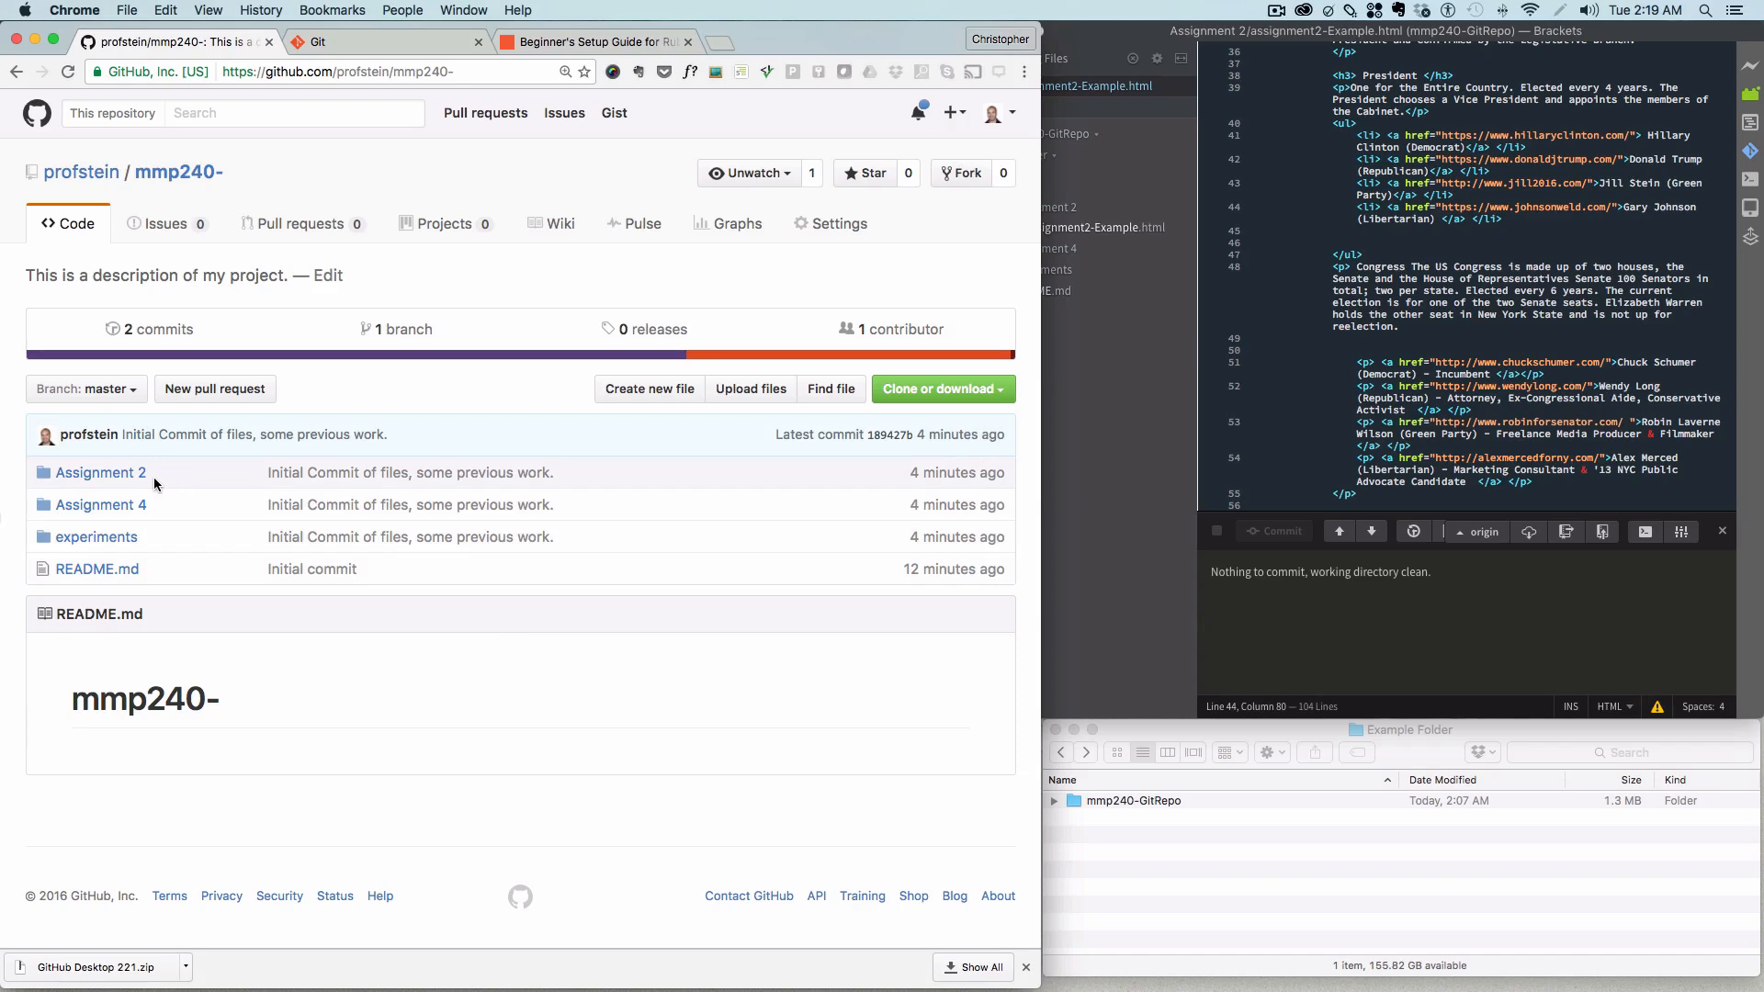
Step: Open Assignment 2's assignment2-Example.html on GitHub and highlight the ul candidate list lines
left_click(101, 473)
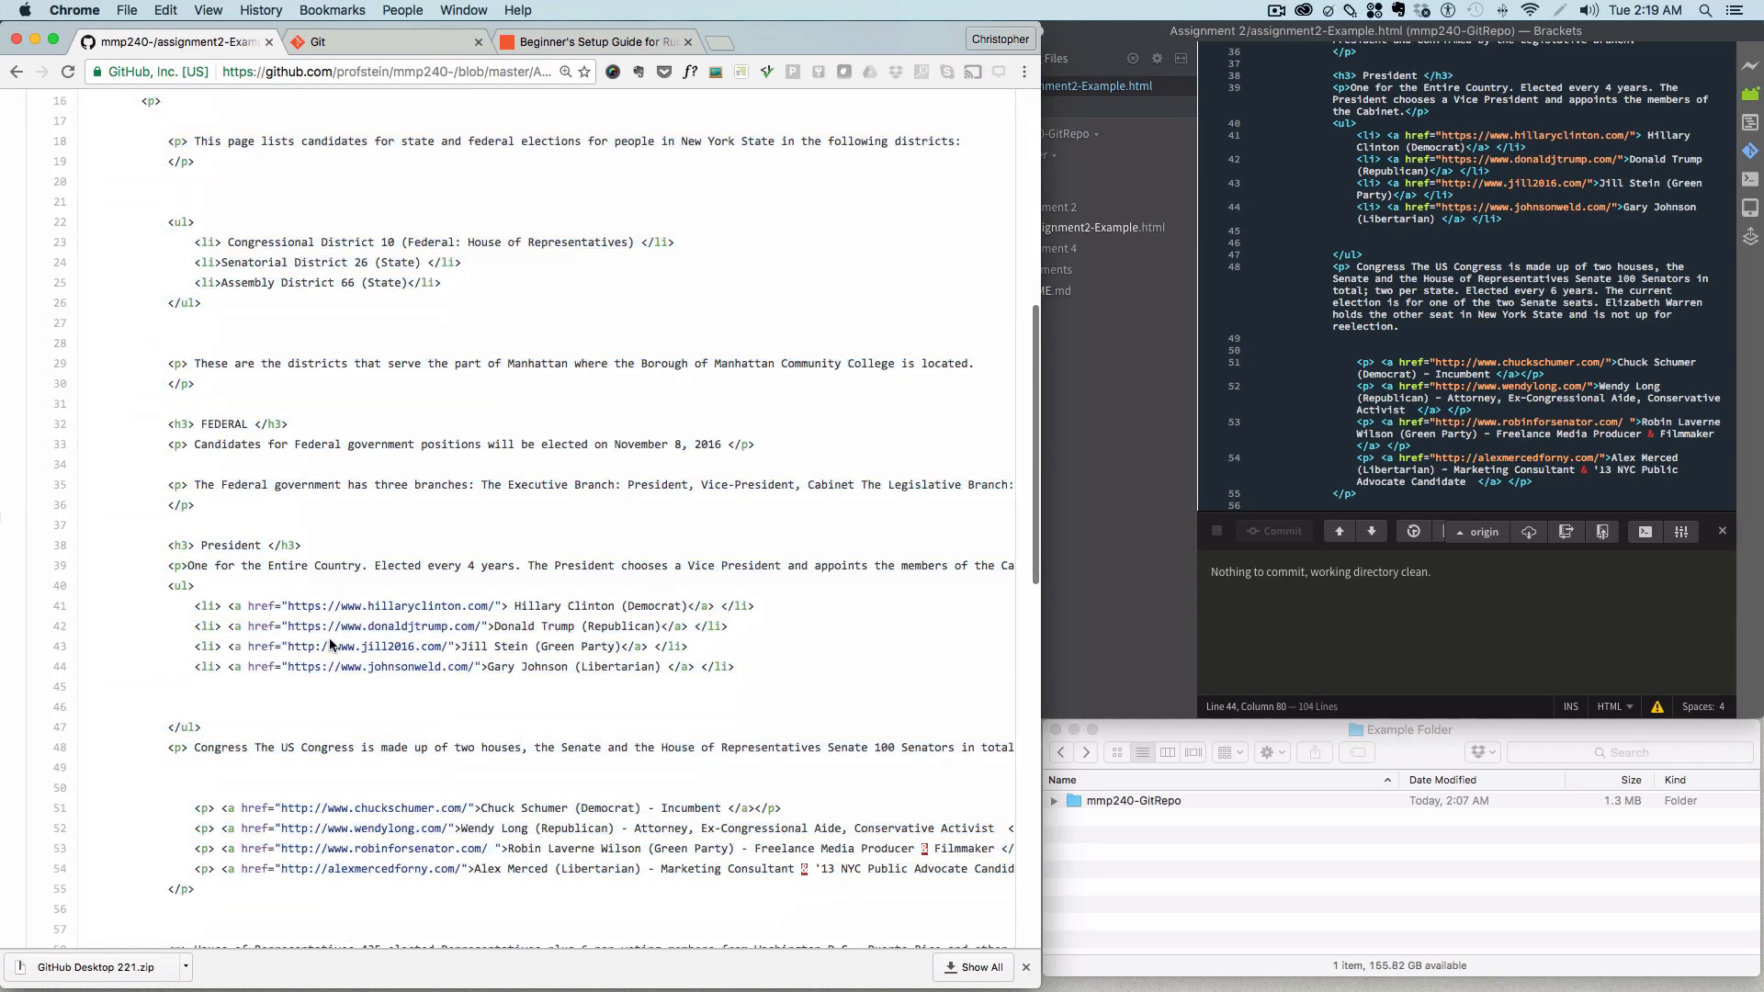
left_click_drag(205, 627, 738, 667)
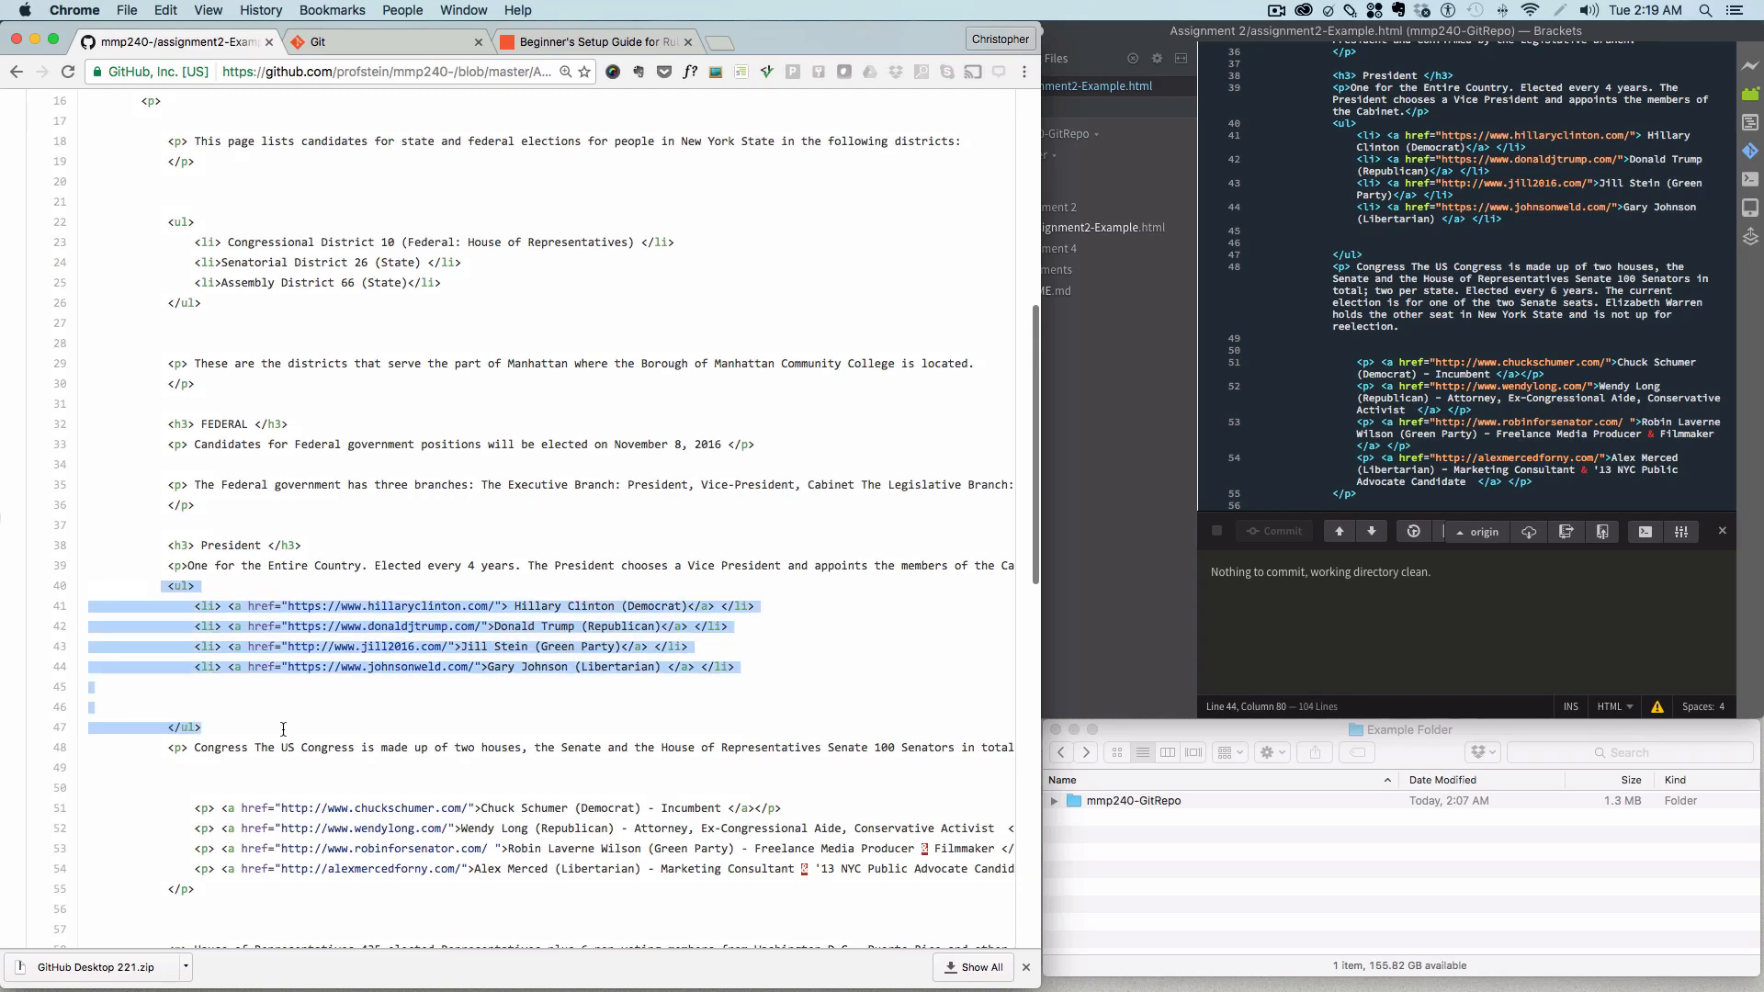
left_click(1108, 662)
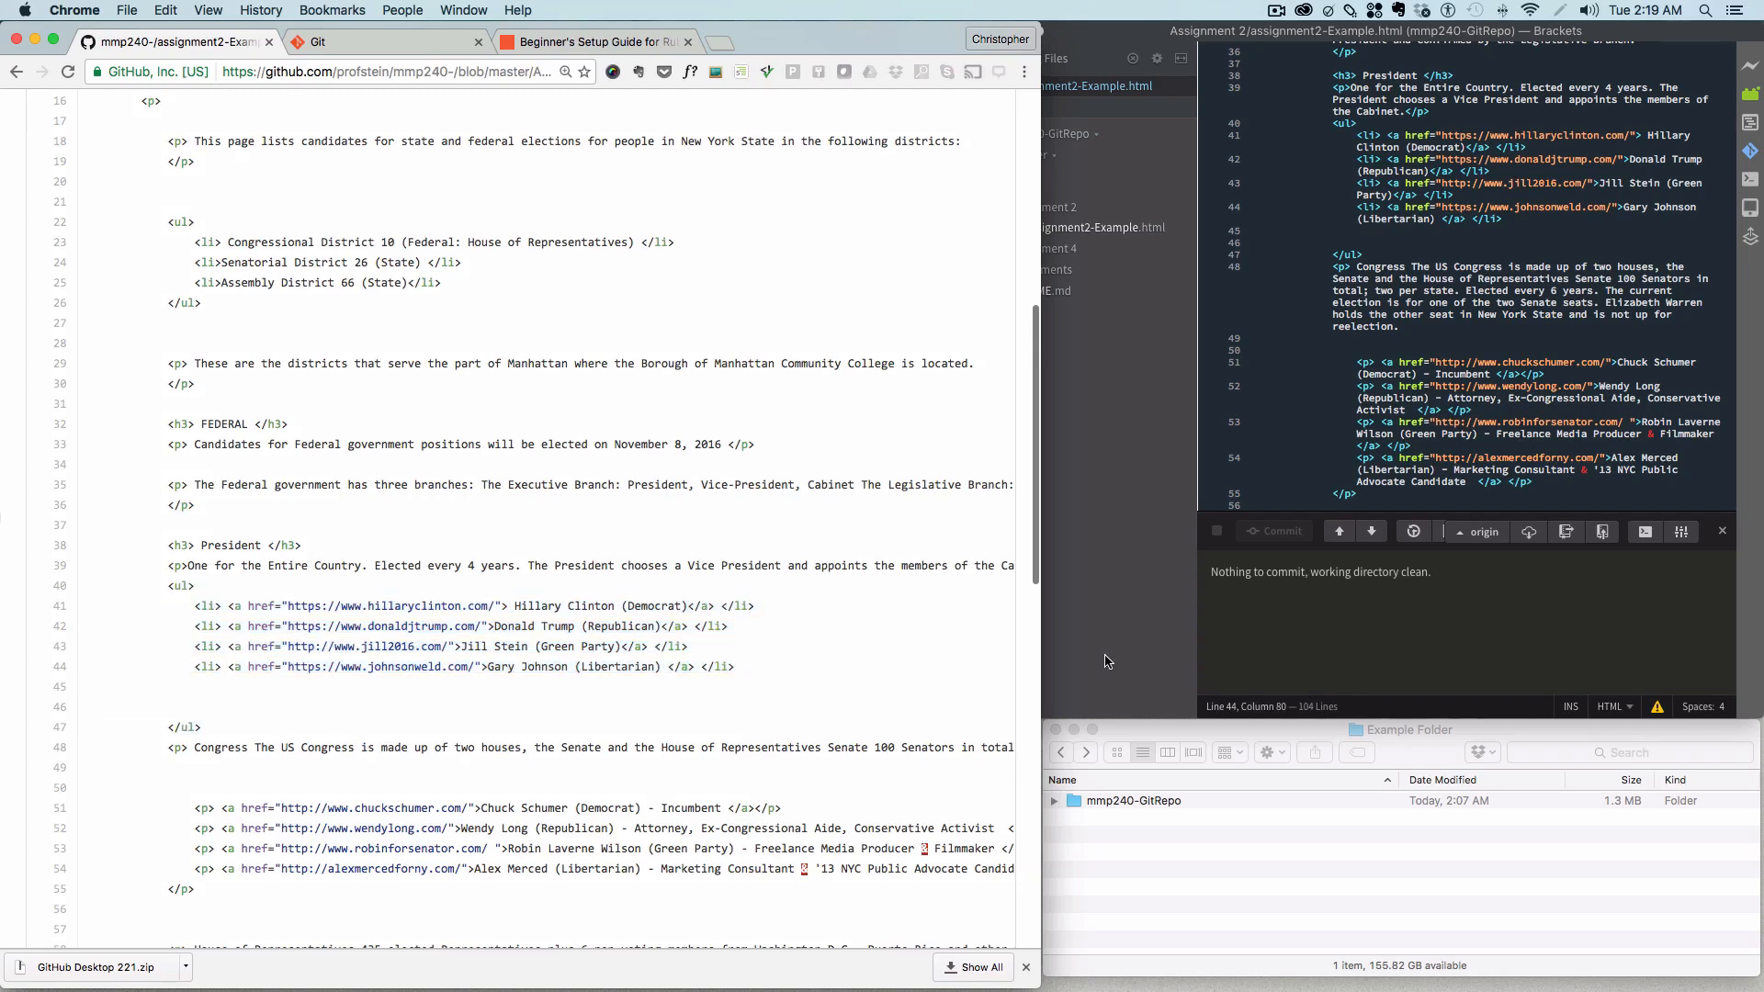